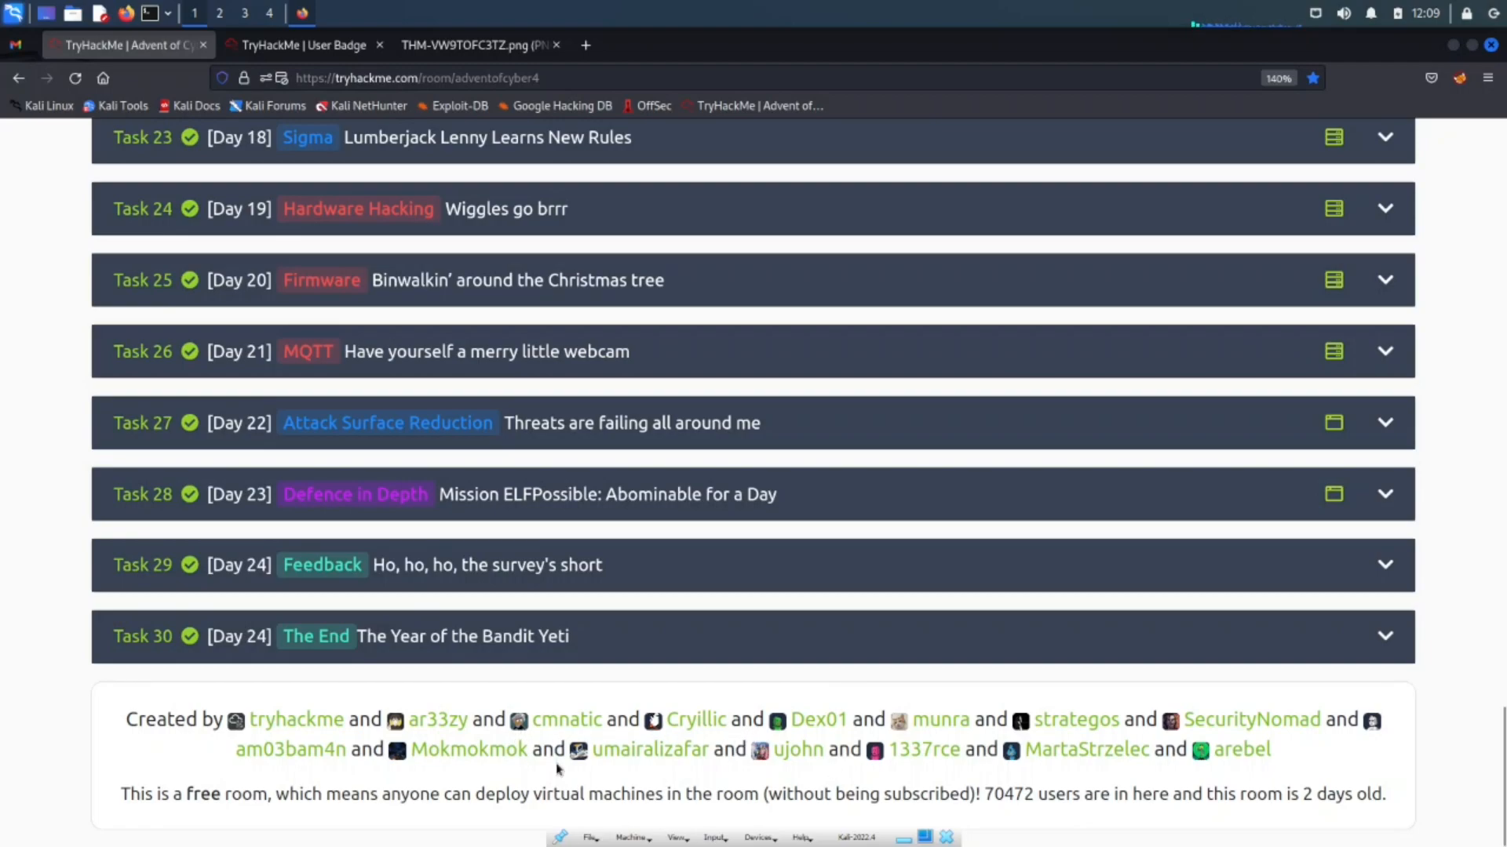
mouse_move(237, 576)
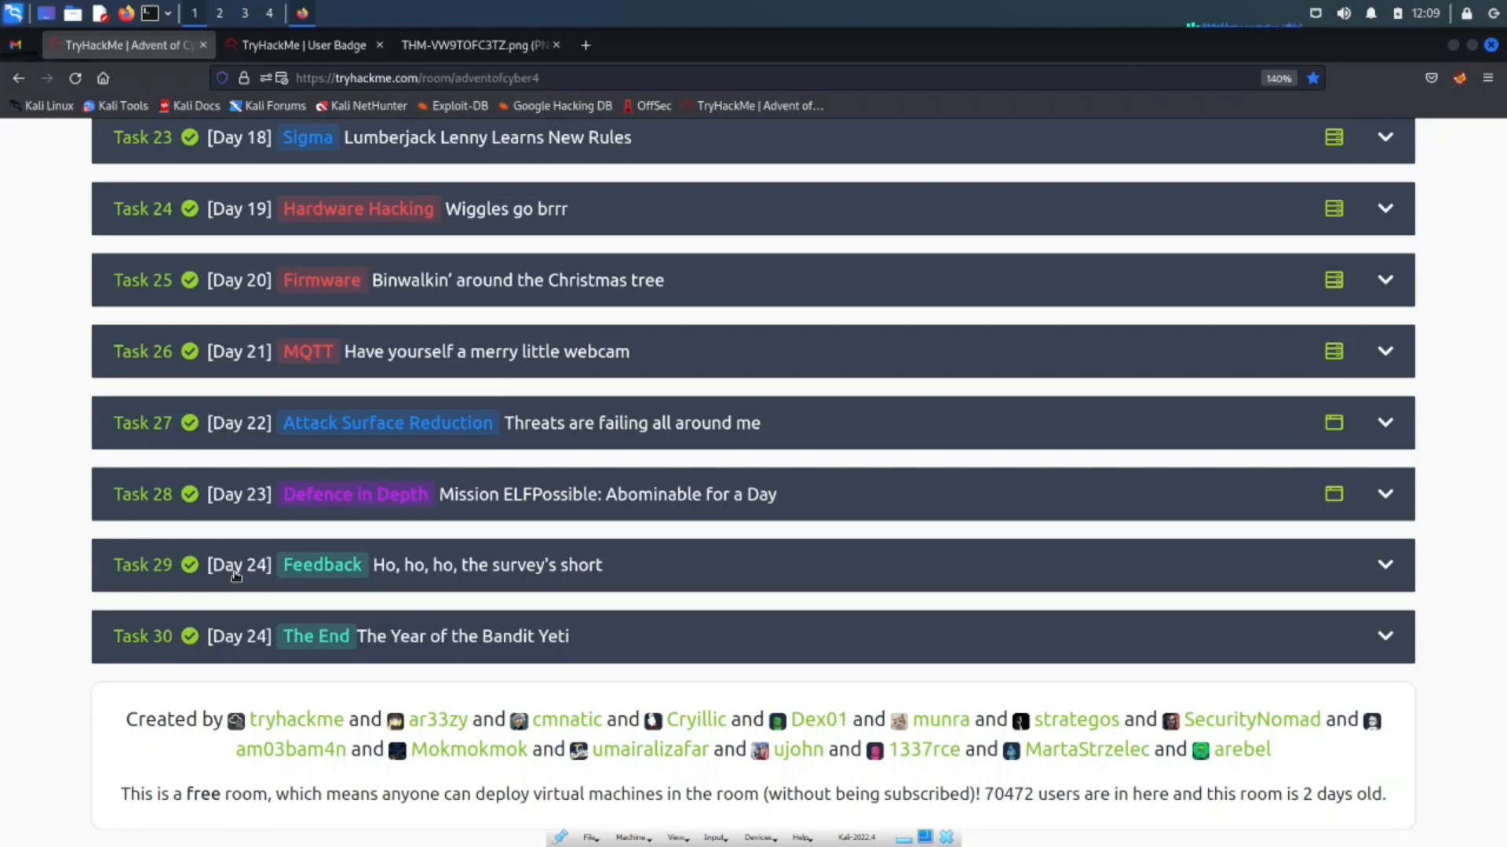
mouse_move(269, 578)
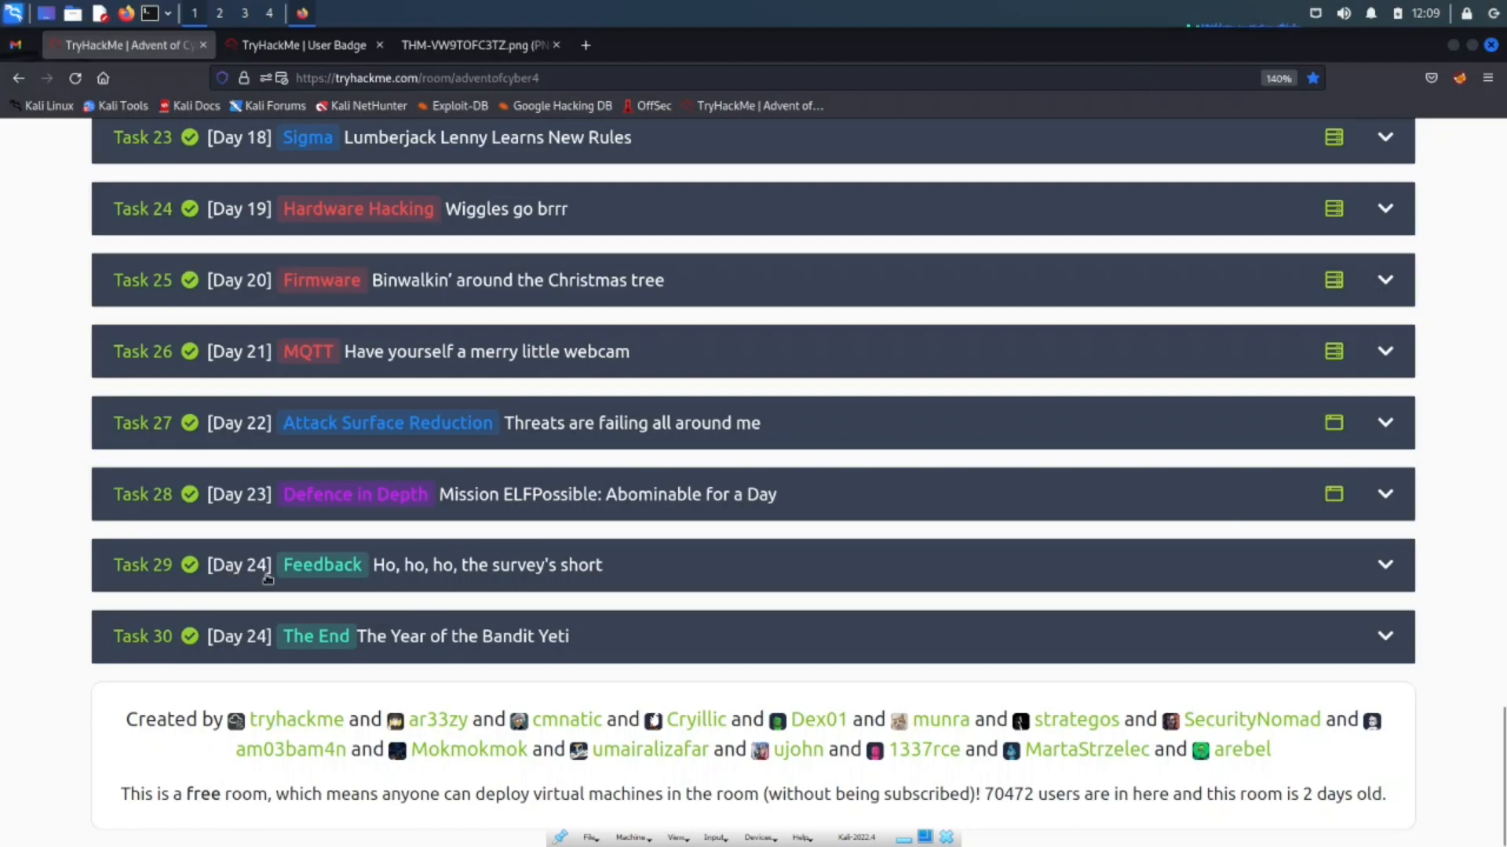
mouse_move(380, 567)
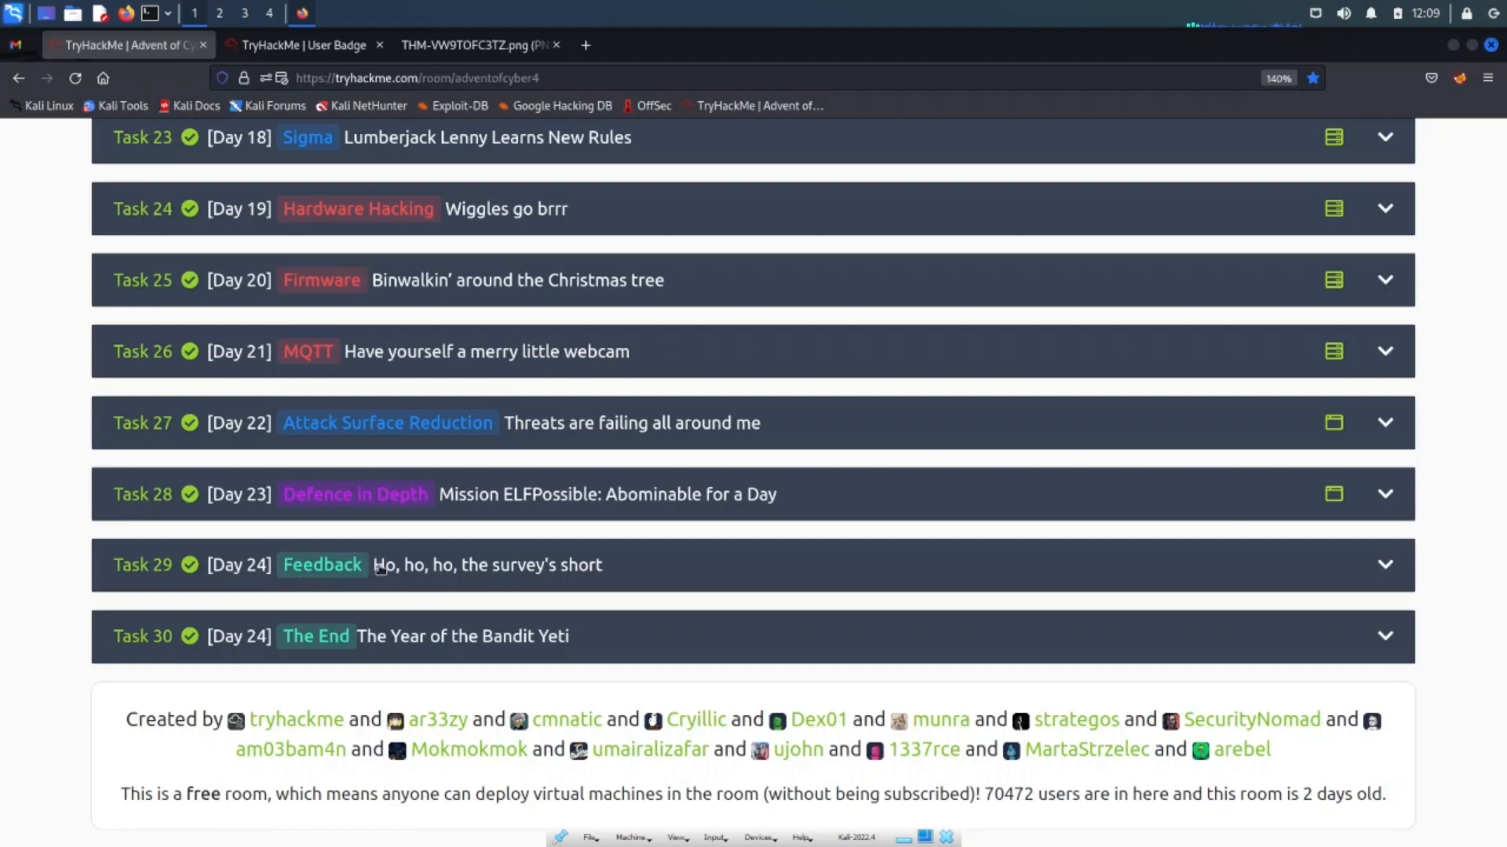
mouse_move(534, 543)
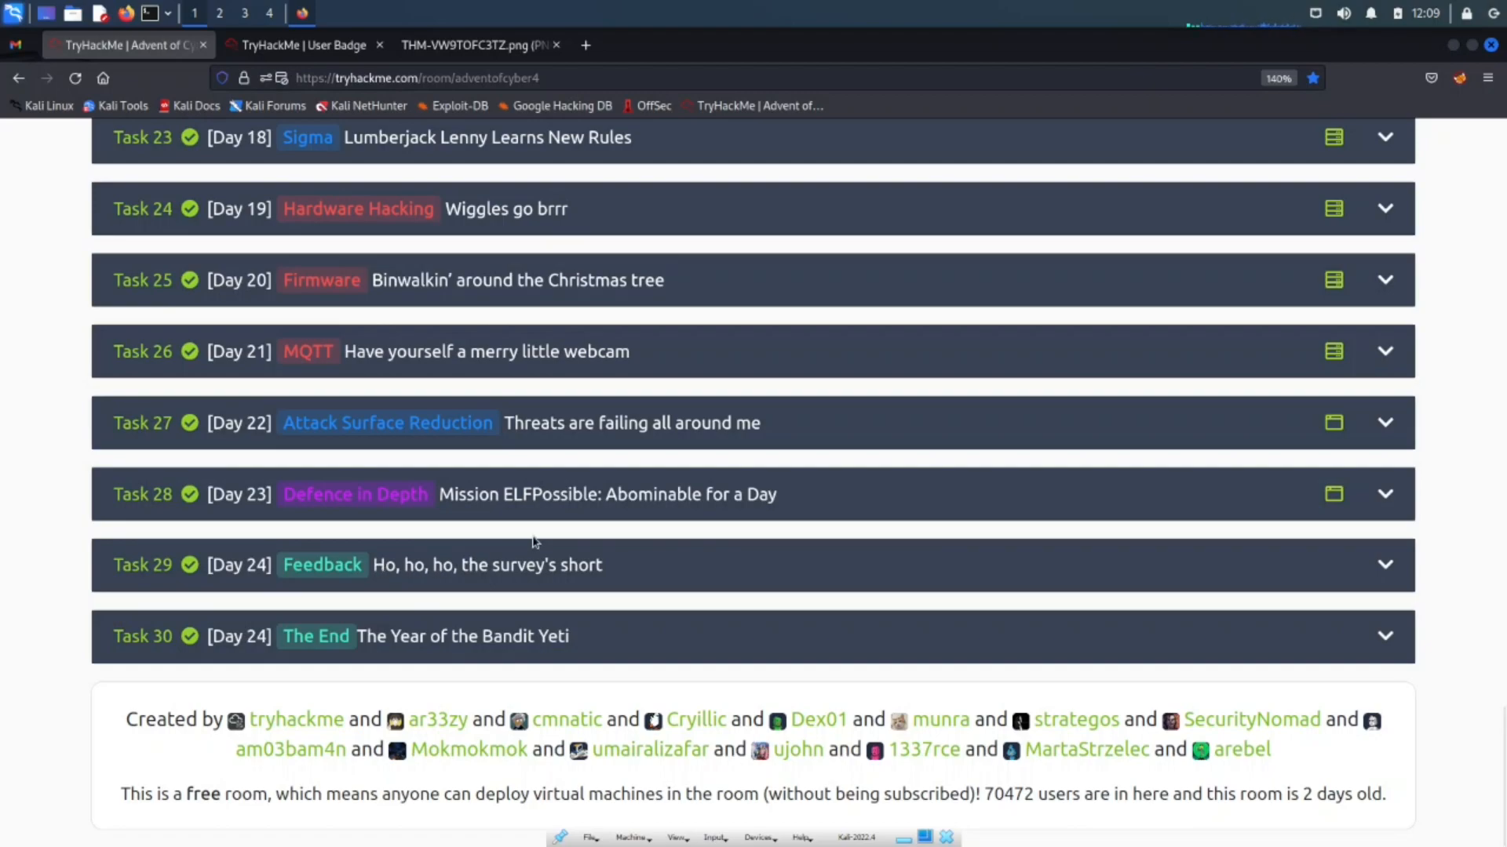
mouse_move(561, 543)
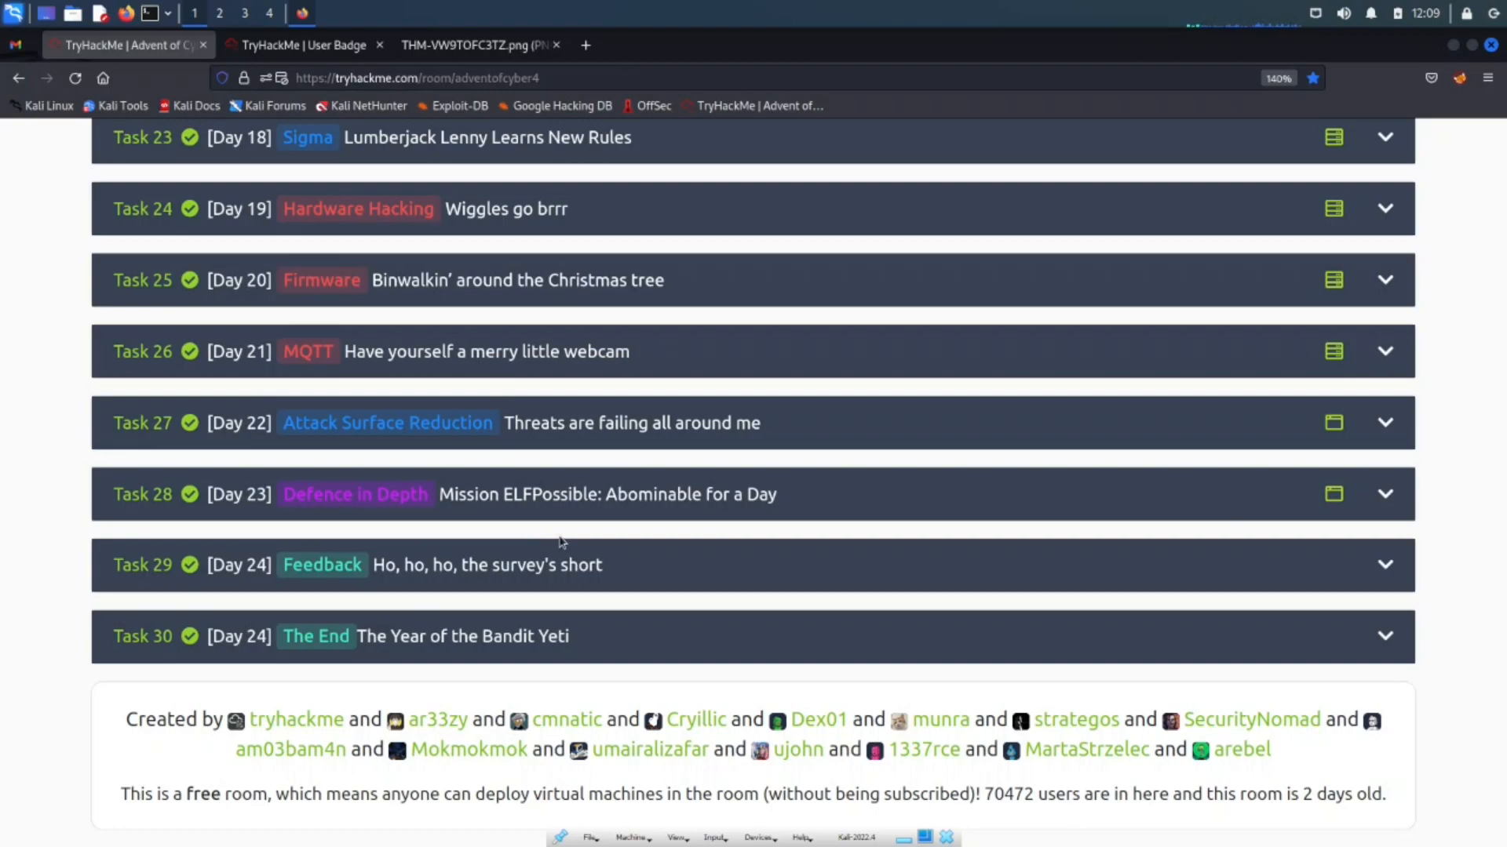
mouse_move(701, 570)
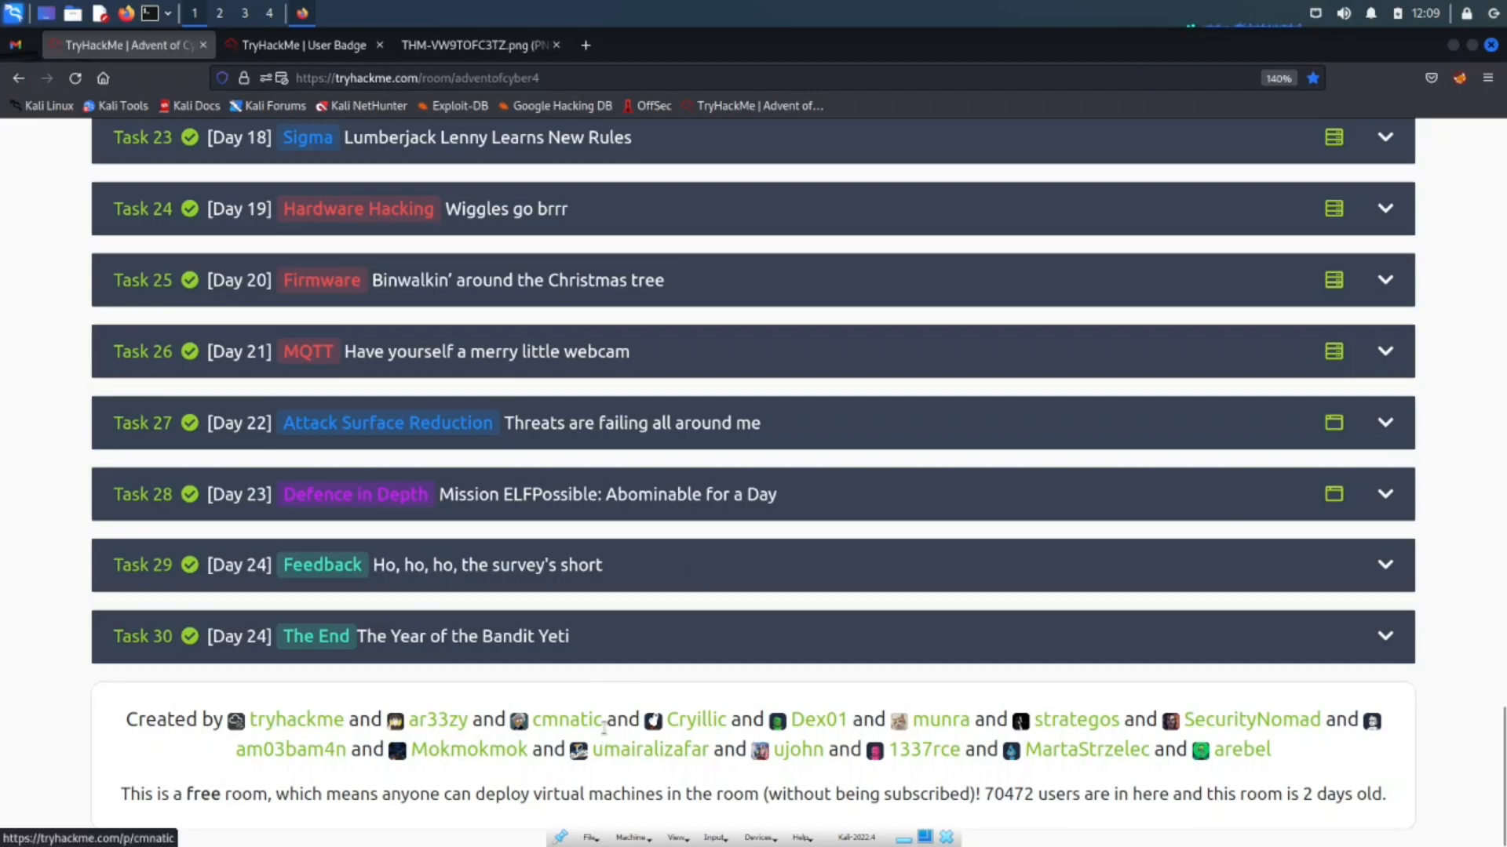
mouse_move(650, 749)
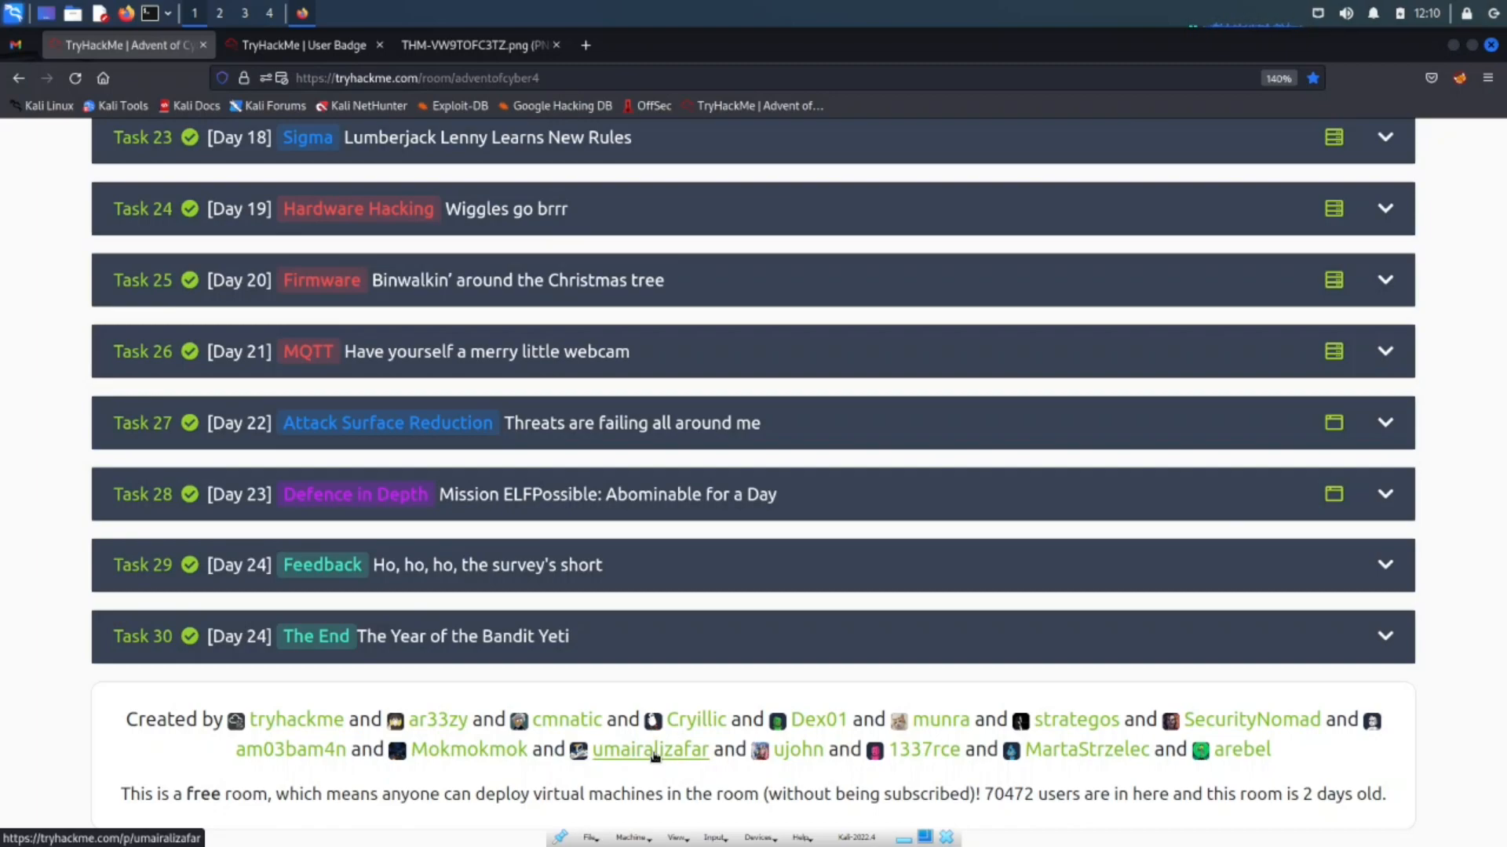
mouse_move(622, 702)
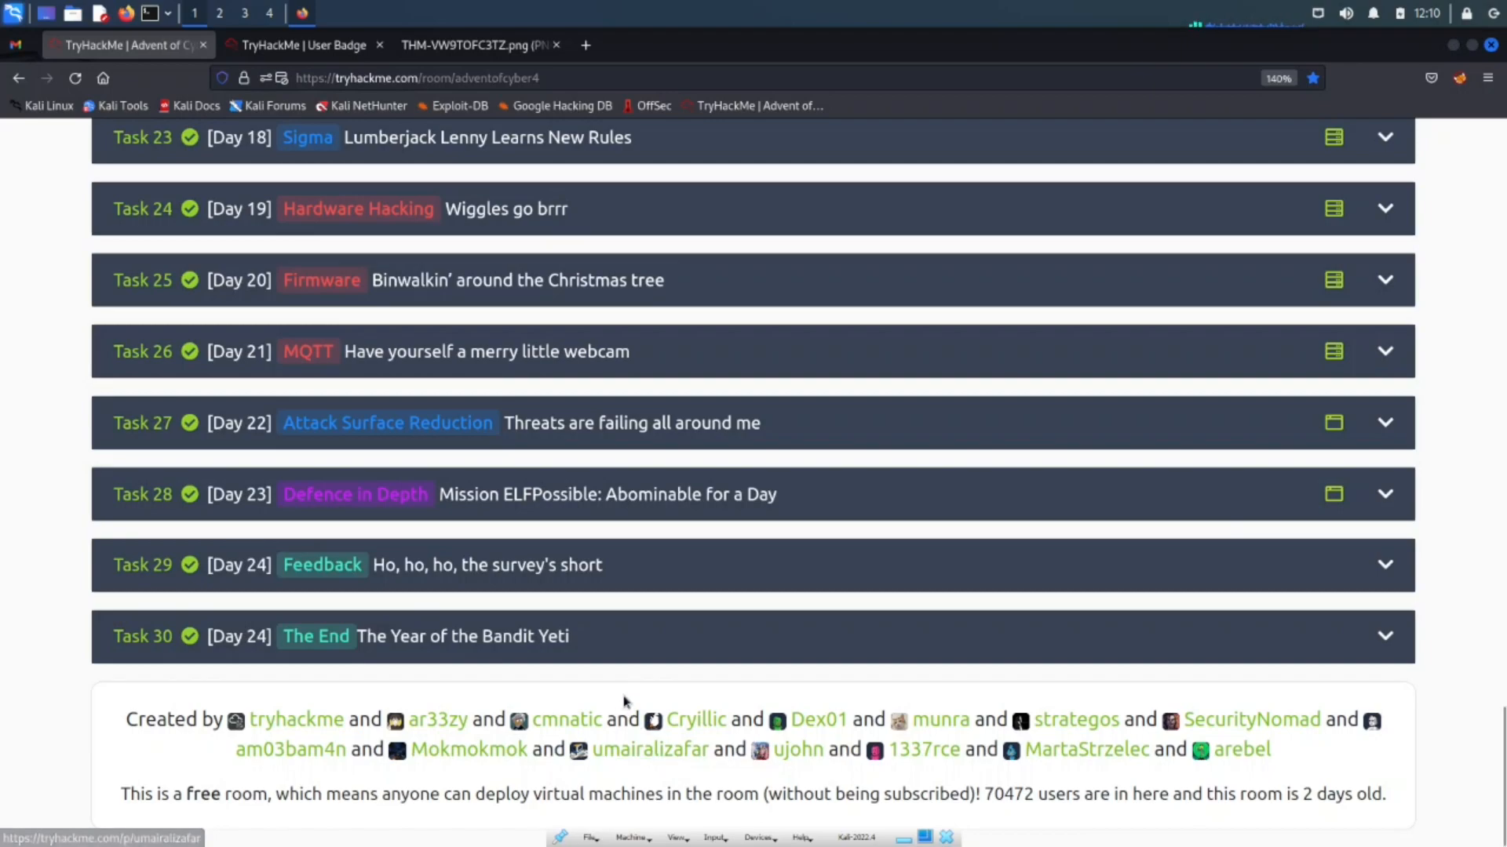
mouse_move(625, 702)
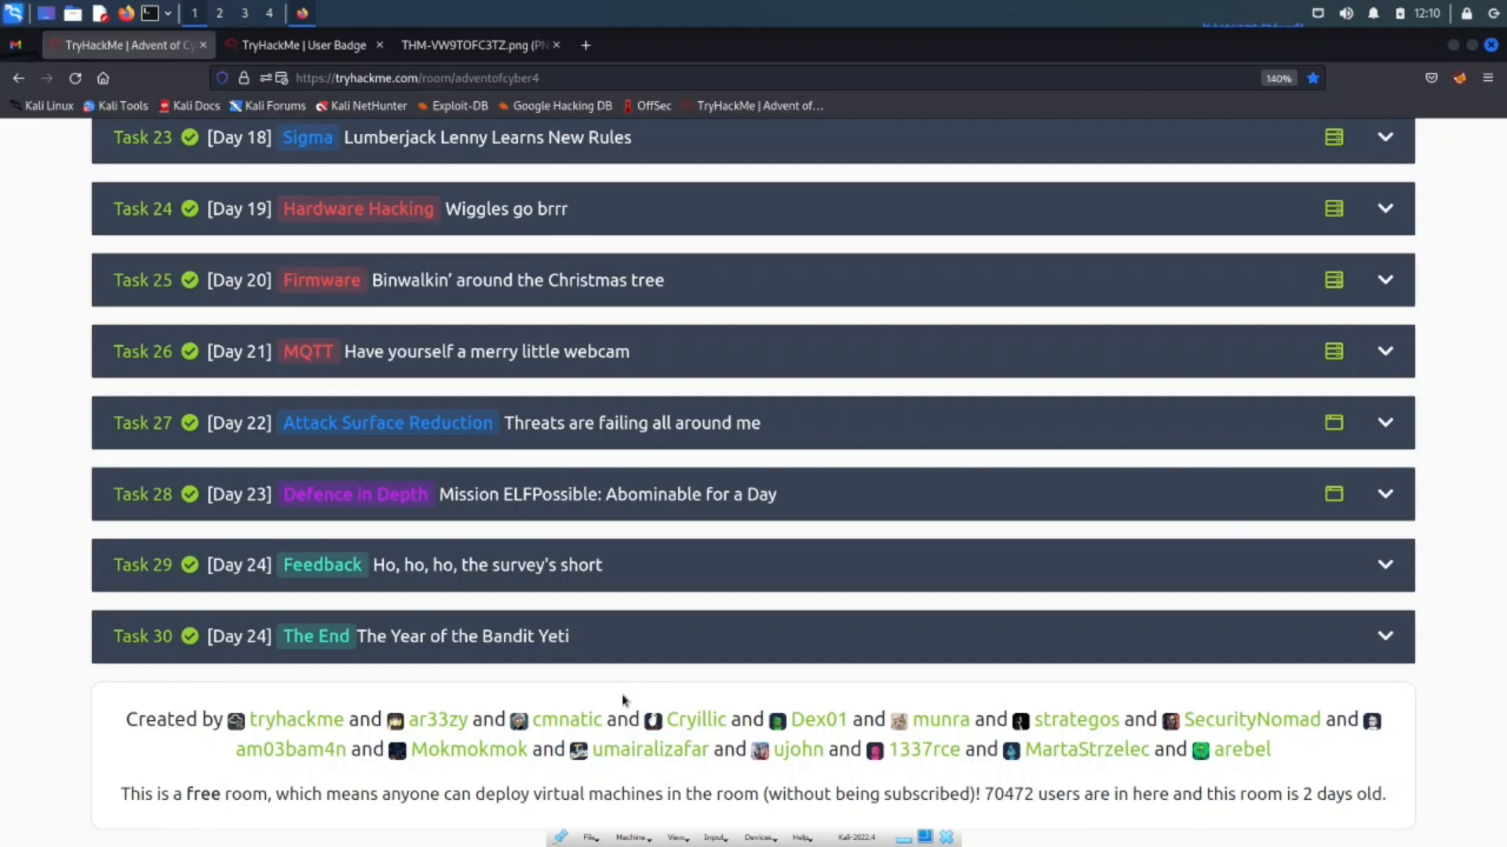
mouse_move(630, 685)
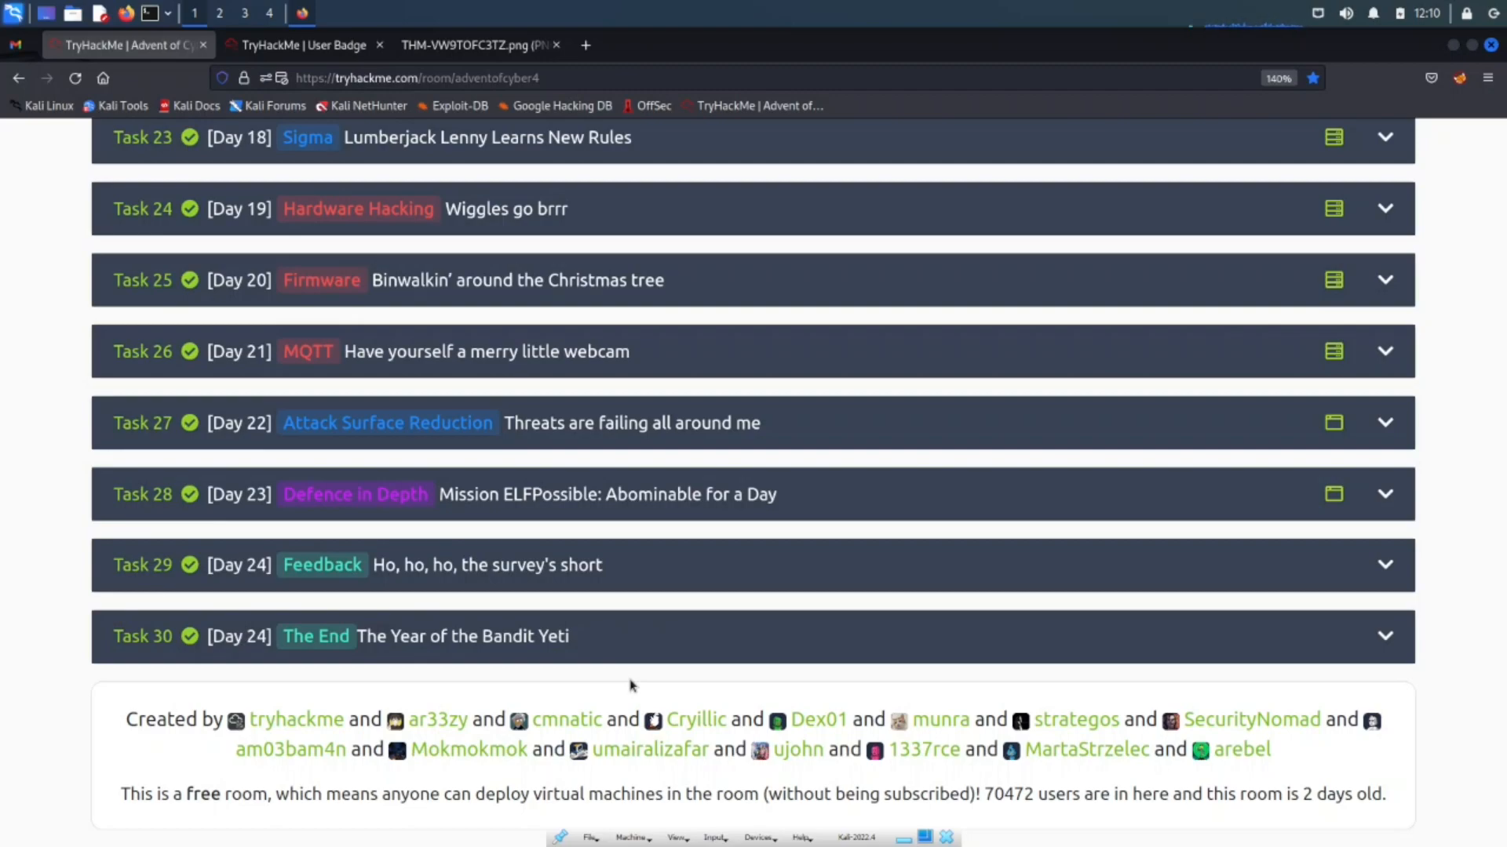
mouse_move(765, 652)
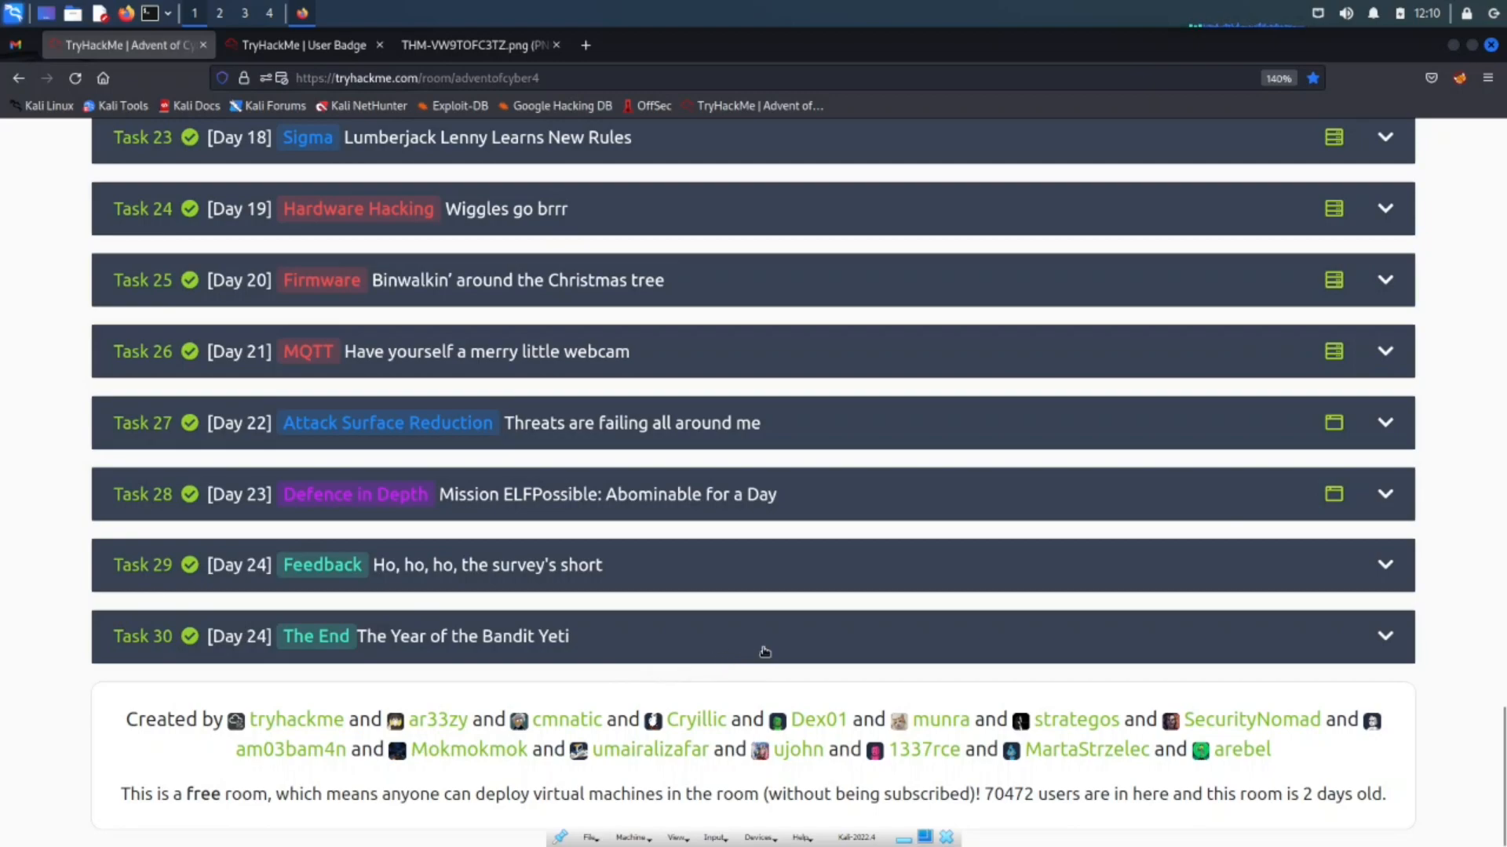
mouse_move(728, 645)
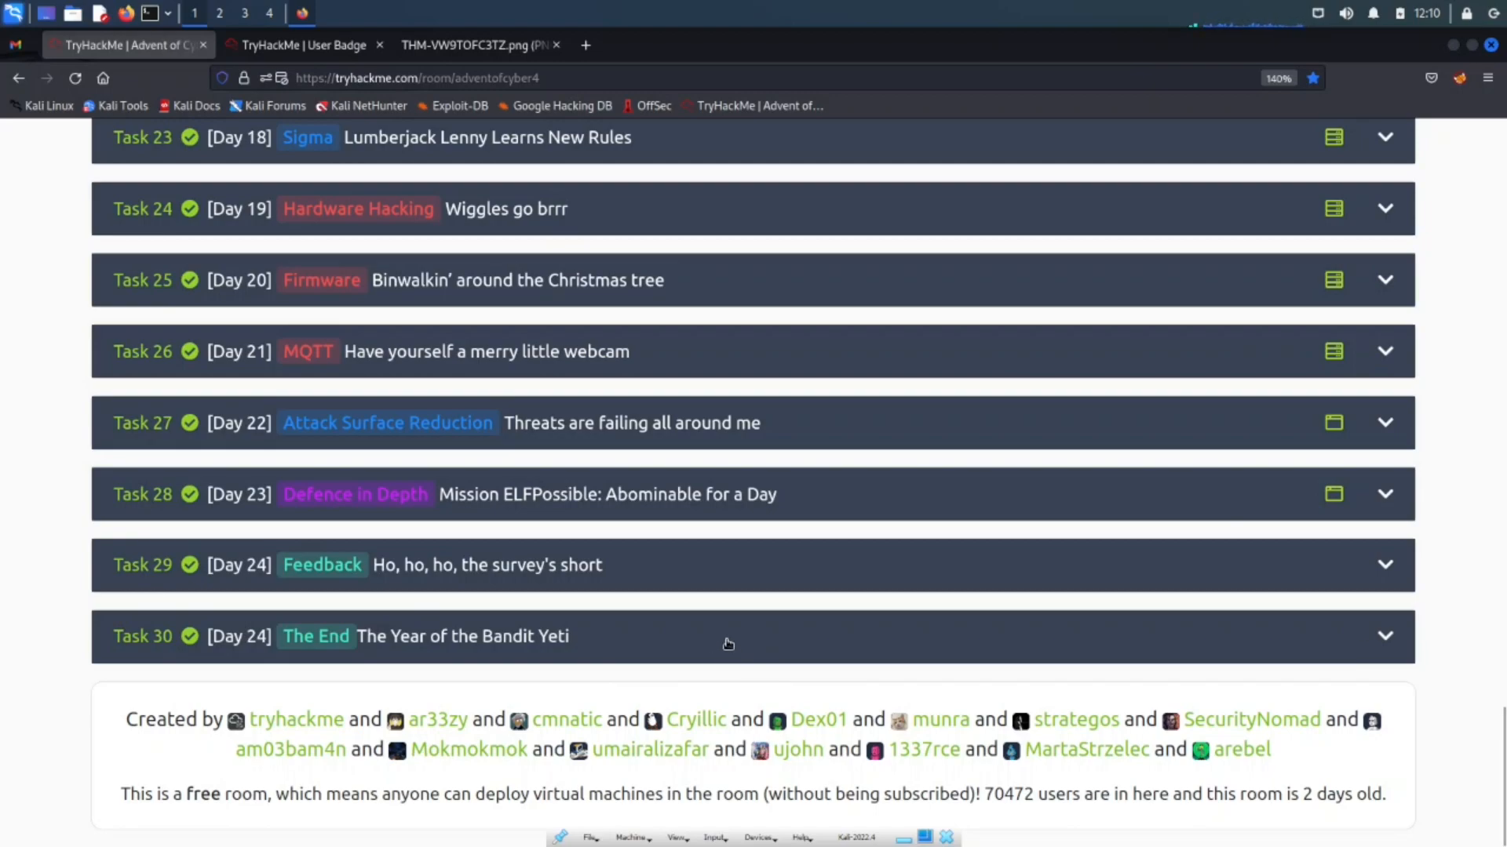
mouse_move(567, 418)
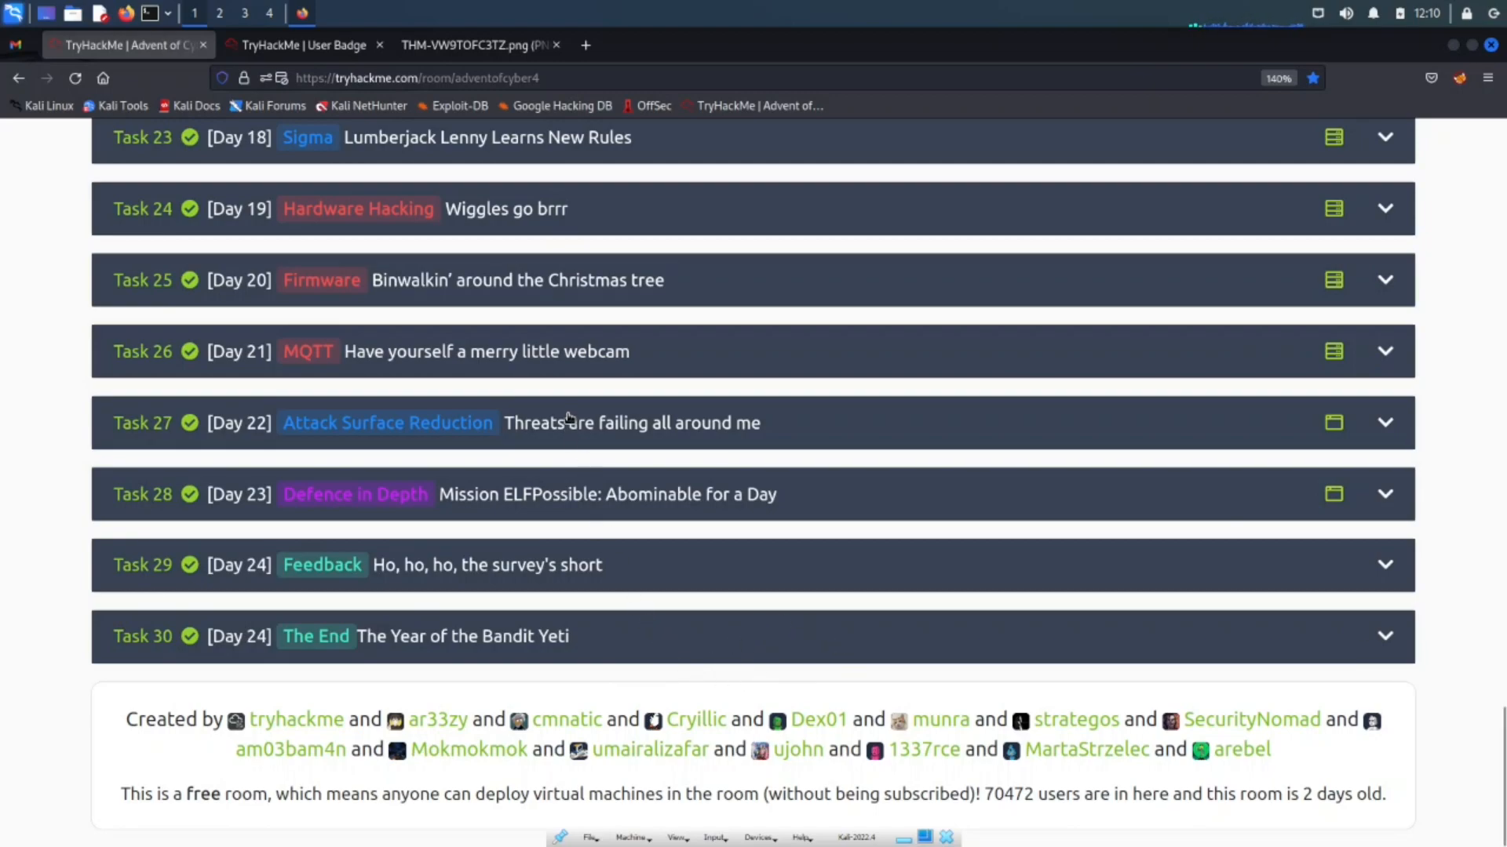
mouse_move(540, 402)
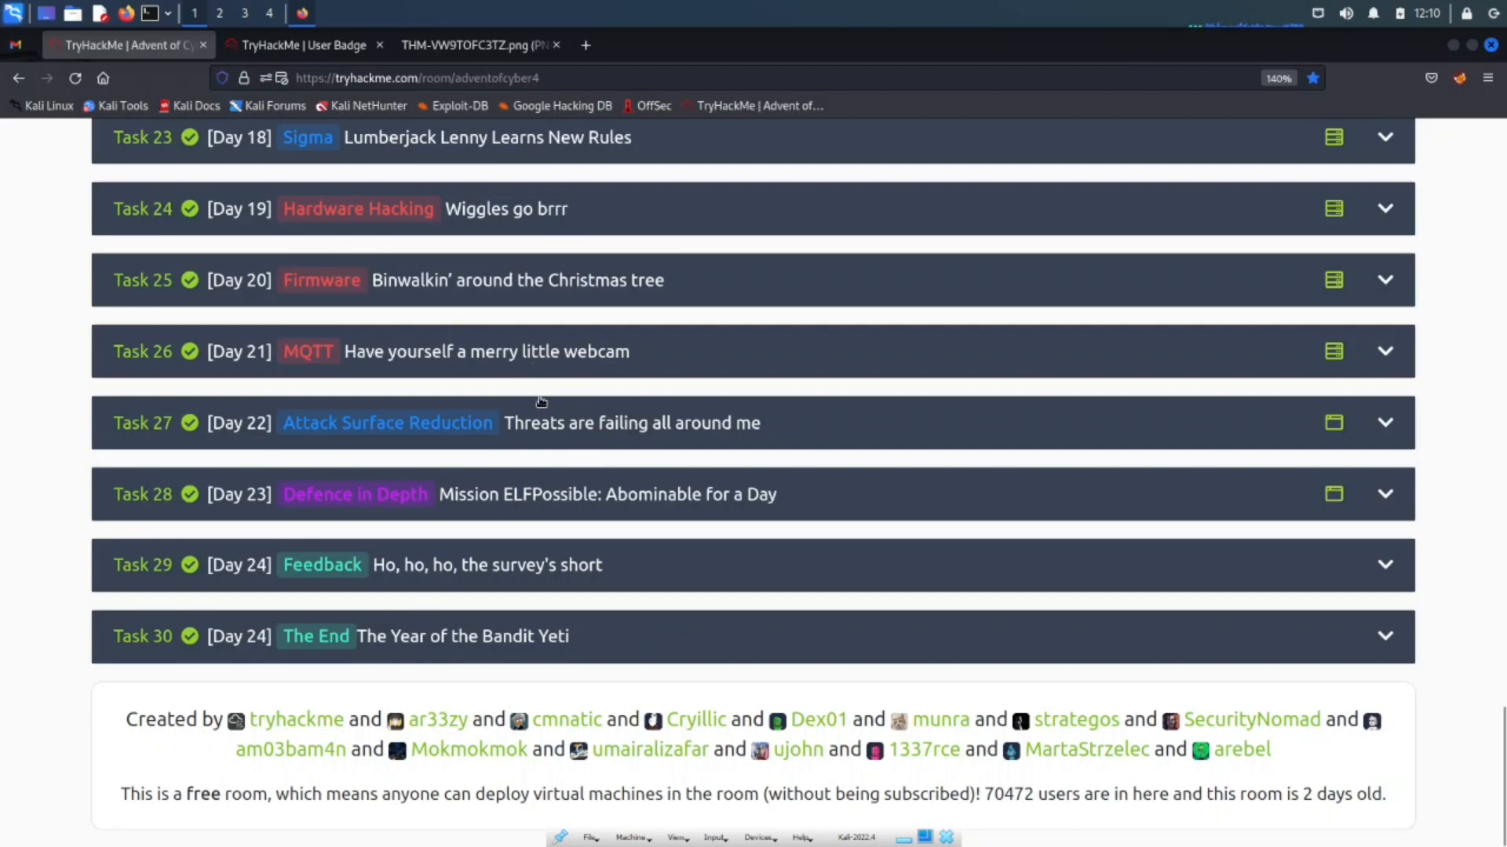
mouse_move(682, 415)
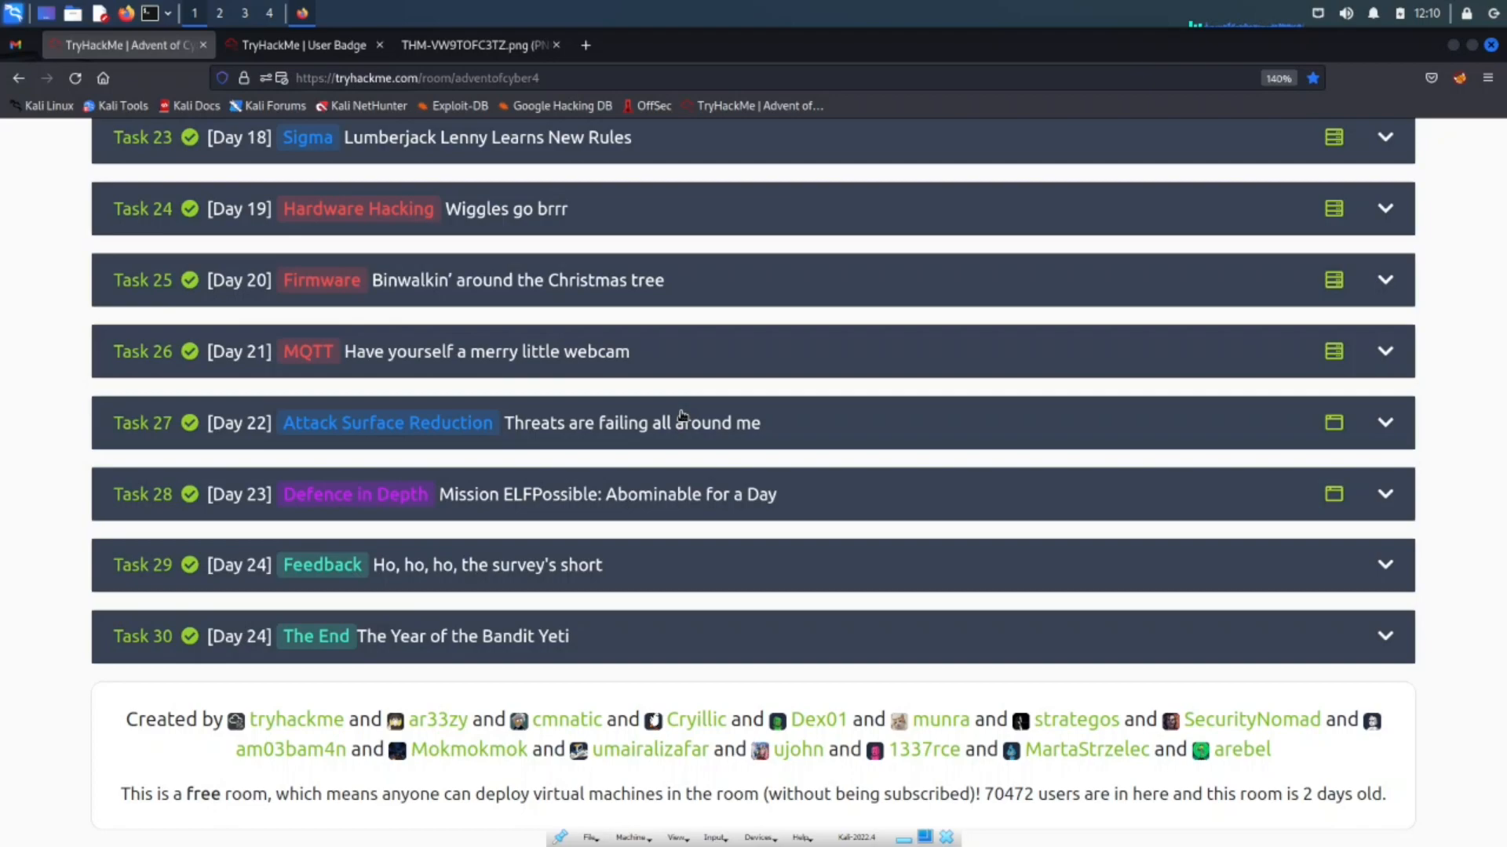
mouse_move(575, 499)
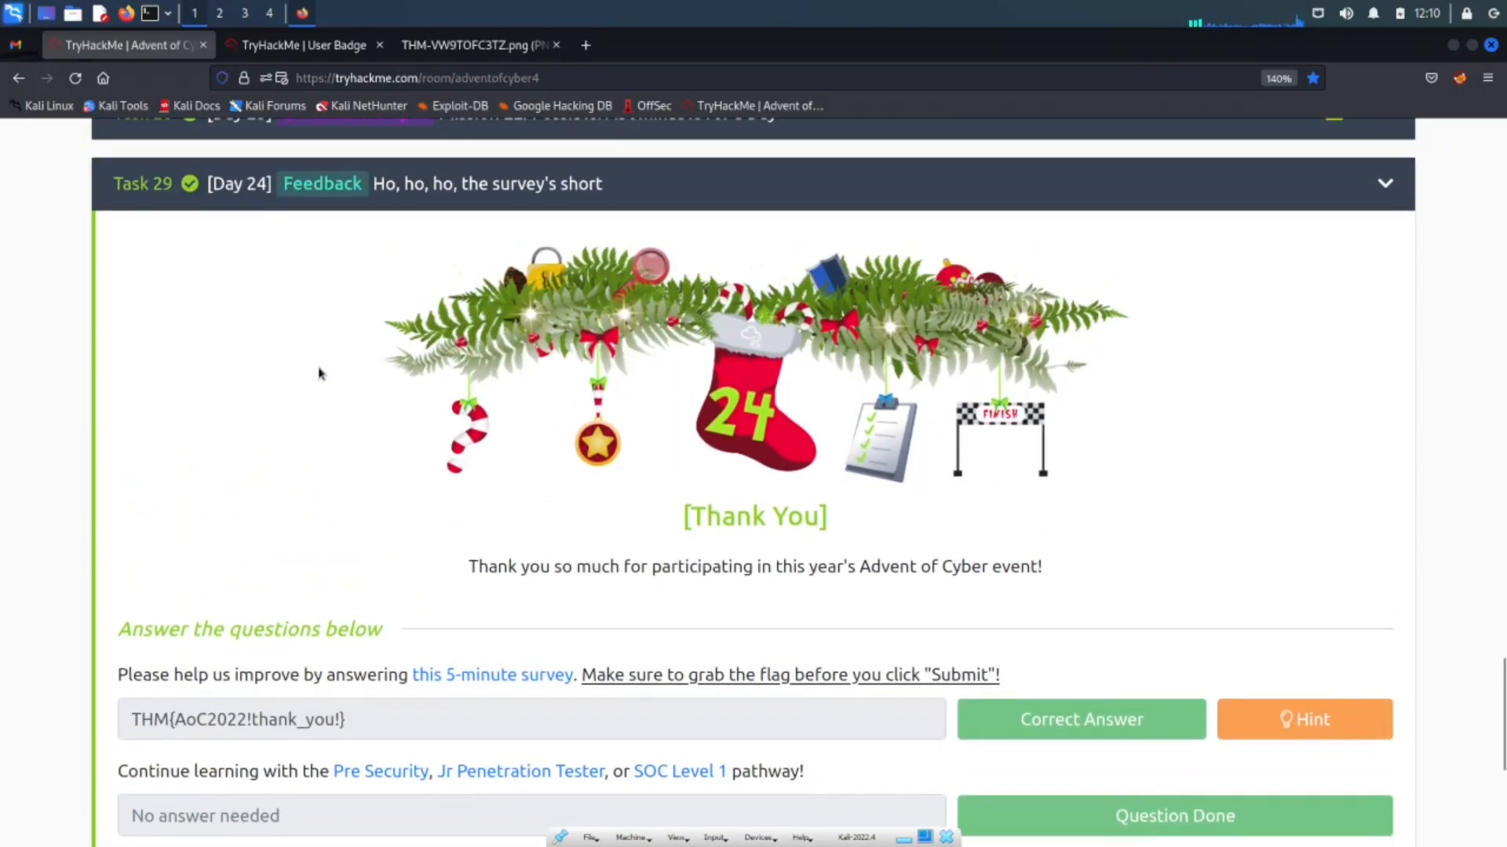
mouse_move(460, 692)
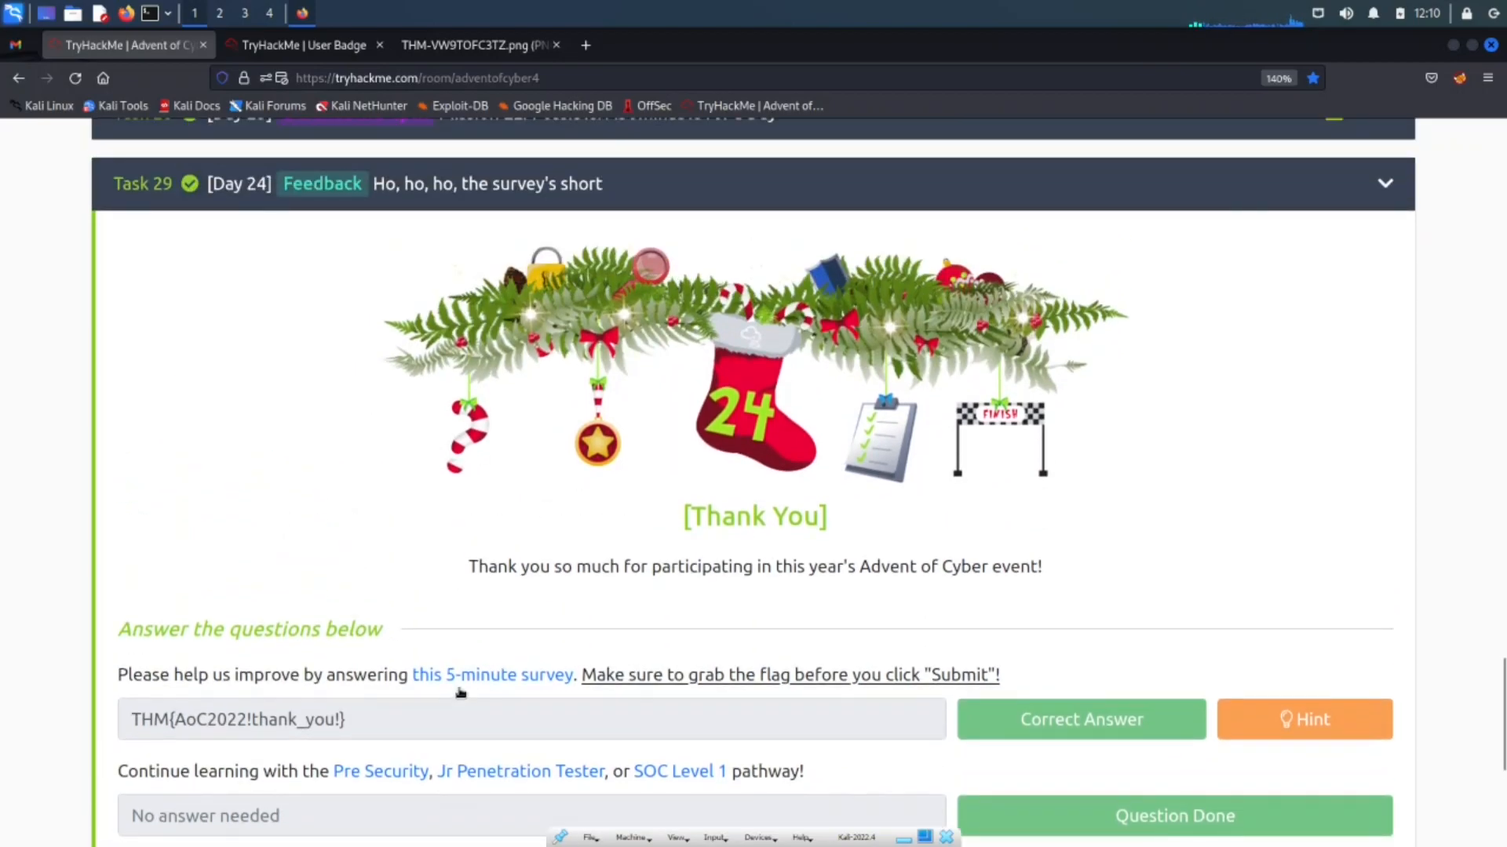
Step: Open the Pre Security and Jr Penetration Tester path links from Task 29 in new tabs
scroll("down", 3)
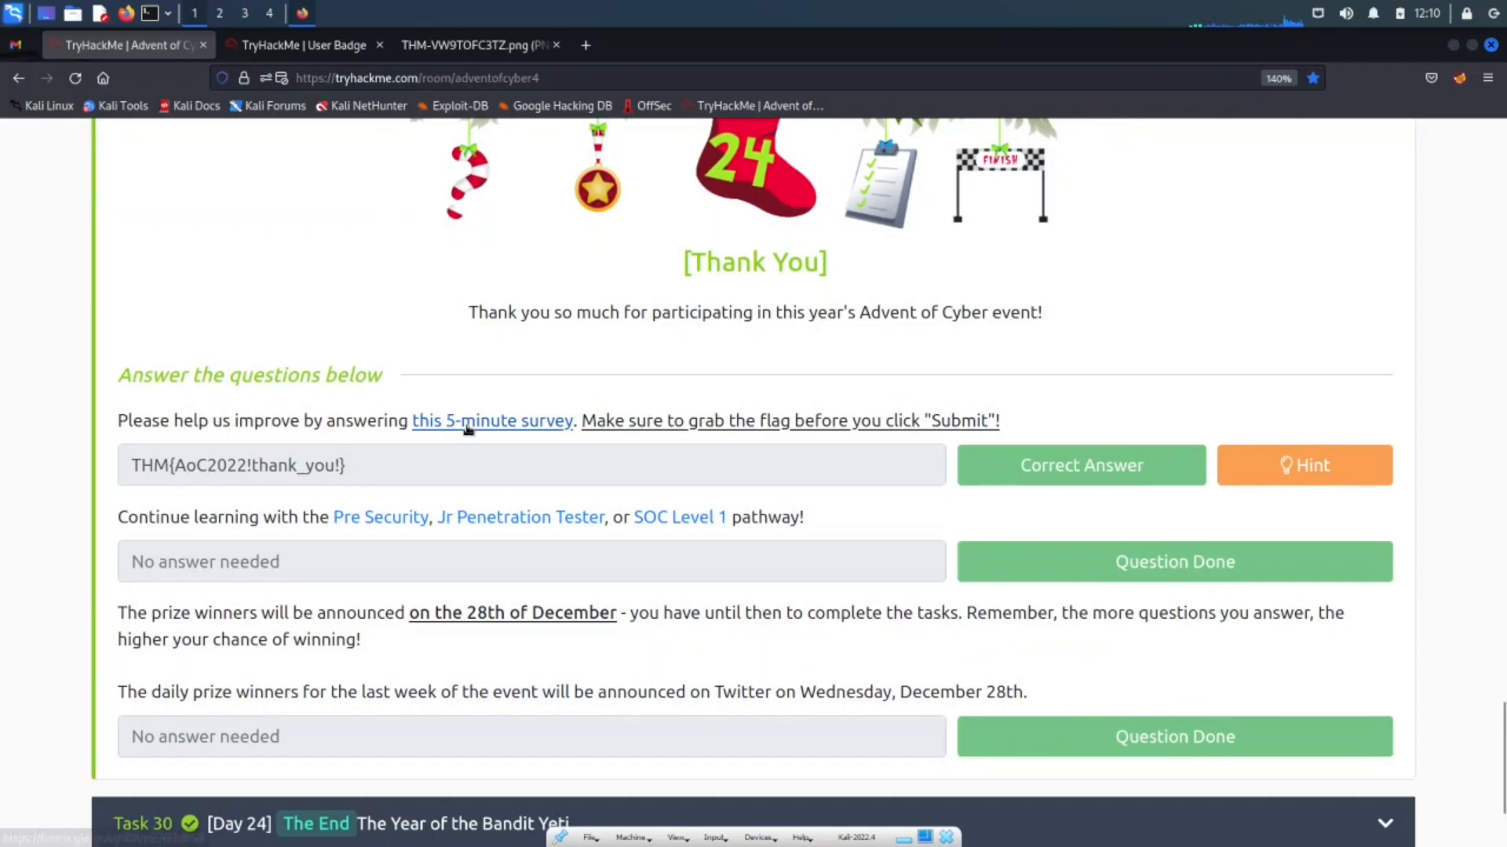
mouse_move(406, 289)
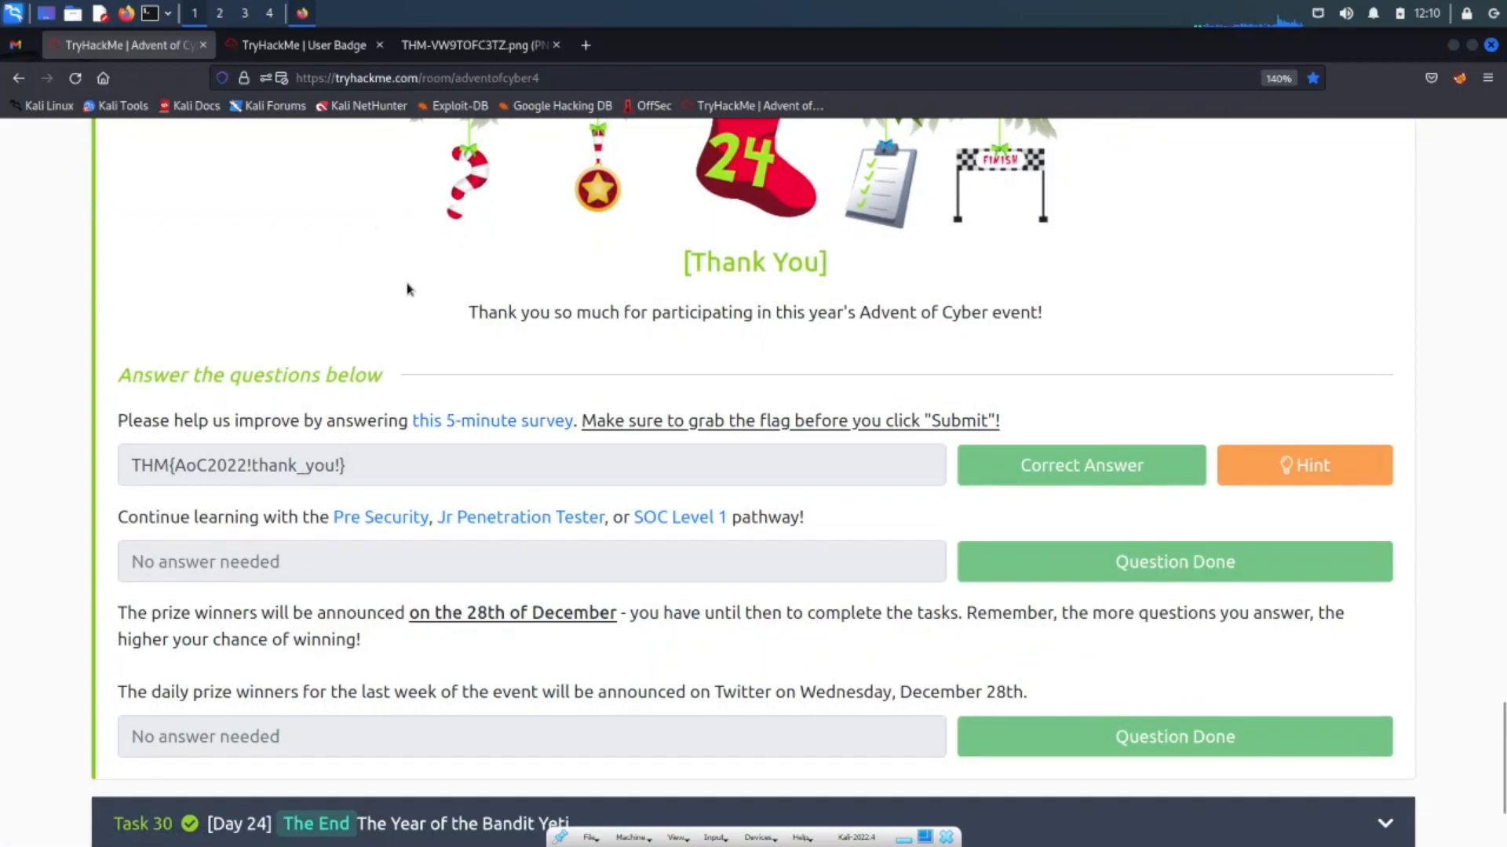
mouse_move(166, 488)
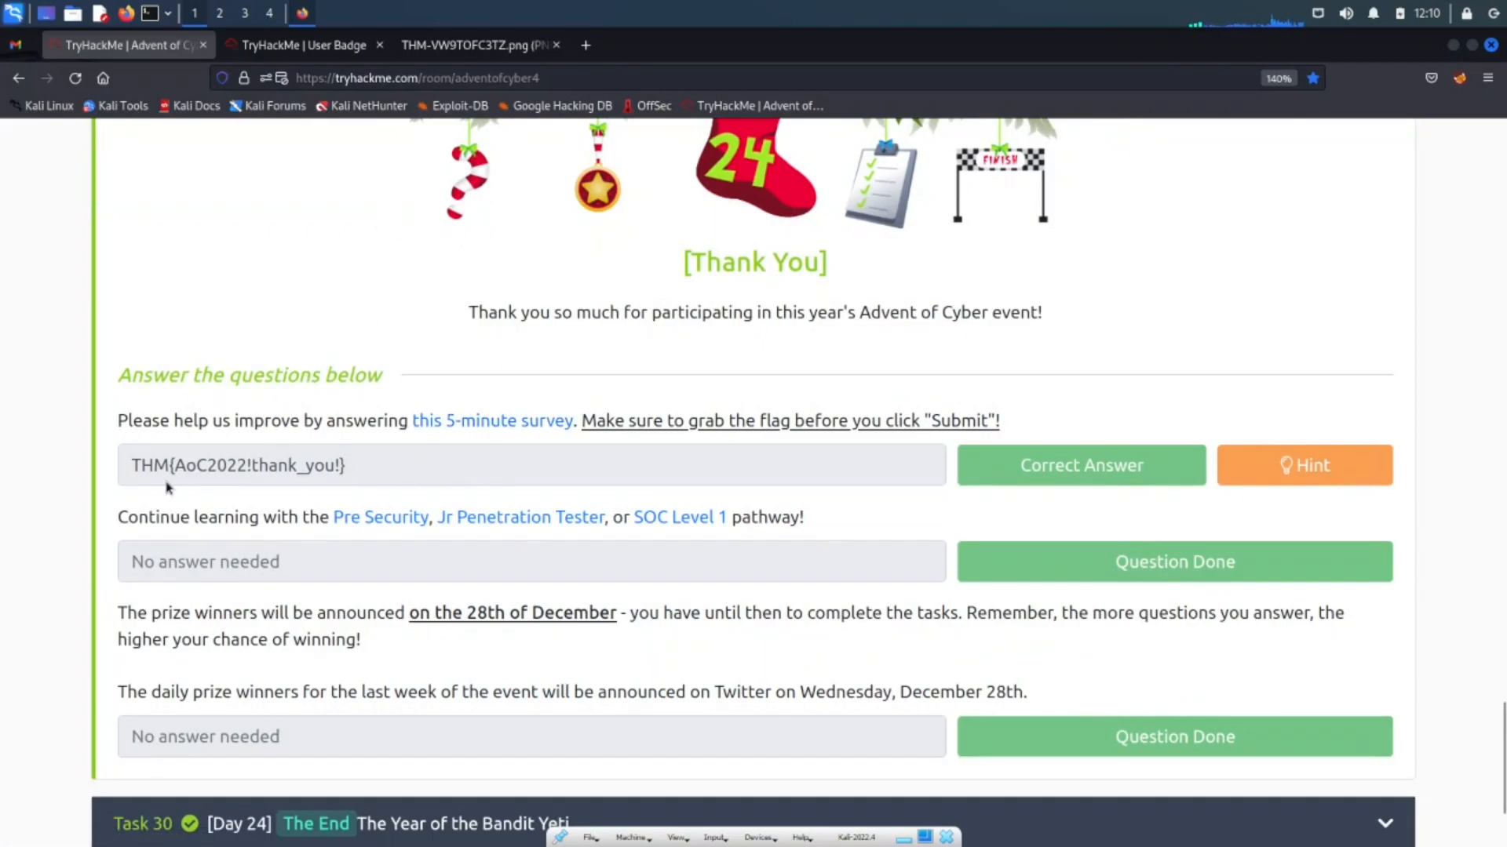
mouse_move(329, 536)
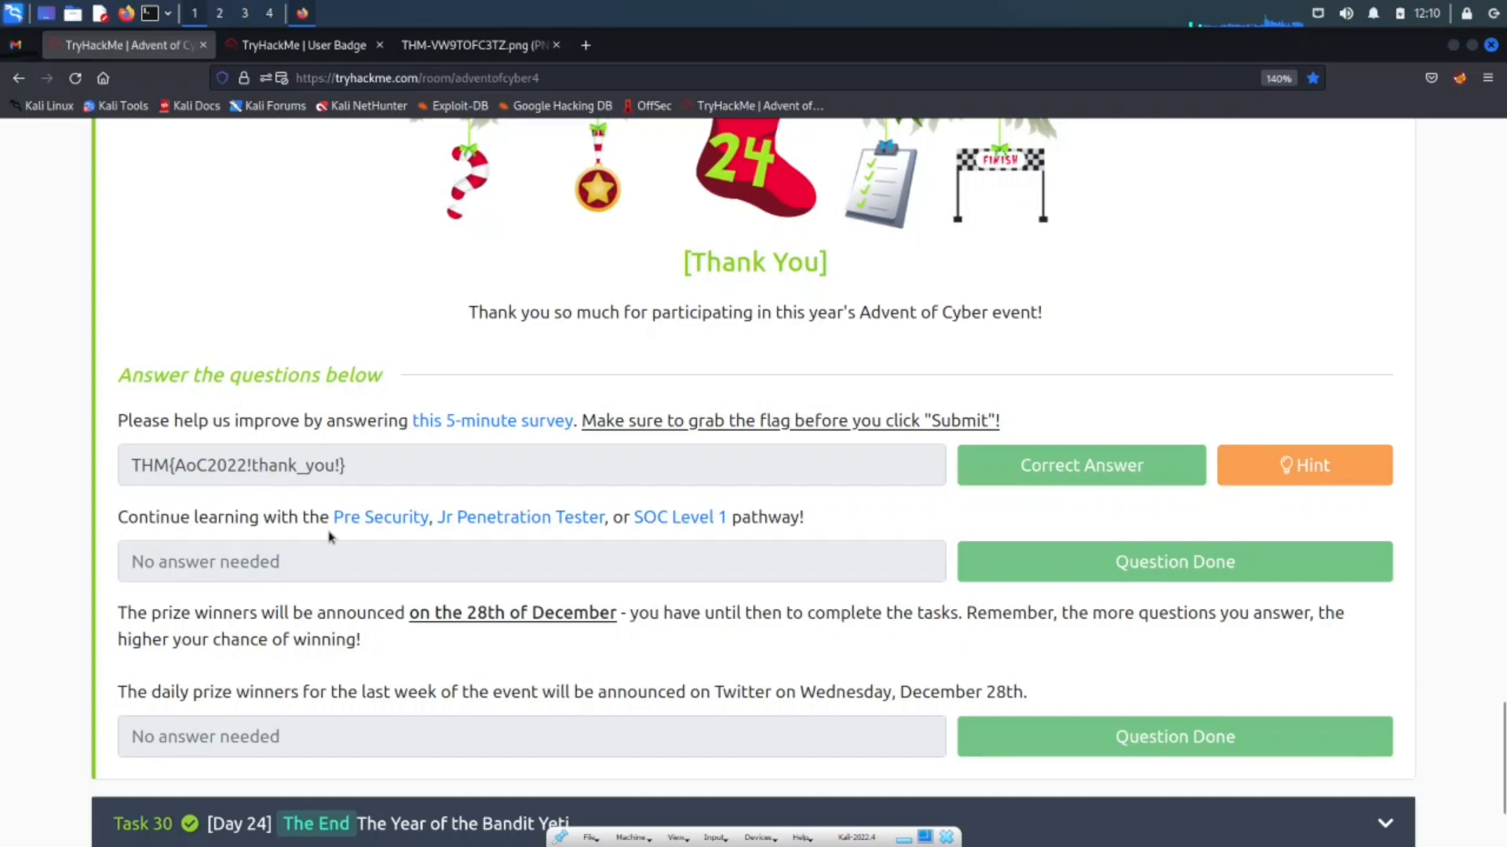
double_click(299, 465)
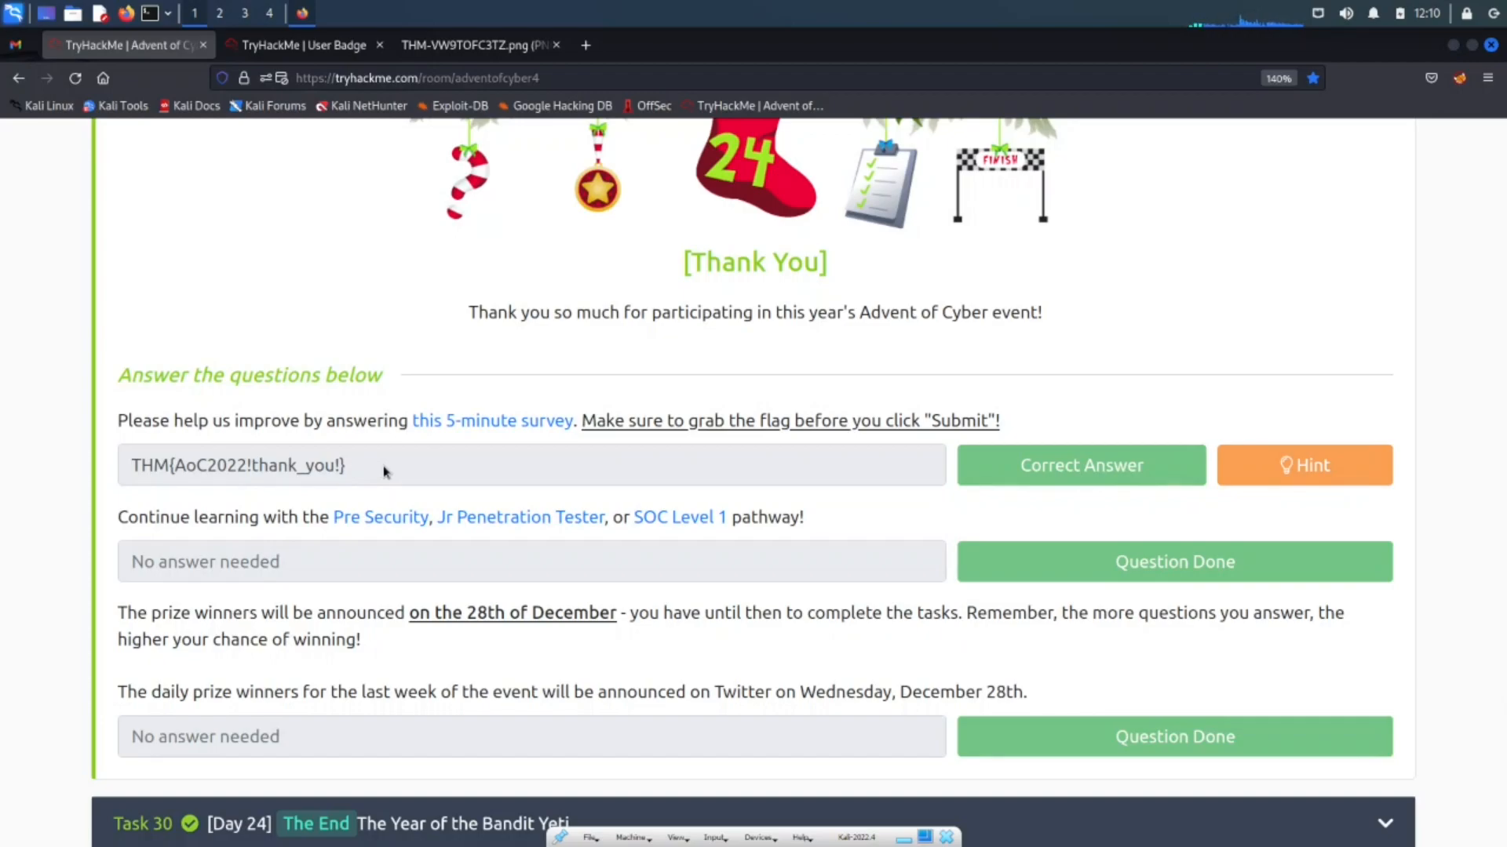
mouse_move(500, 334)
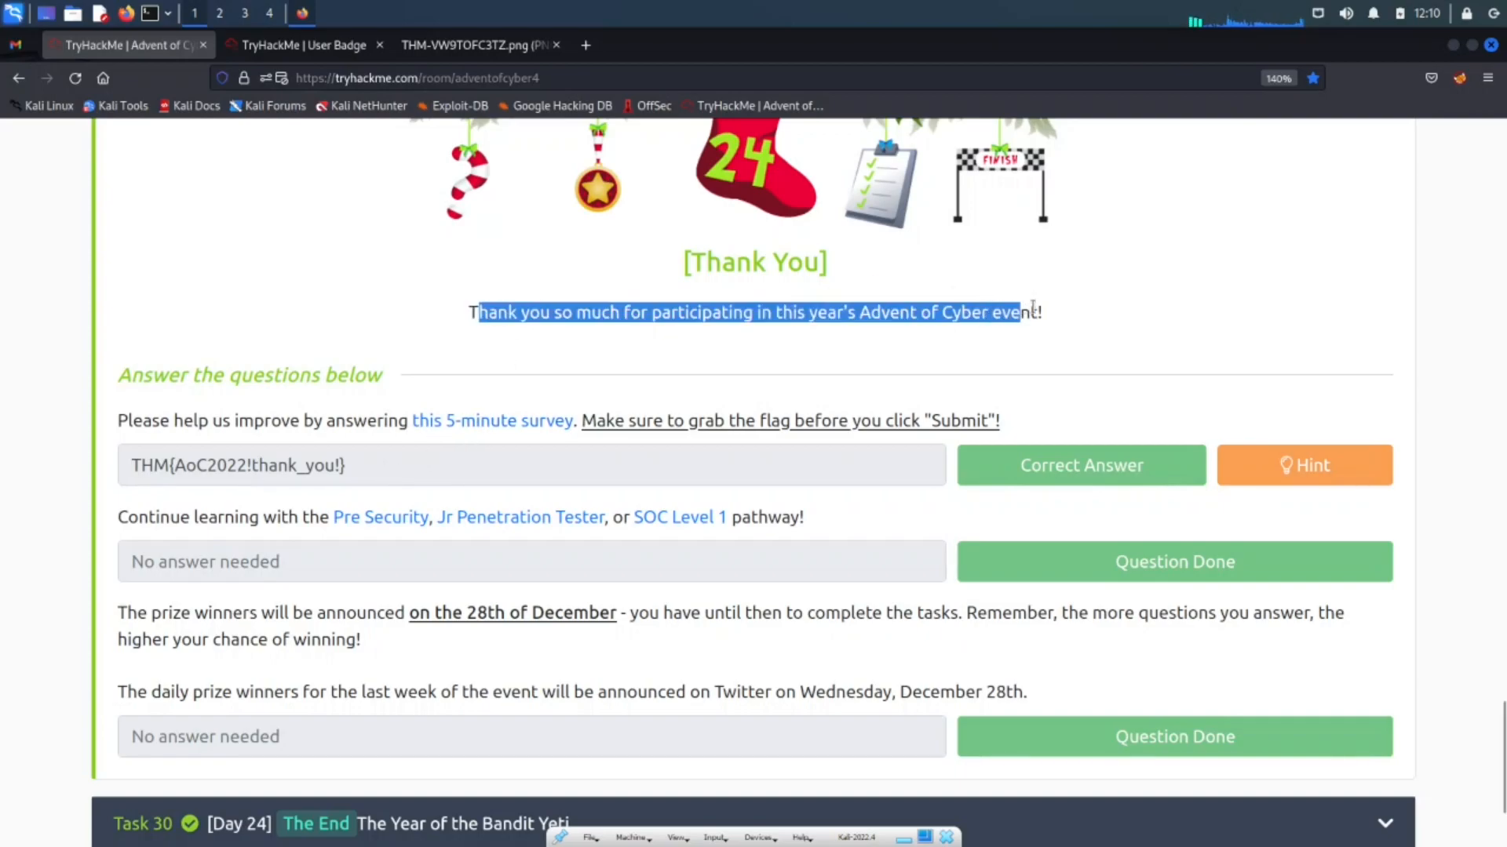
left_click(739, 329)
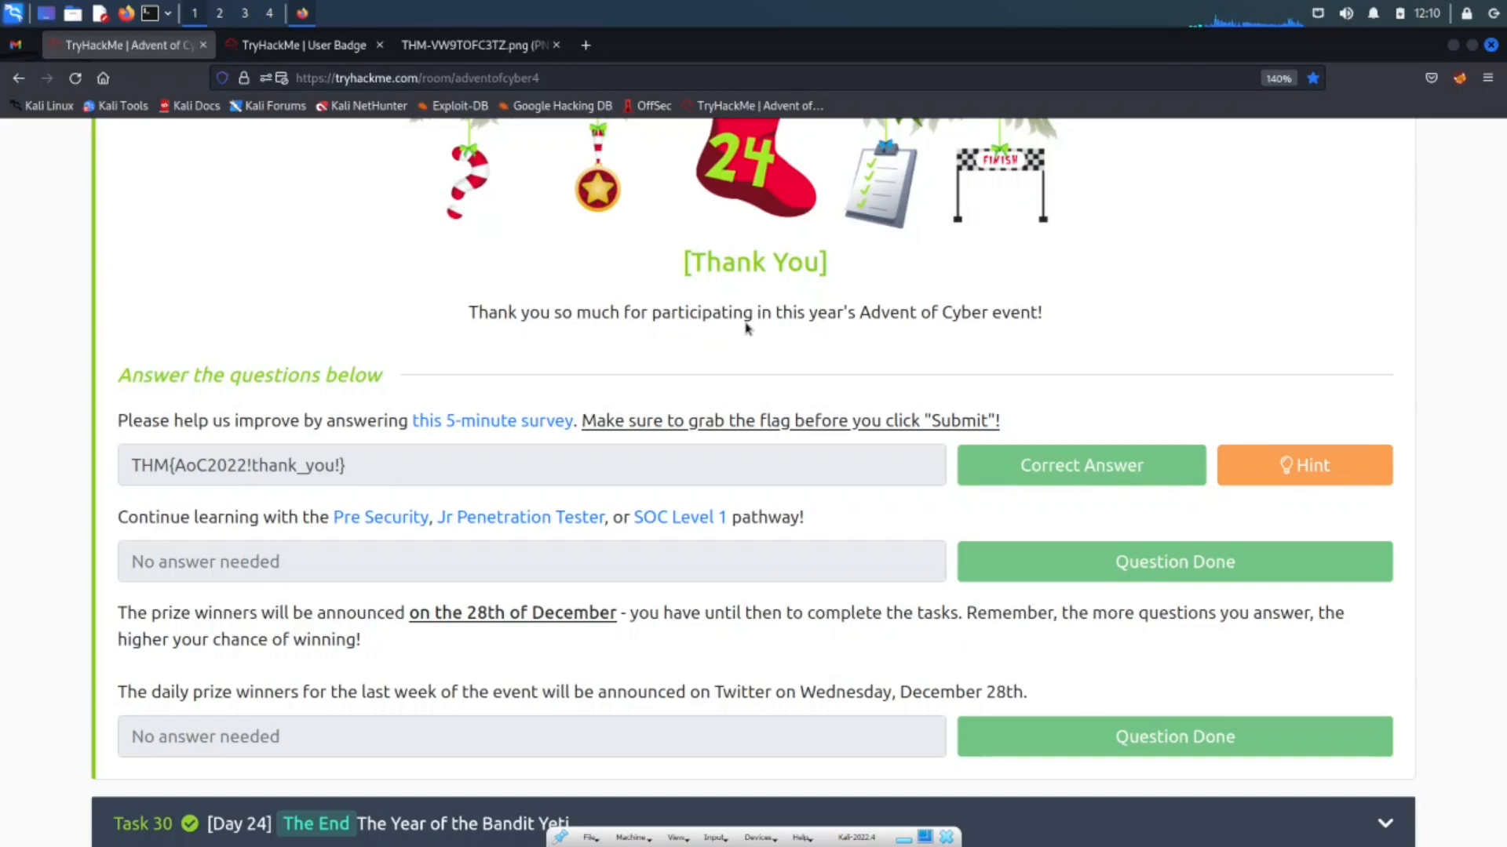
mouse_move(335, 370)
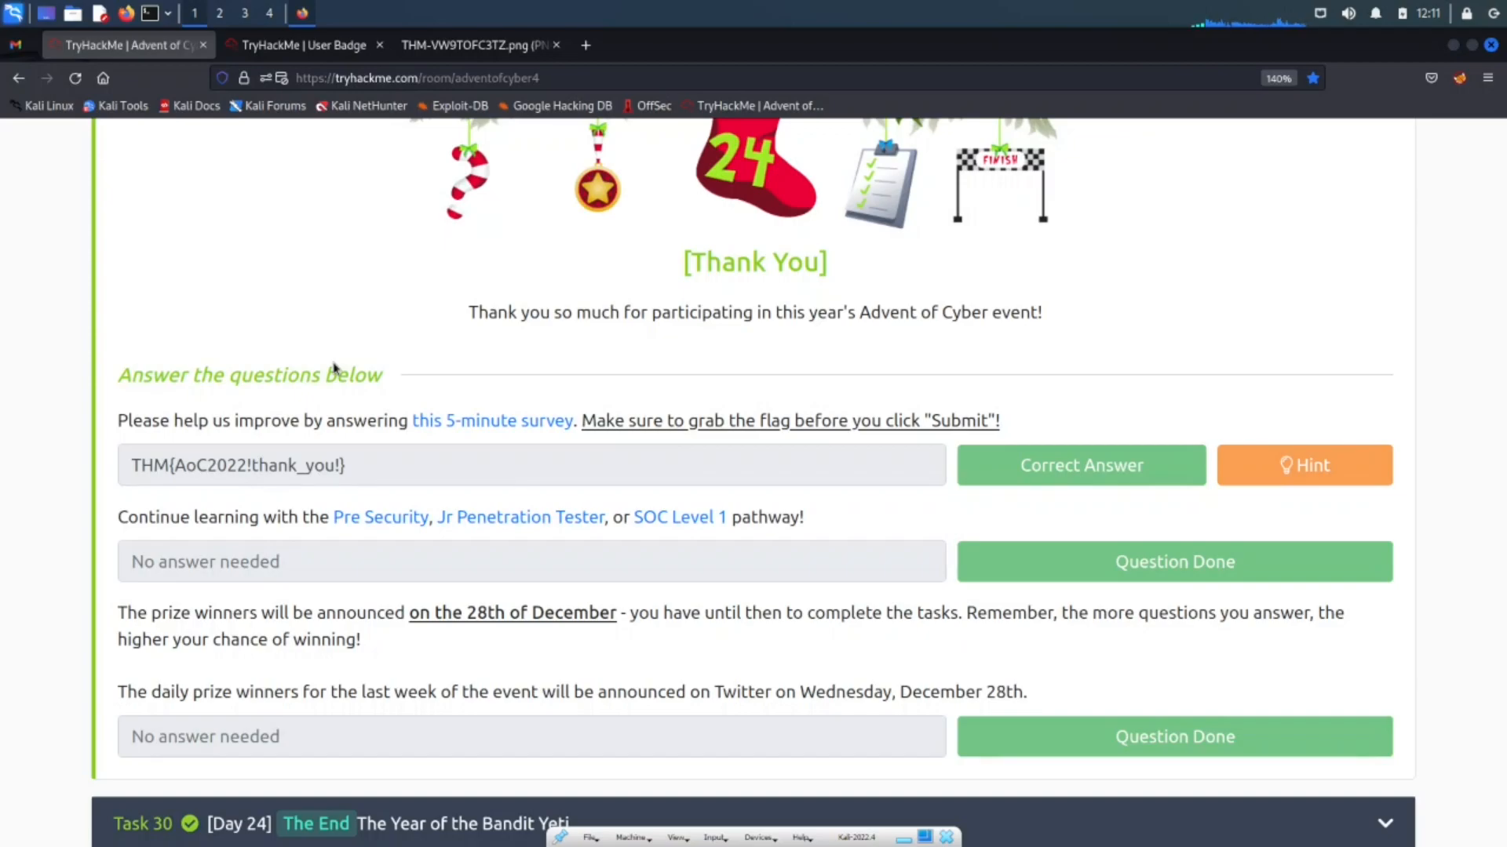
mouse_move(489, 389)
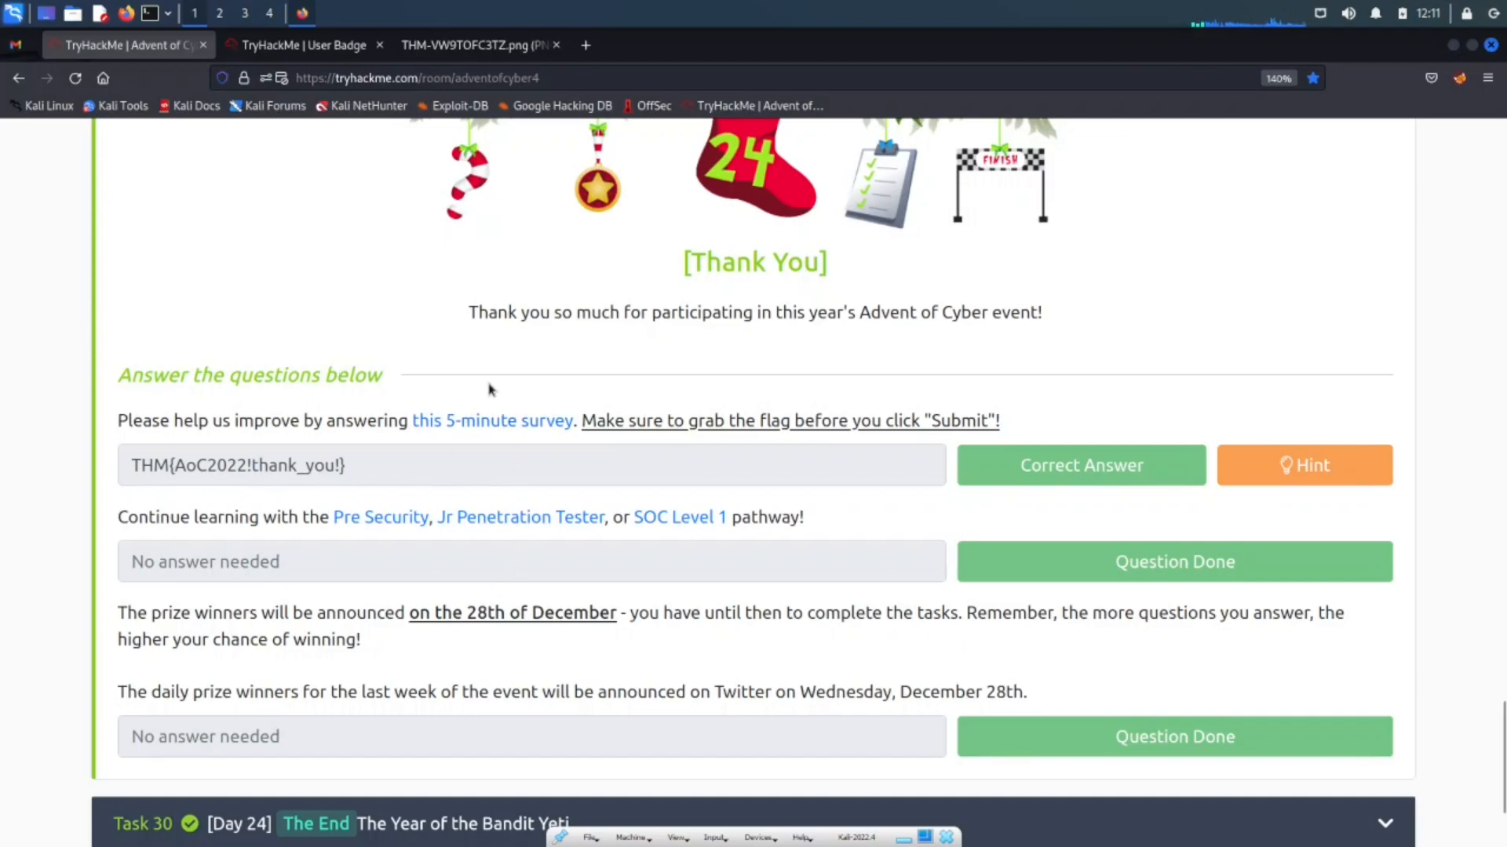
mouse_move(471, 332)
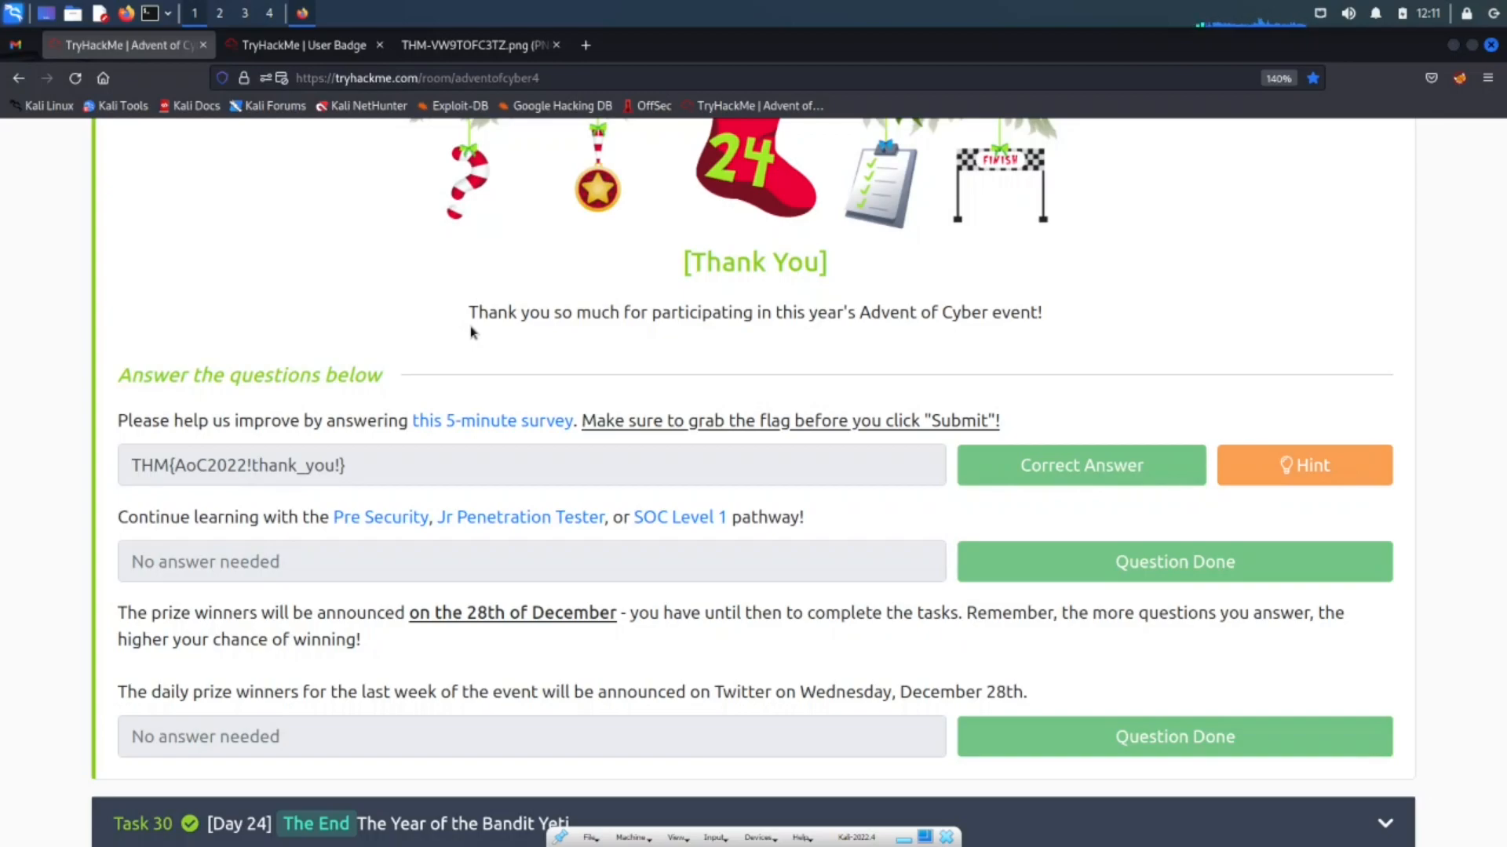
mouse_move(157, 510)
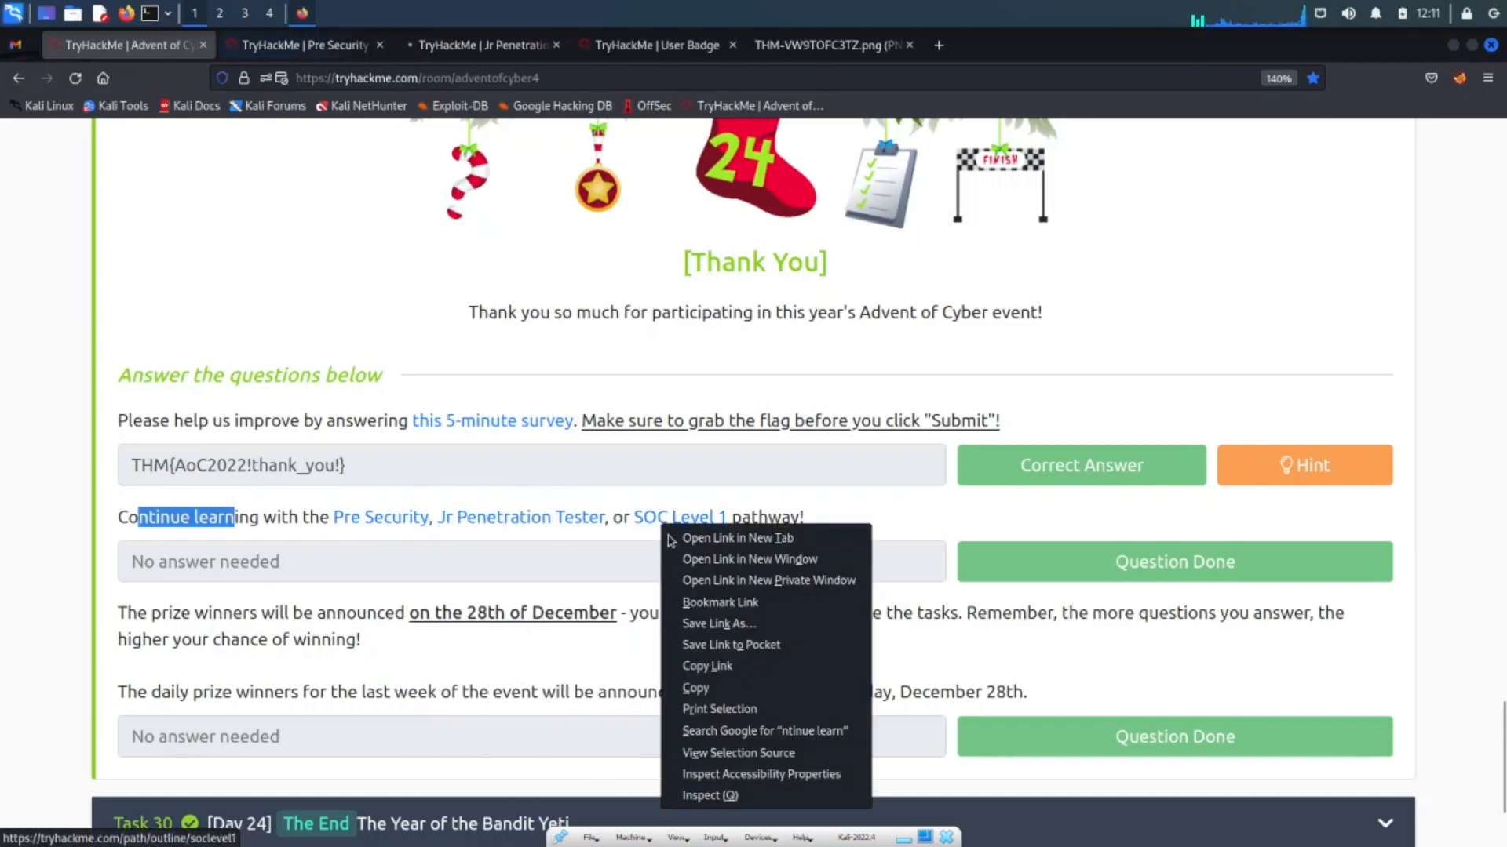
Step: Open the SOC Level 1 pathway in a new tab and scroll through the suggested path pages
left_click(737, 539)
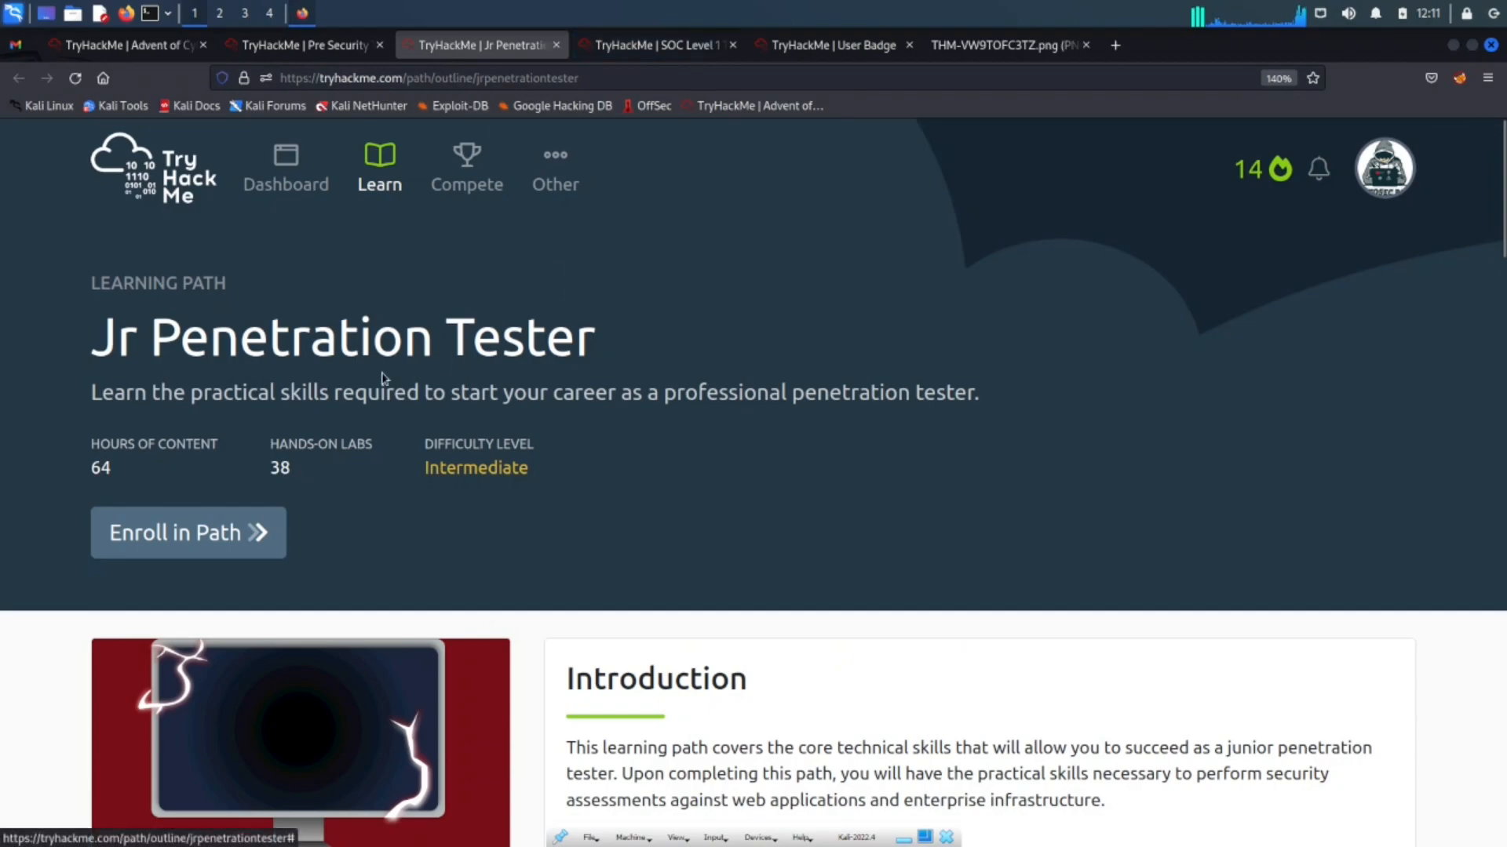
scroll("down", 3)
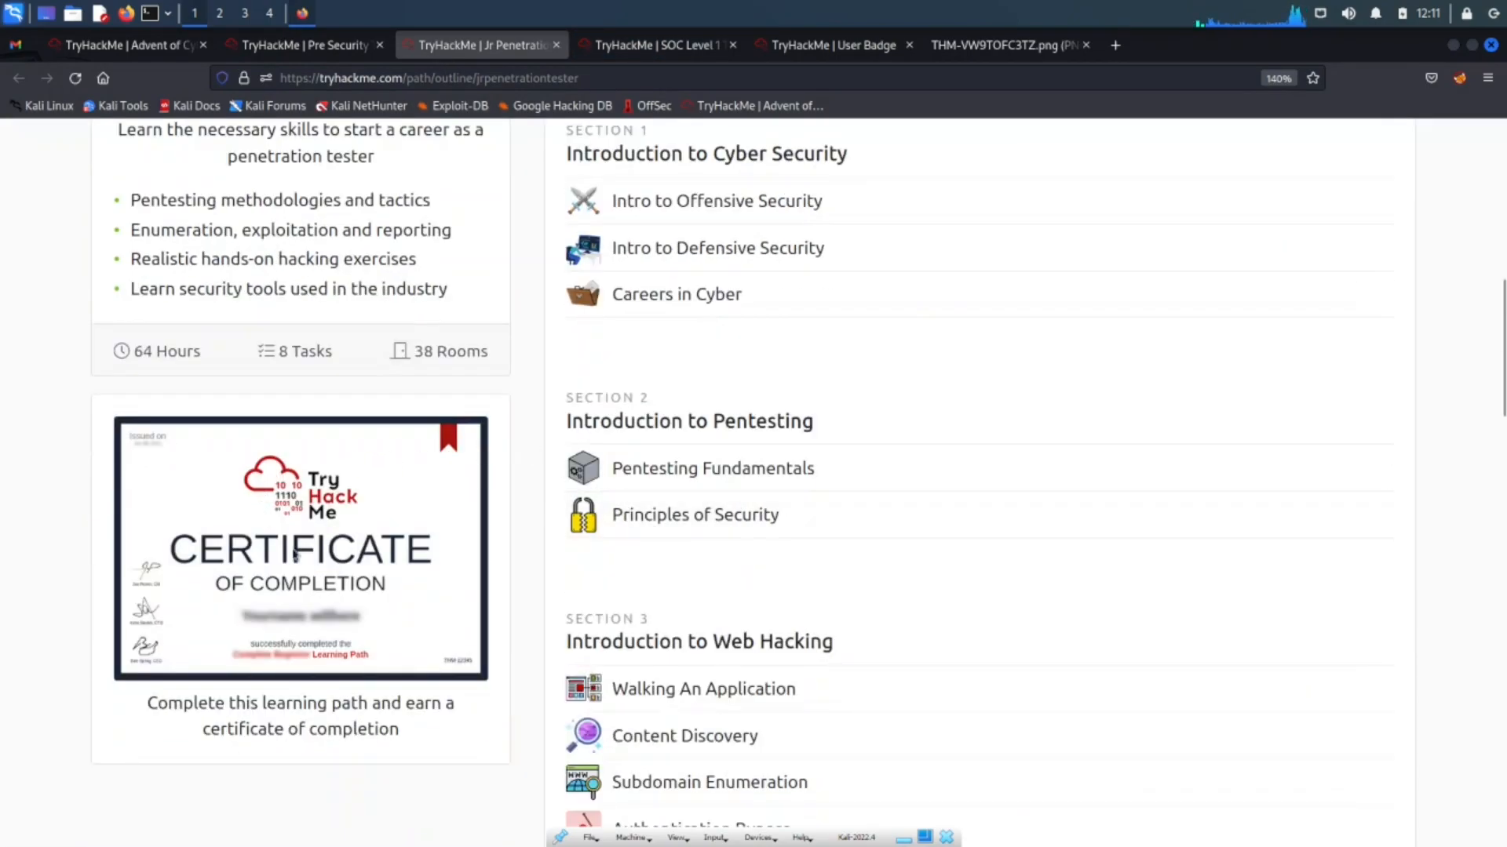
scroll("up", 3)
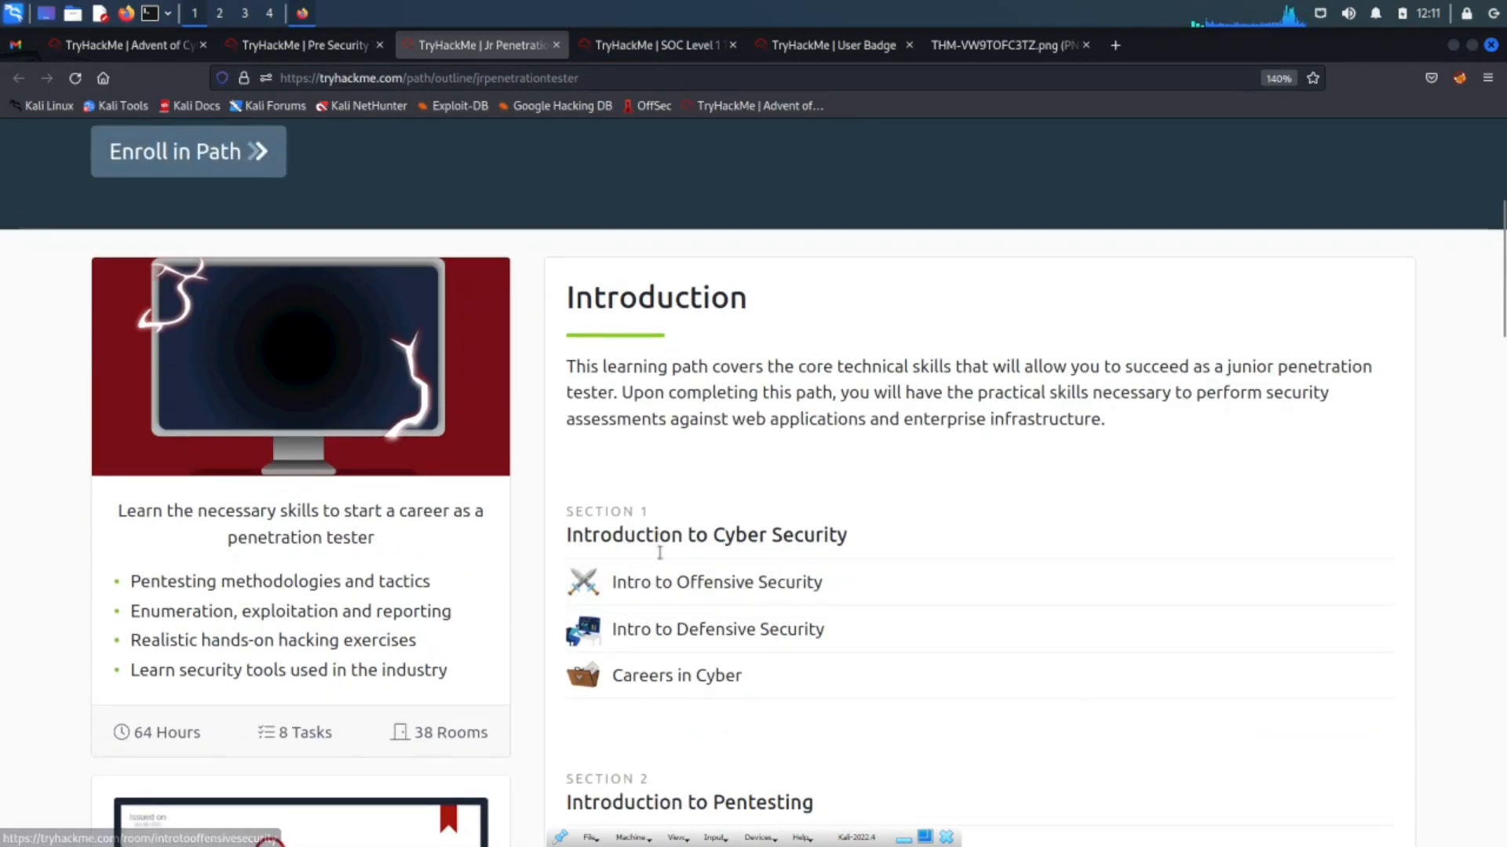
scroll("down", 3)
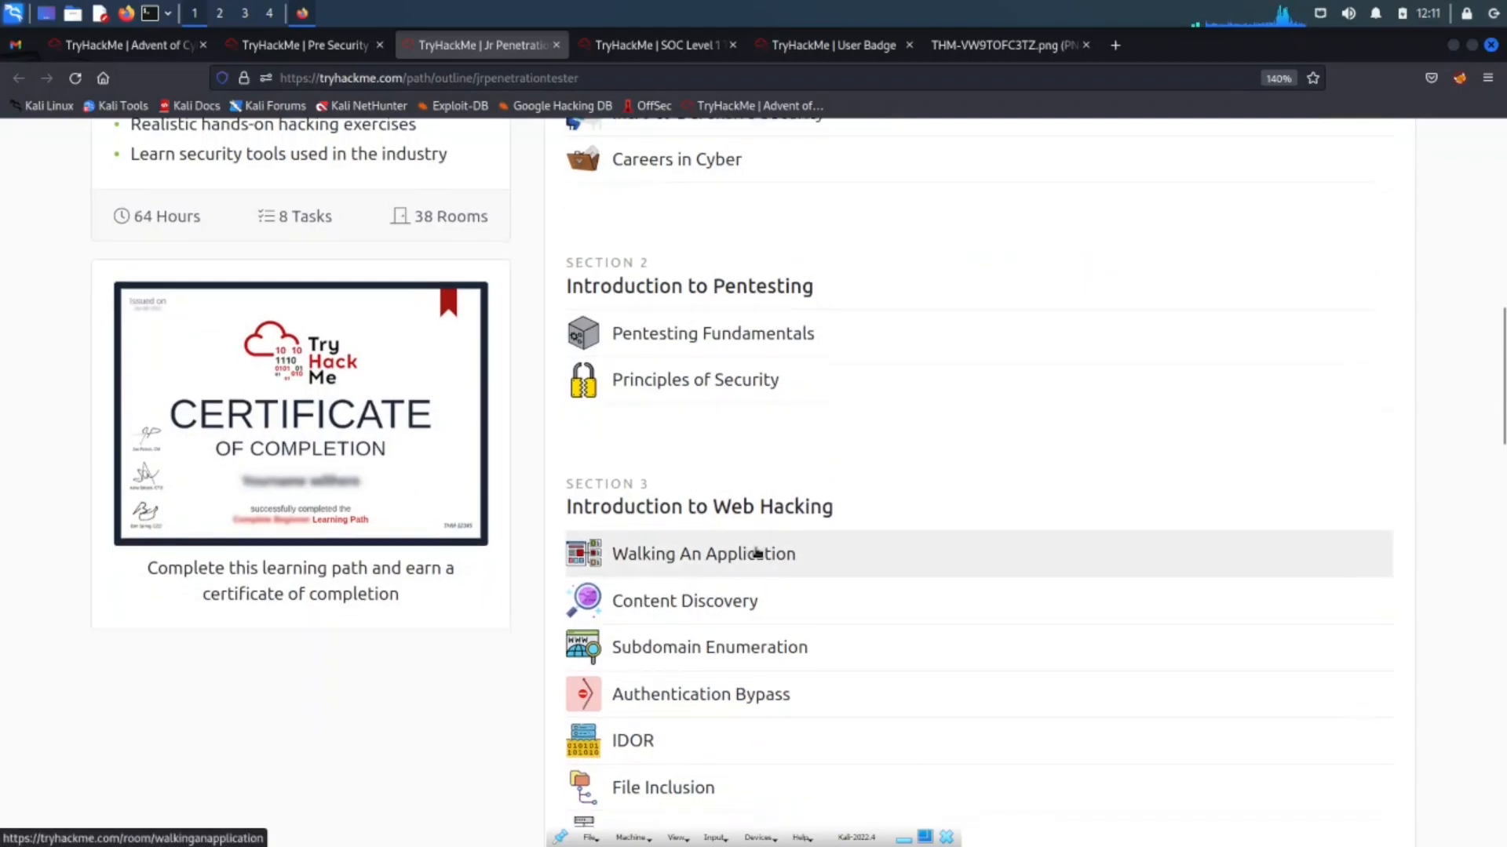
scroll("down", 3)
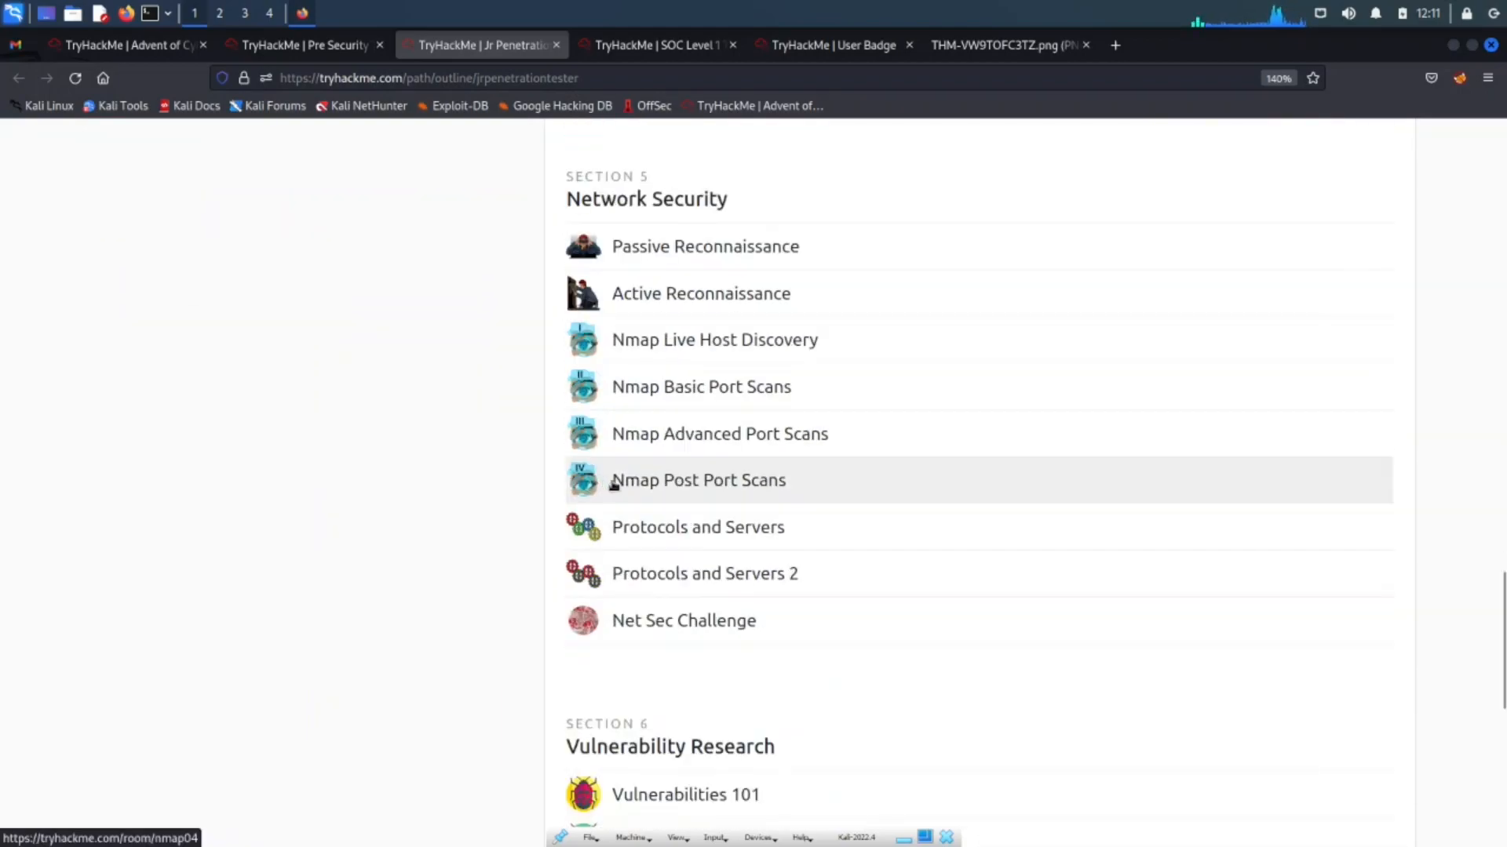
scroll("down", 3)
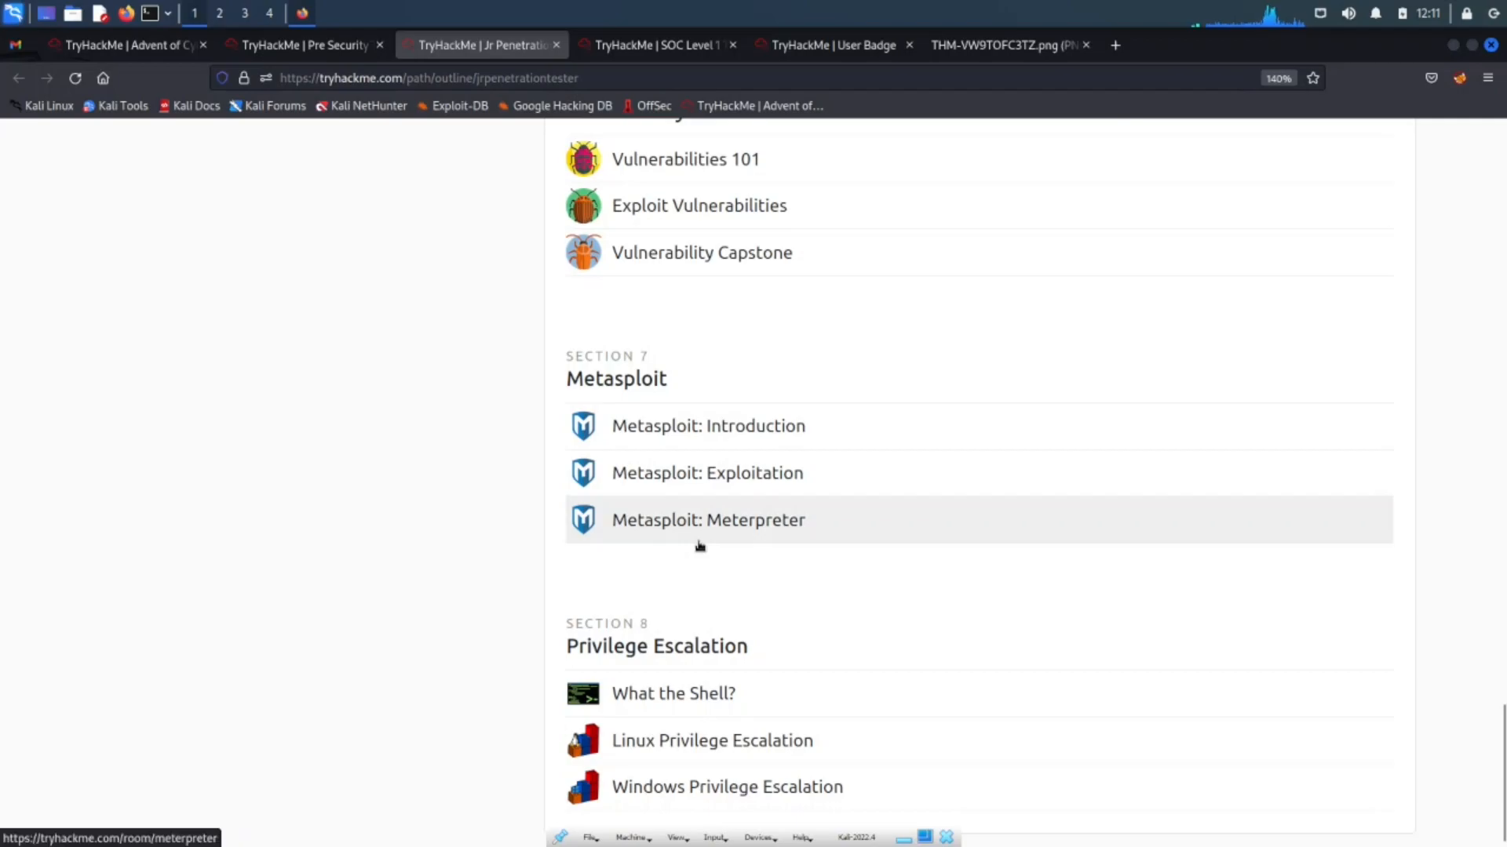
scroll("up", 3)
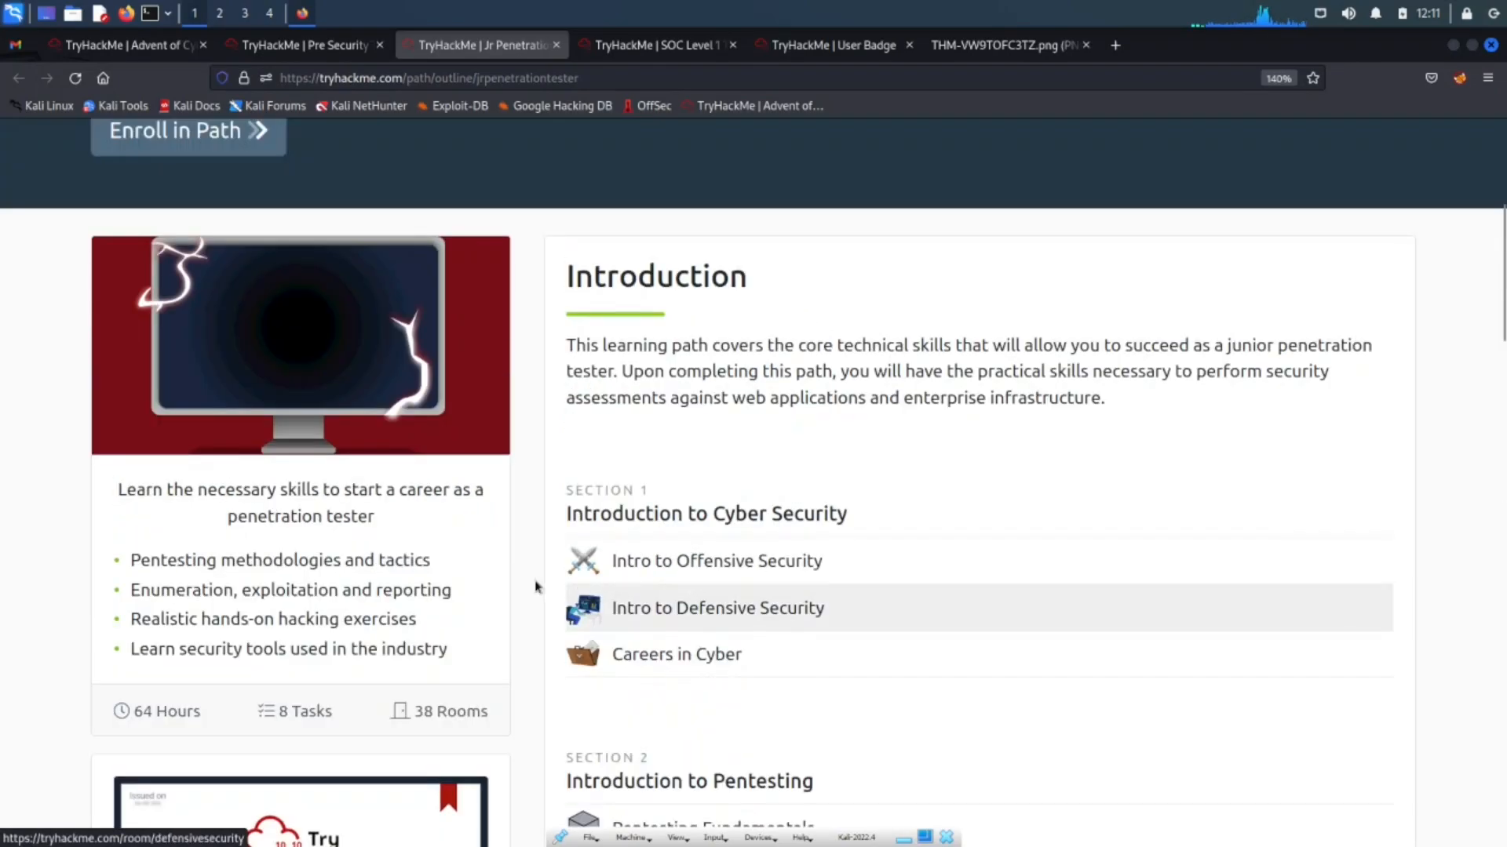
scroll("down", 3)
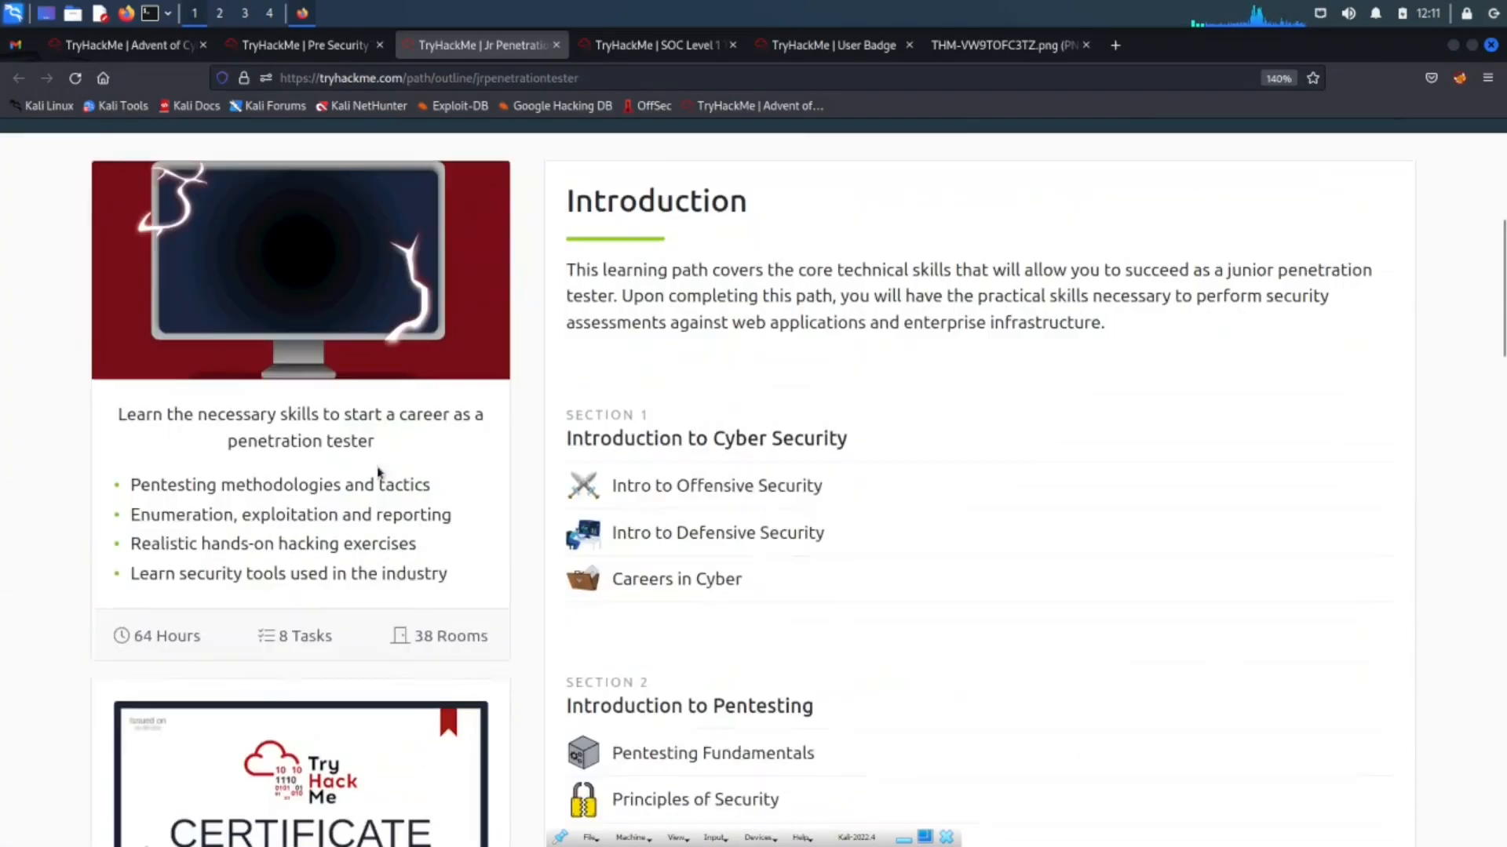
scroll("down", 3)
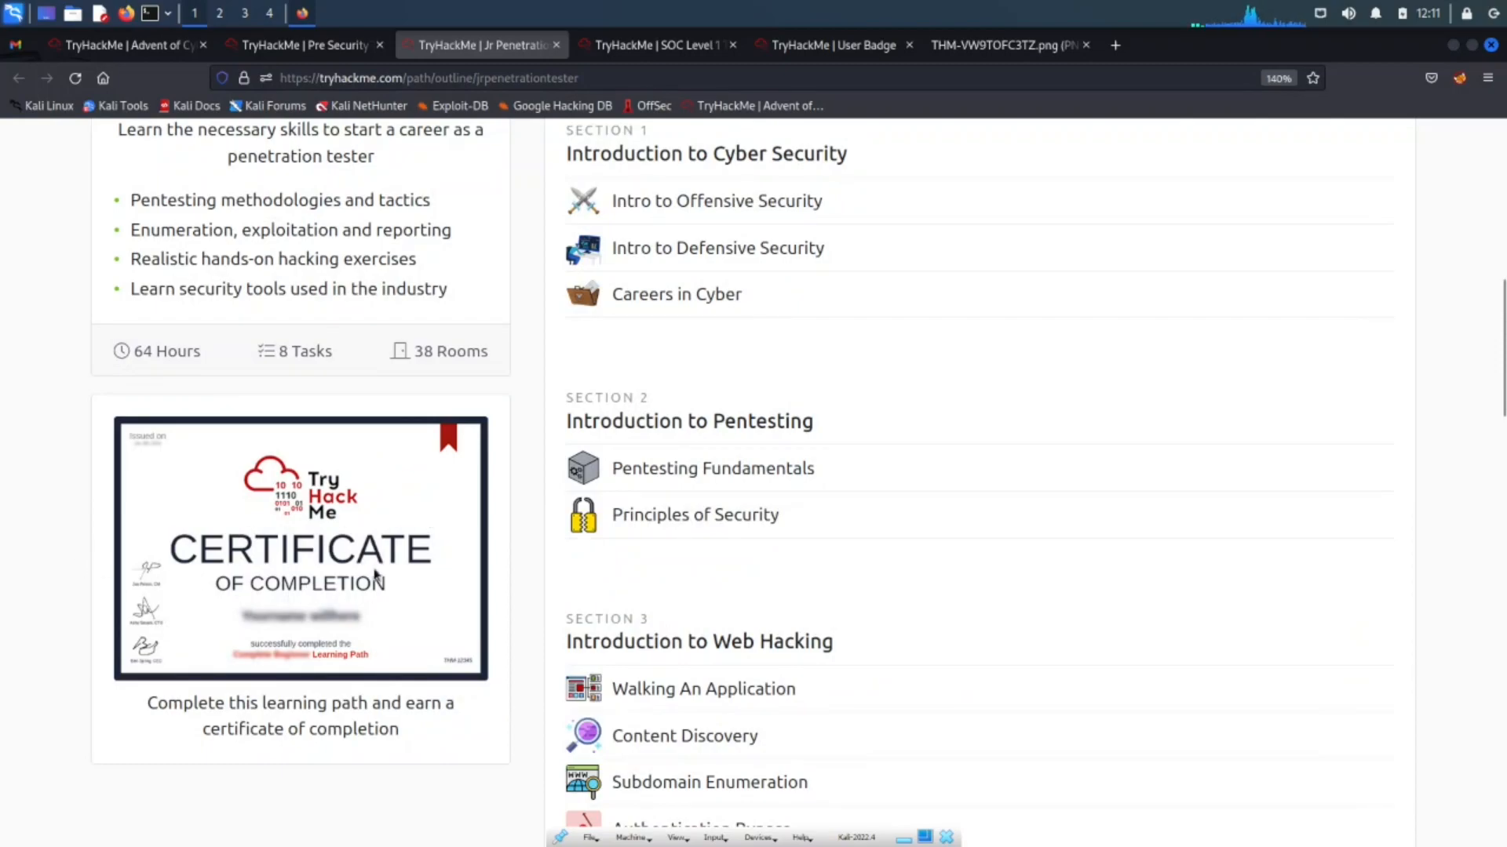
scroll("up", 3)
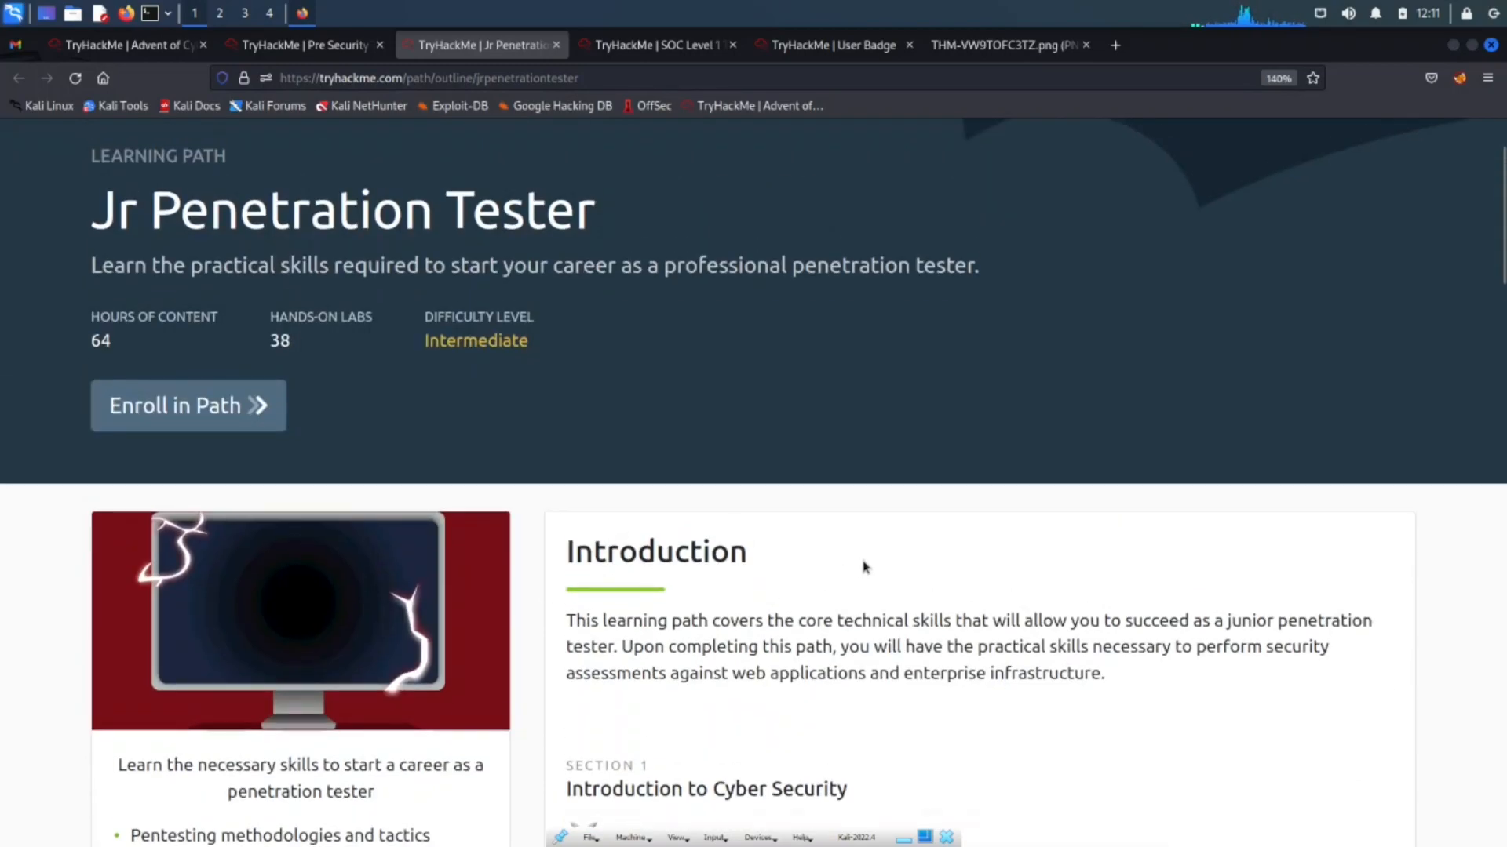
mouse_move(744, 210)
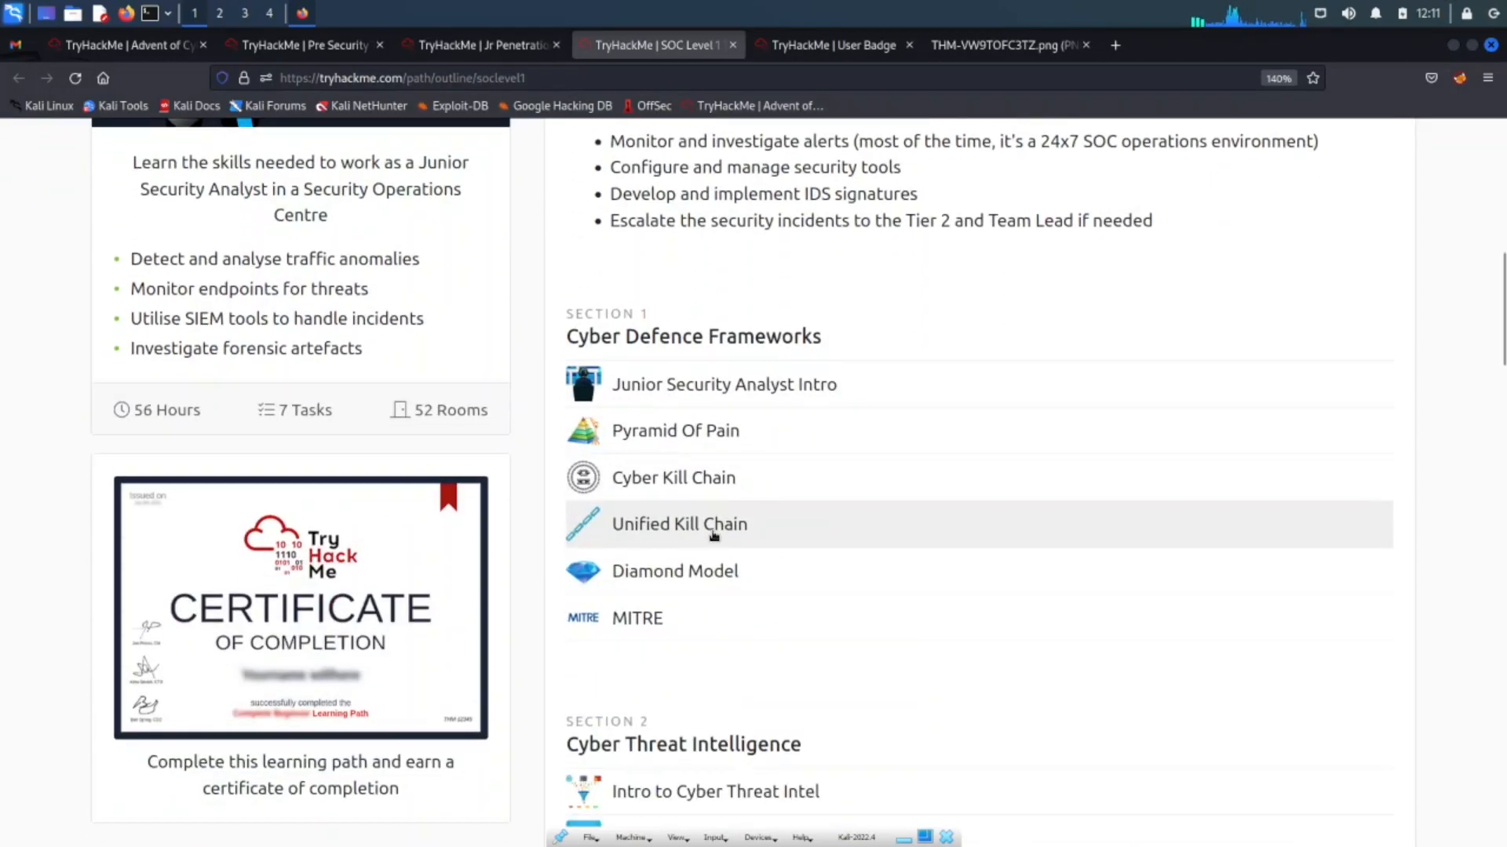
scroll("down", 3)
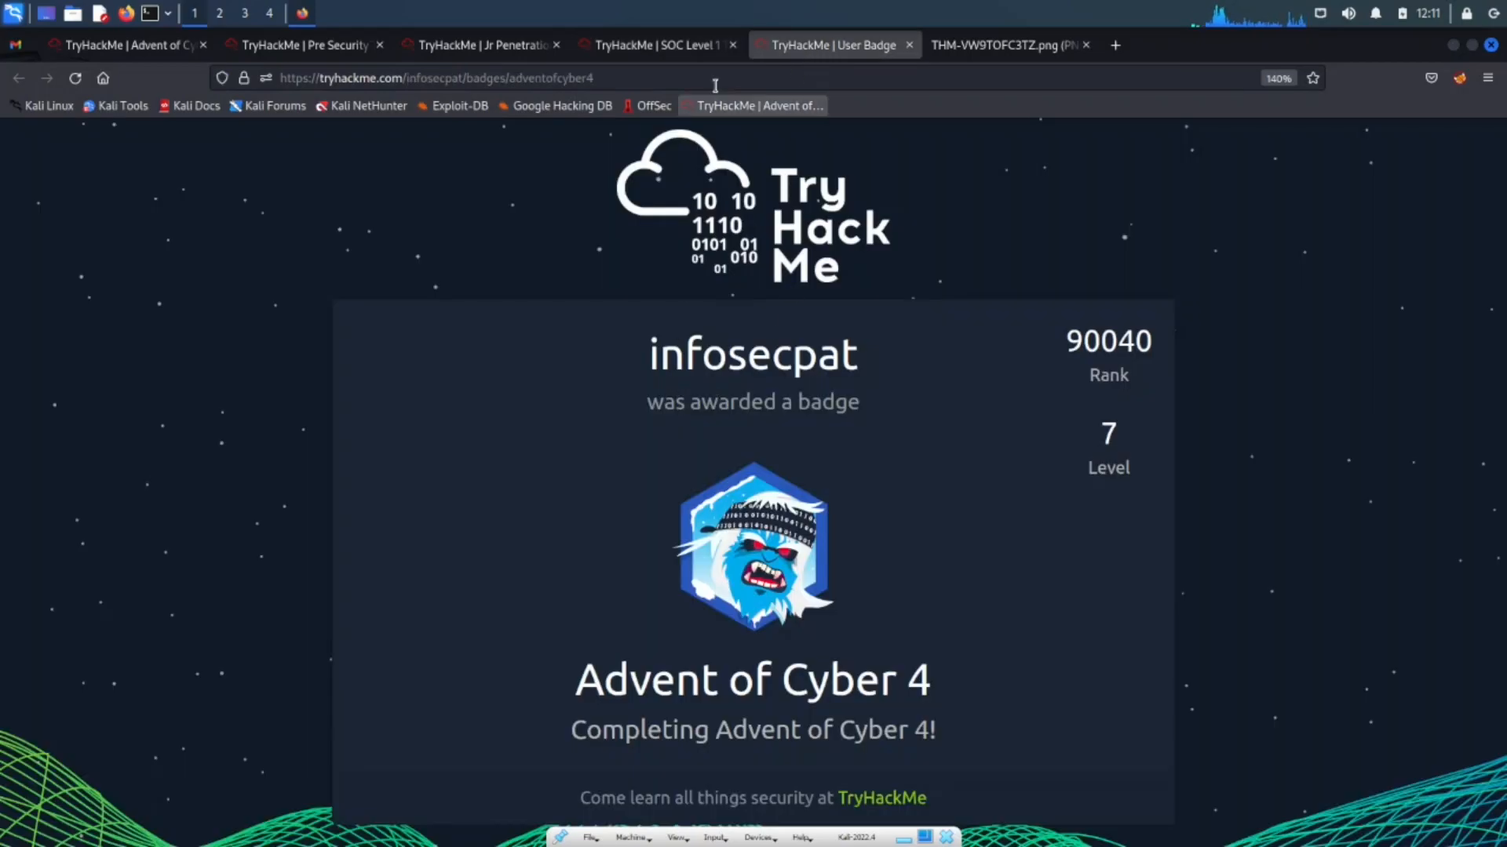
Step: Switch to the Pre Security learning path tab and browse its overview
left_click(303, 44)
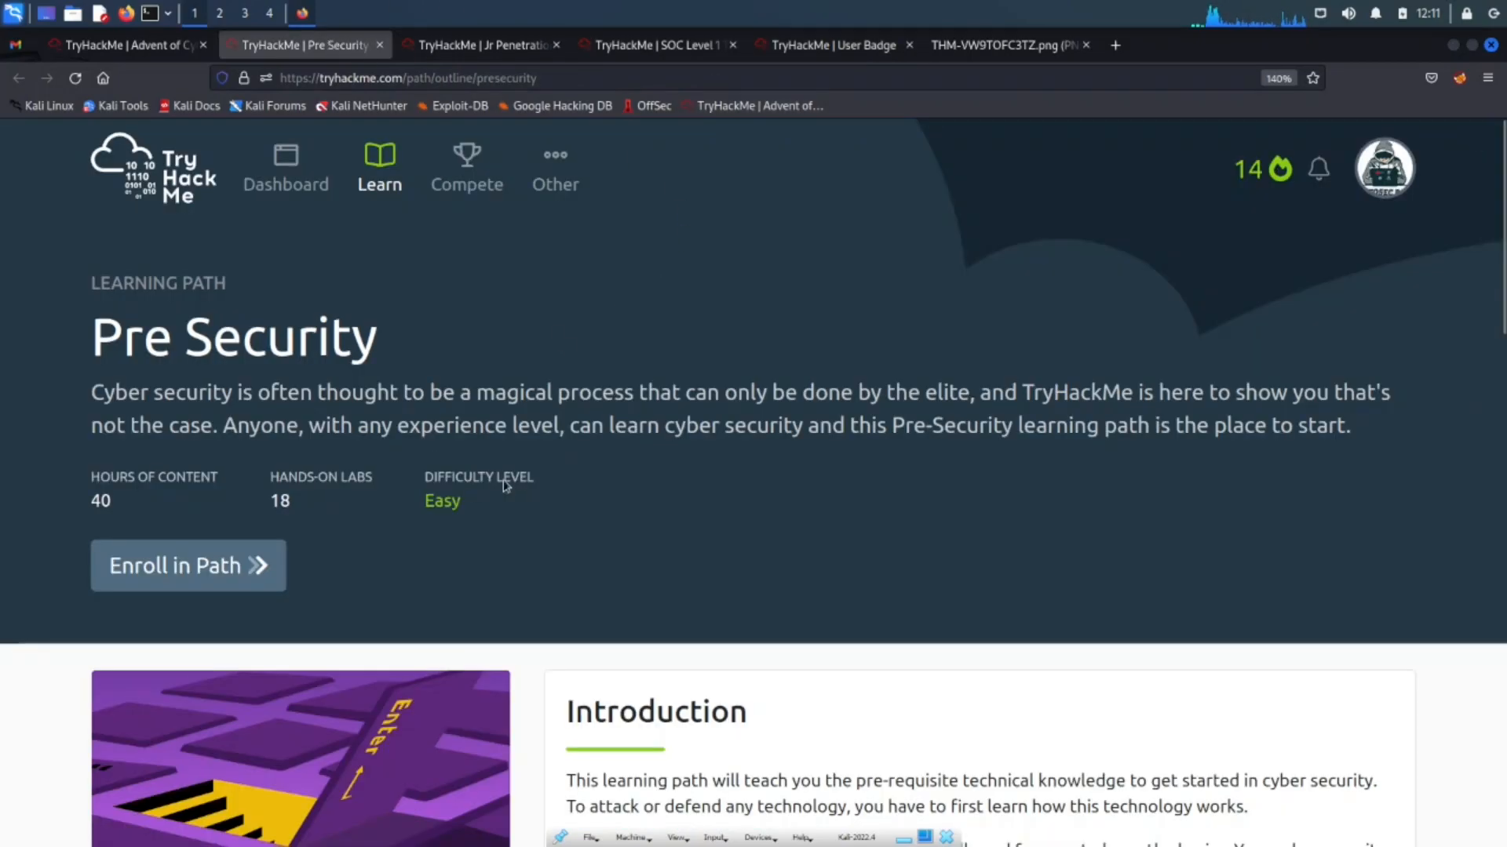
scroll("down", 3)
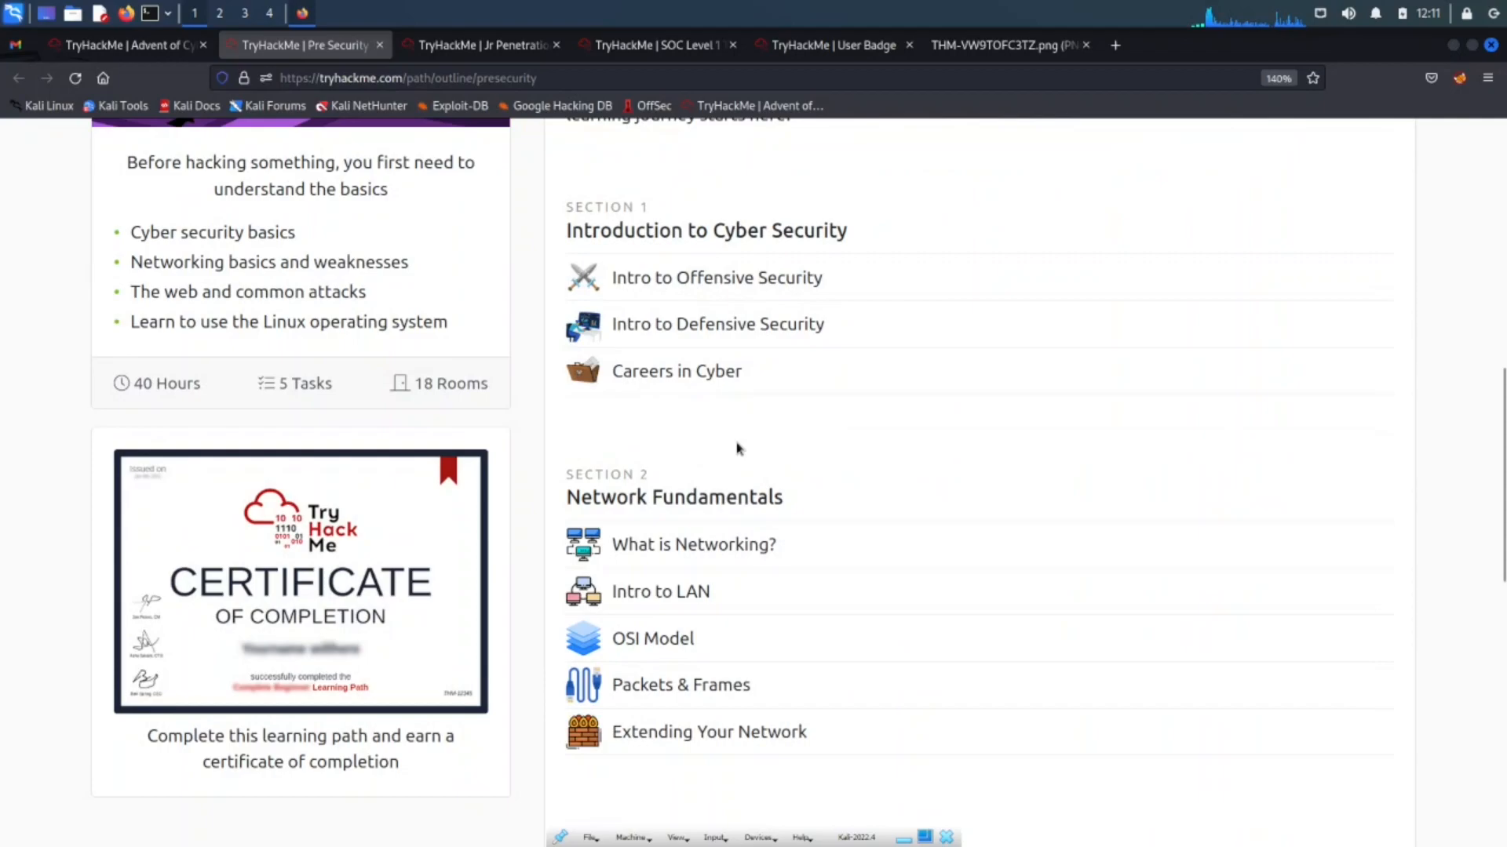
scroll("up", 3)
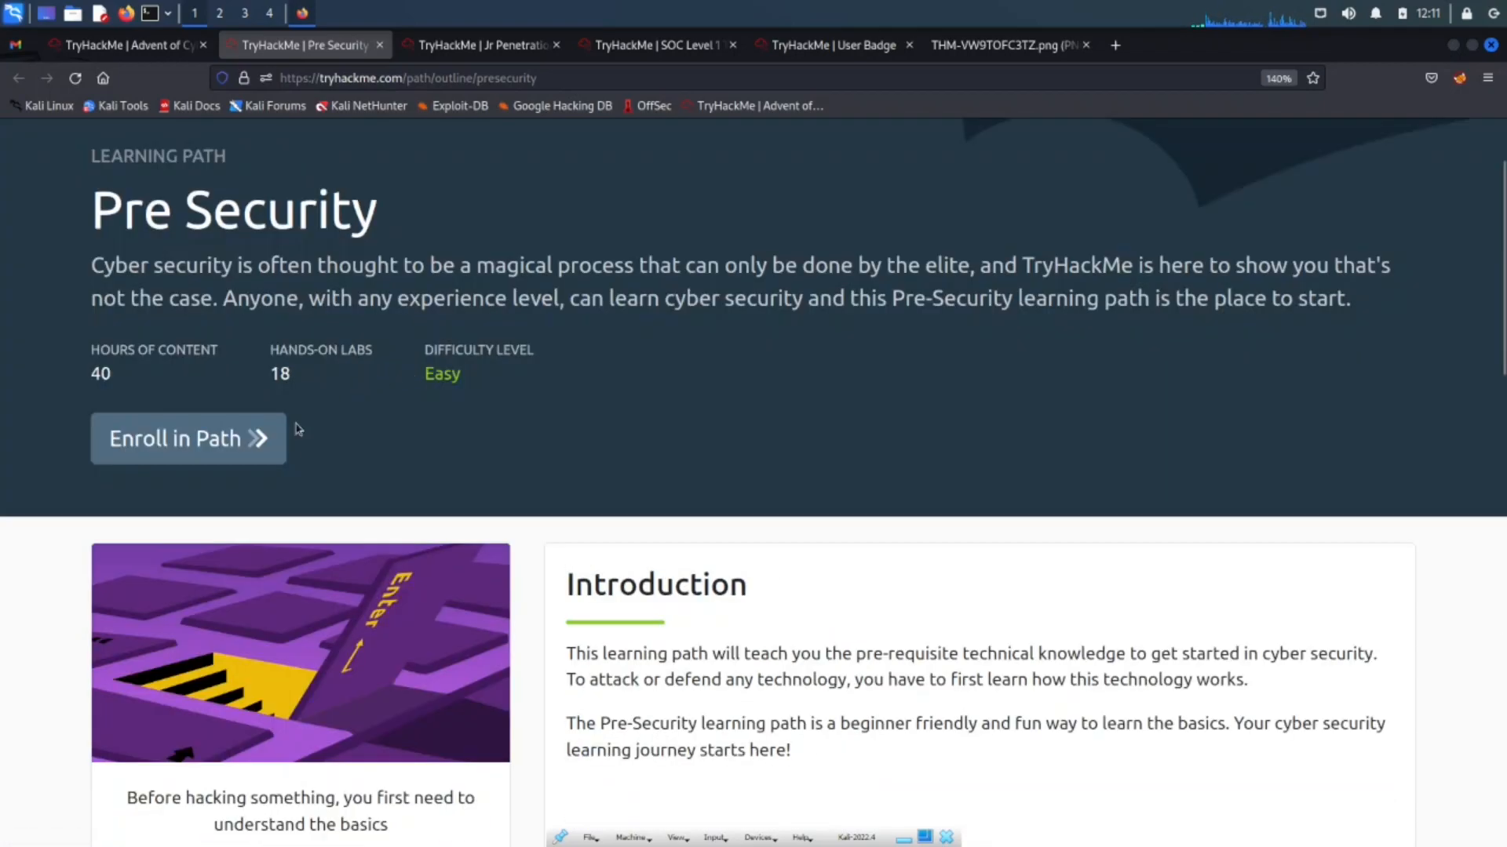
mouse_move(600, 59)
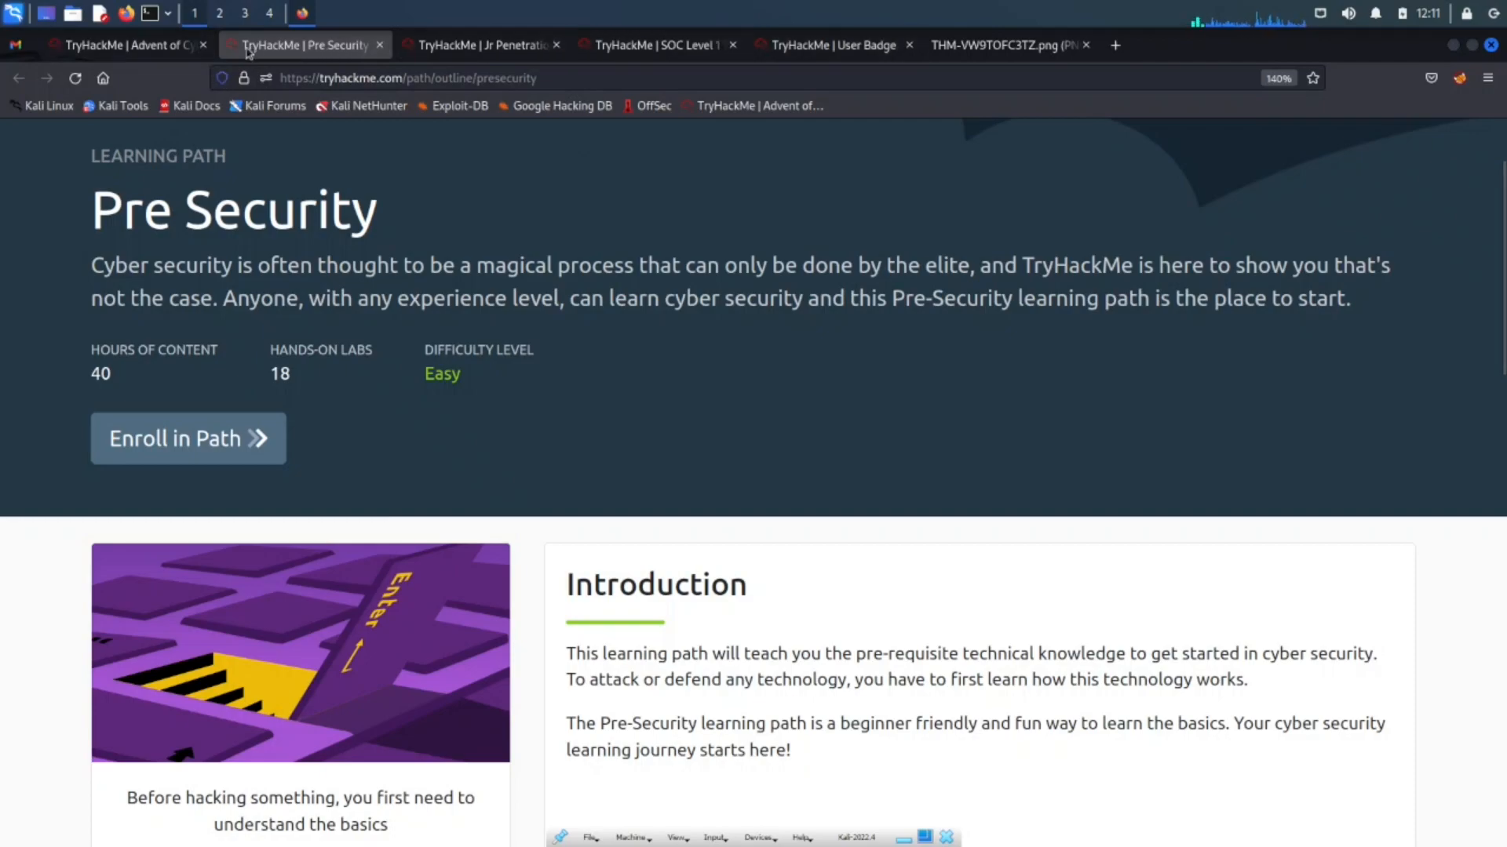
Step: Return to the Advent of Cyber 4 tab and read Task 30's prize-announcement questions
left_click(125, 44)
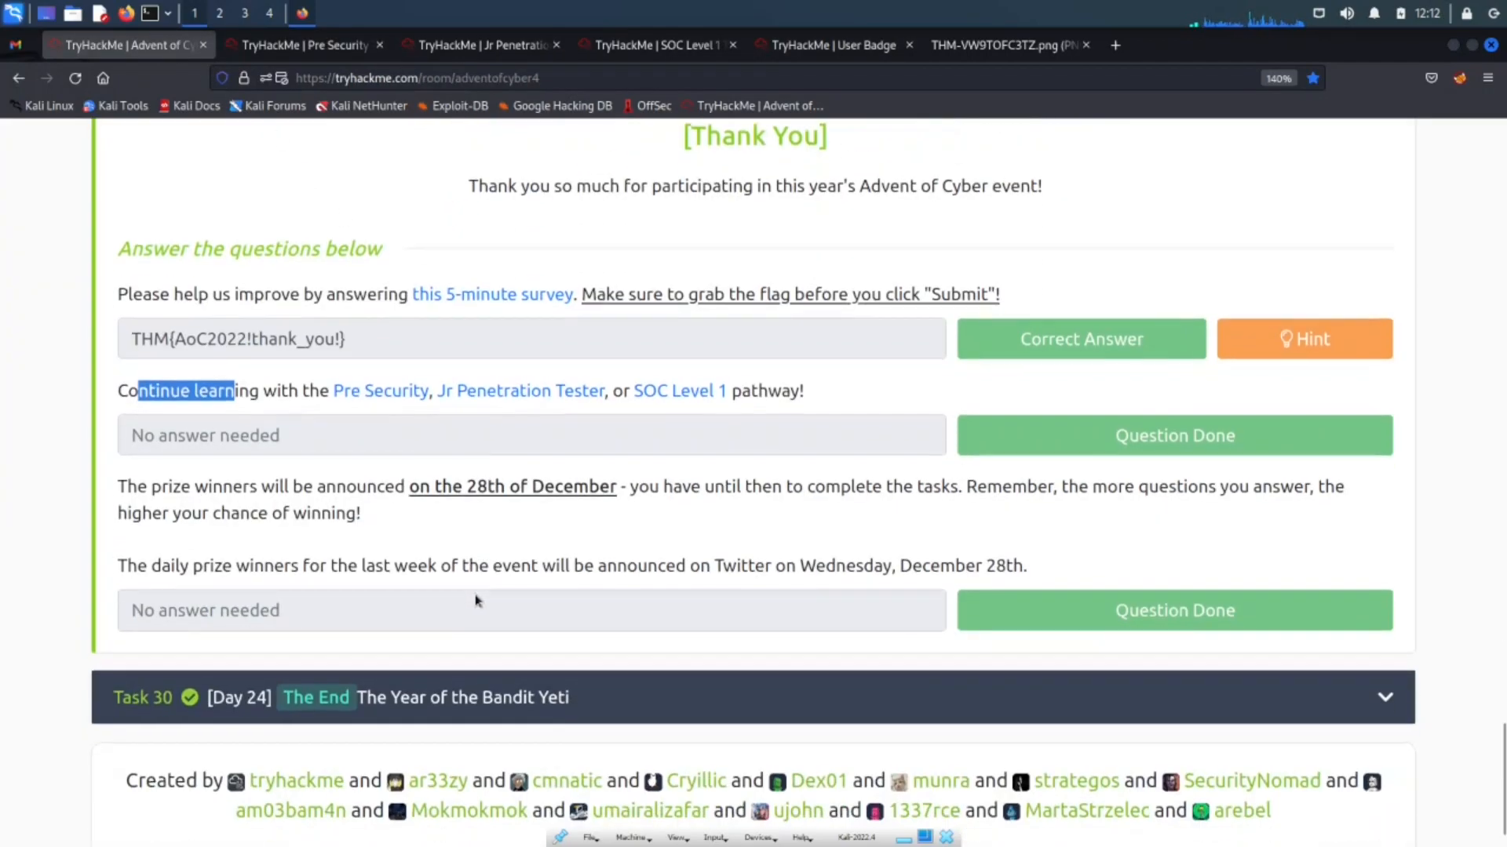
scroll("down", 3)
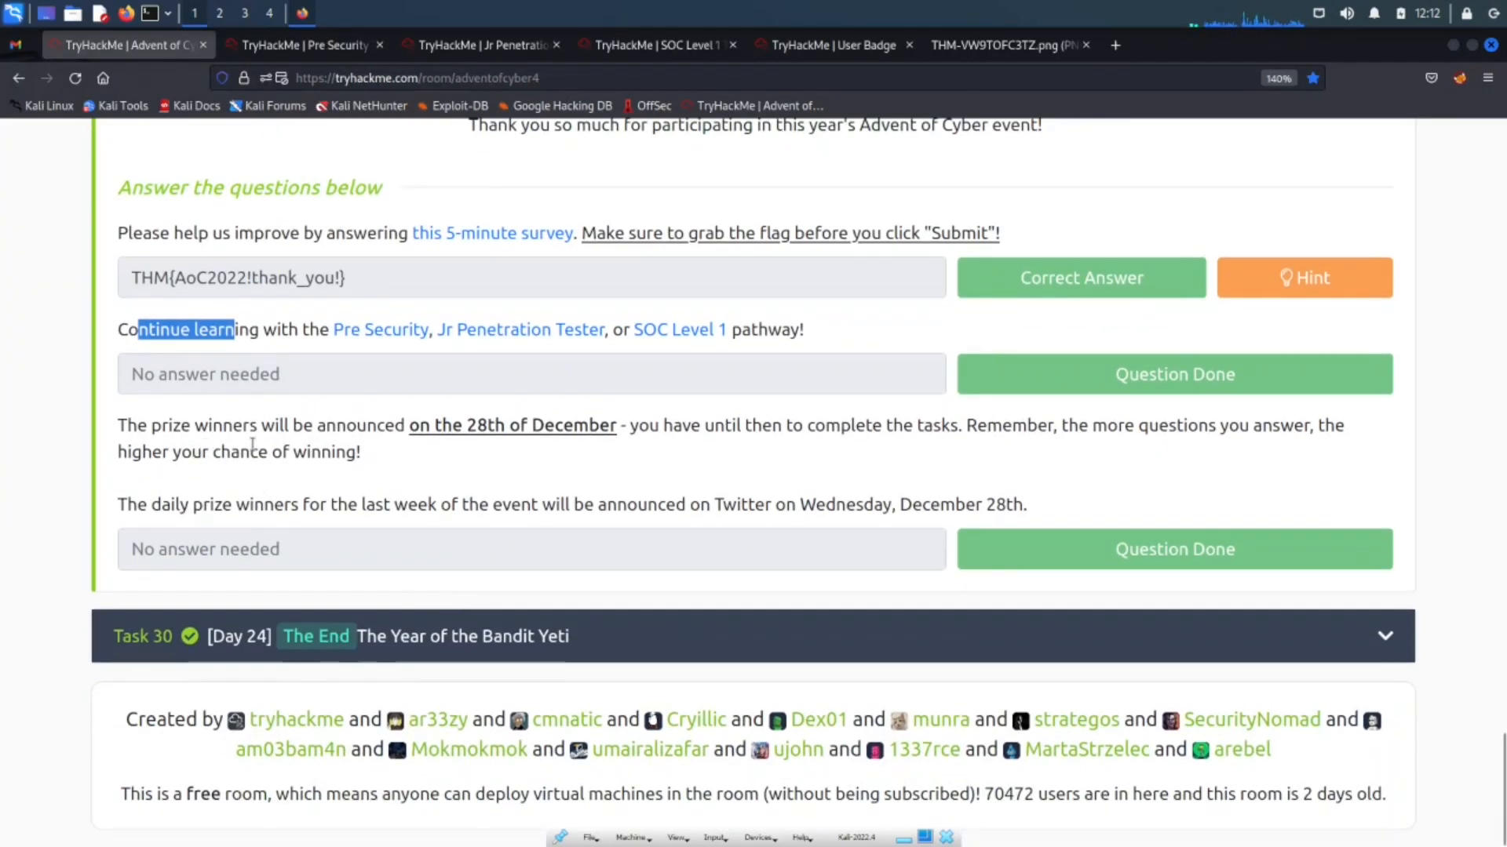
mouse_move(573, 456)
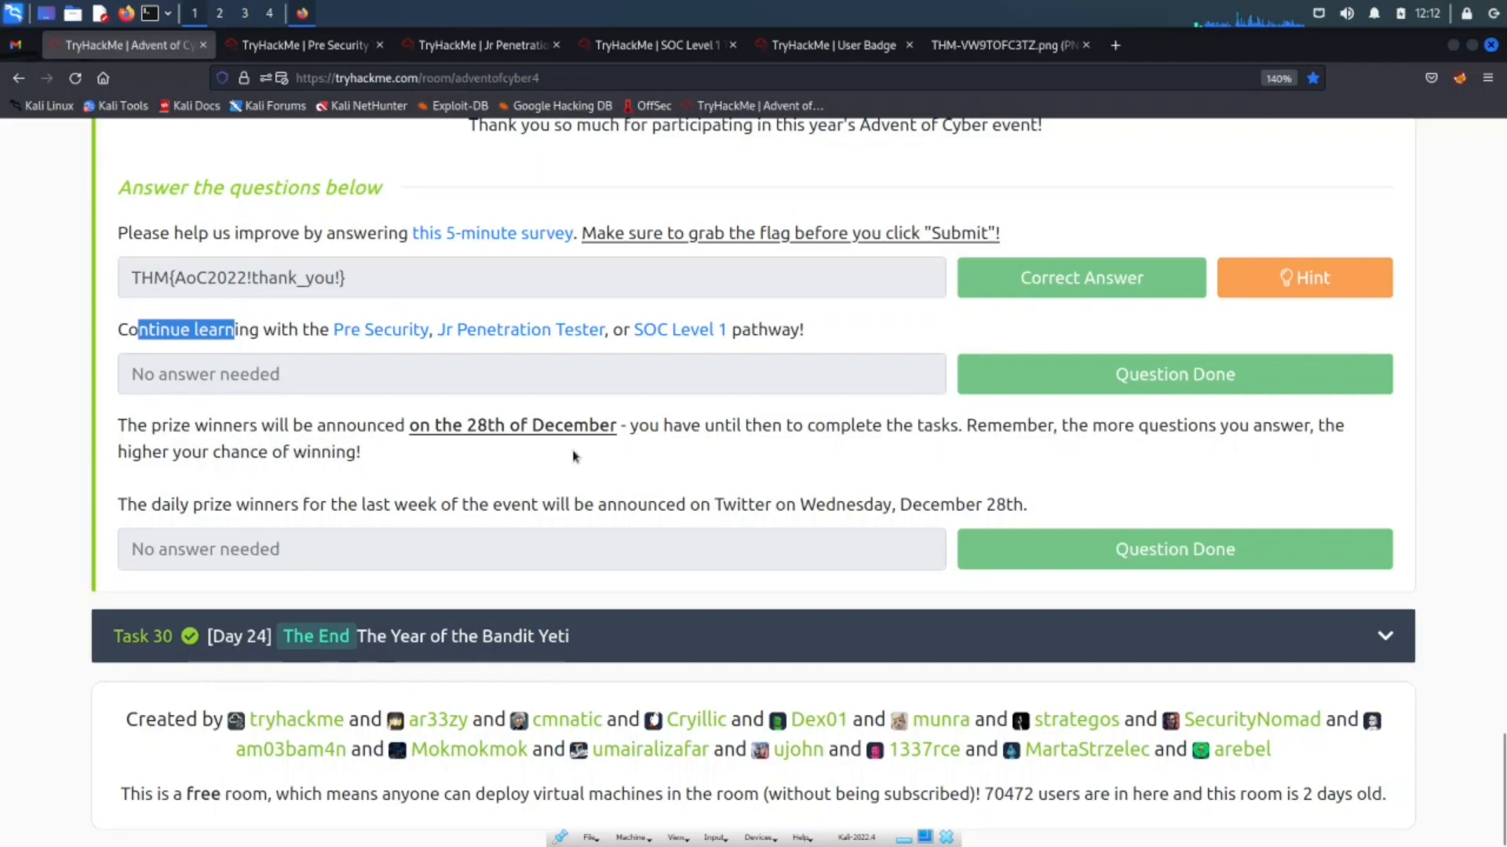
mouse_move(840, 477)
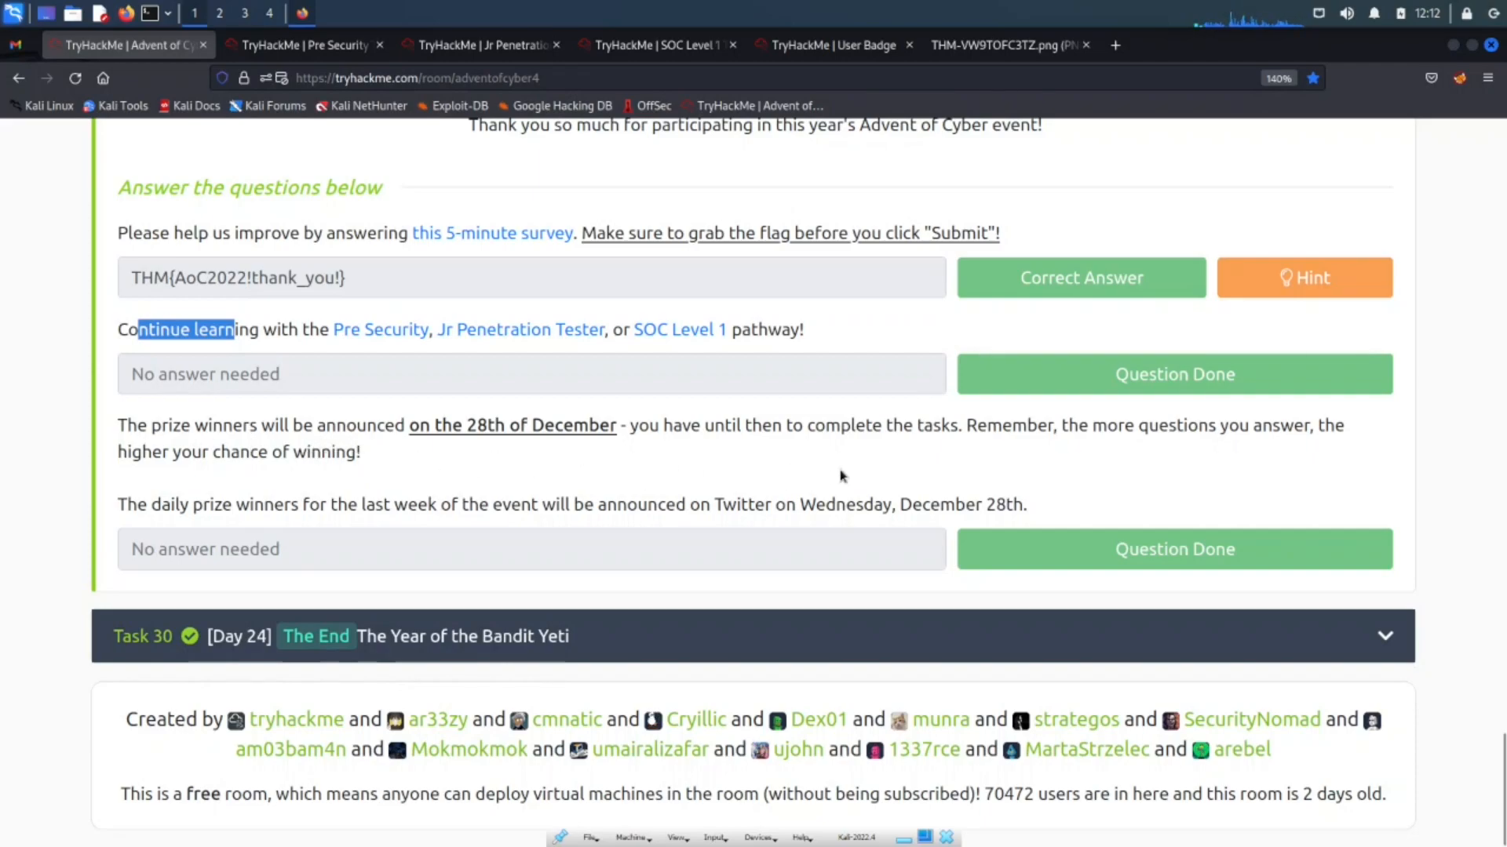
mouse_move(1117, 454)
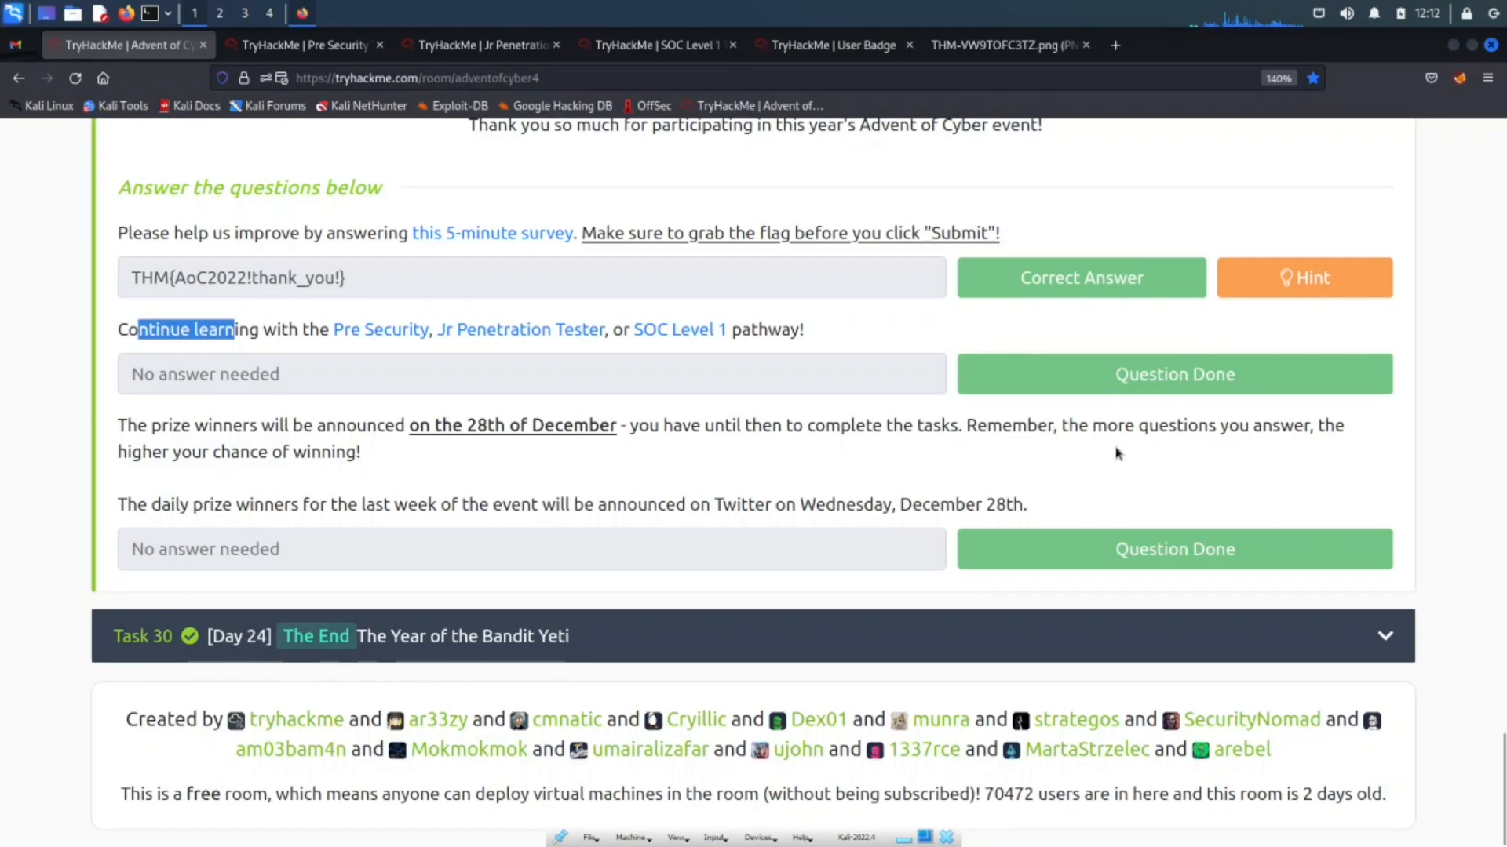
mouse_move(1289, 449)
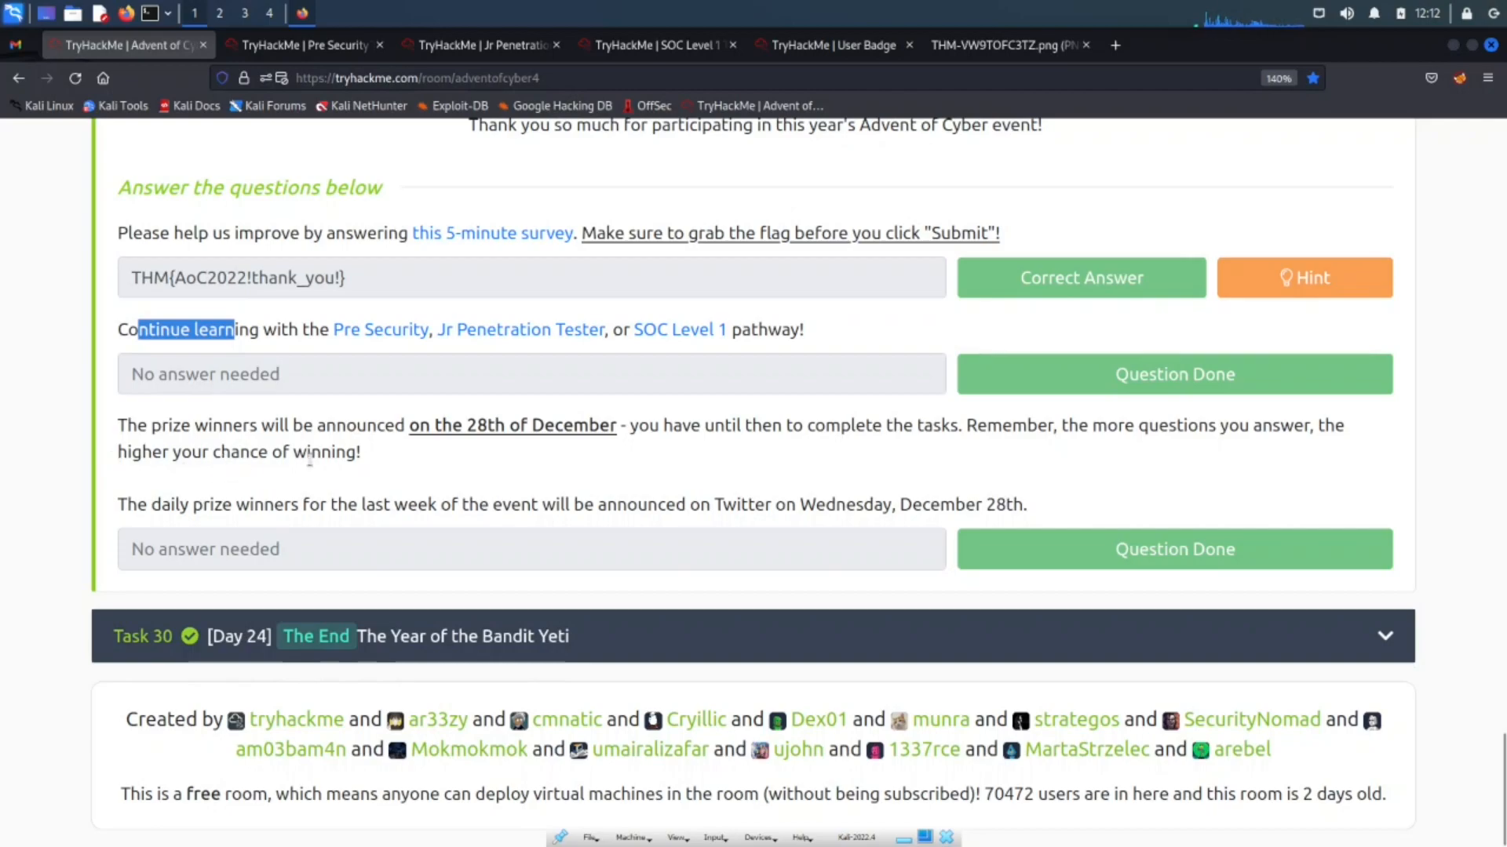
mouse_move(303, 470)
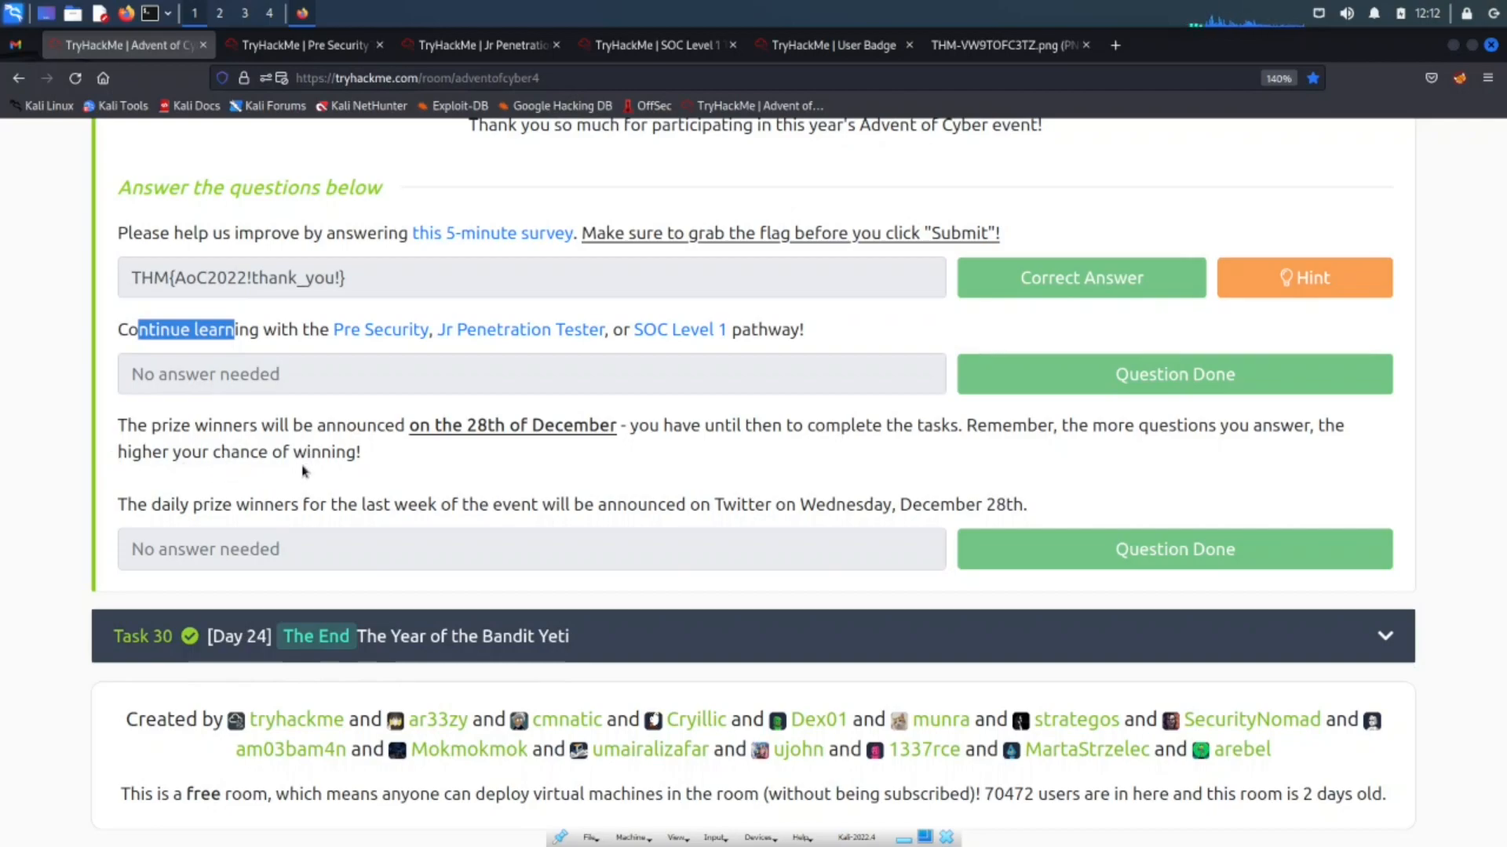
mouse_move(324, 536)
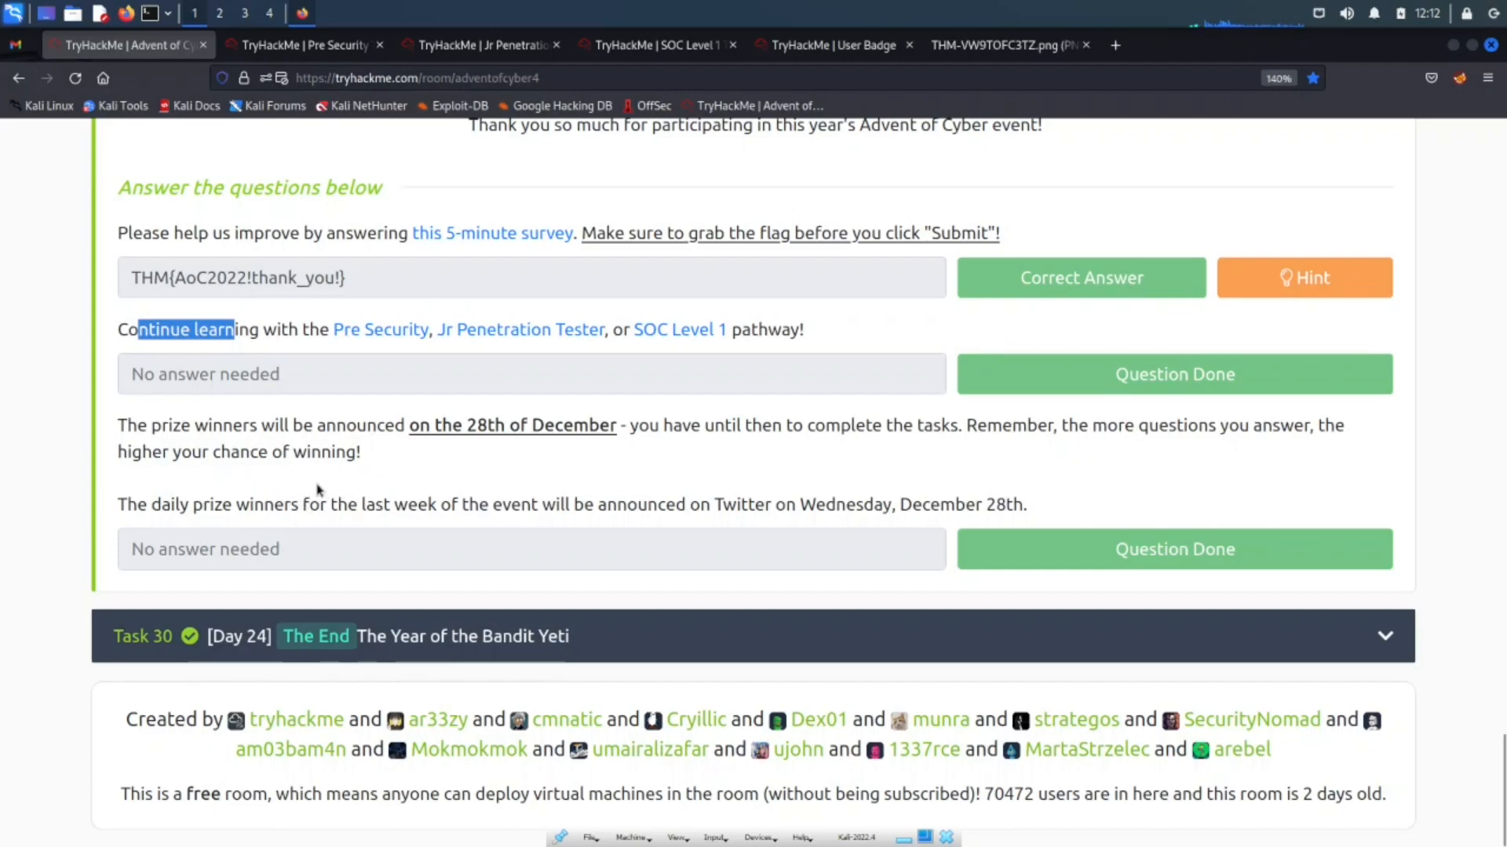
mouse_move(408, 457)
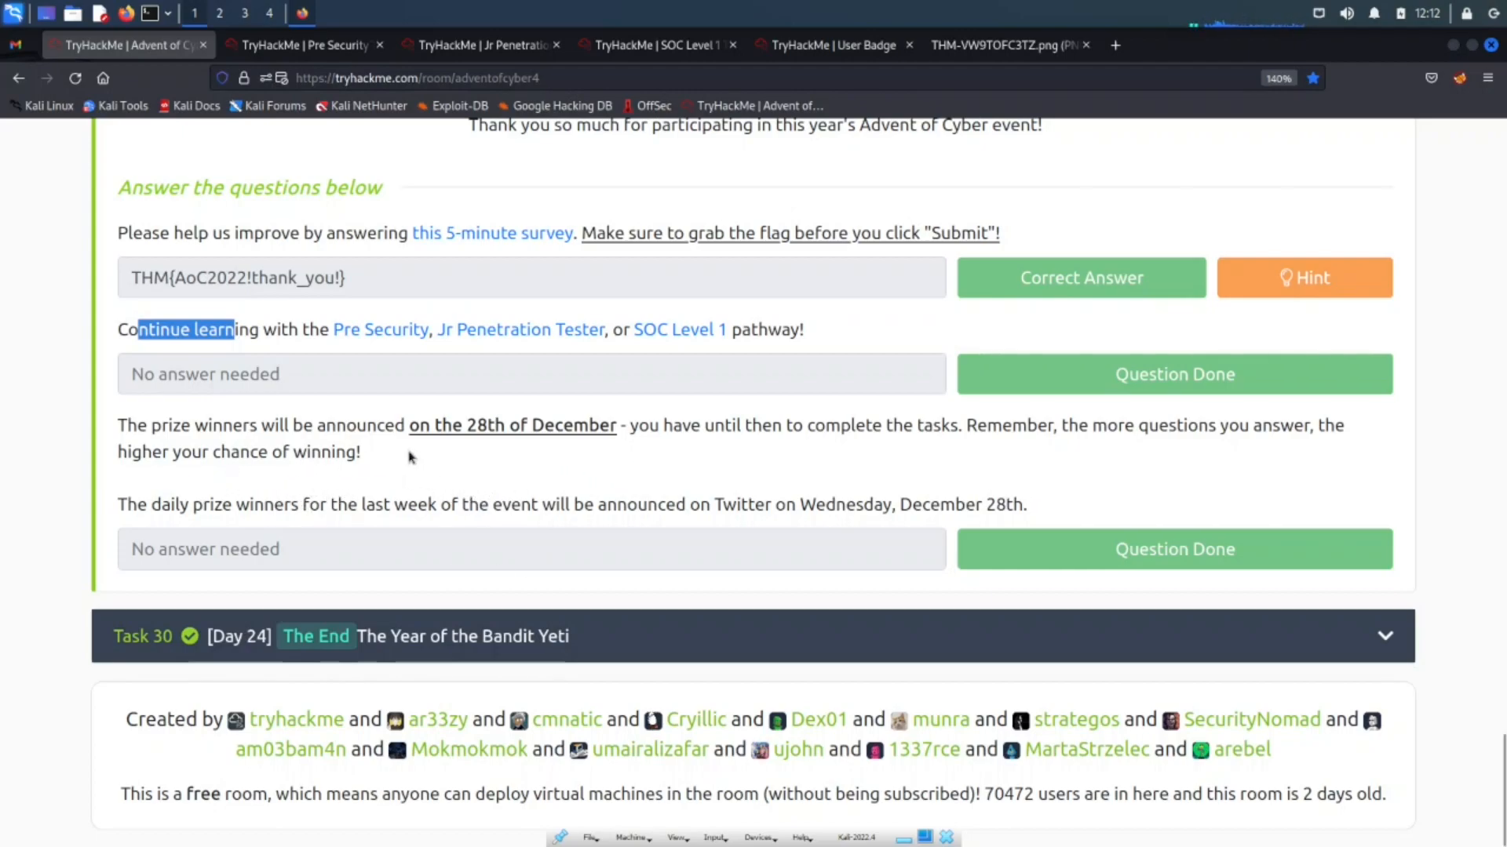
mouse_move(425, 468)
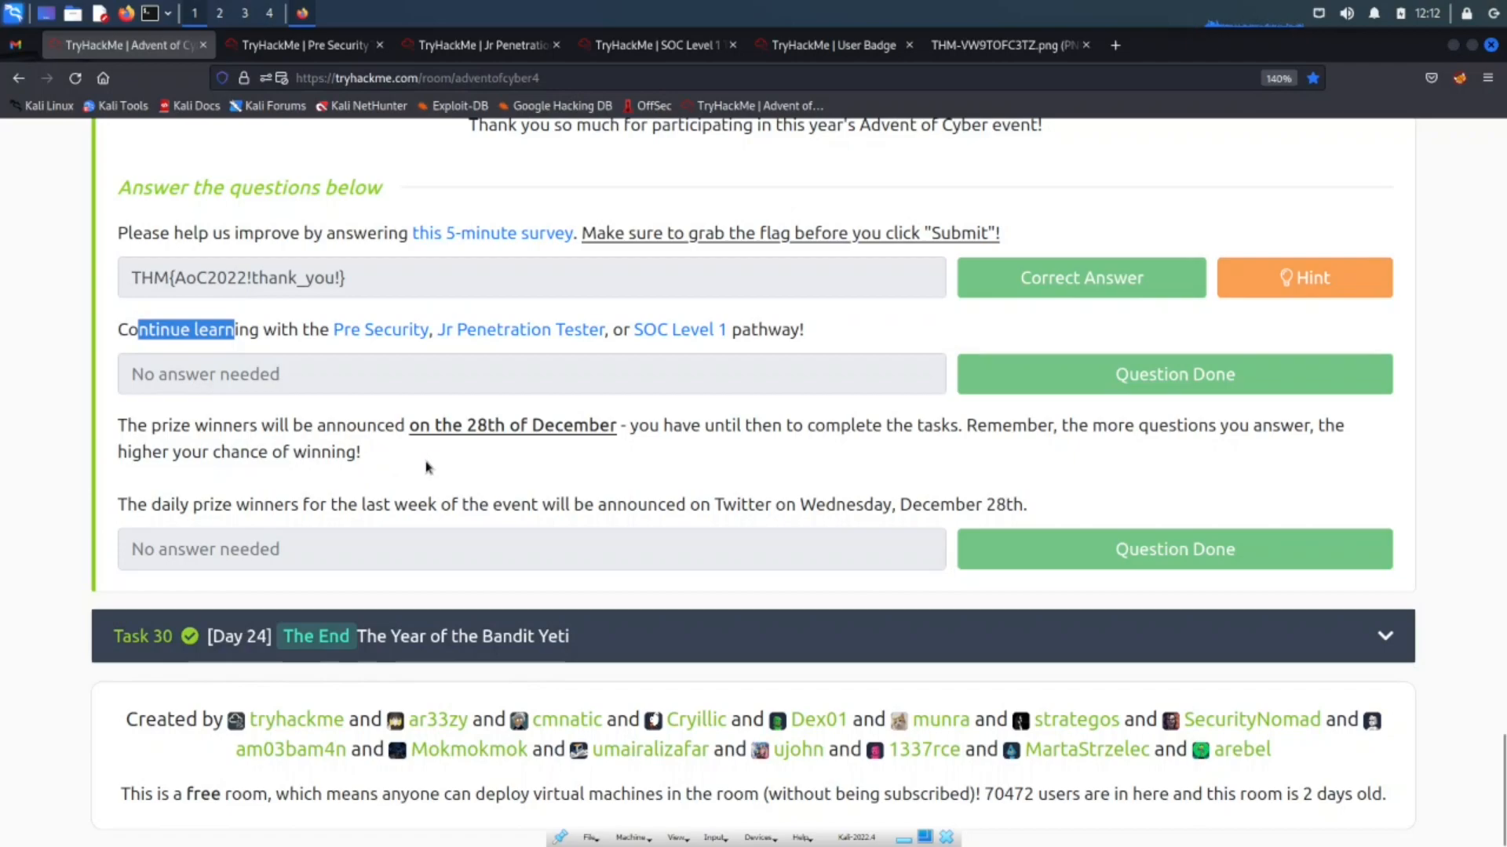
mouse_move(292, 480)
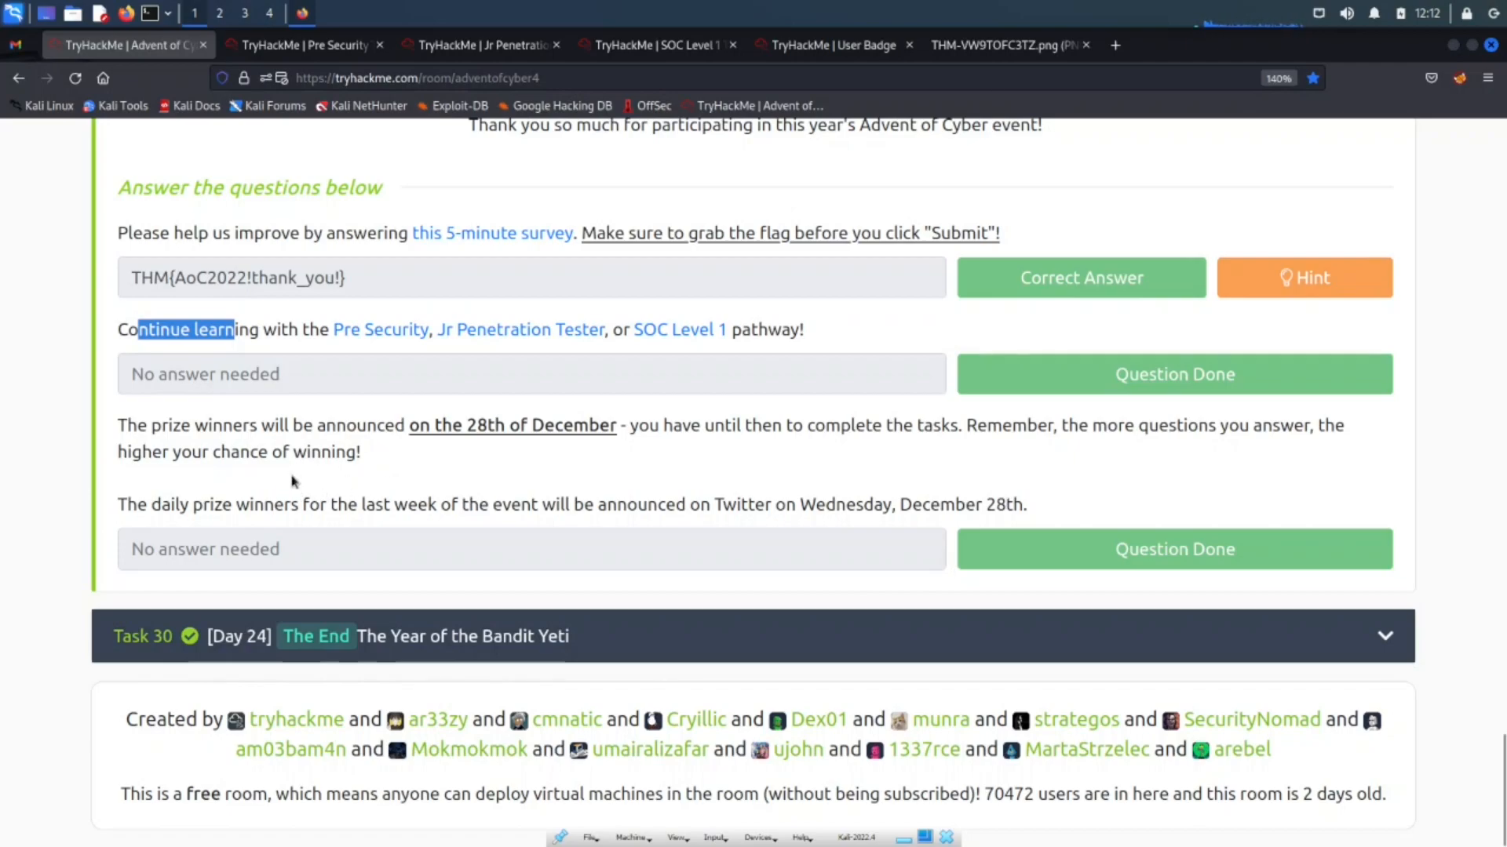
mouse_move(279, 499)
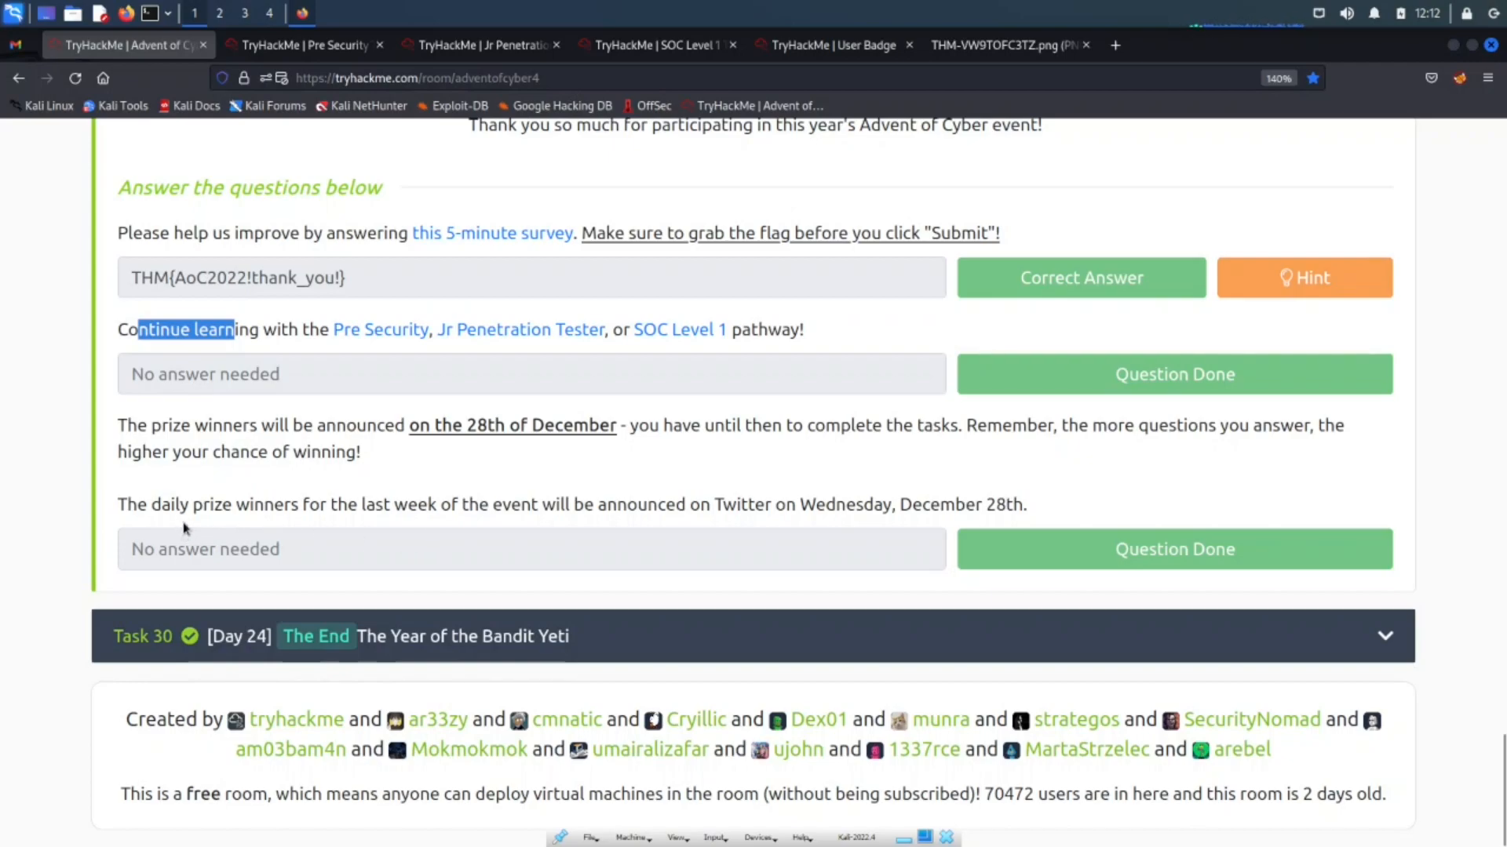
mouse_move(388, 532)
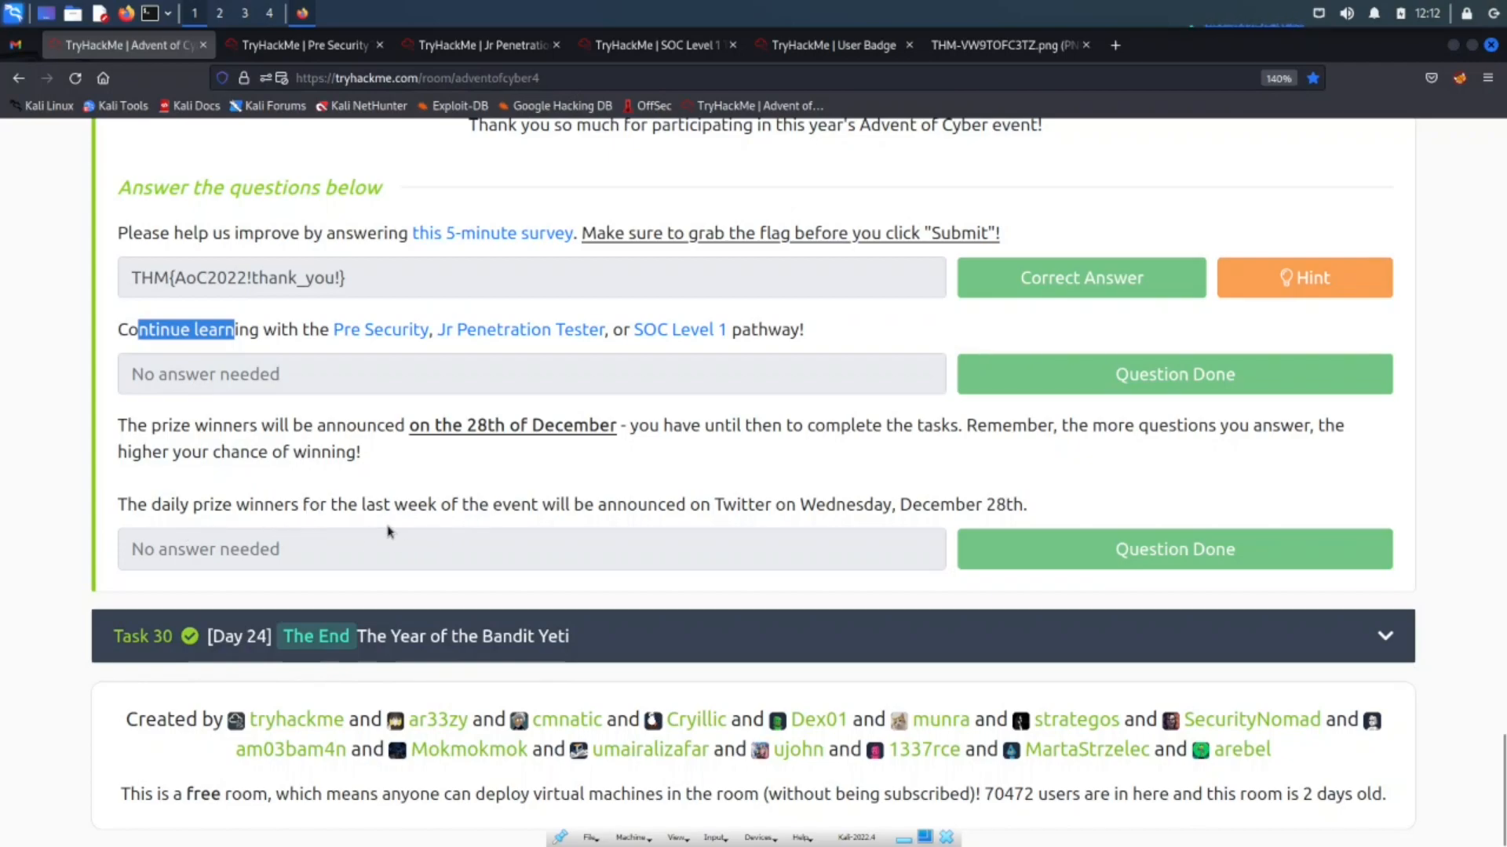
mouse_move(860, 500)
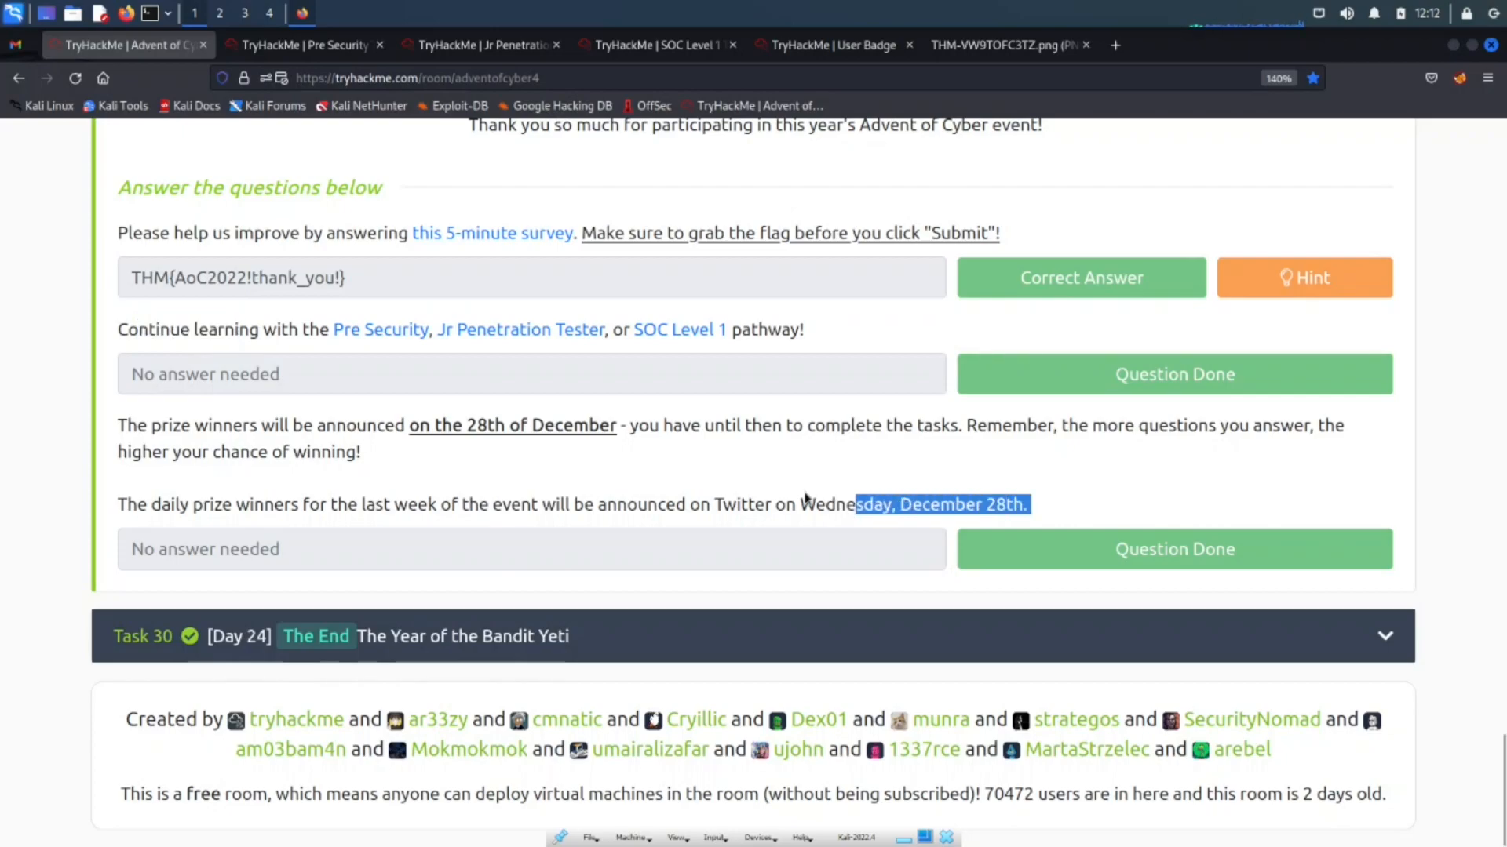
mouse_move(810, 532)
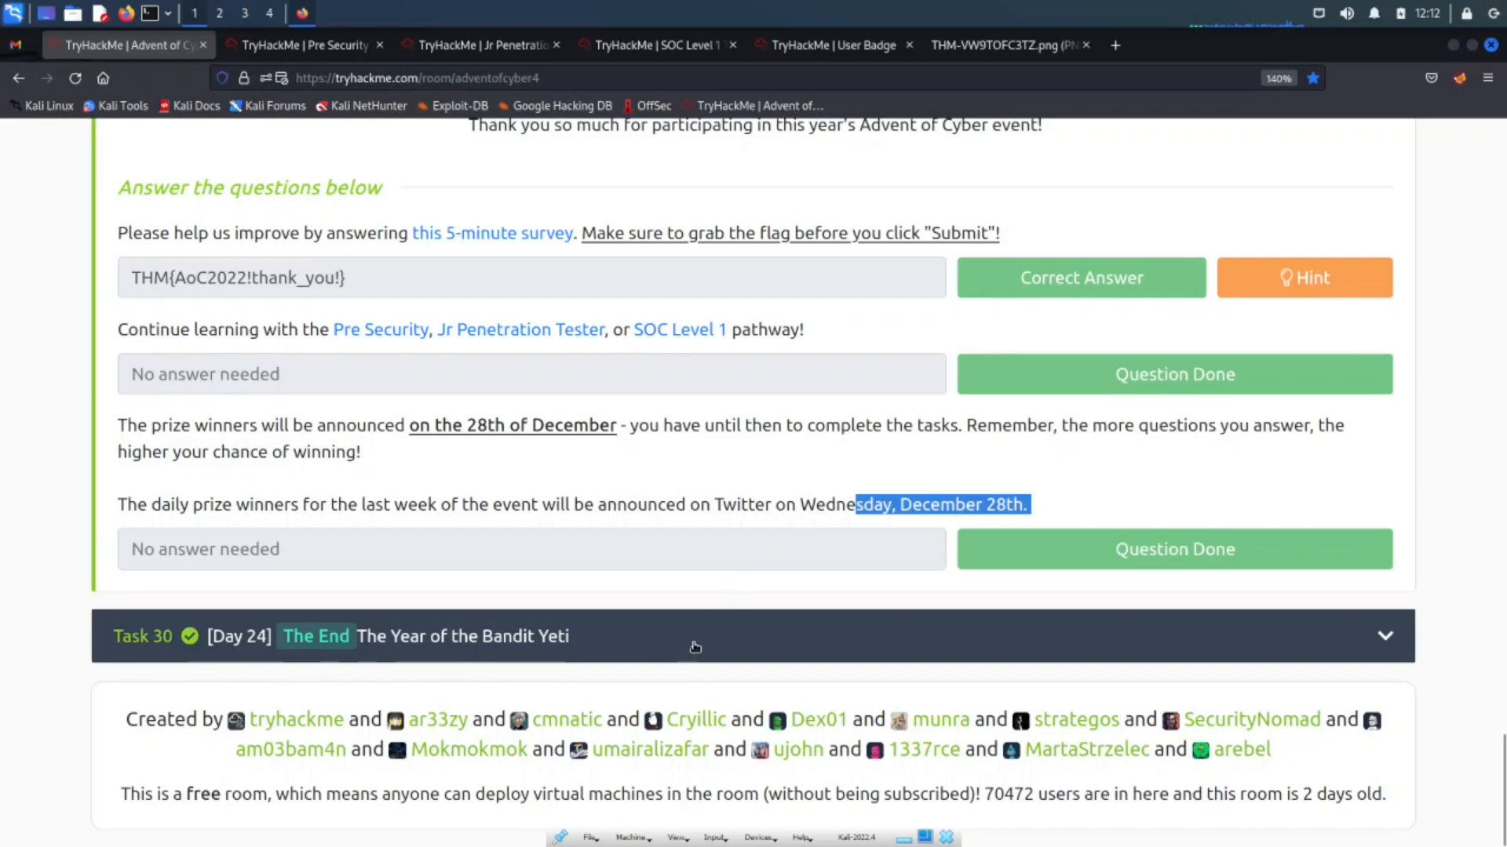
mouse_move(1036, 565)
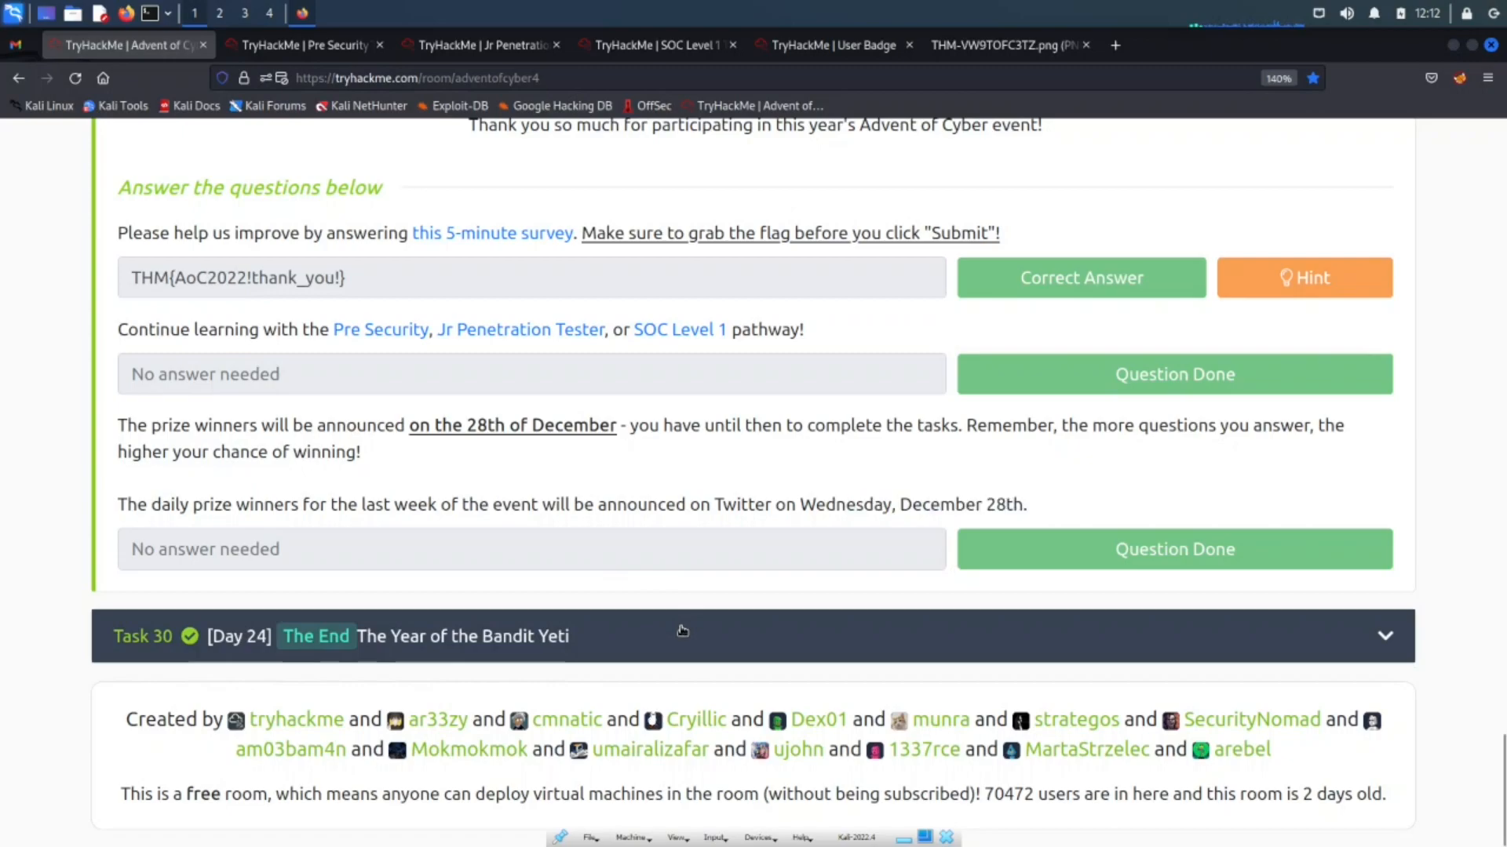
Step: Read Task 30 'The End' from McSkidy watching Santa's sleigh to the workshop illustration
scroll("up", 3)
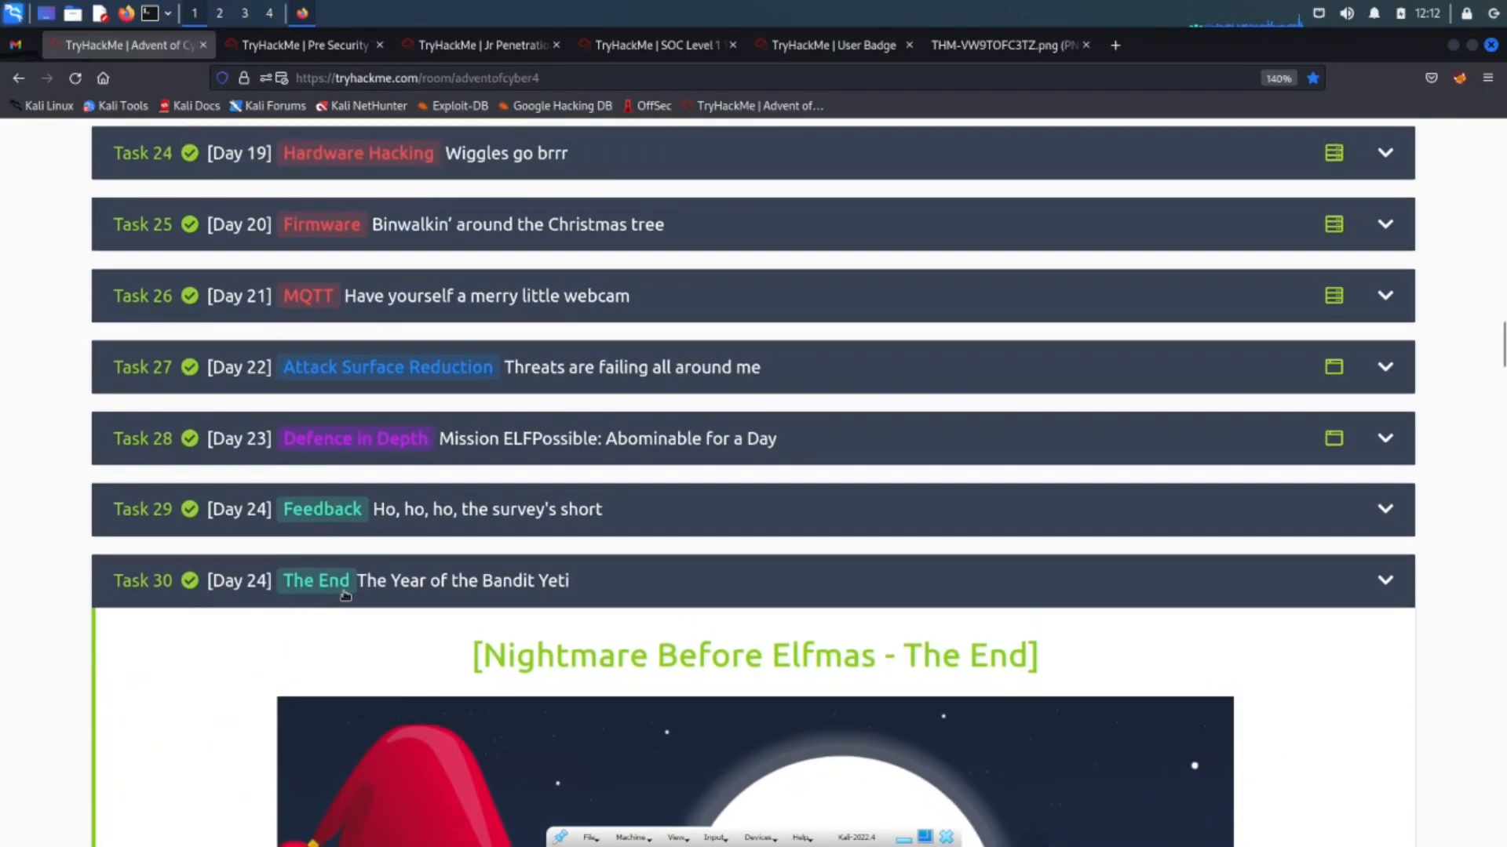
mouse_move(416, 594)
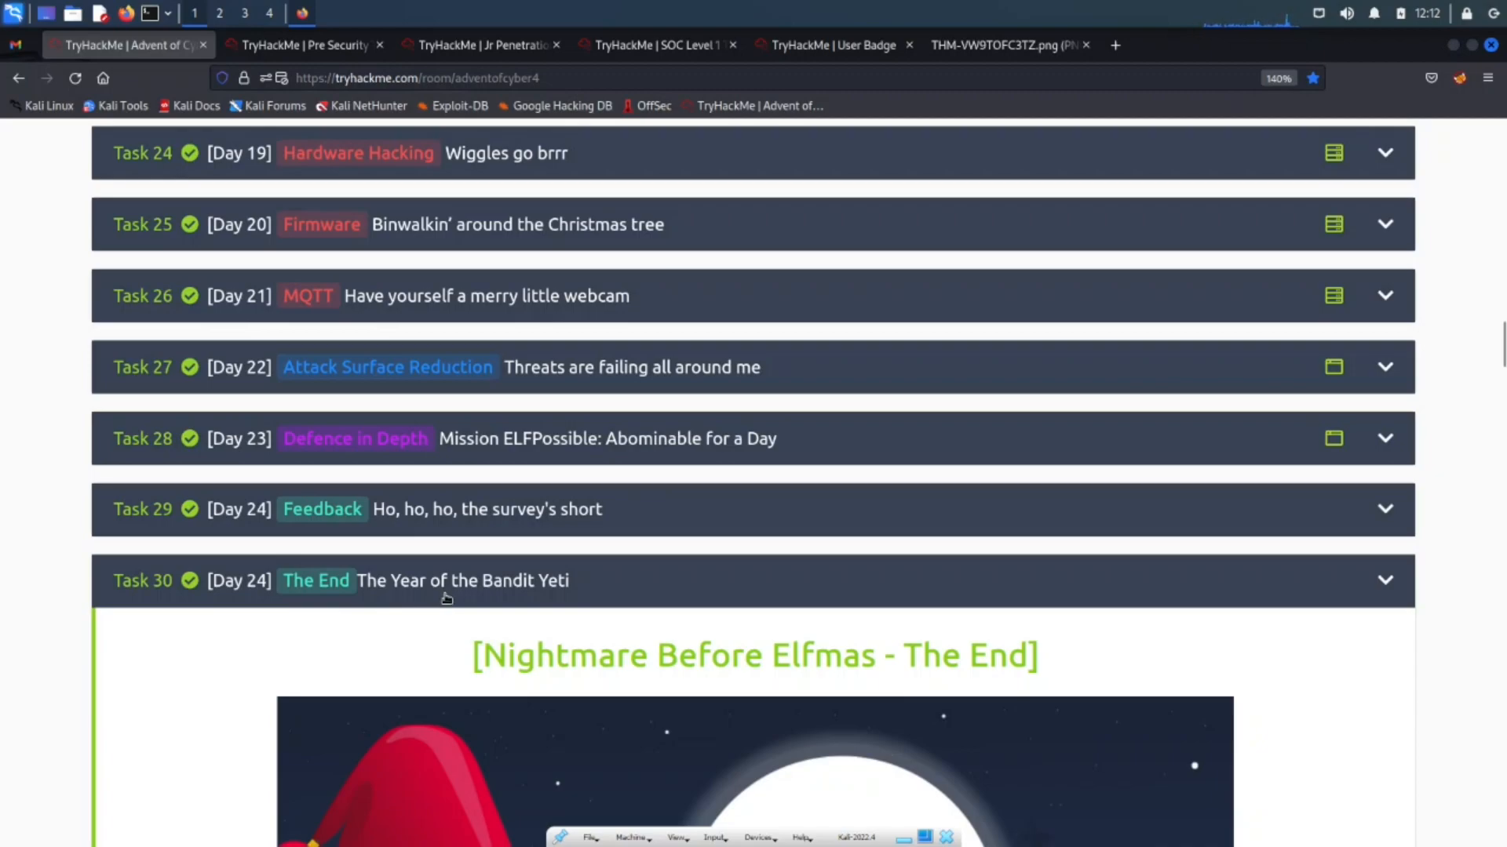
mouse_move(508, 818)
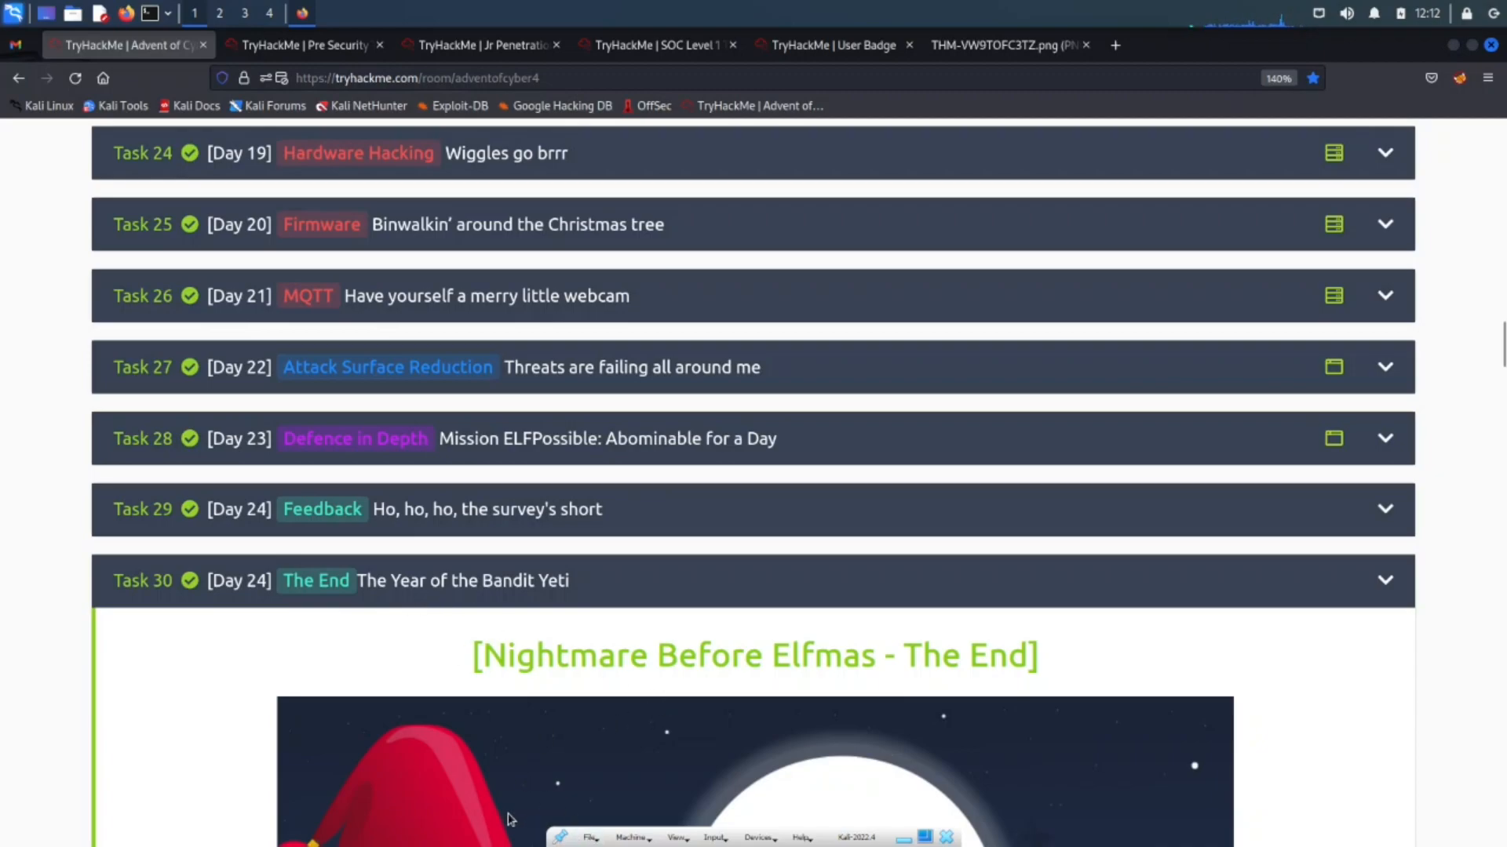
mouse_move(830, 694)
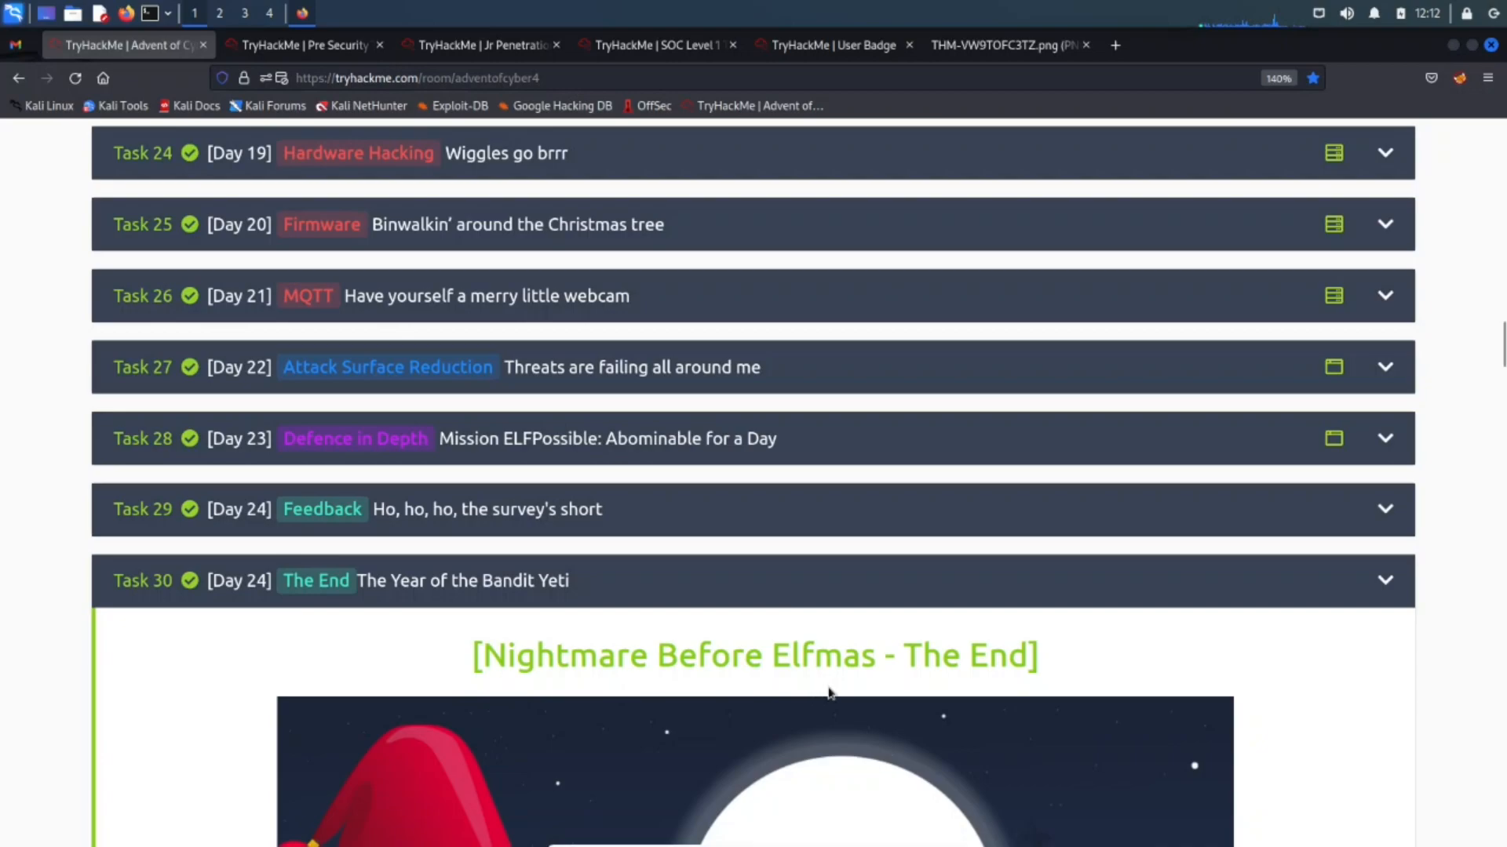
scroll("down", 3)
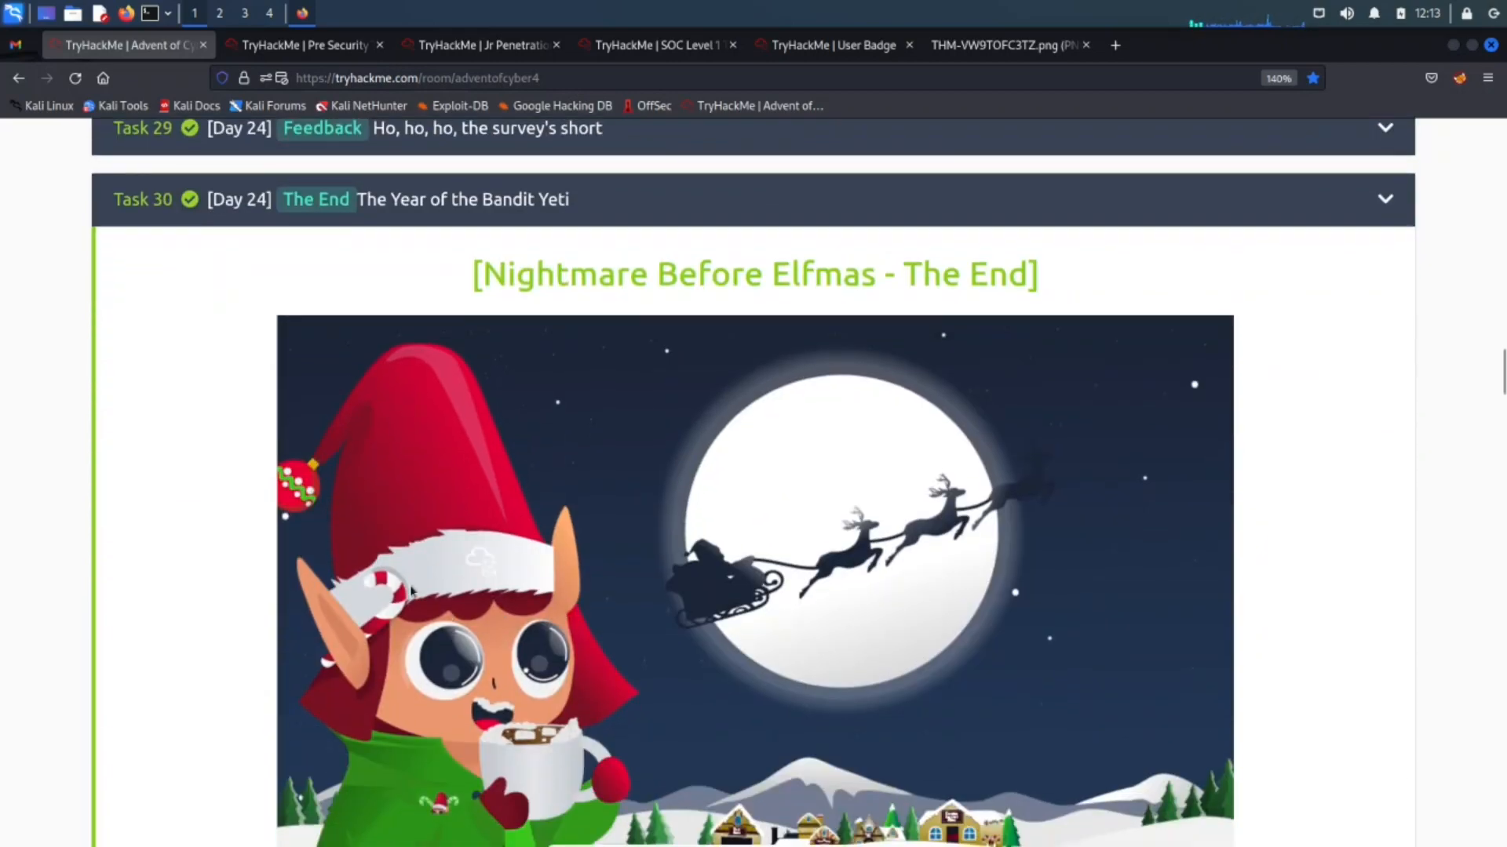
mouse_move(433, 651)
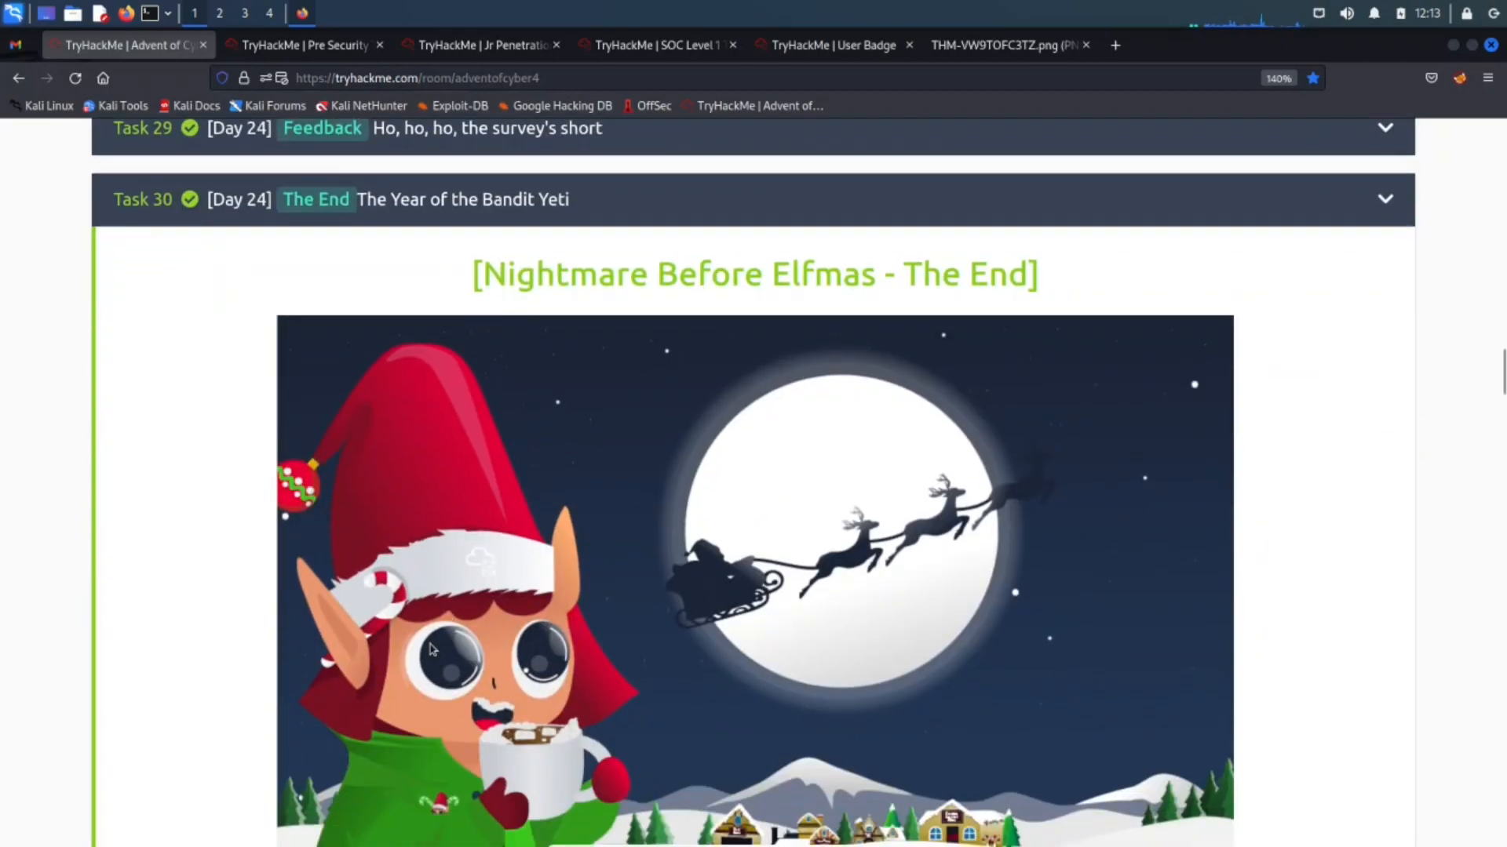
mouse_move(445, 525)
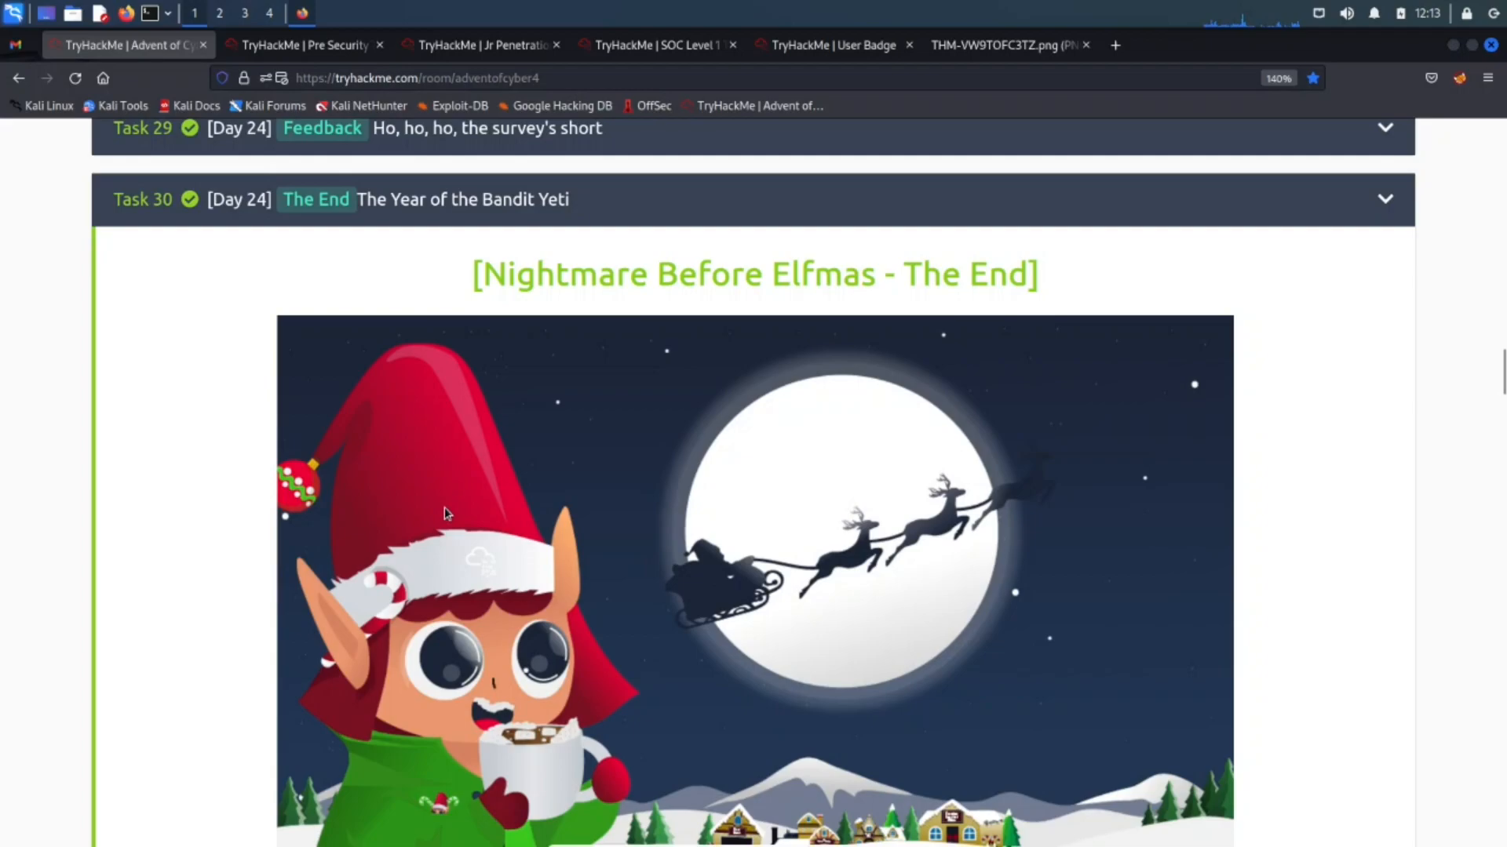
scroll("down", 3)
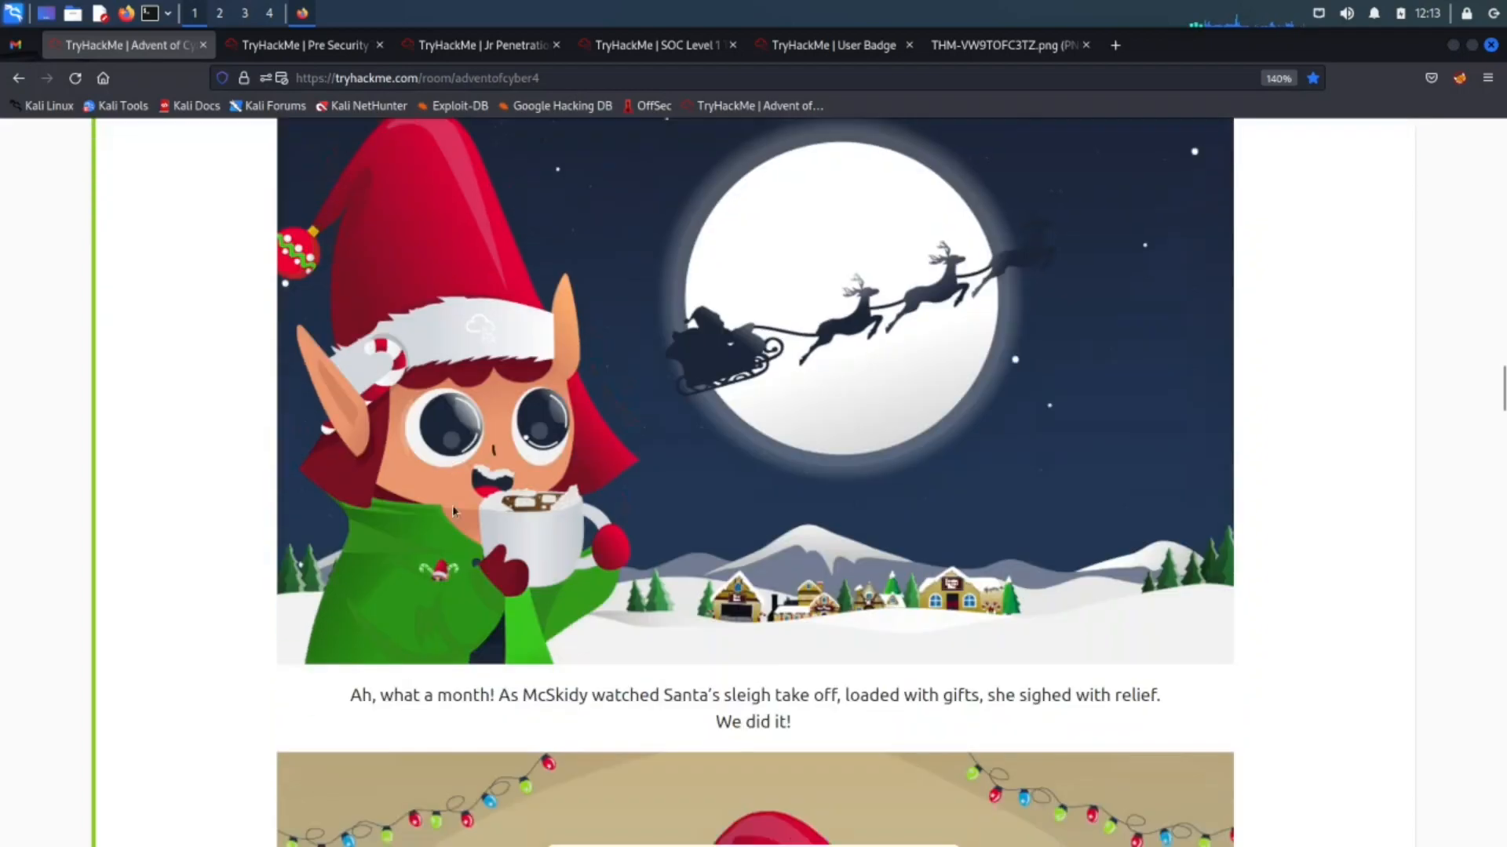
scroll("down", 3)
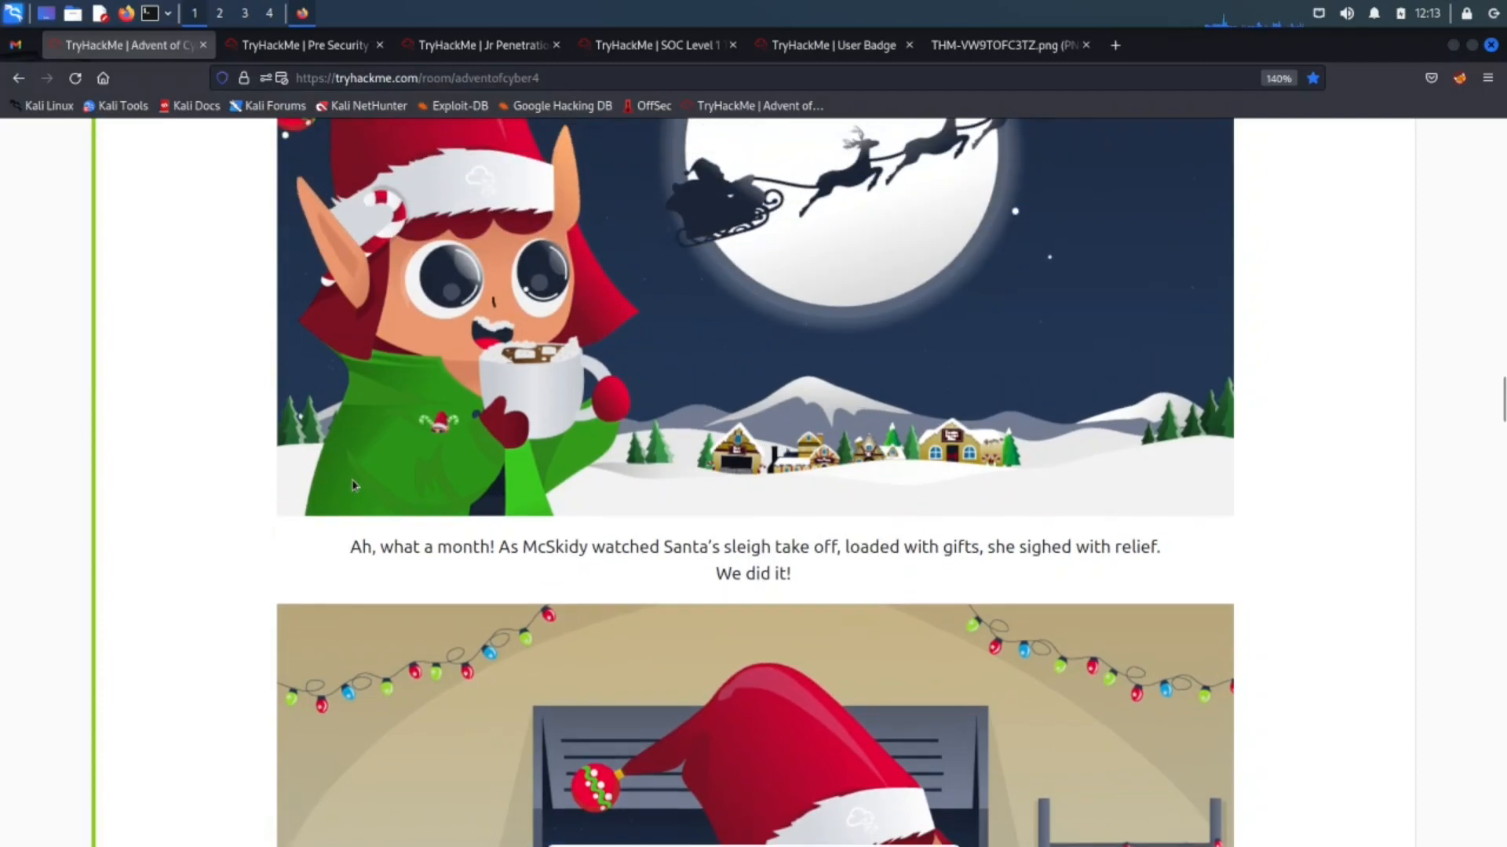
scroll("down", 3)
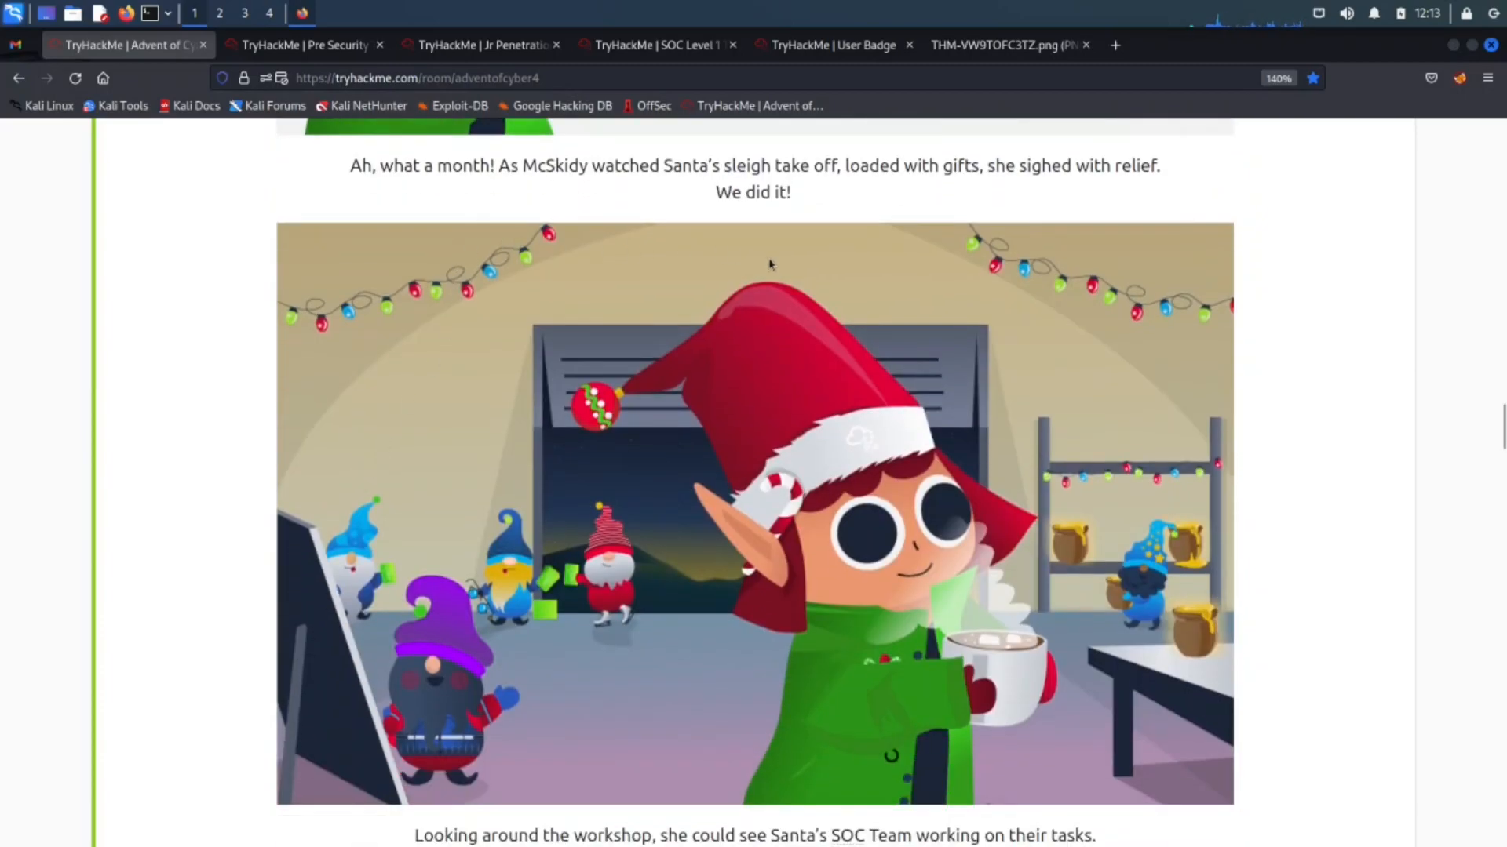
mouse_move(449, 195)
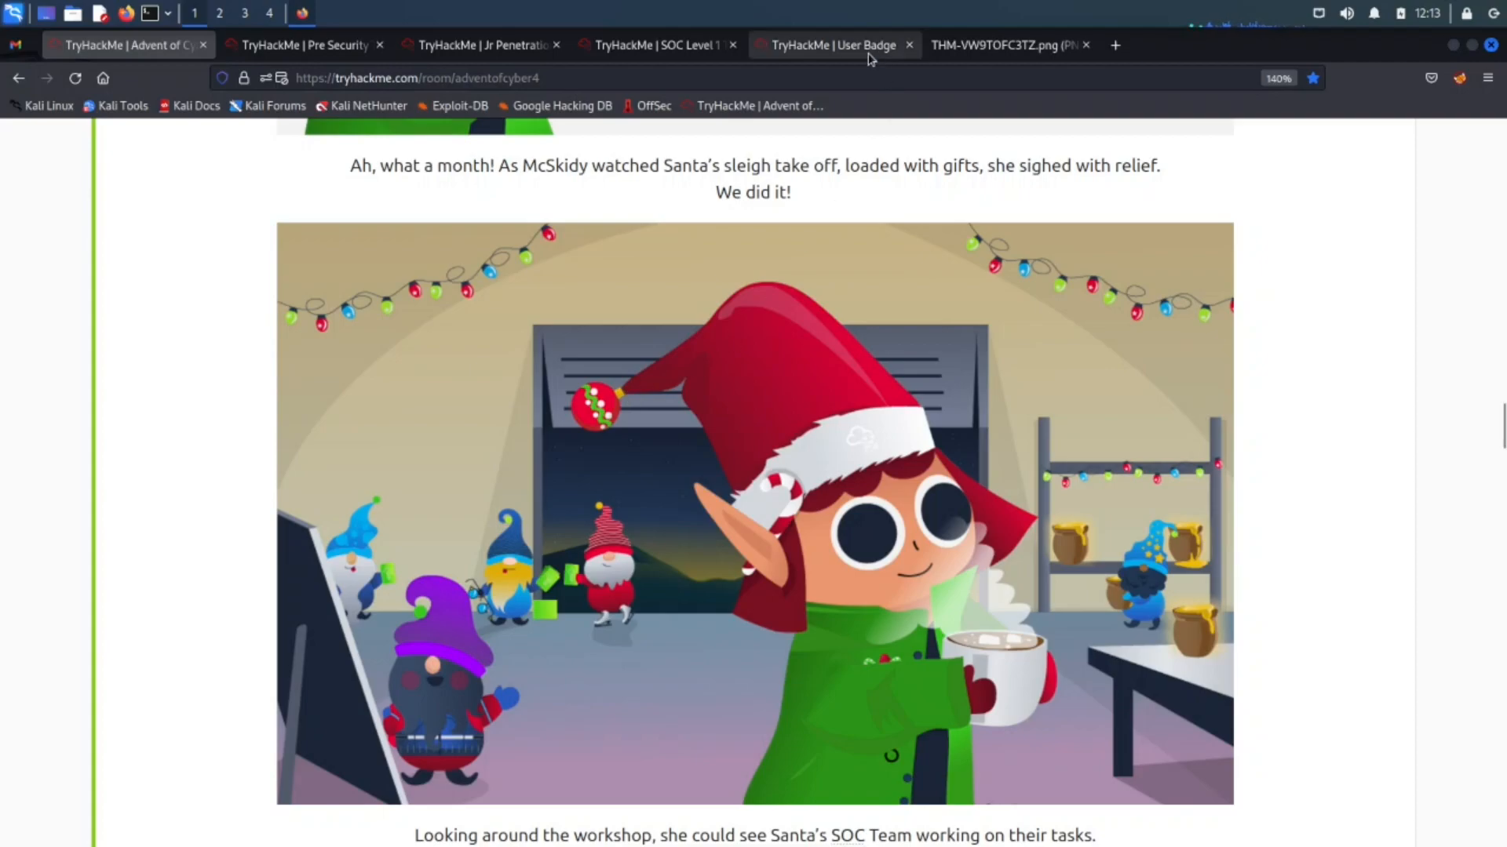
left_click(832, 44)
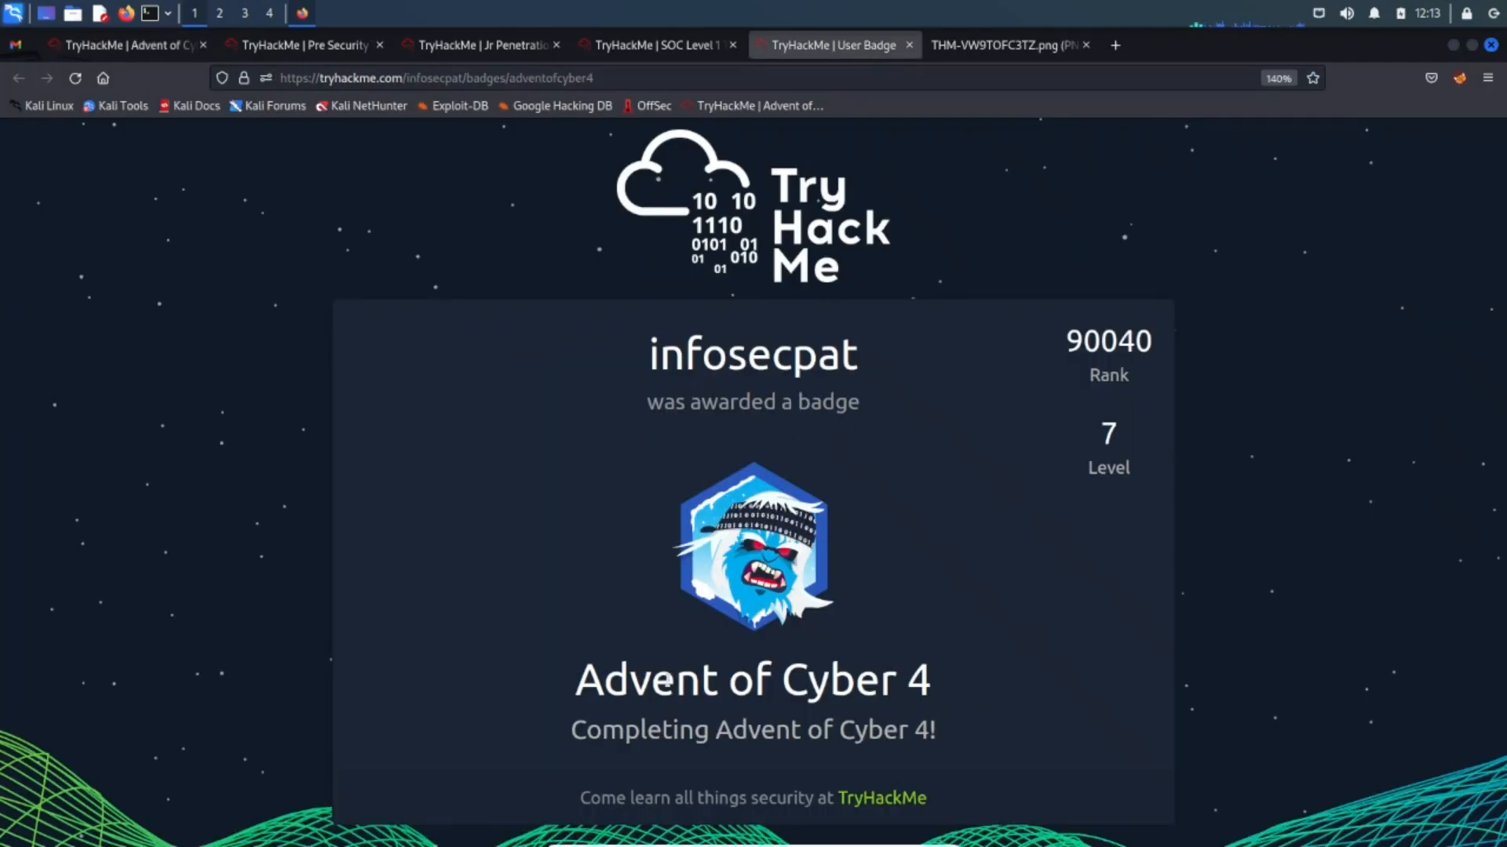
left_click(999, 44)
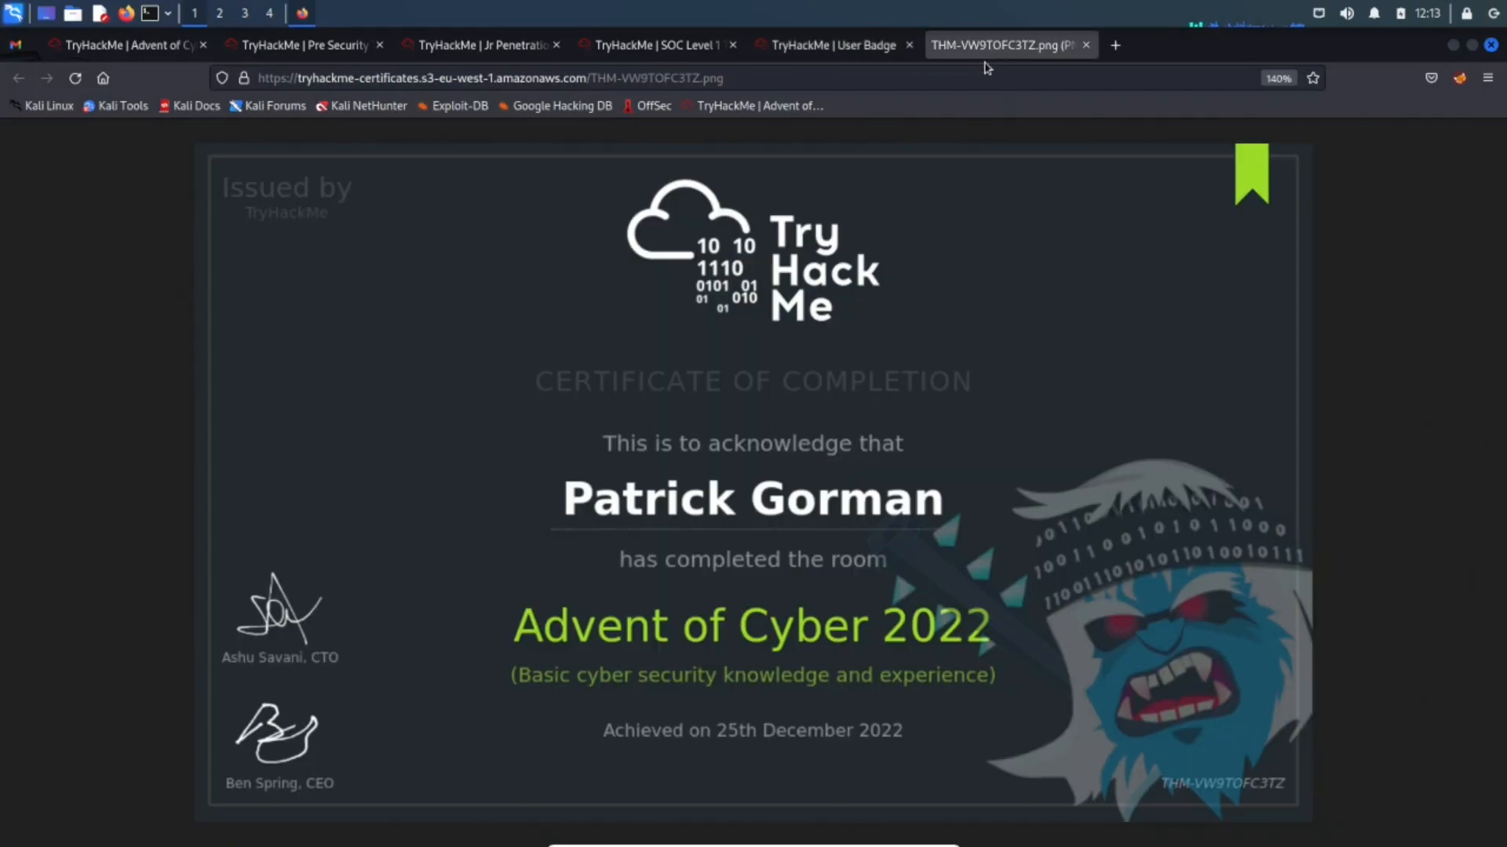
mouse_move(910, 683)
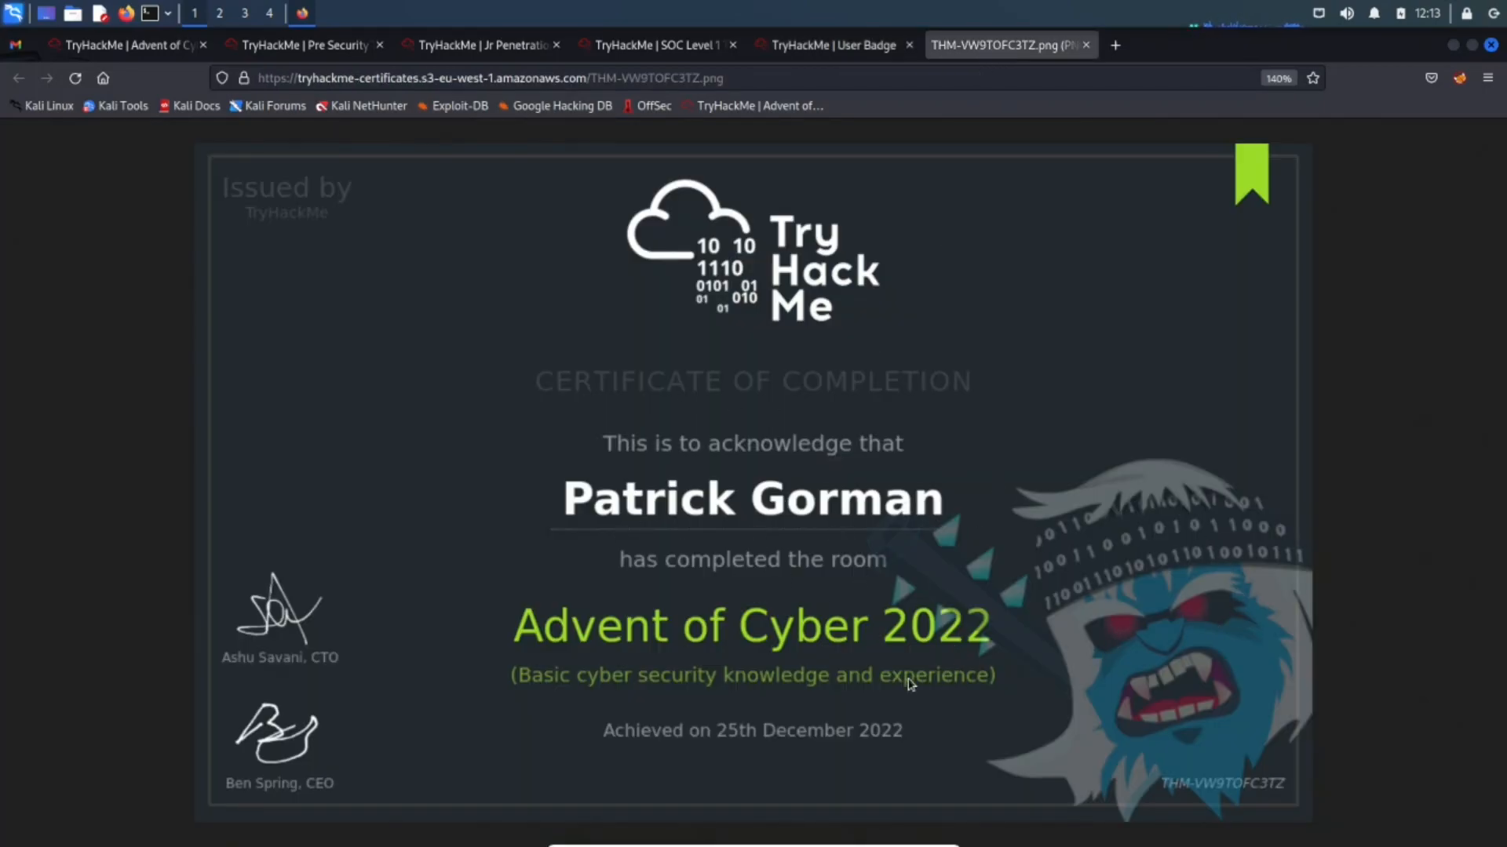
mouse_move(389, 346)
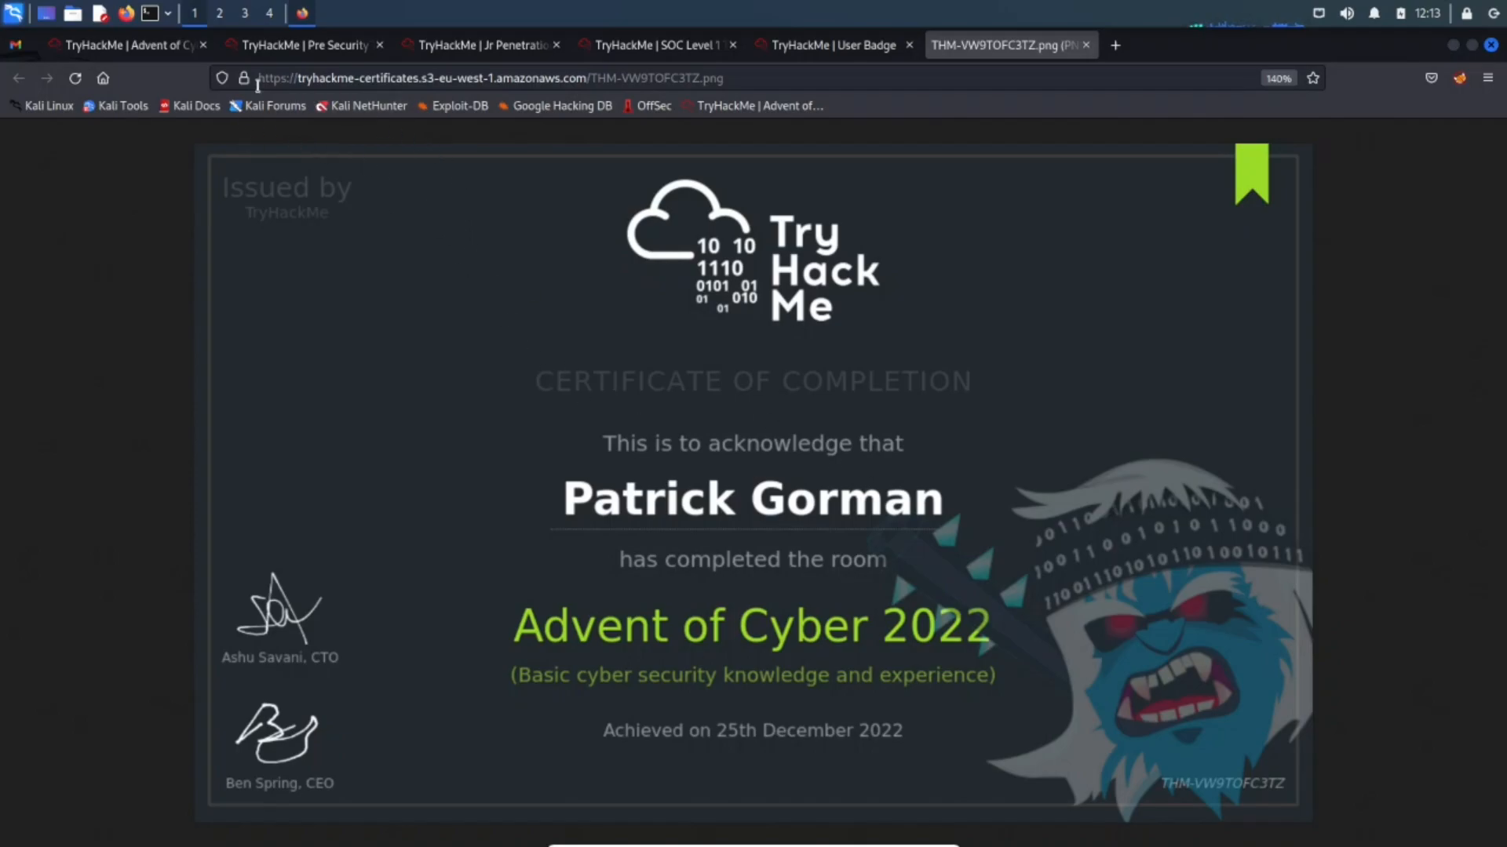
left_click(125, 44)
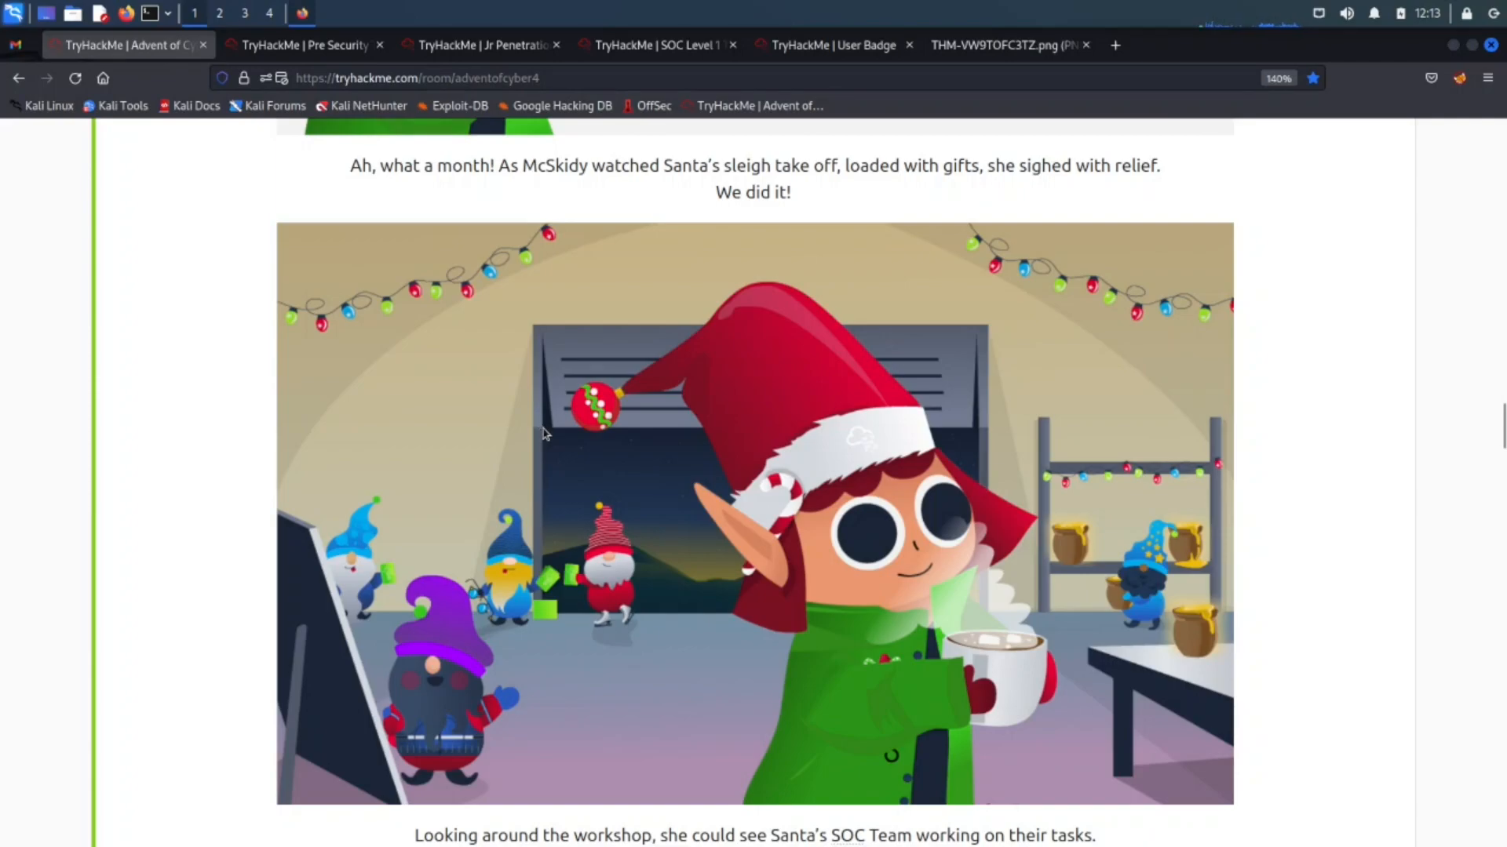
Step: Scroll past the Bandit Yeti's lair illustrations to the 'My Evil Plan 2023' image
scroll("down", 3)
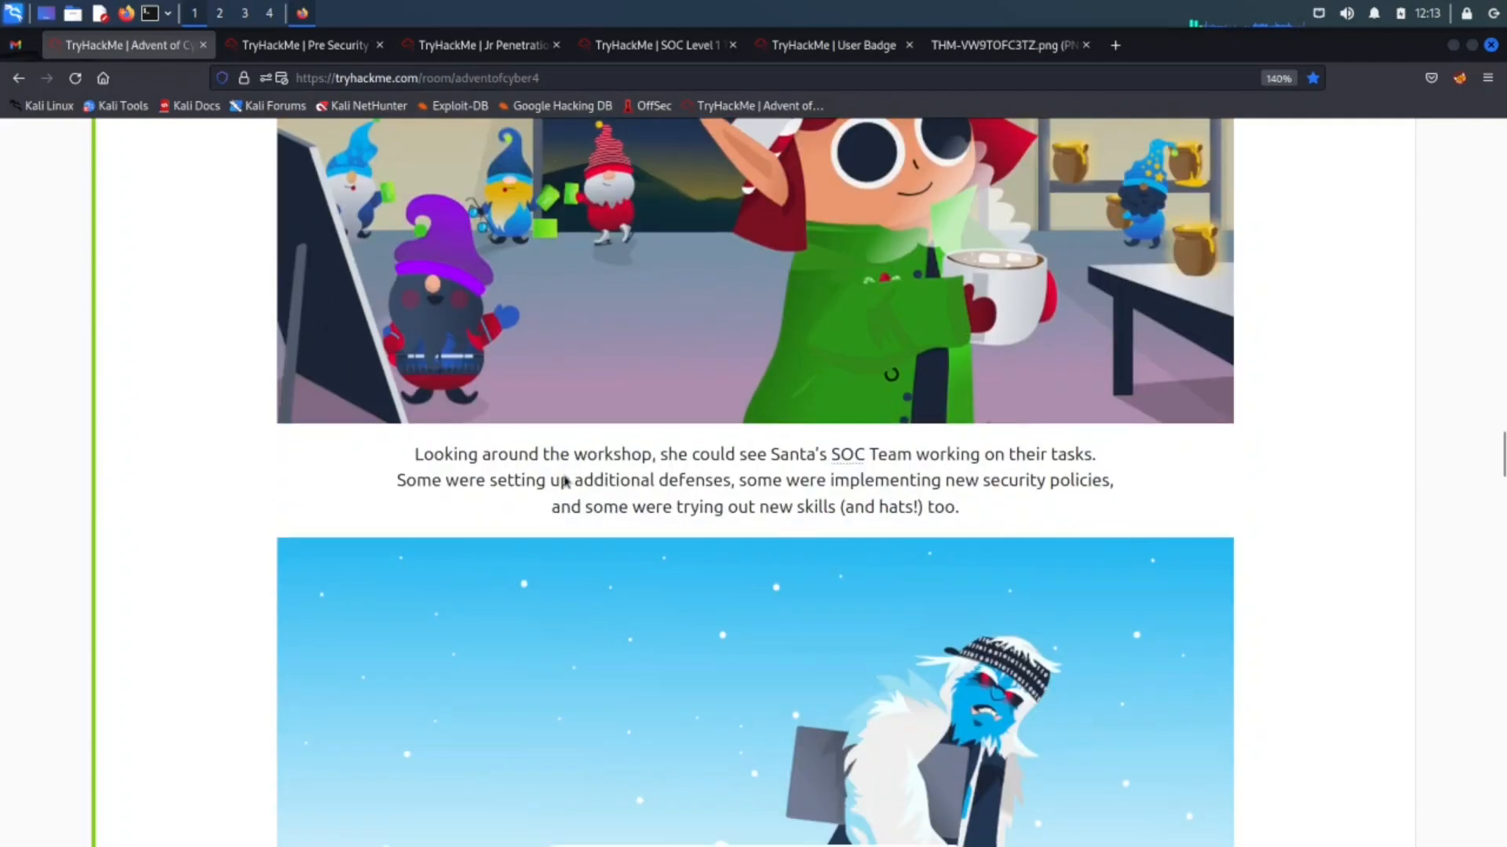
scroll("down", 3)
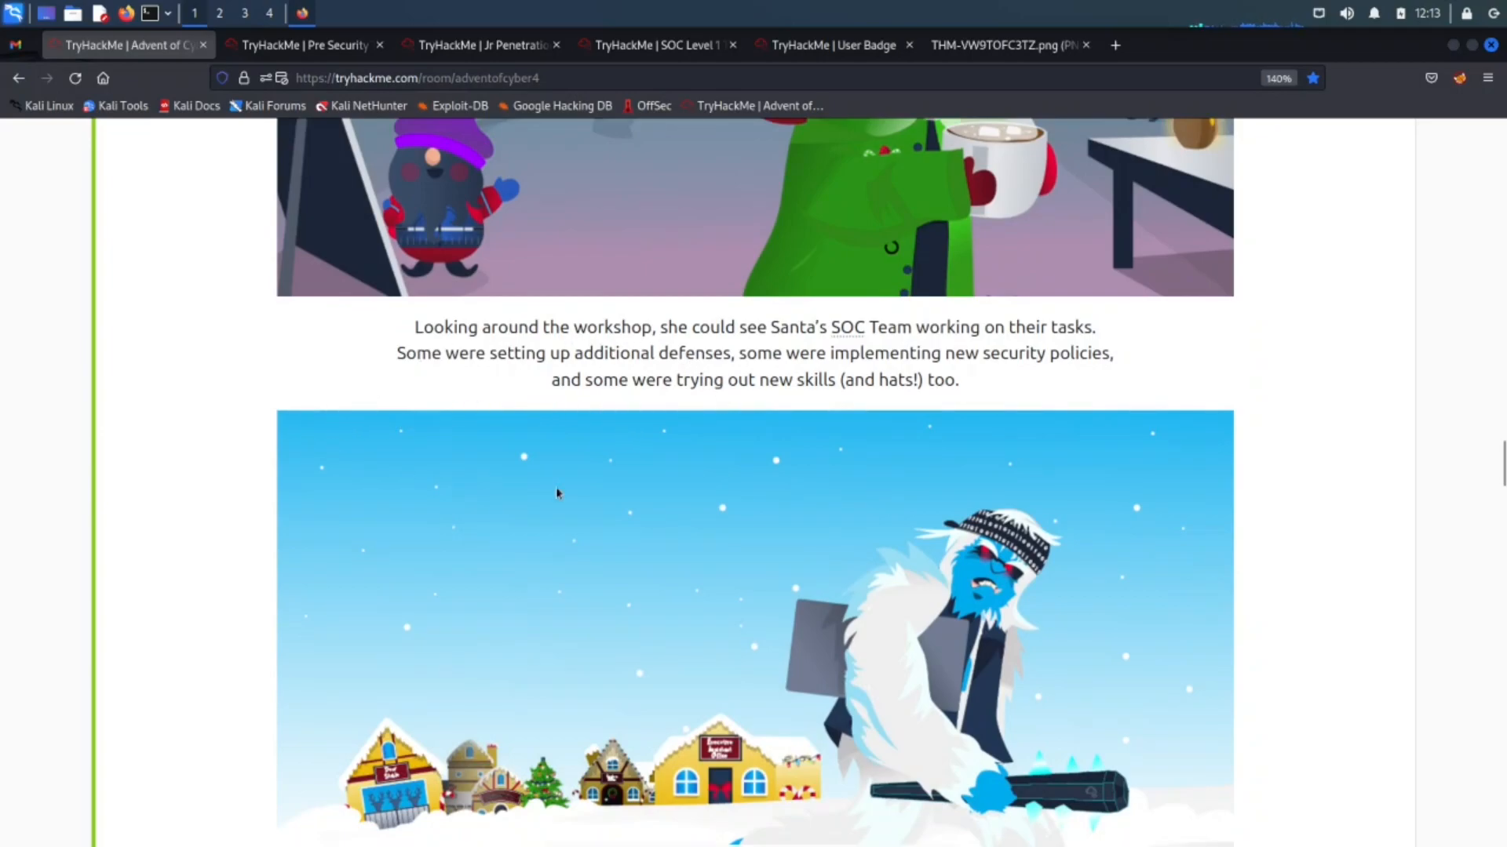
scroll("down", 3)
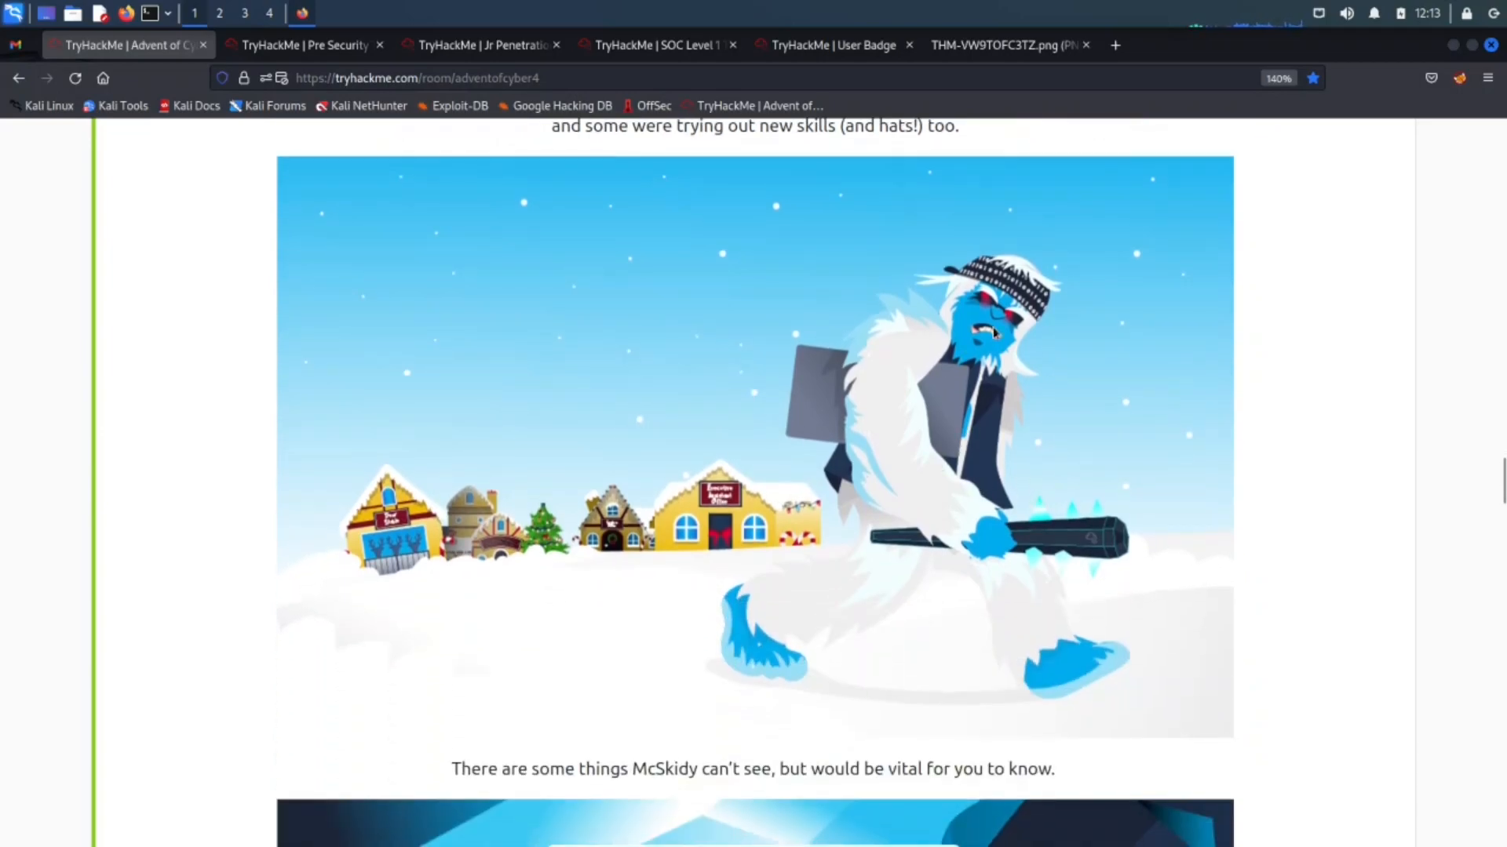
mouse_move(989, 416)
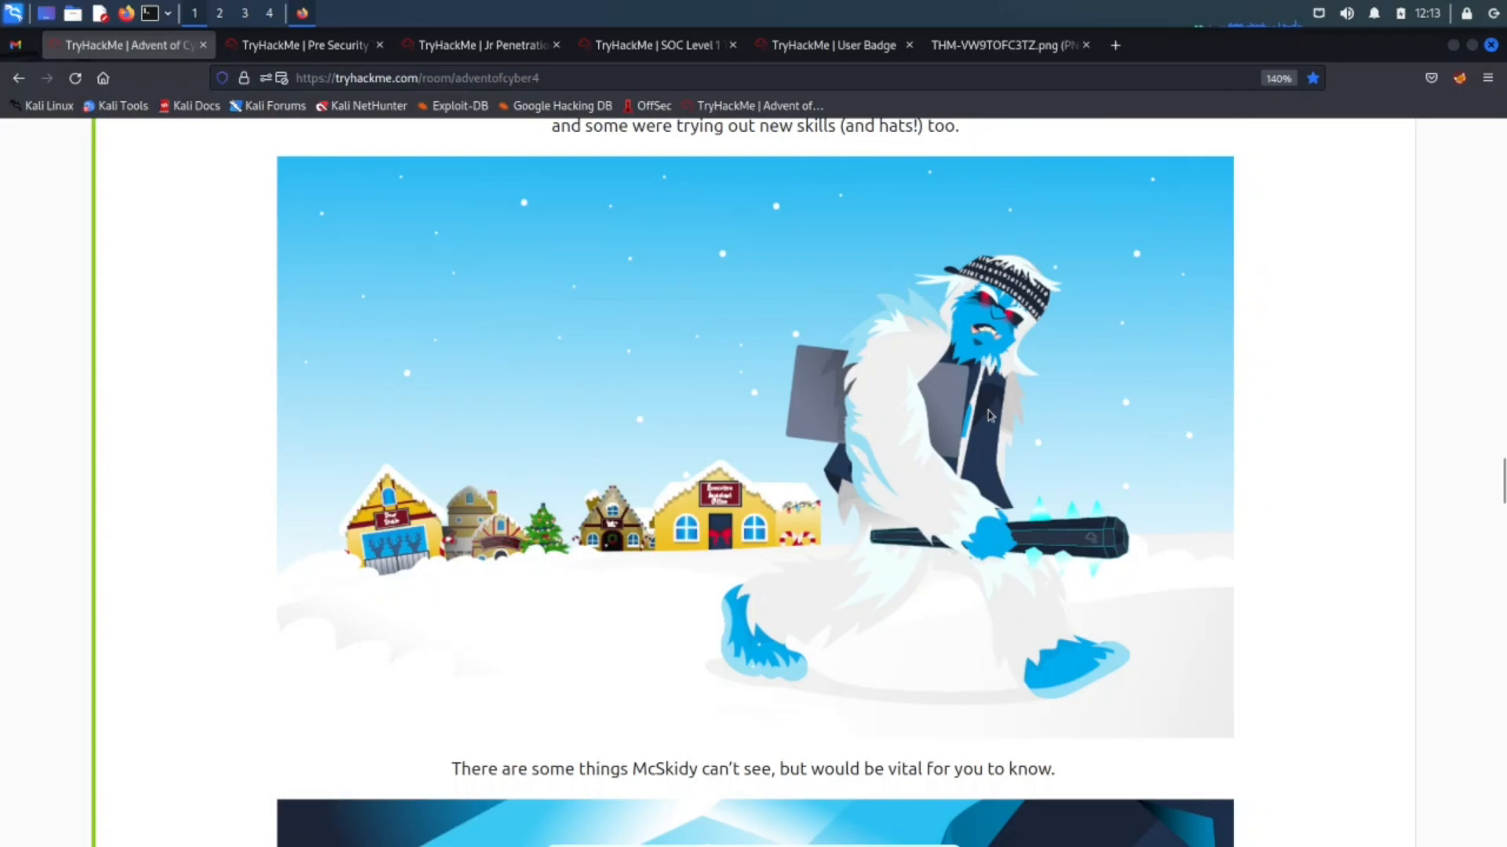
scroll("down", 3)
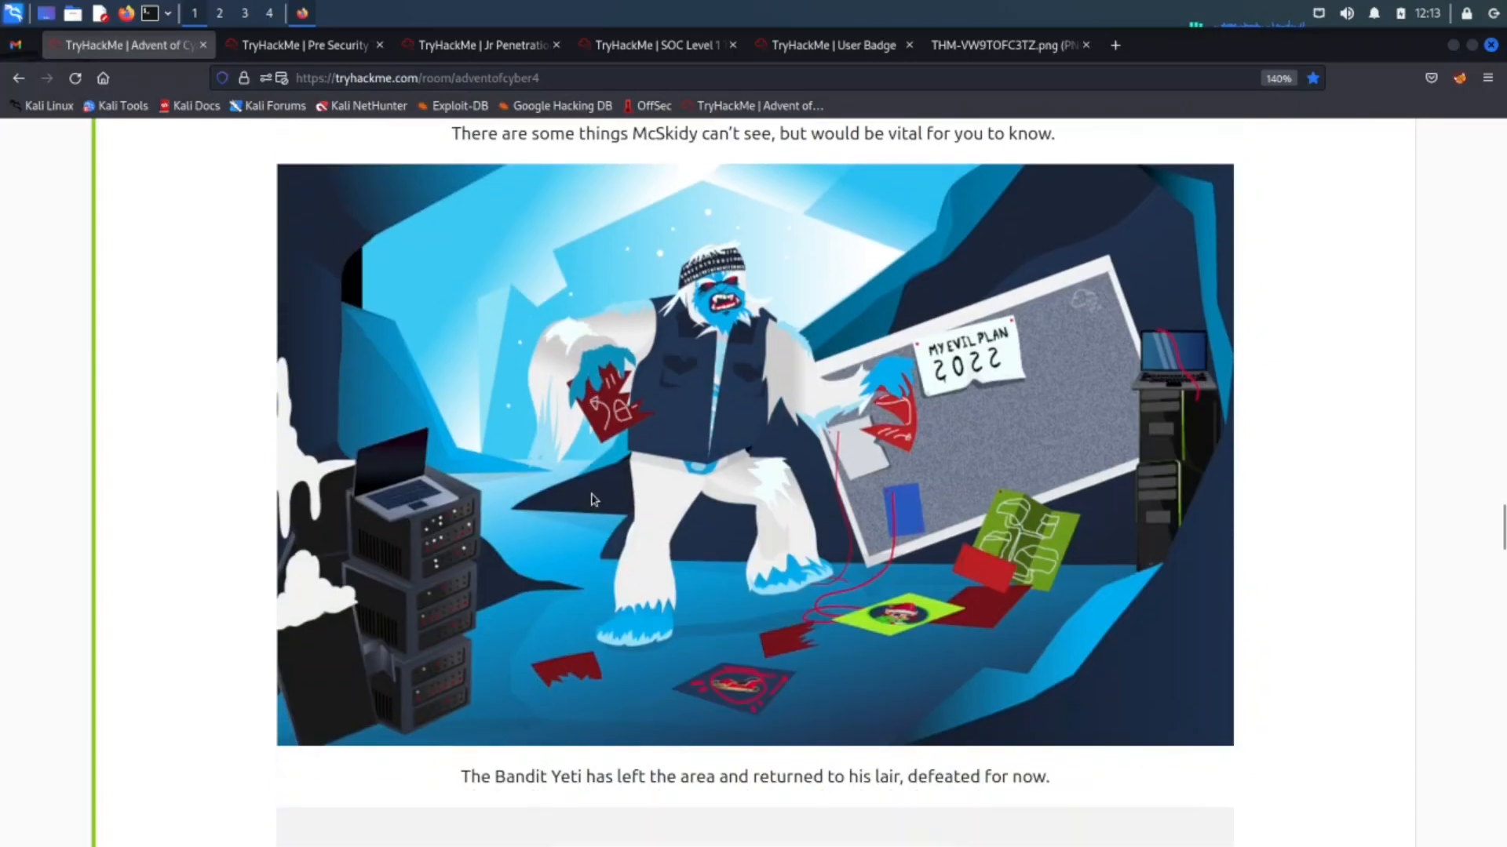
mouse_move(841, 478)
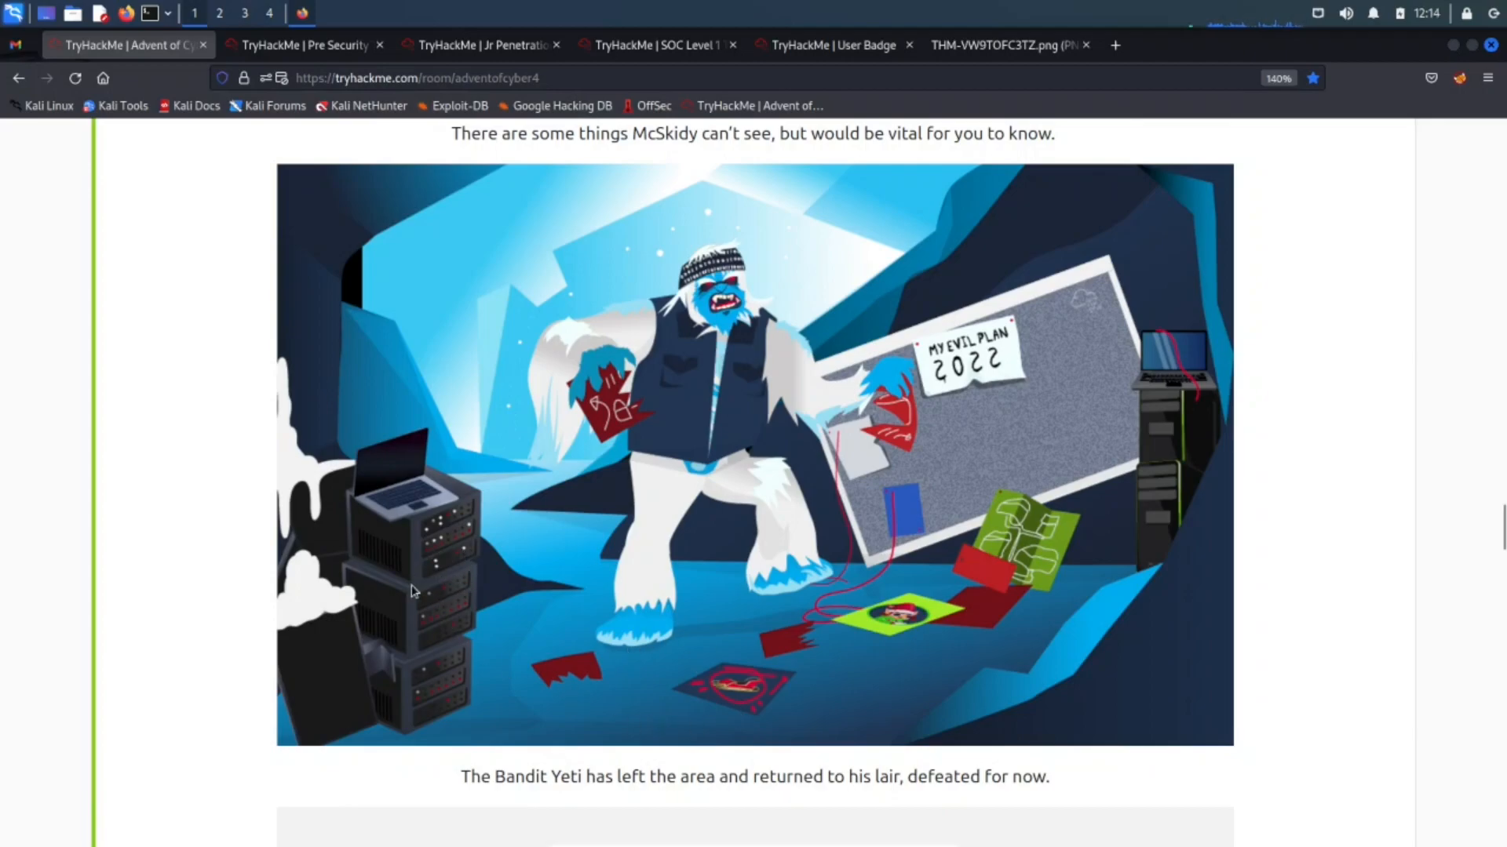
mouse_move(646, 556)
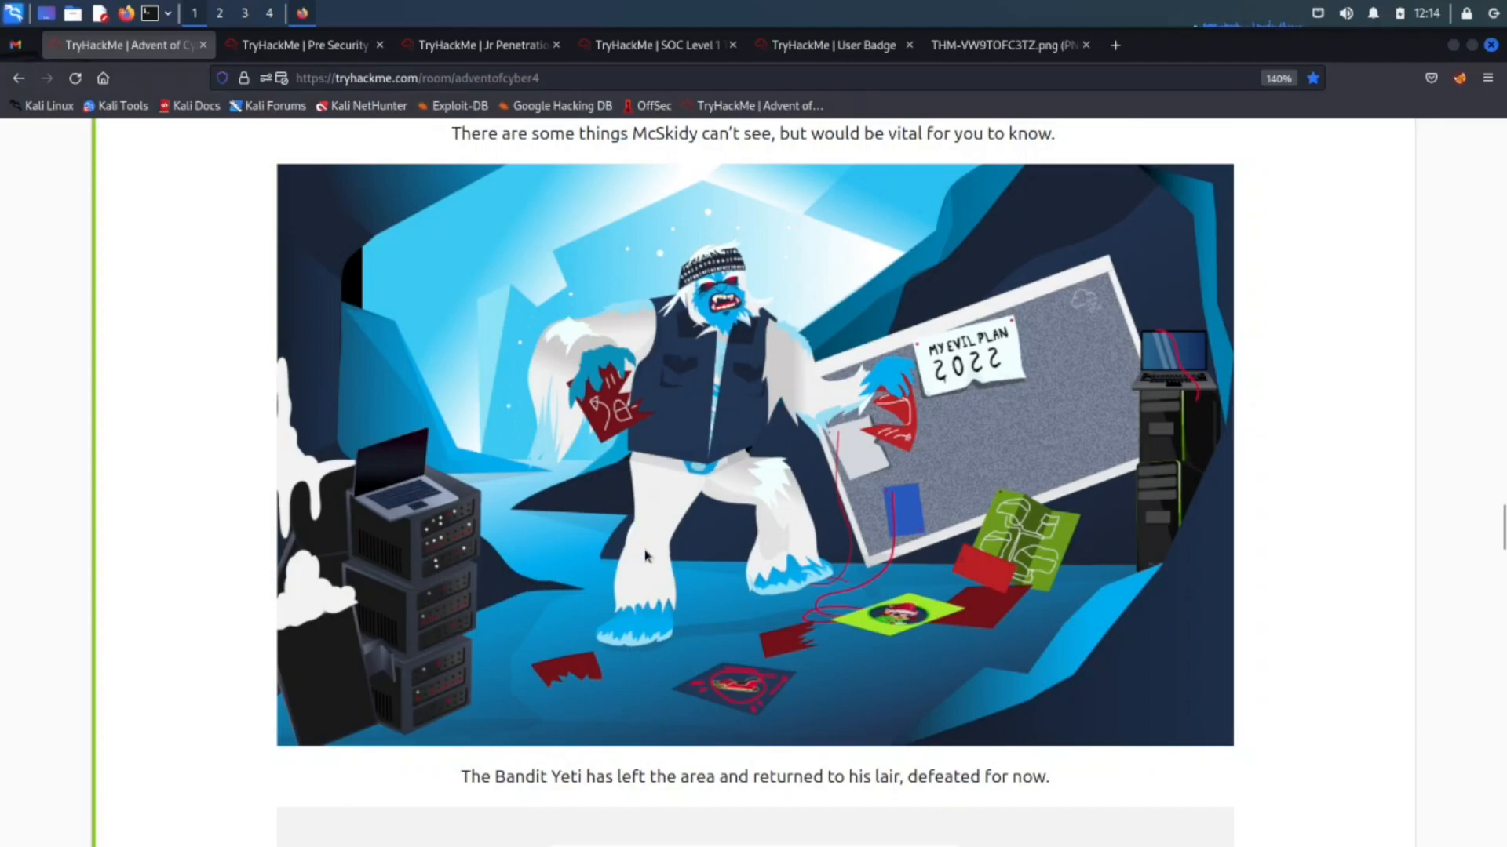
scroll("down", 3)
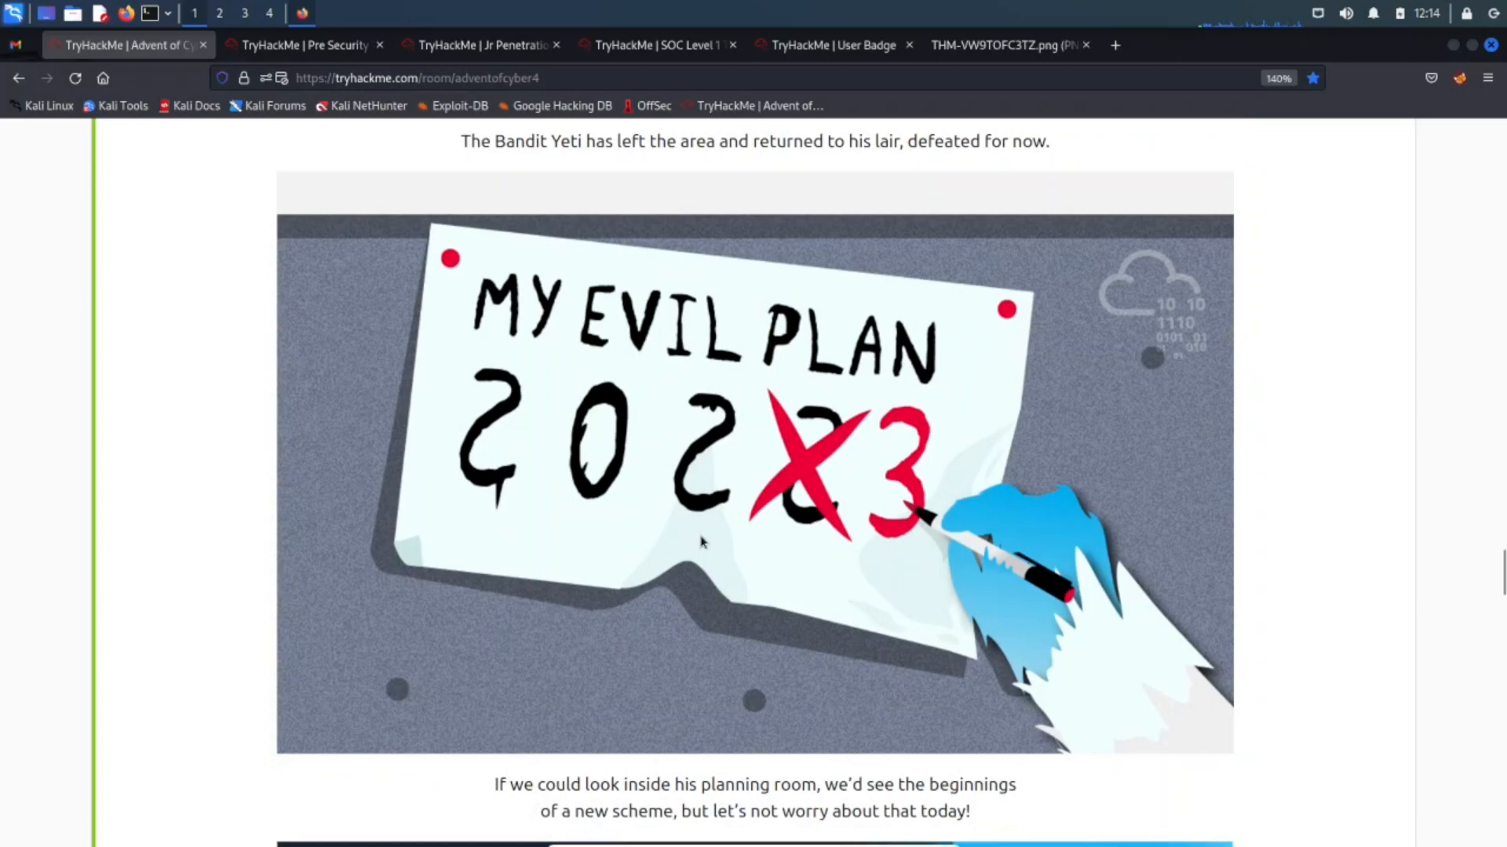
mouse_move(459, 459)
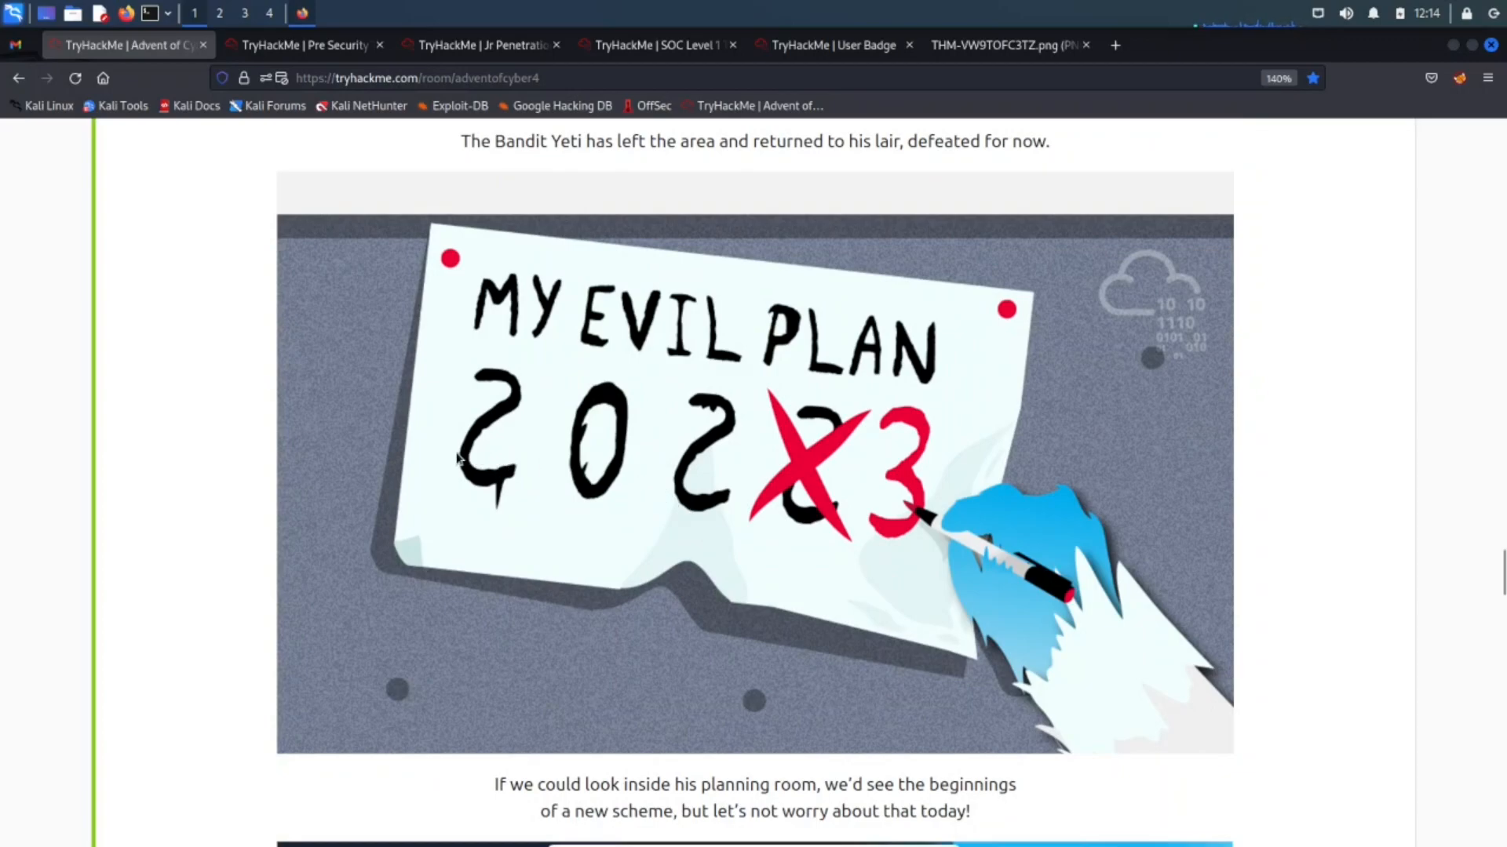
mouse_move(861, 372)
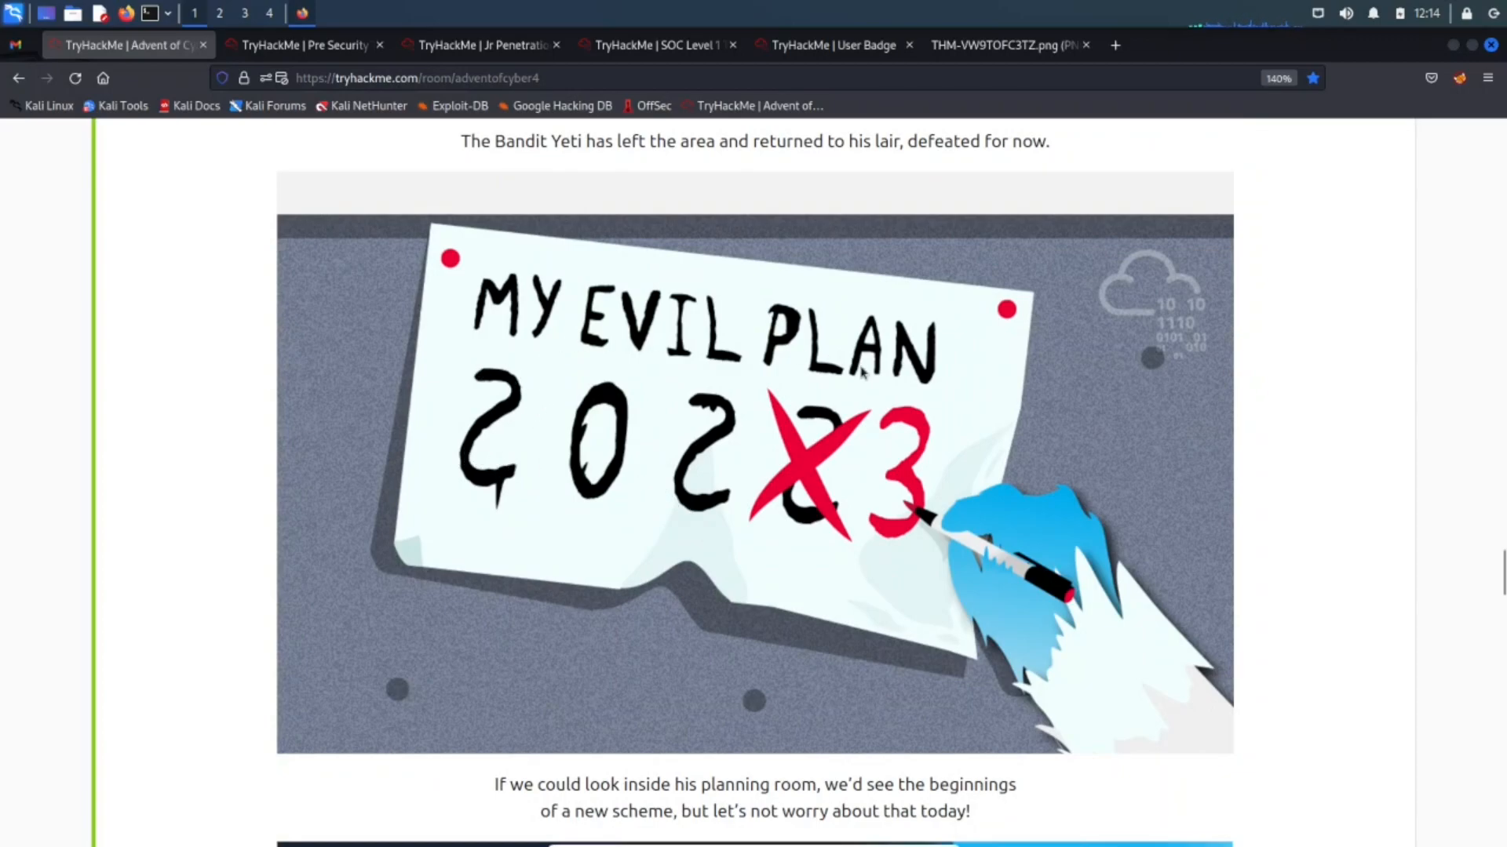
scroll("down", 3)
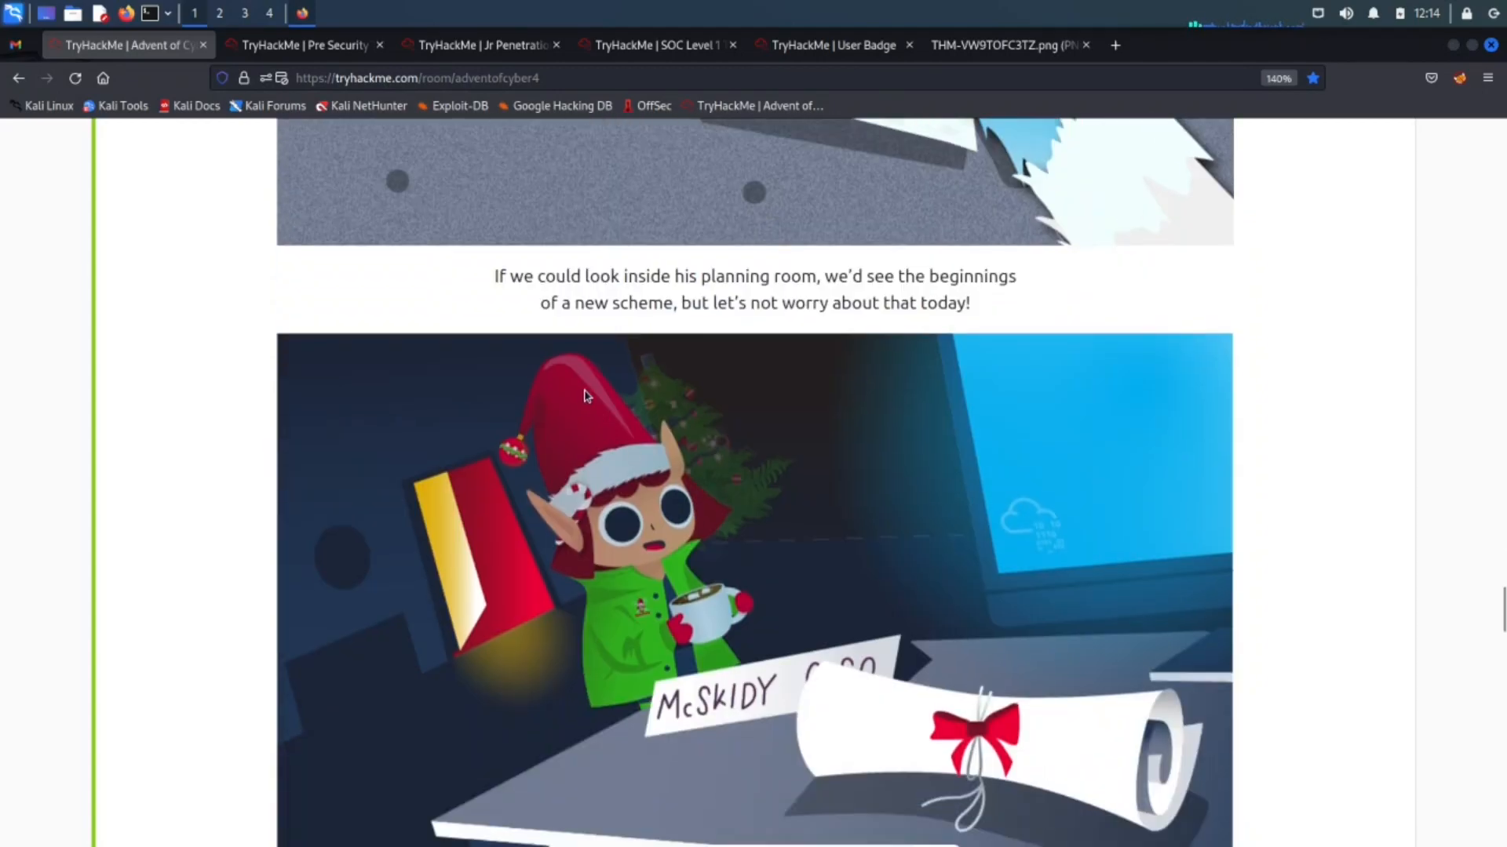
mouse_move(992, 287)
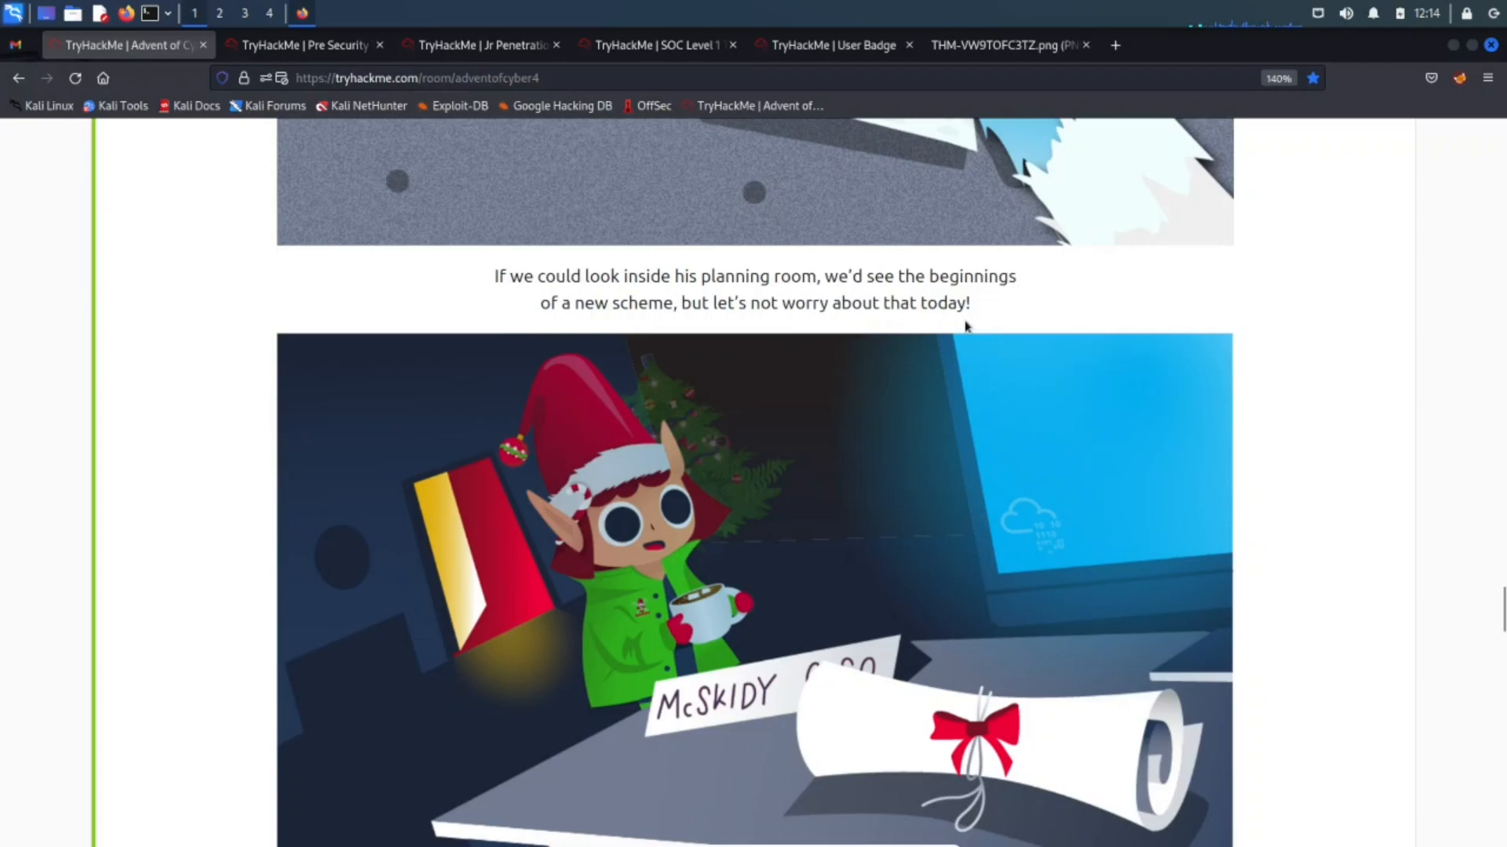
mouse_move(893, 326)
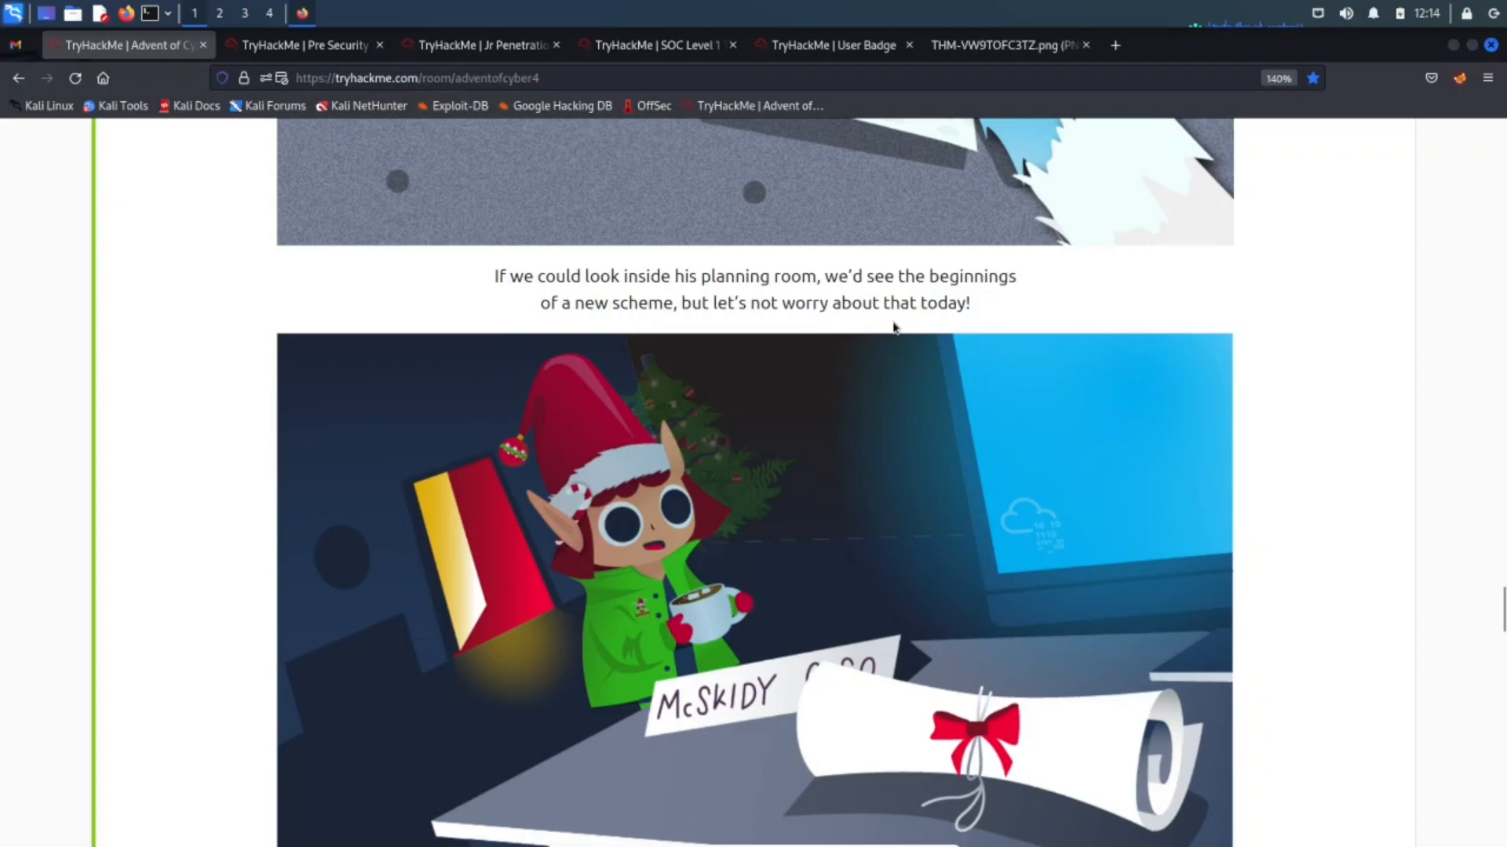
Step: Scroll past the crossed-off security to-do list and the elves' feast to Final Countdown
scroll("down", 3)
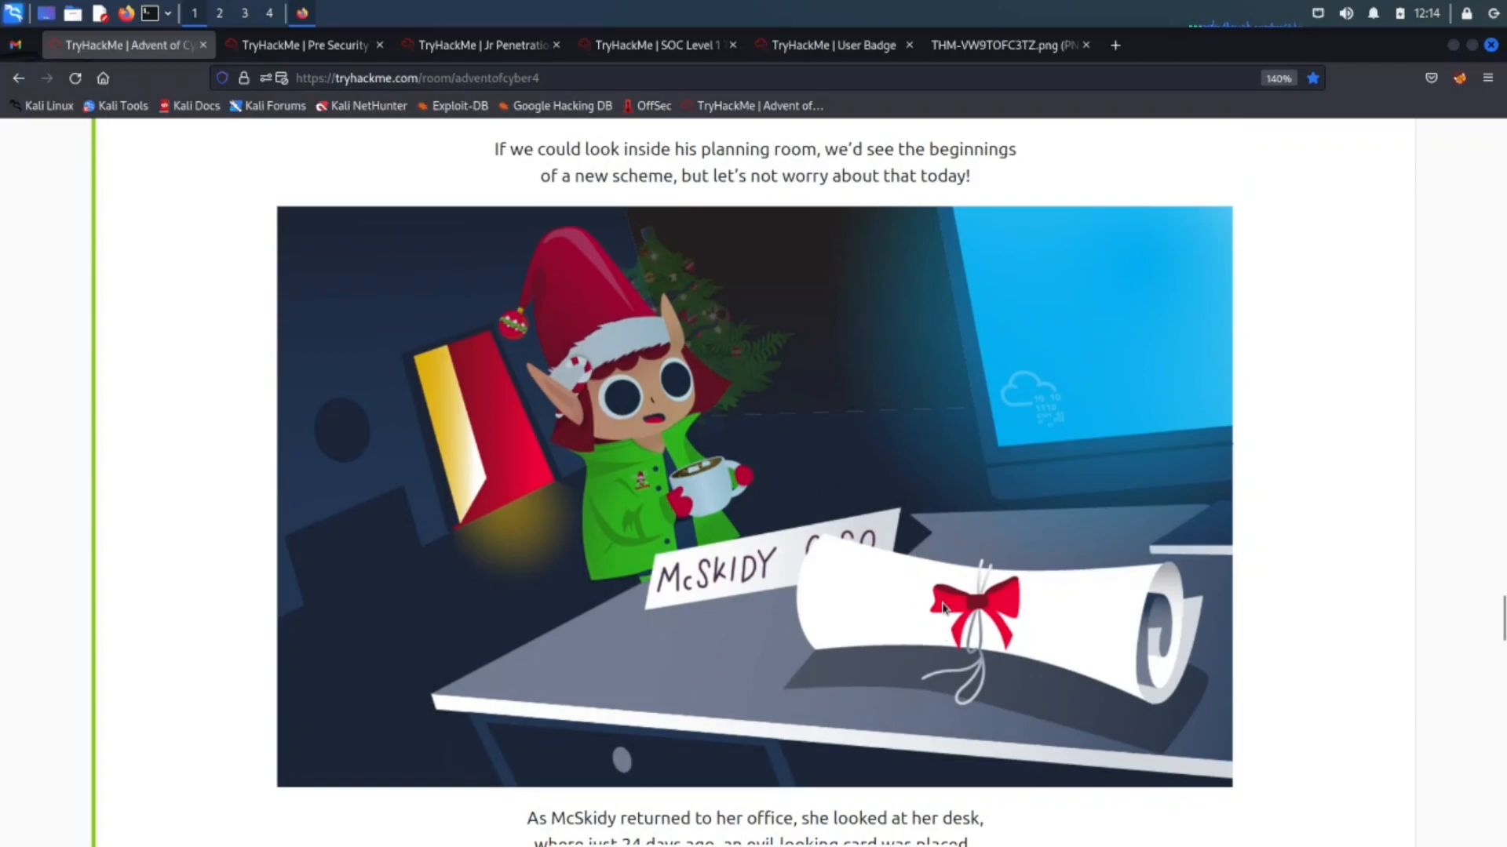
scroll("down", 3)
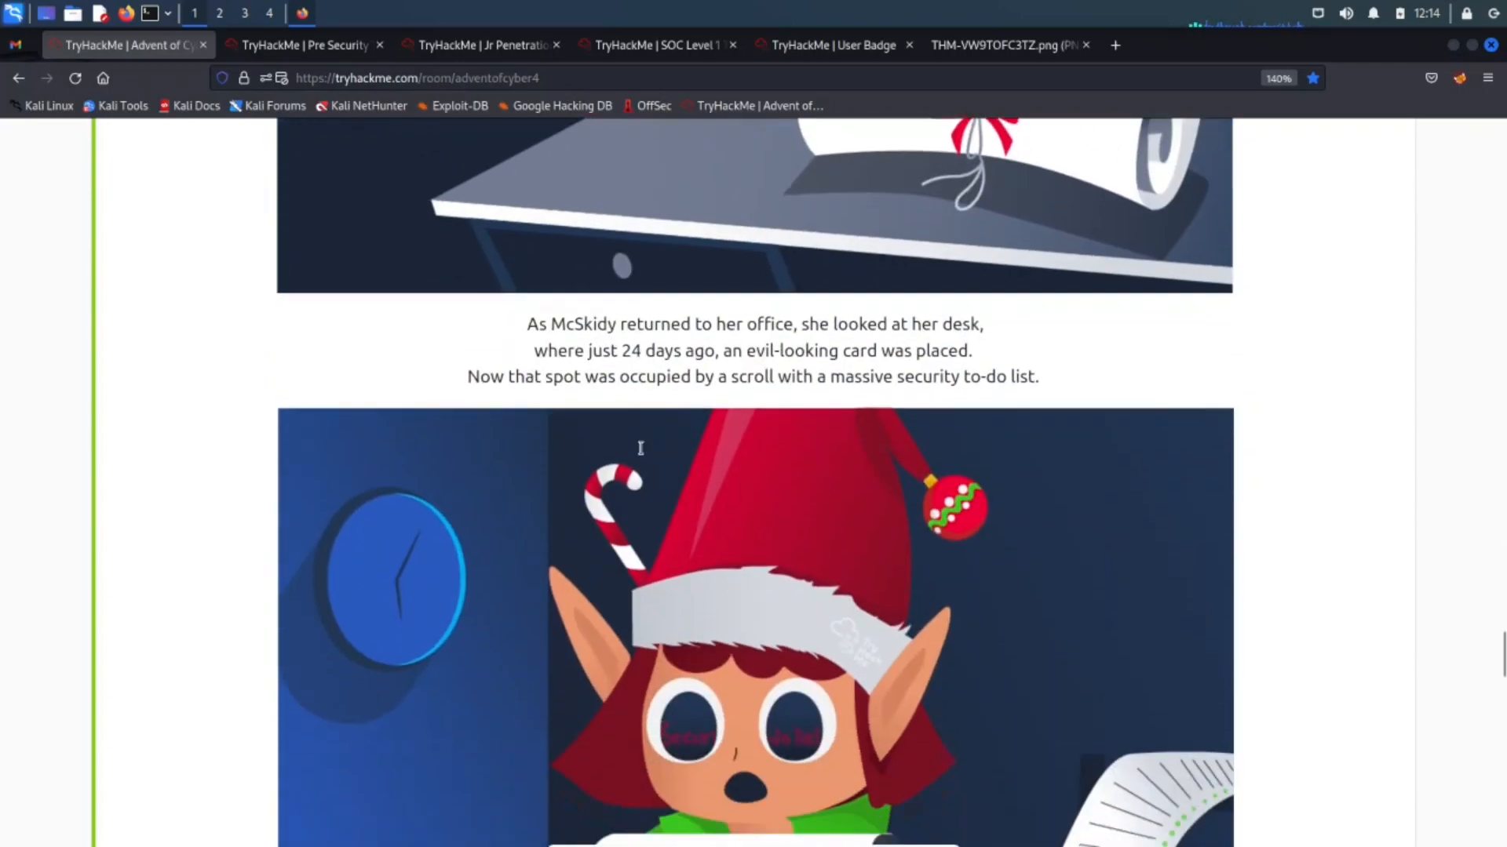
scroll("down", 3)
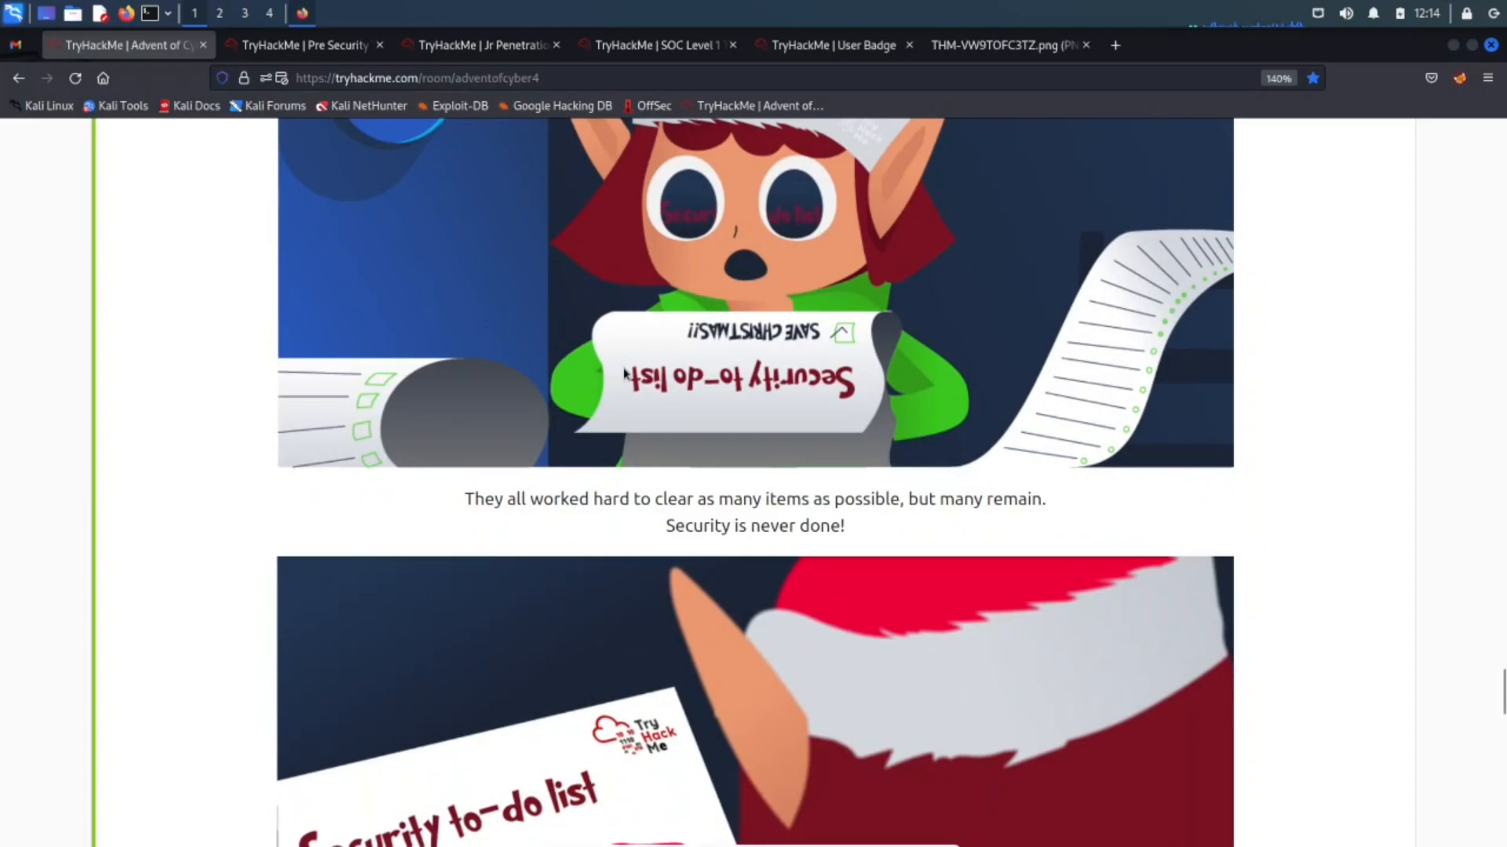
mouse_move(682, 419)
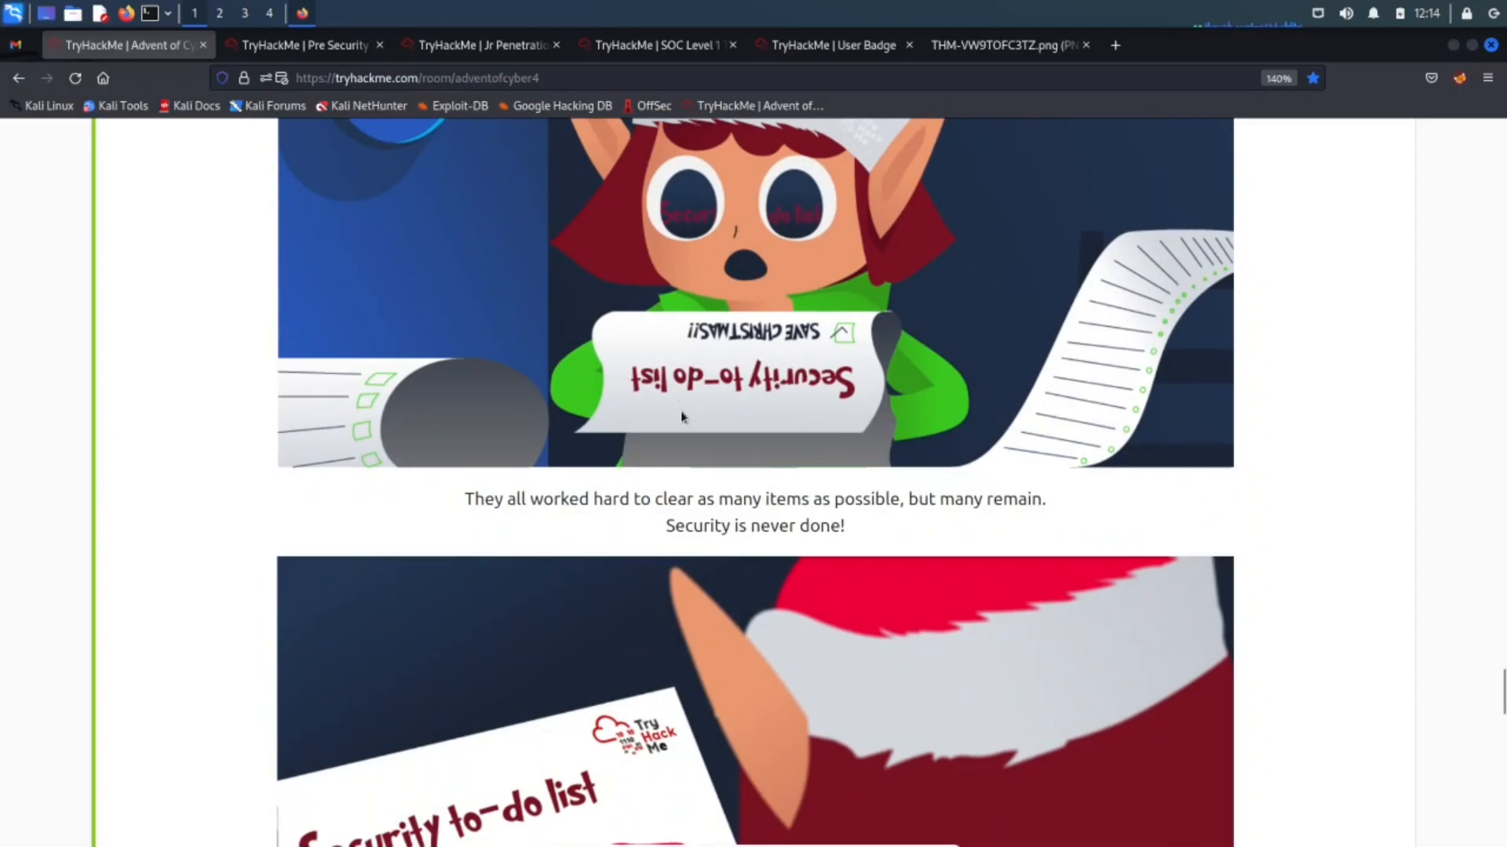
scroll("down", 3)
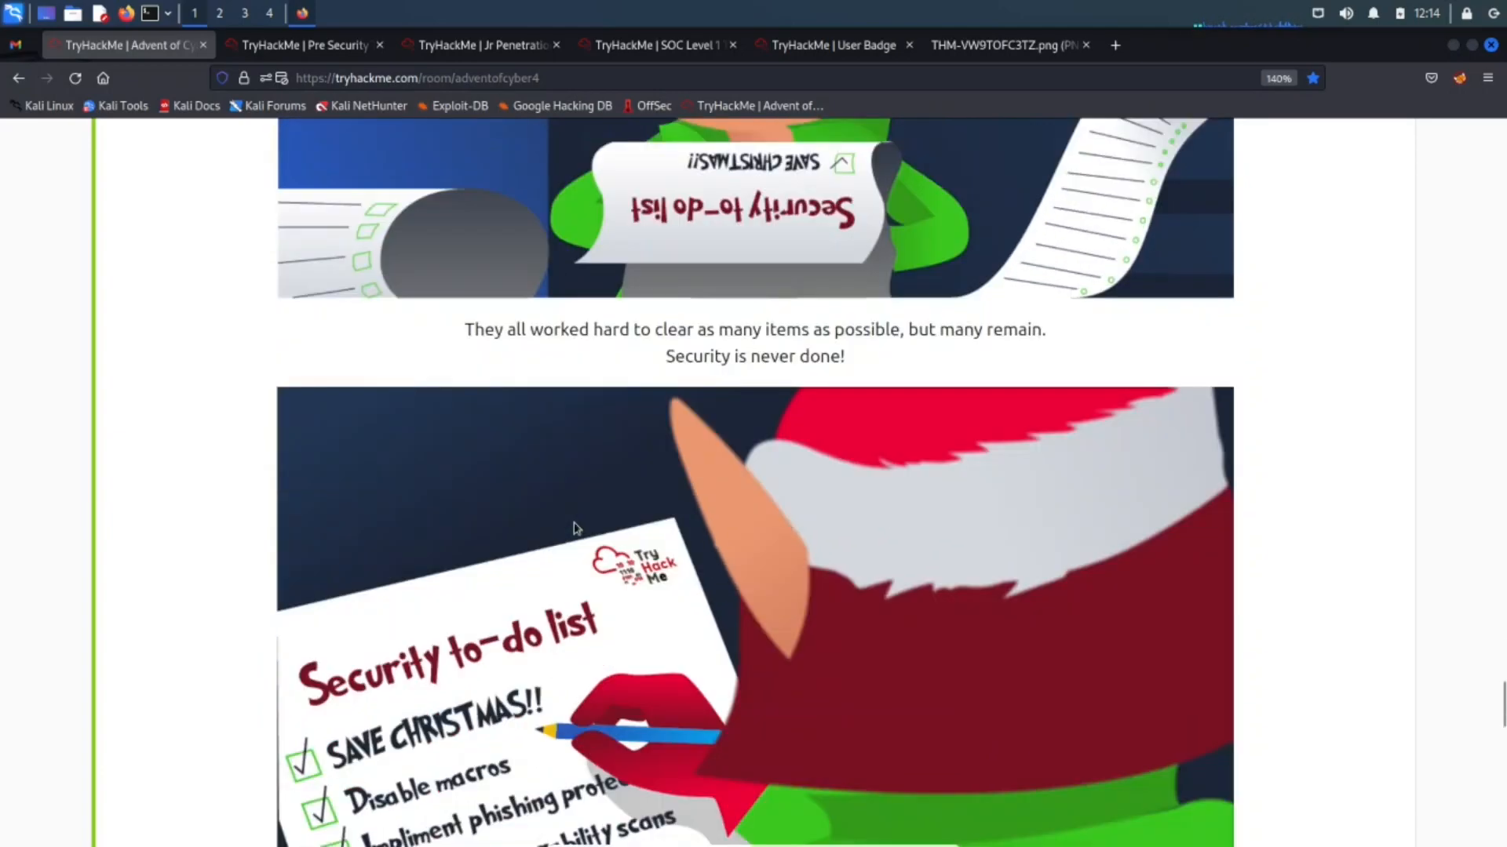
scroll("down", 3)
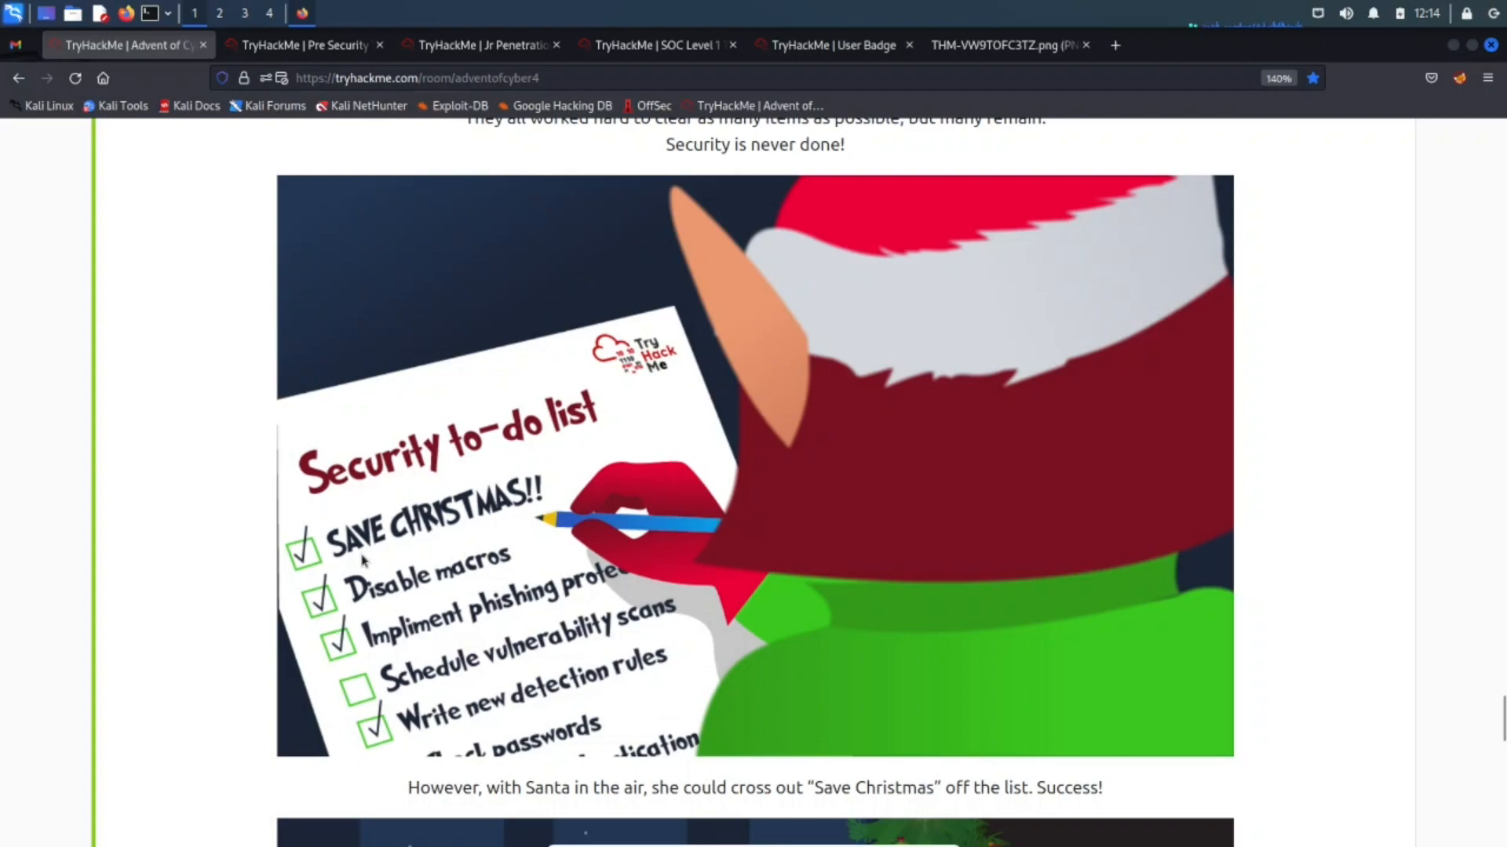
mouse_move(428, 656)
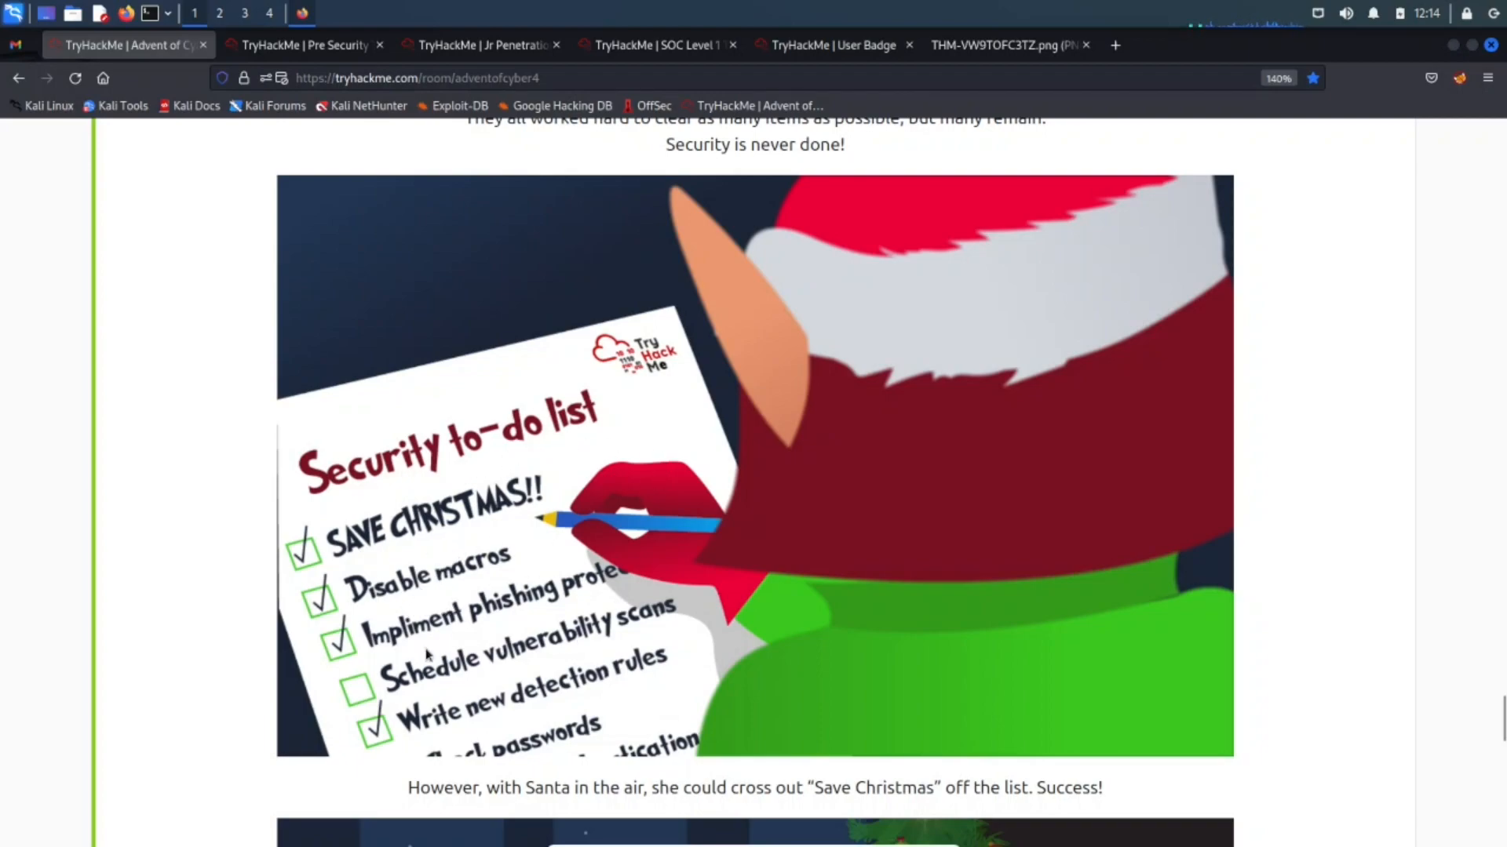
mouse_move(616, 593)
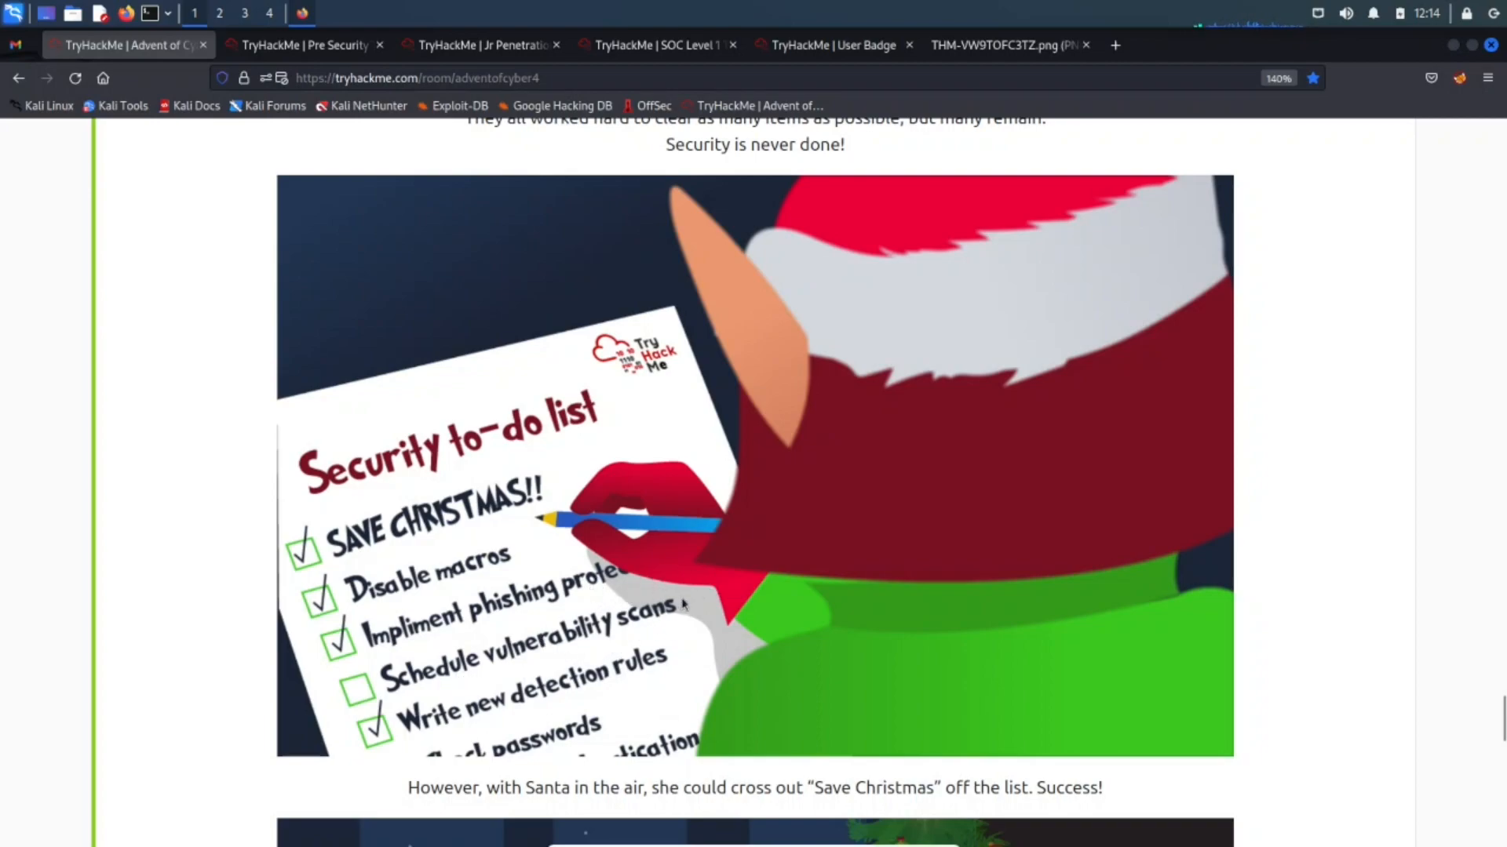
scroll("down", 3)
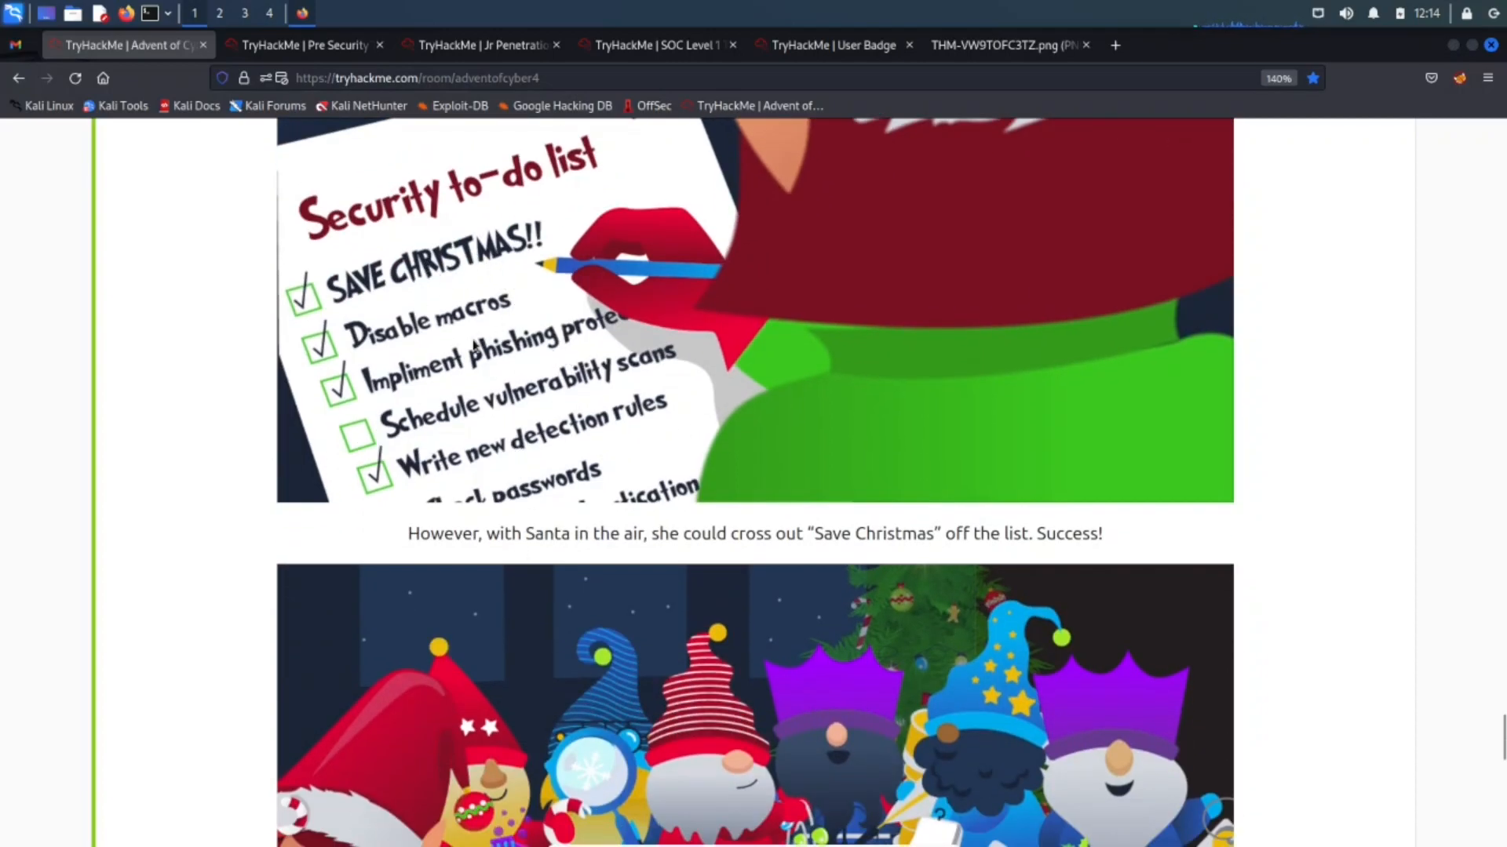
mouse_move(607, 335)
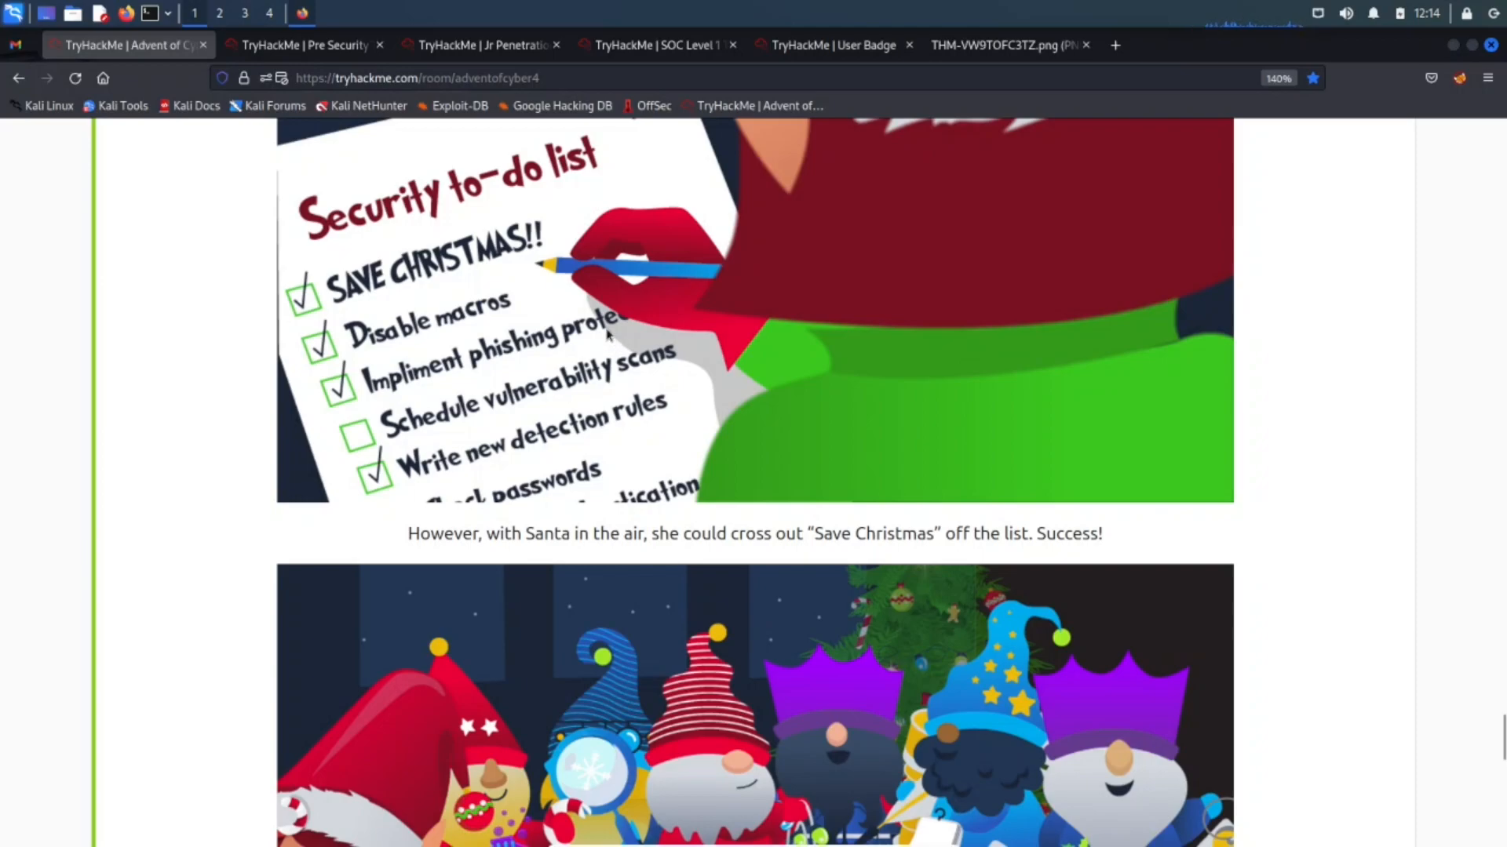
scroll("down", 3)
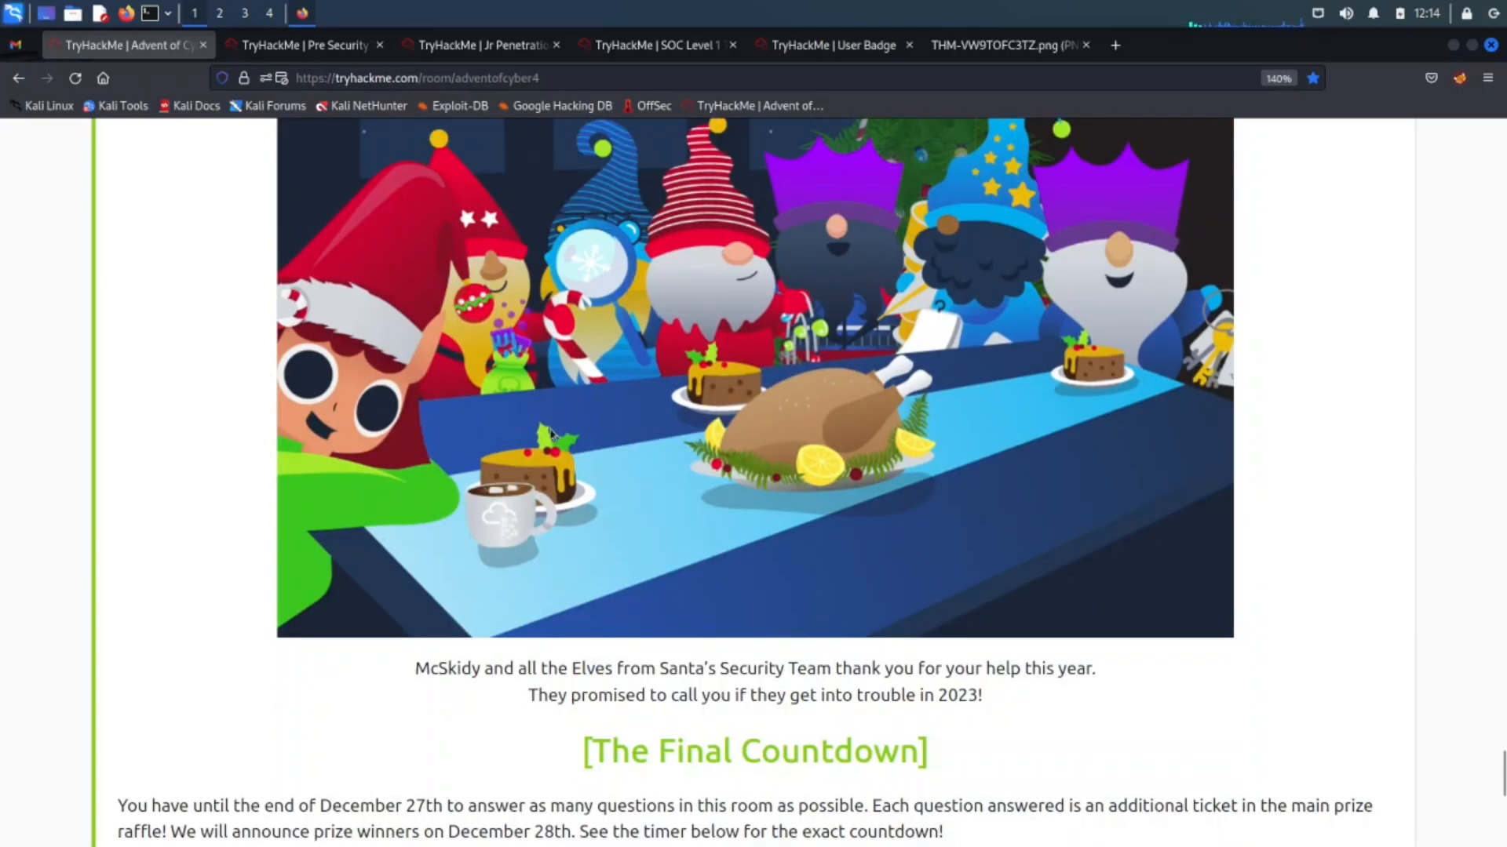
Step: Read the Final Countdown message and confirm Task 30's answer 'Yea' is correct
scroll("down", 3)
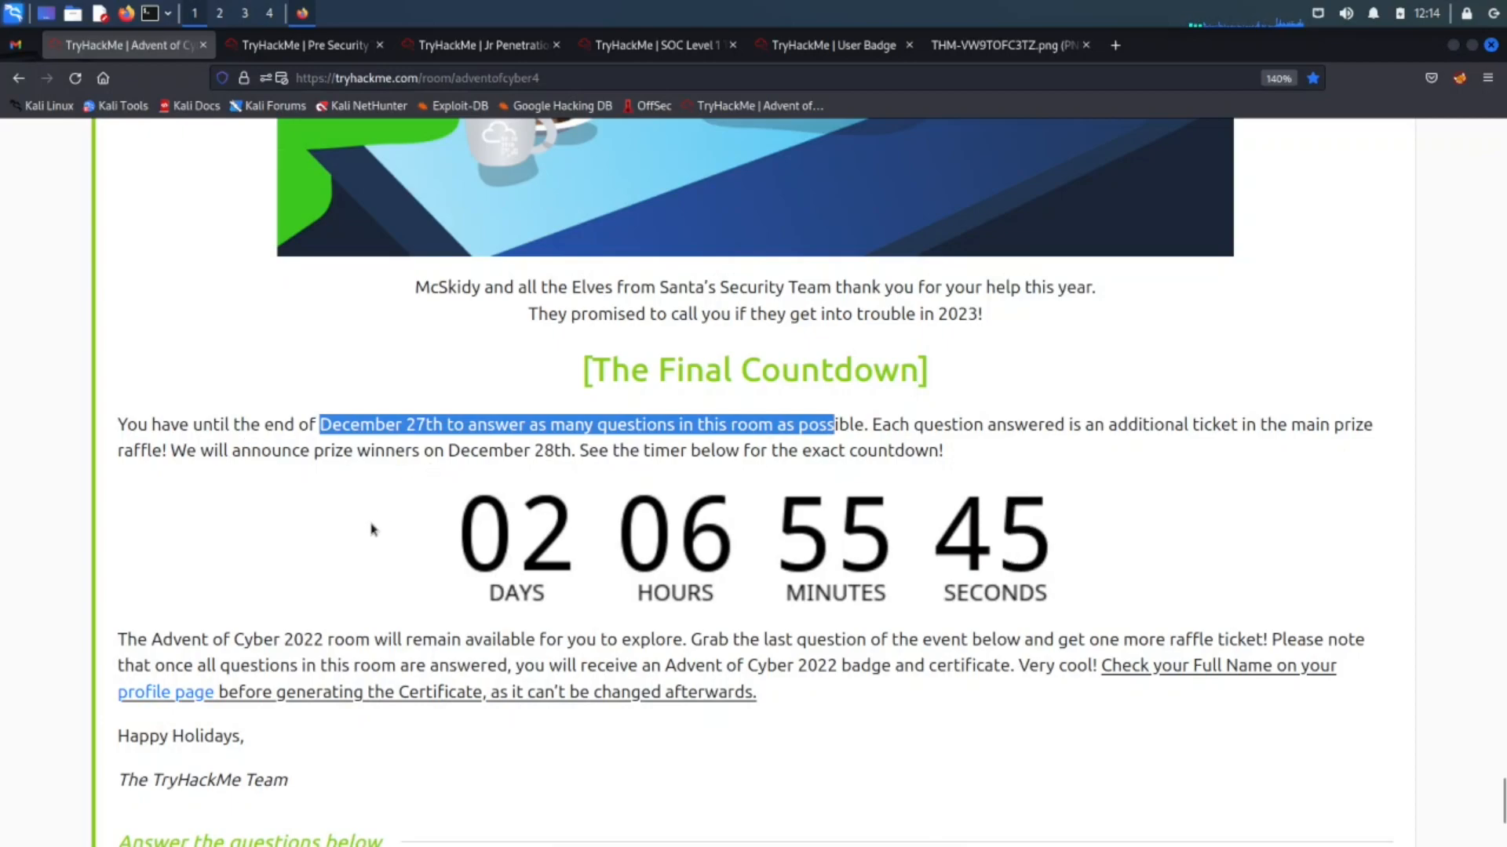
mouse_move(1237, 543)
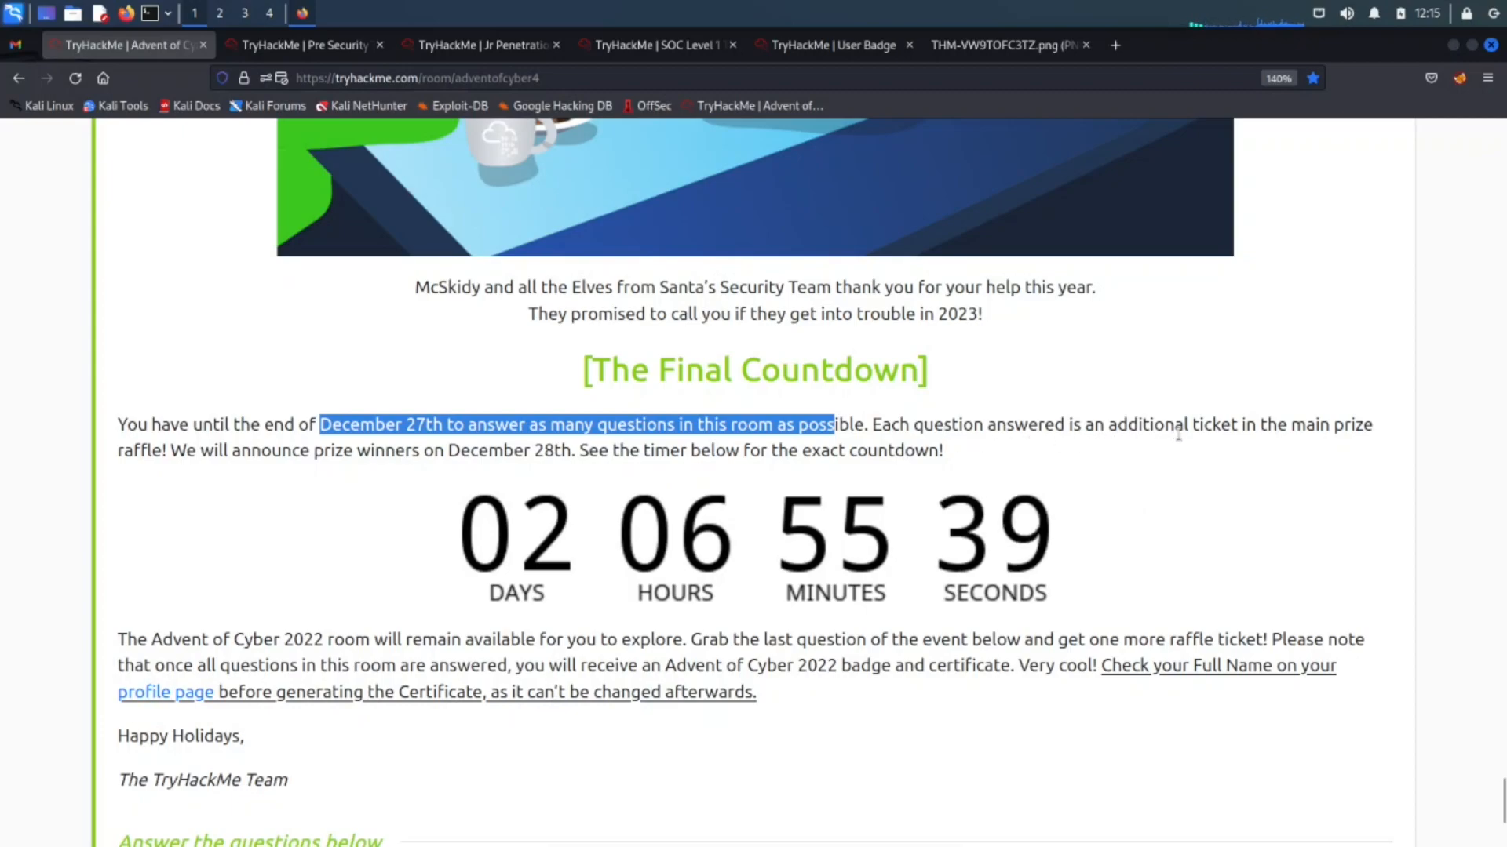
mouse_move(1328, 518)
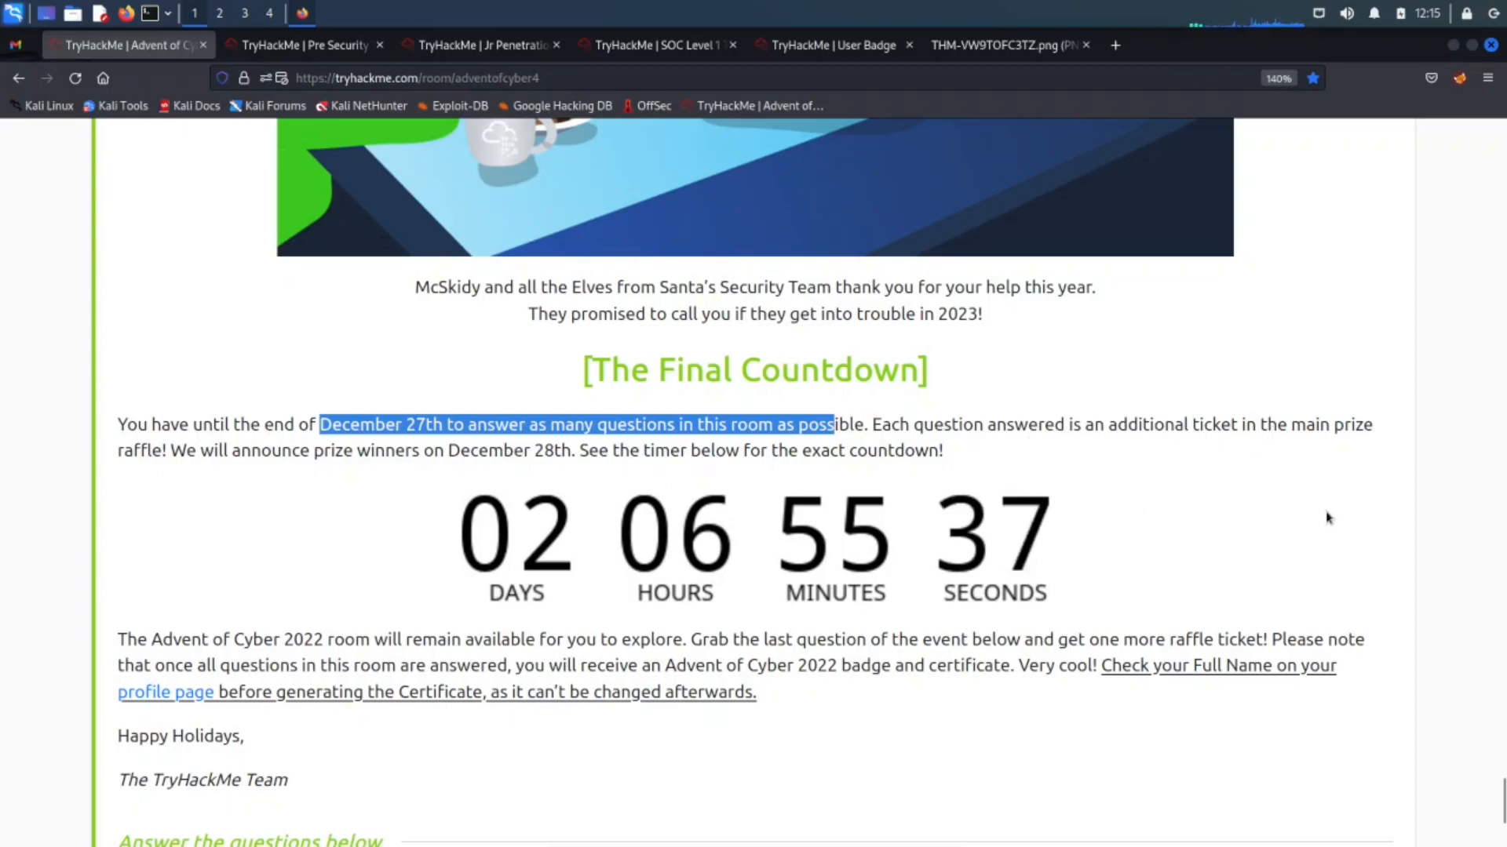
mouse_move(930, 484)
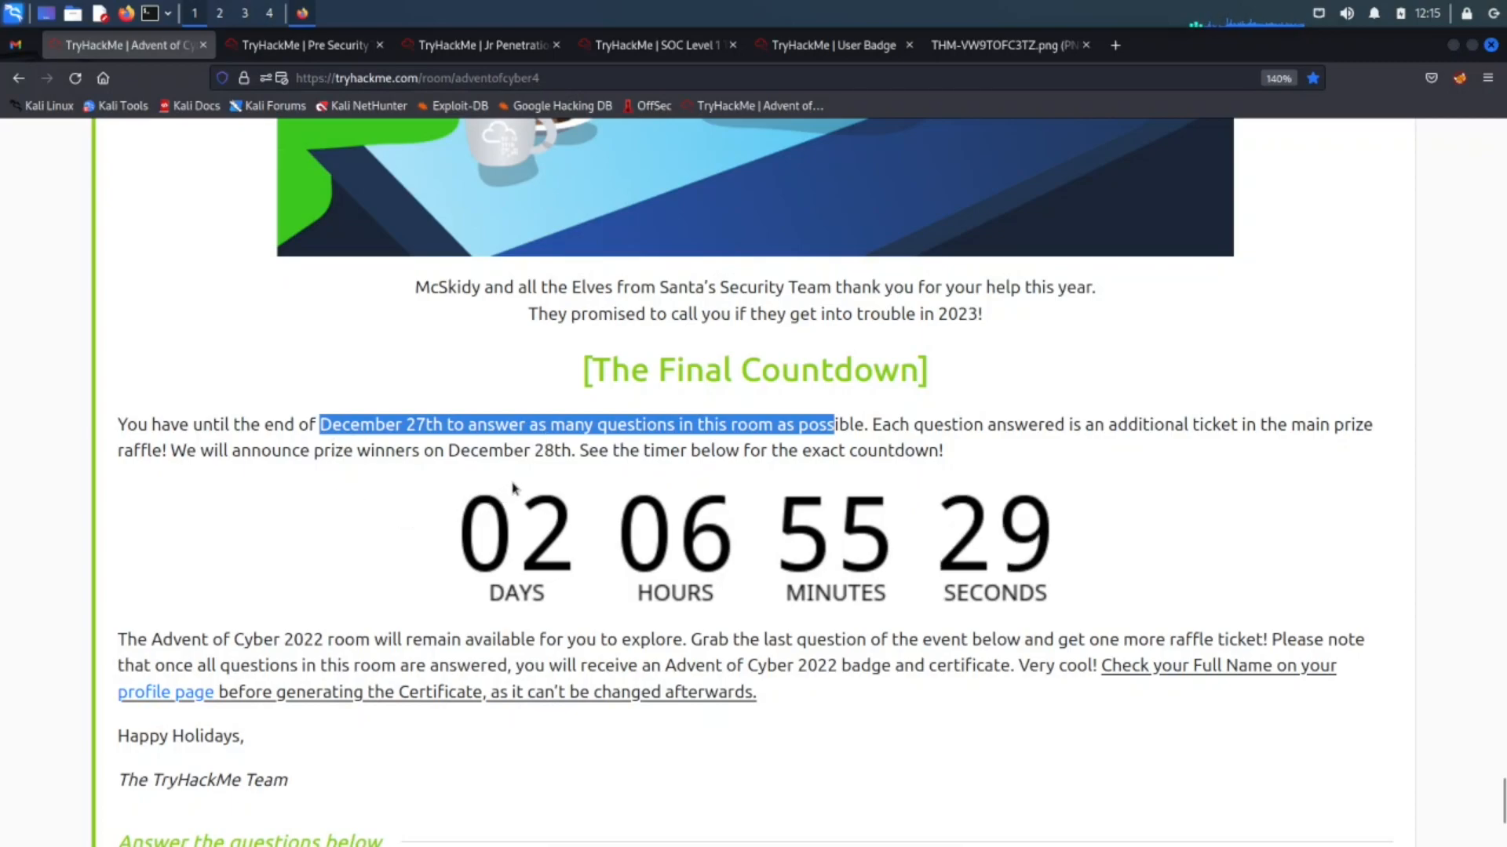
mouse_move(647, 480)
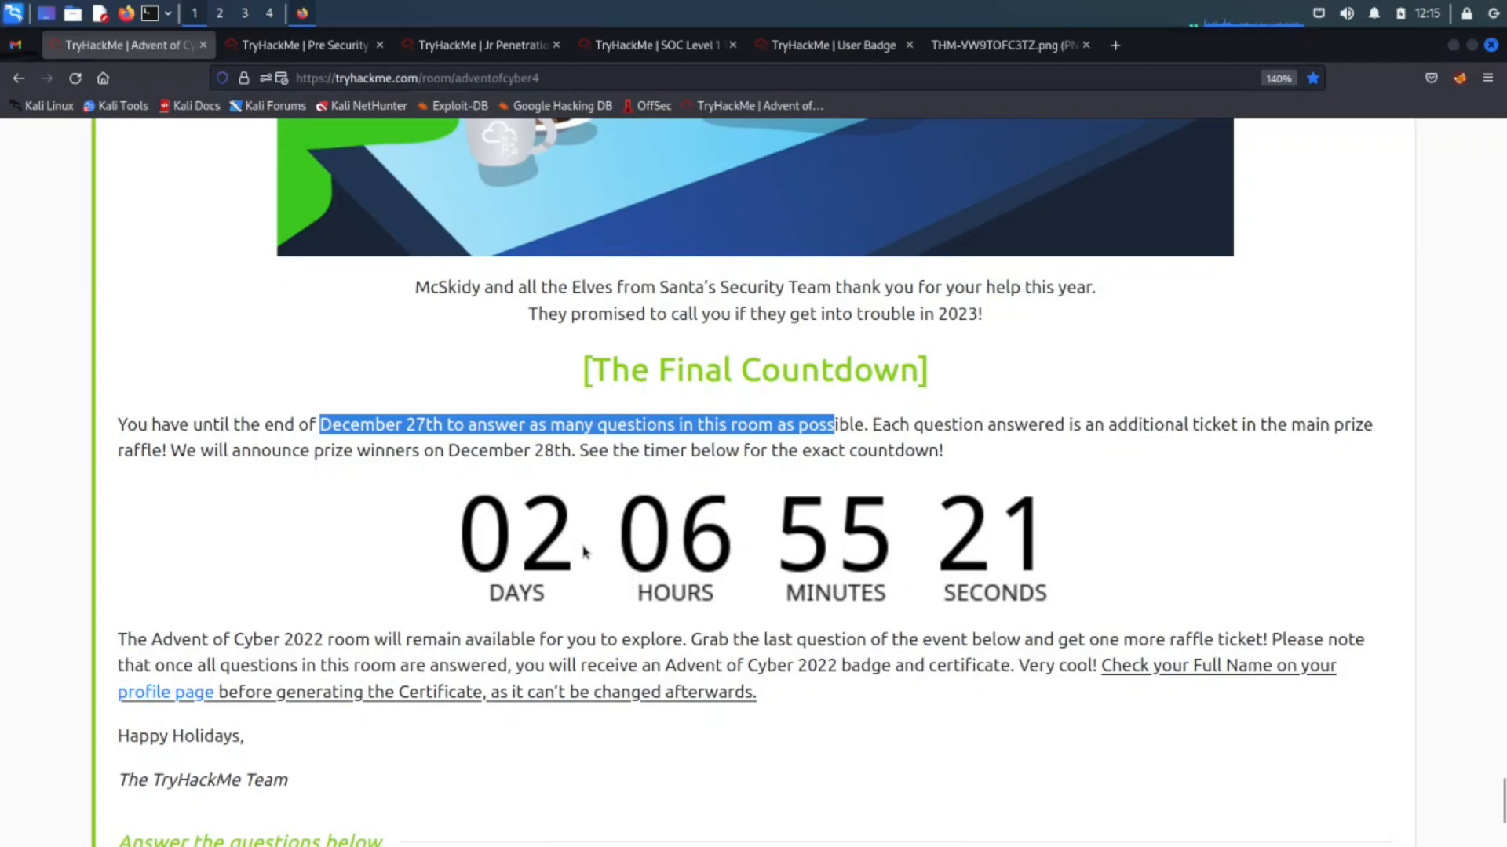
scroll("down", 3)
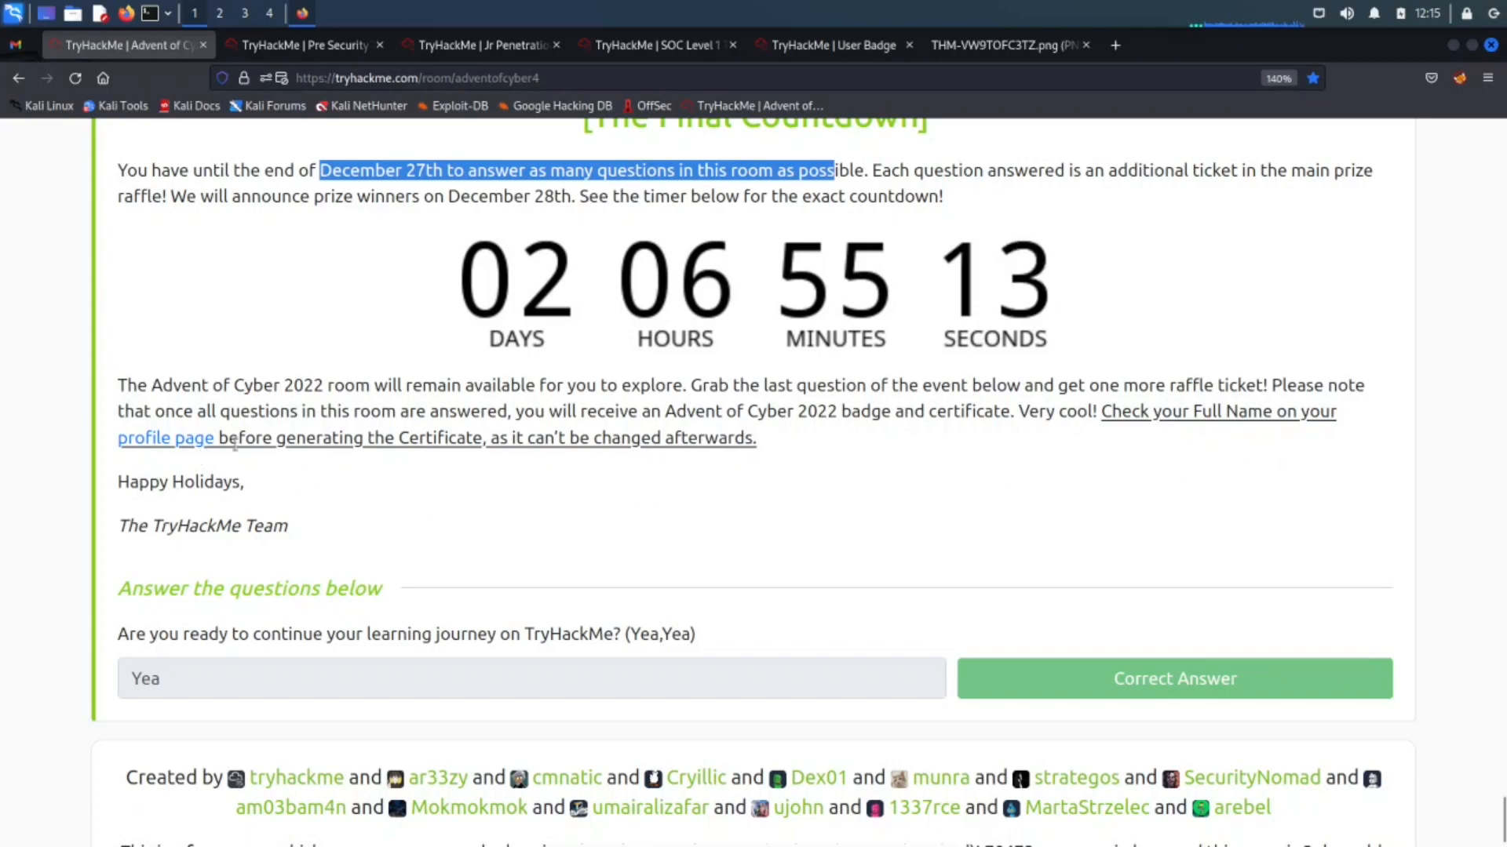
mouse_move(580, 494)
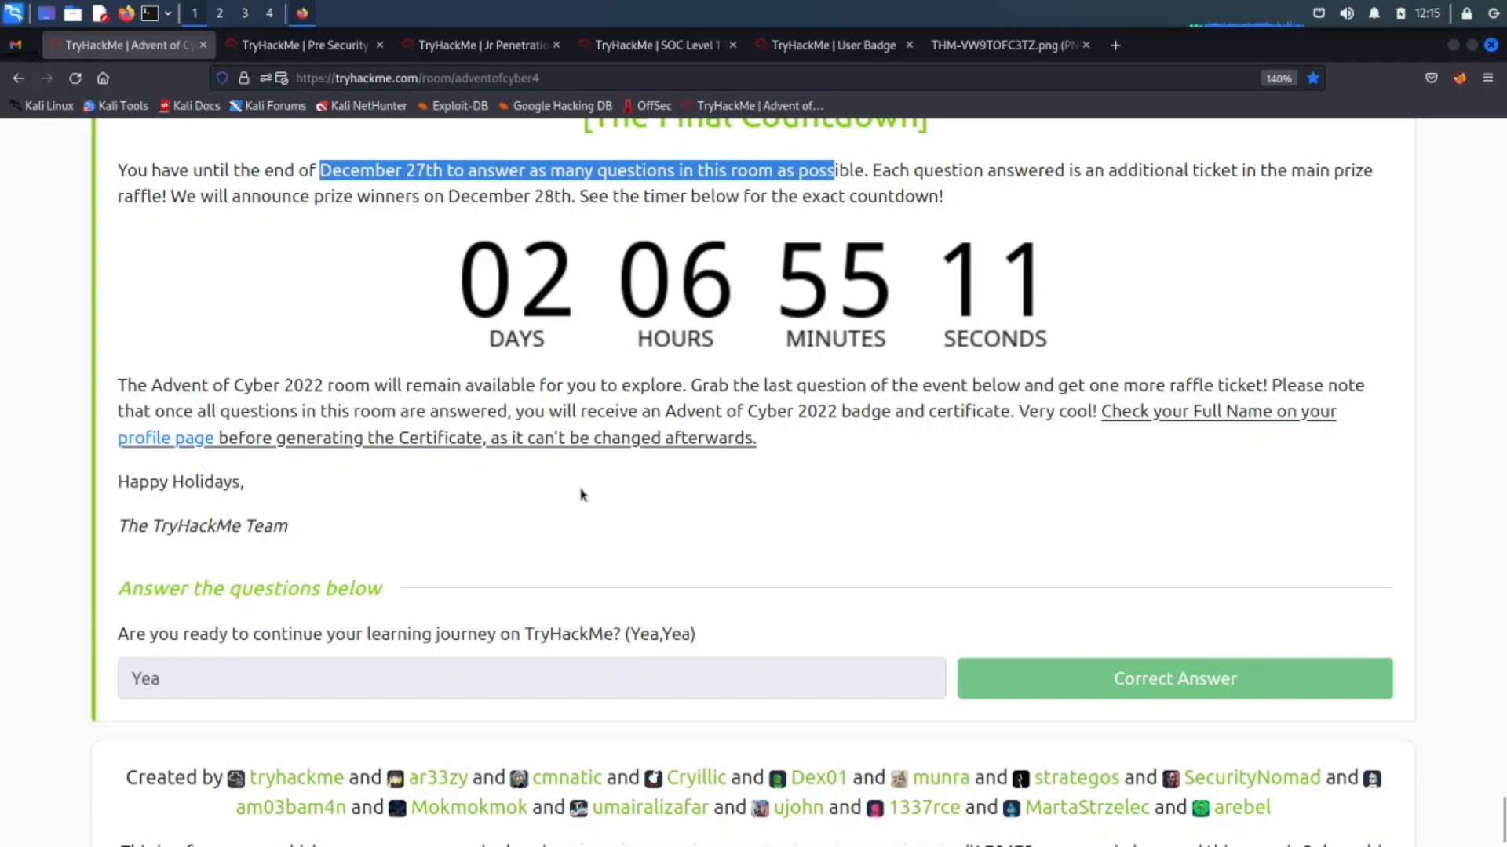
left_click(1005, 44)
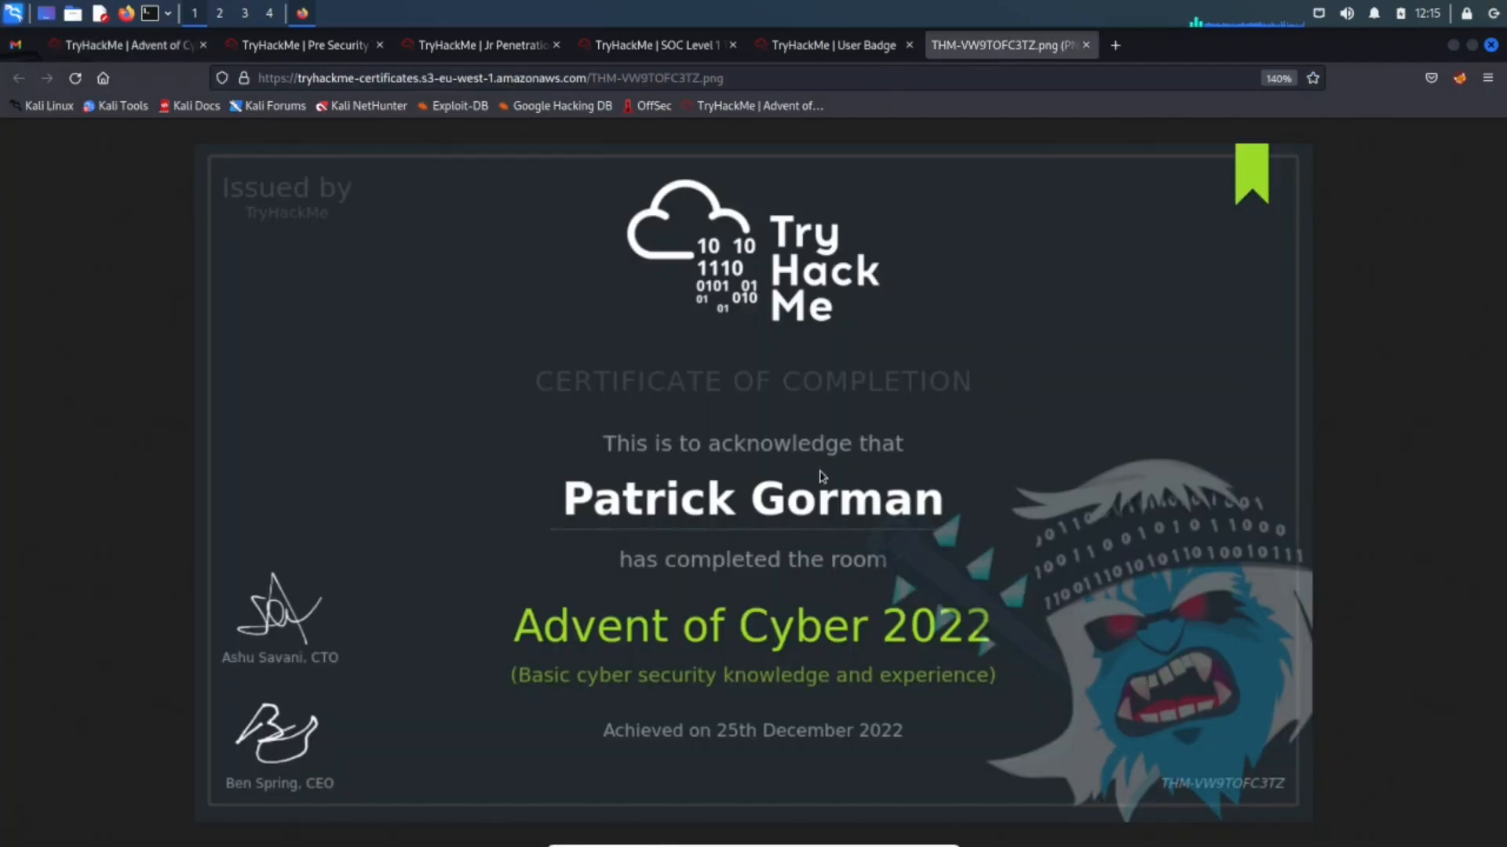
mouse_move(607, 261)
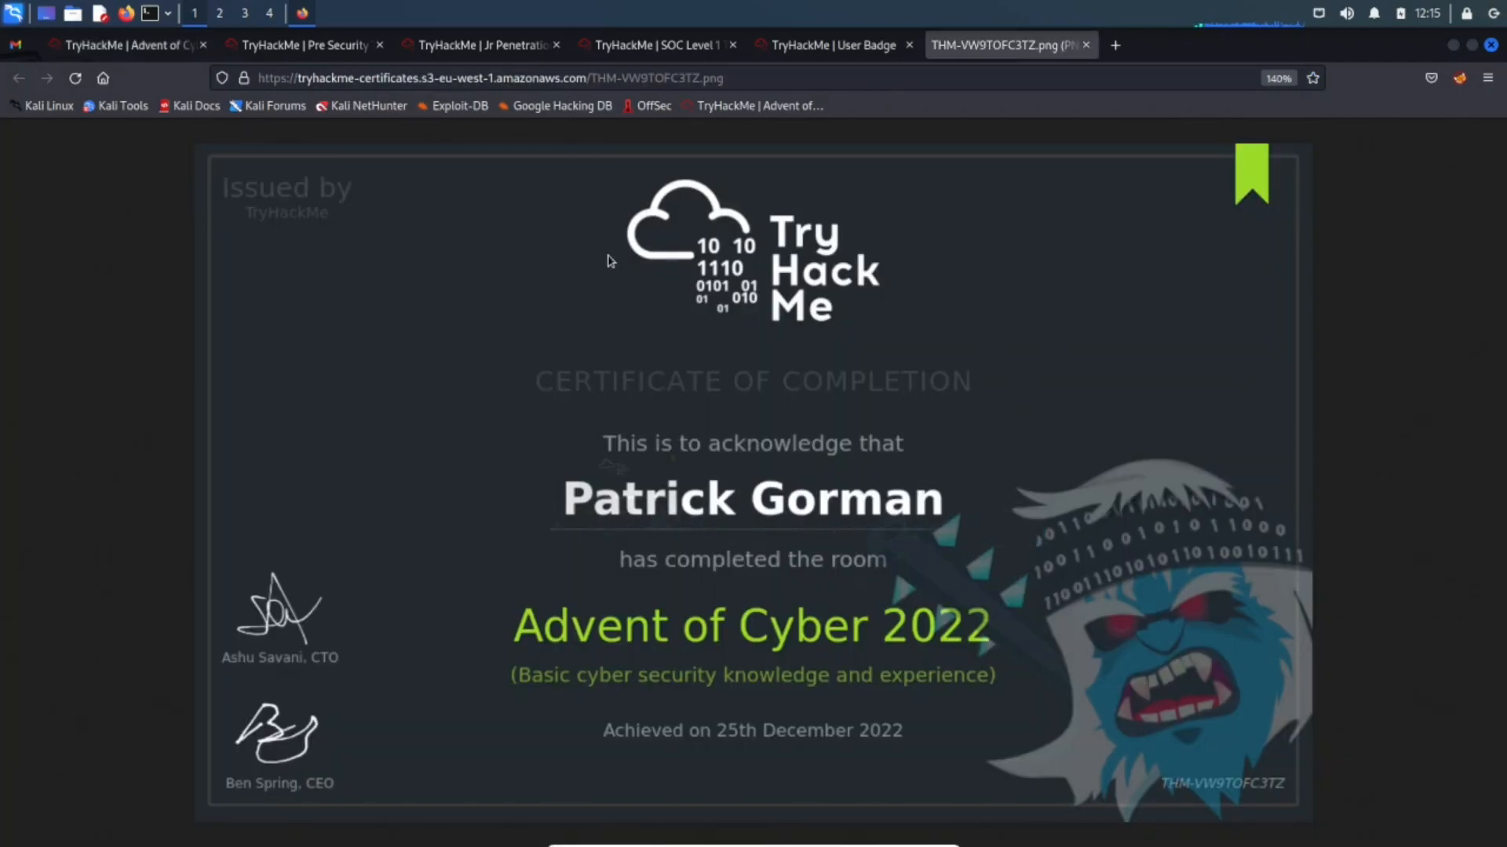
left_click(125, 44)
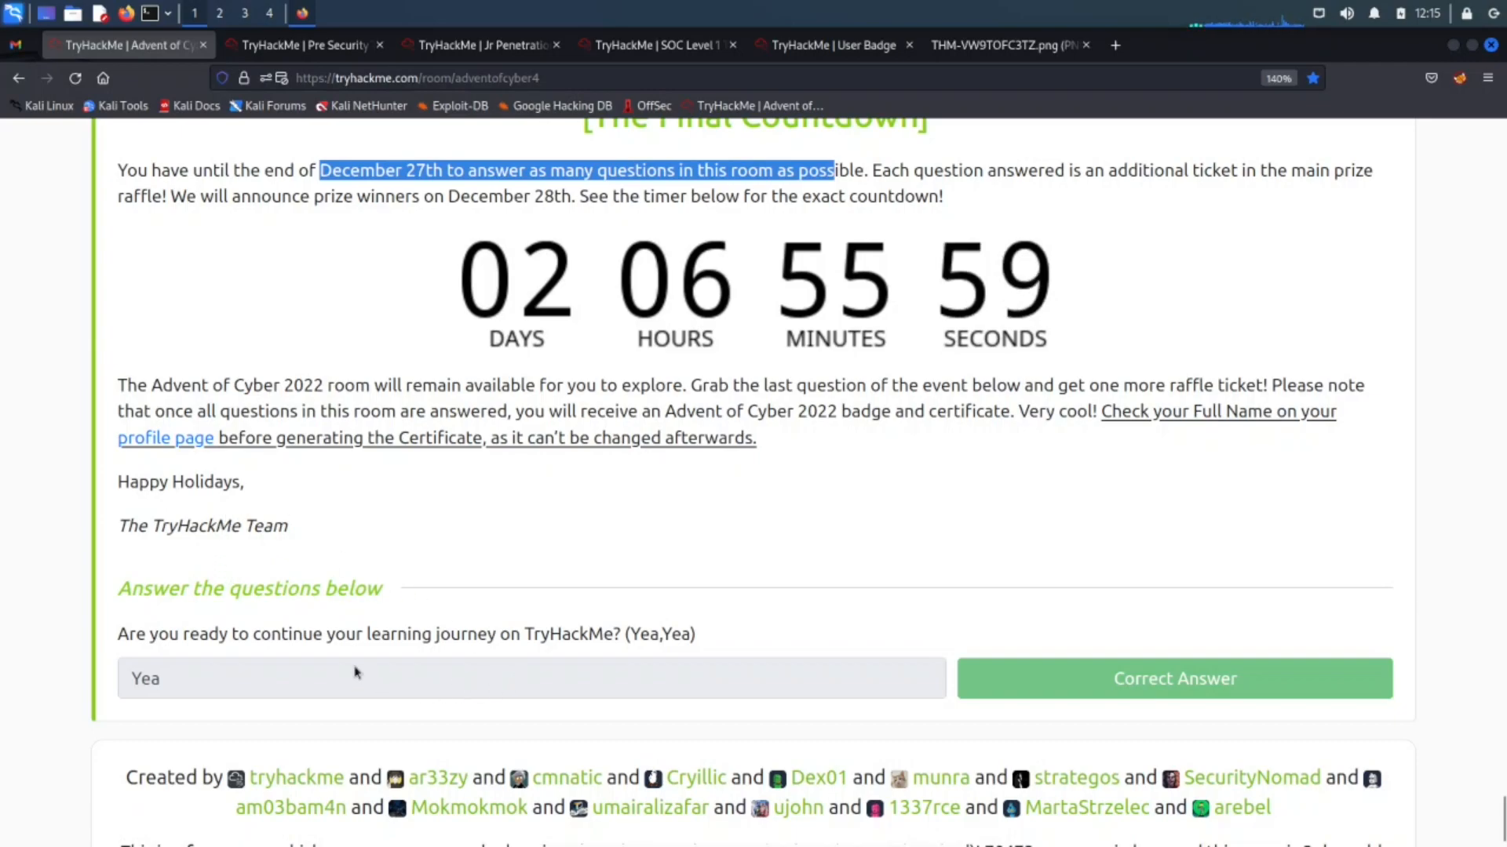
mouse_move(485, 656)
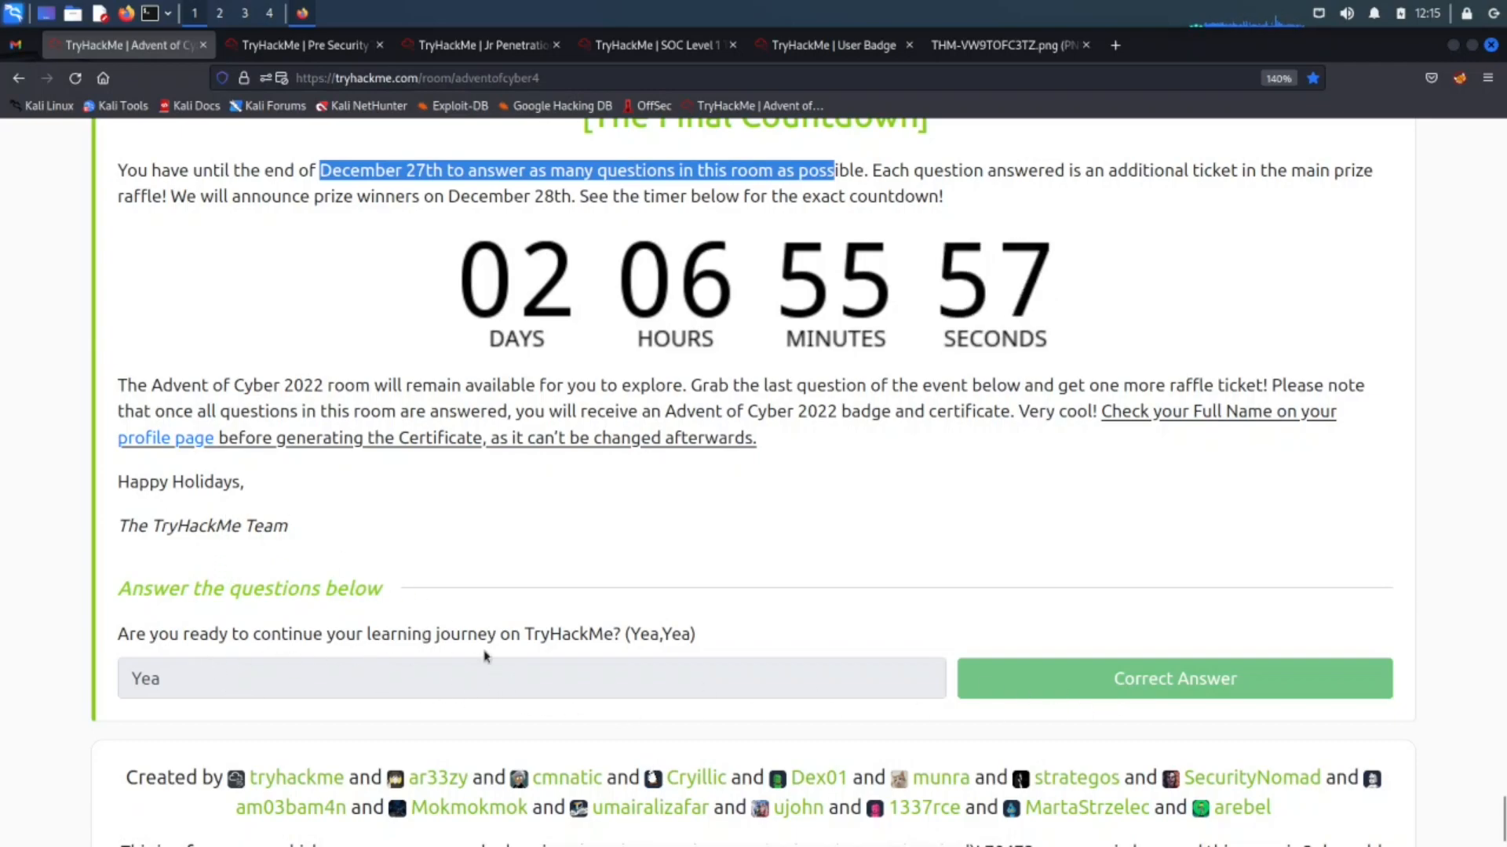
mouse_move(748, 661)
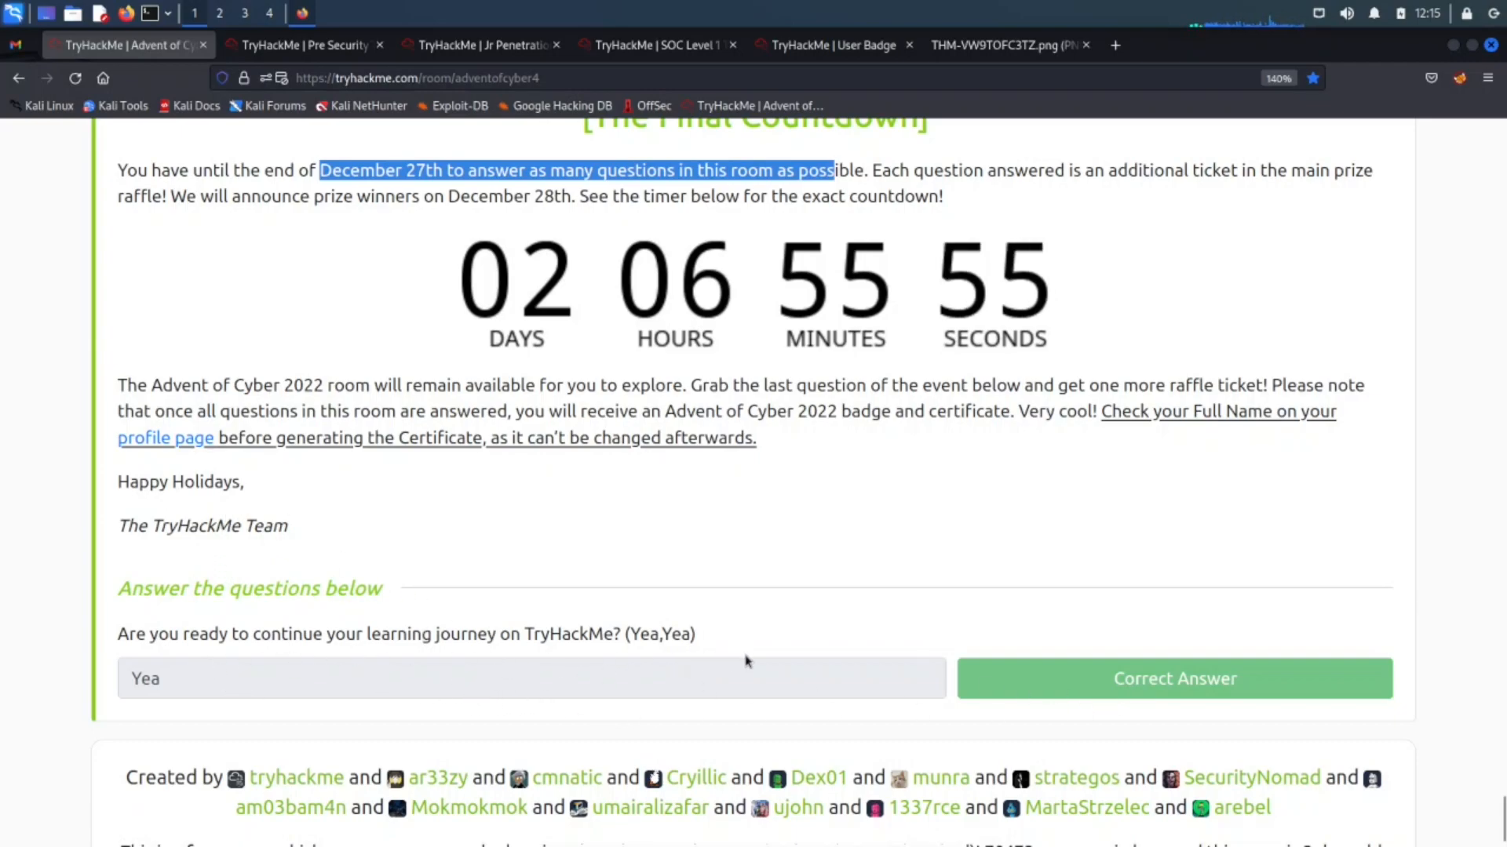
mouse_move(1048, 537)
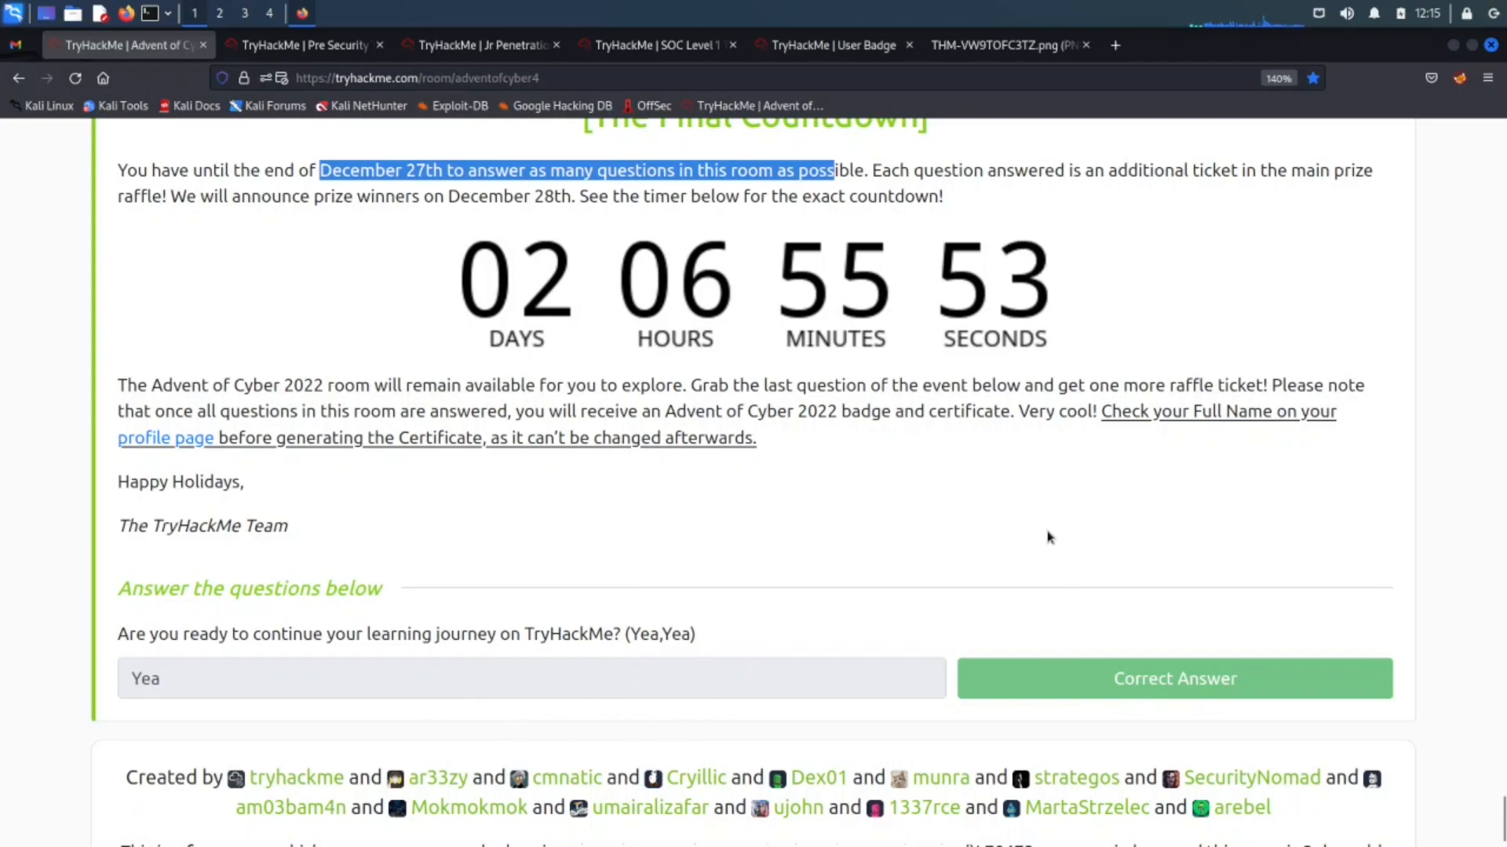
Step: Scroll up past the Christmas Swag t-shirt to the completed daily tasks, then back down
scroll("up", 3)
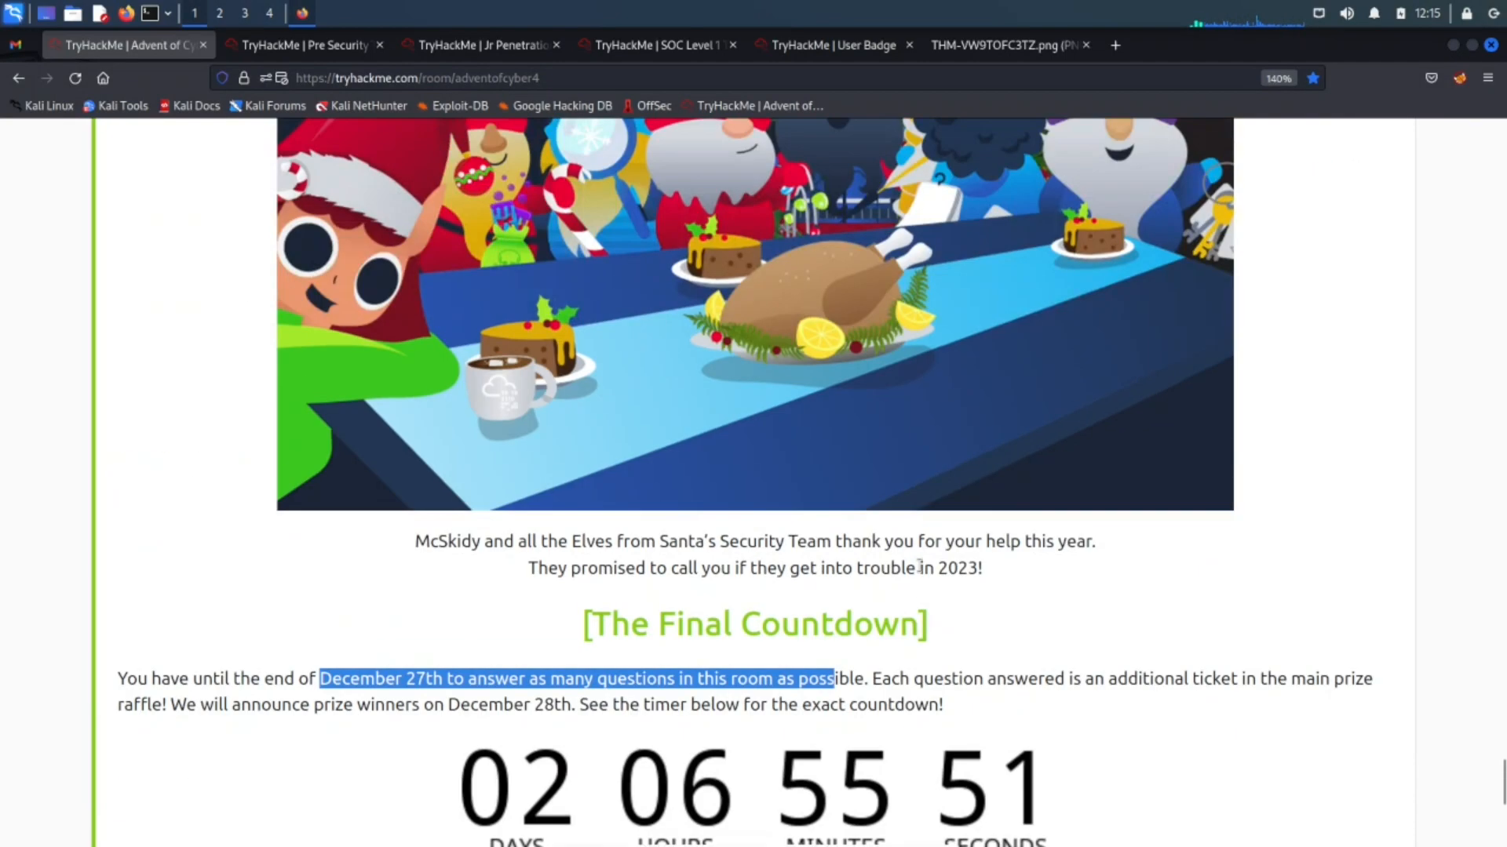
scroll("up", 3)
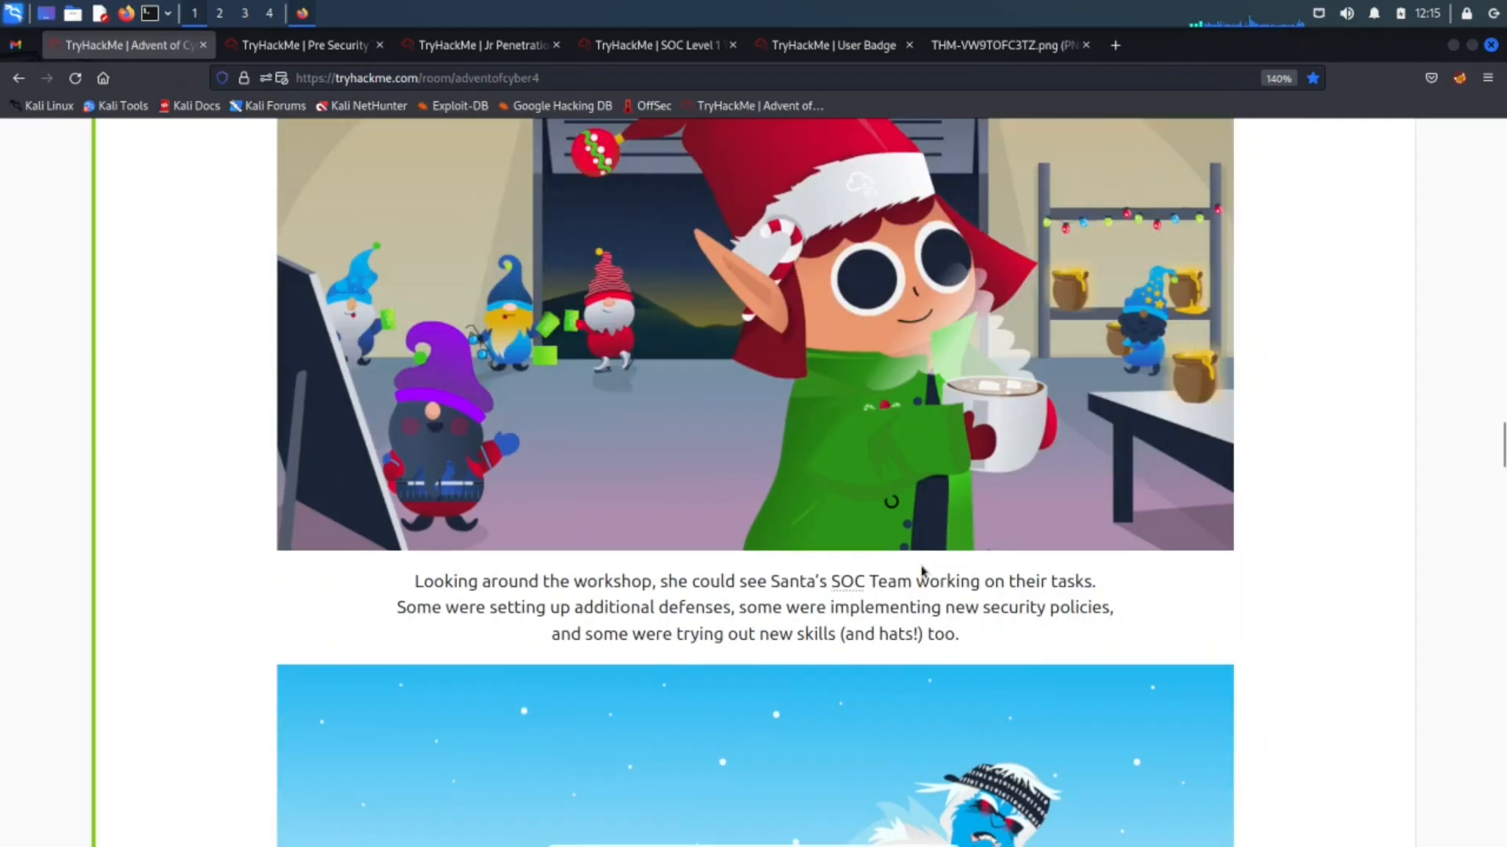
scroll("up", 3)
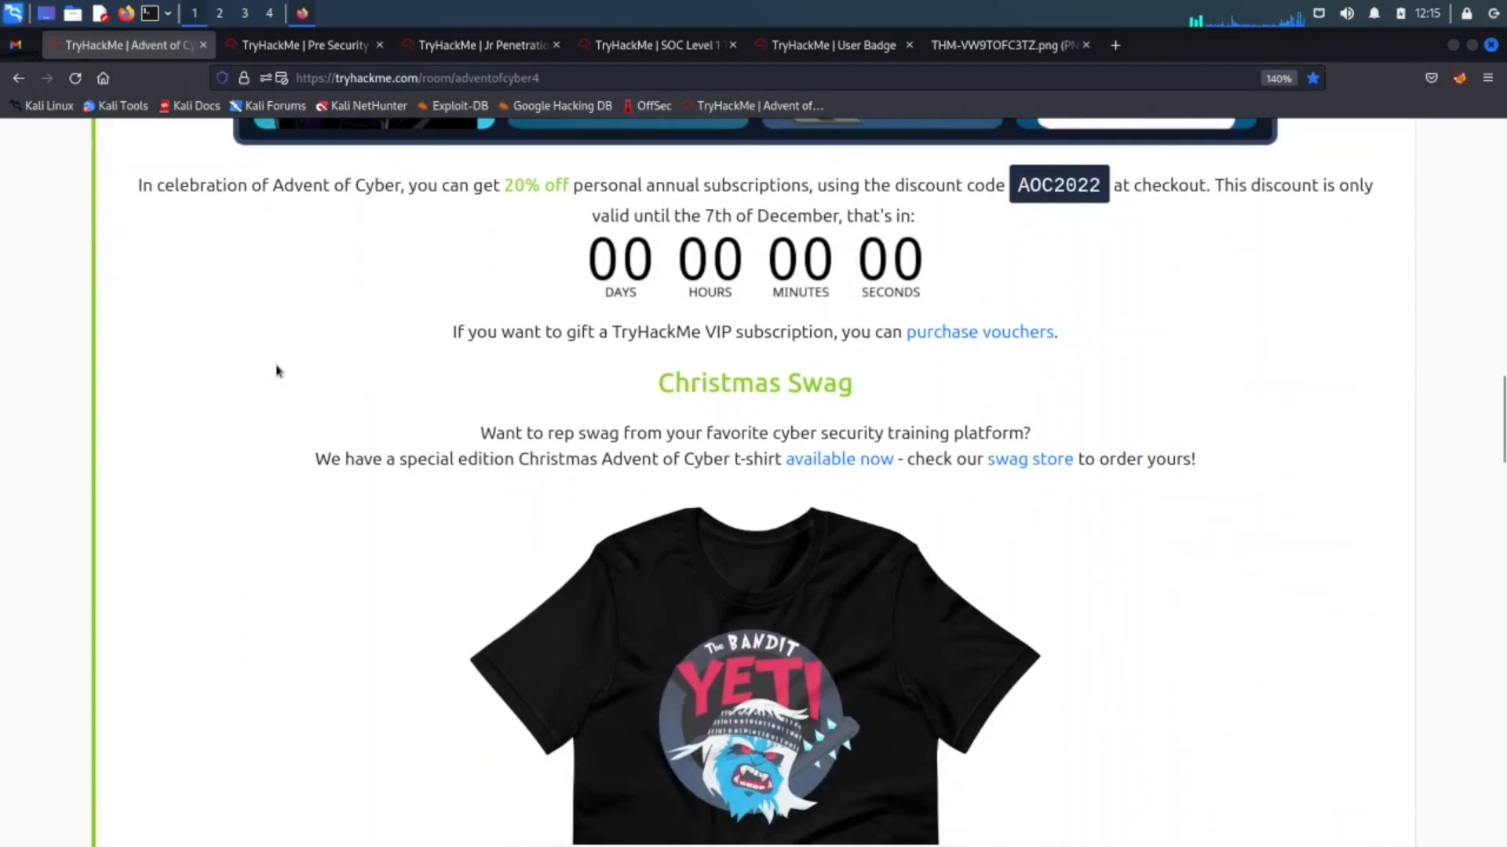
scroll("down", 3)
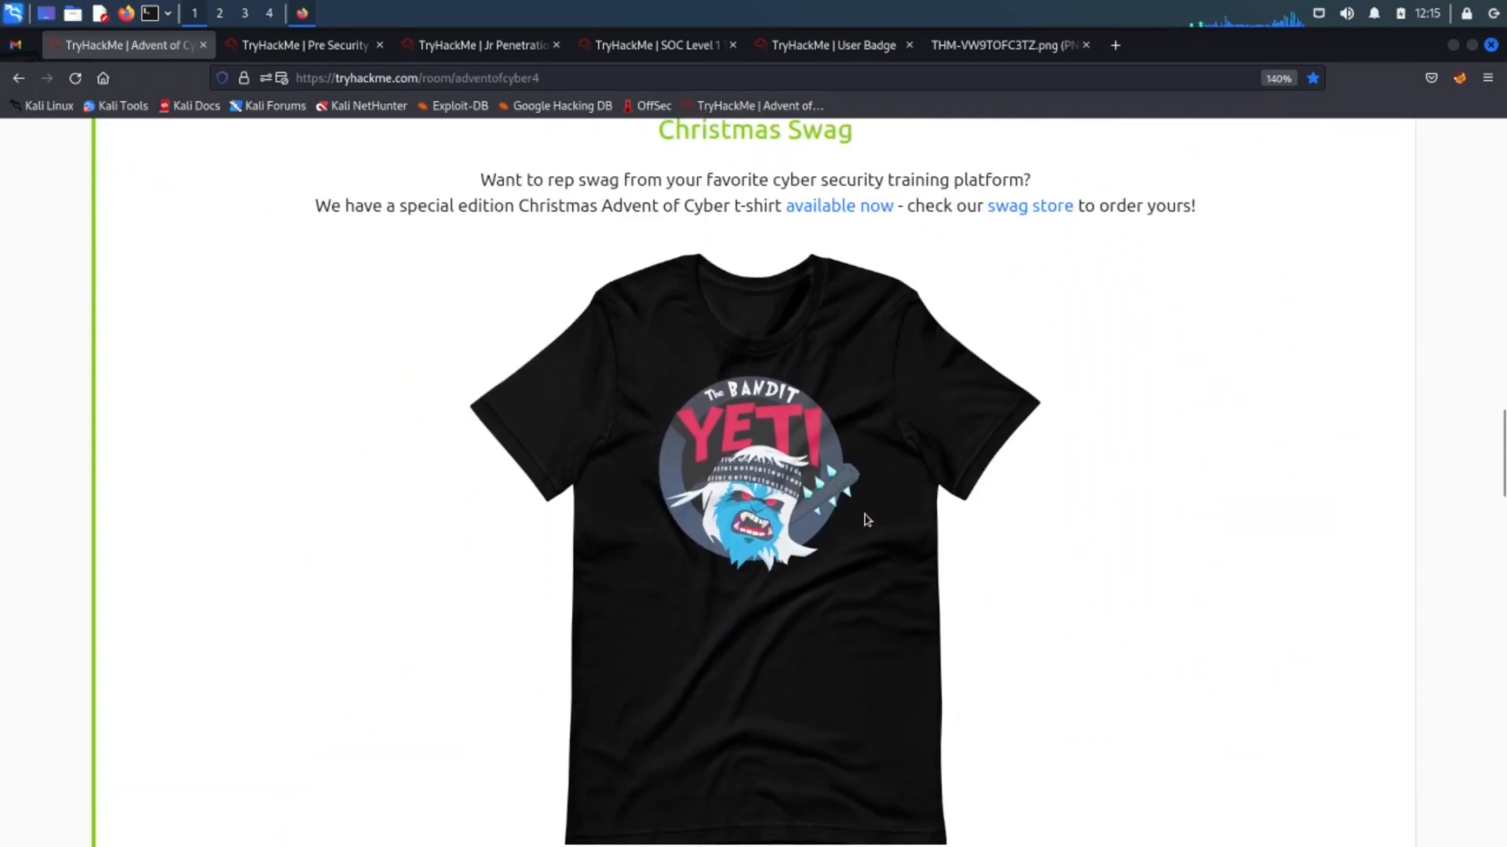
scroll("down", 3)
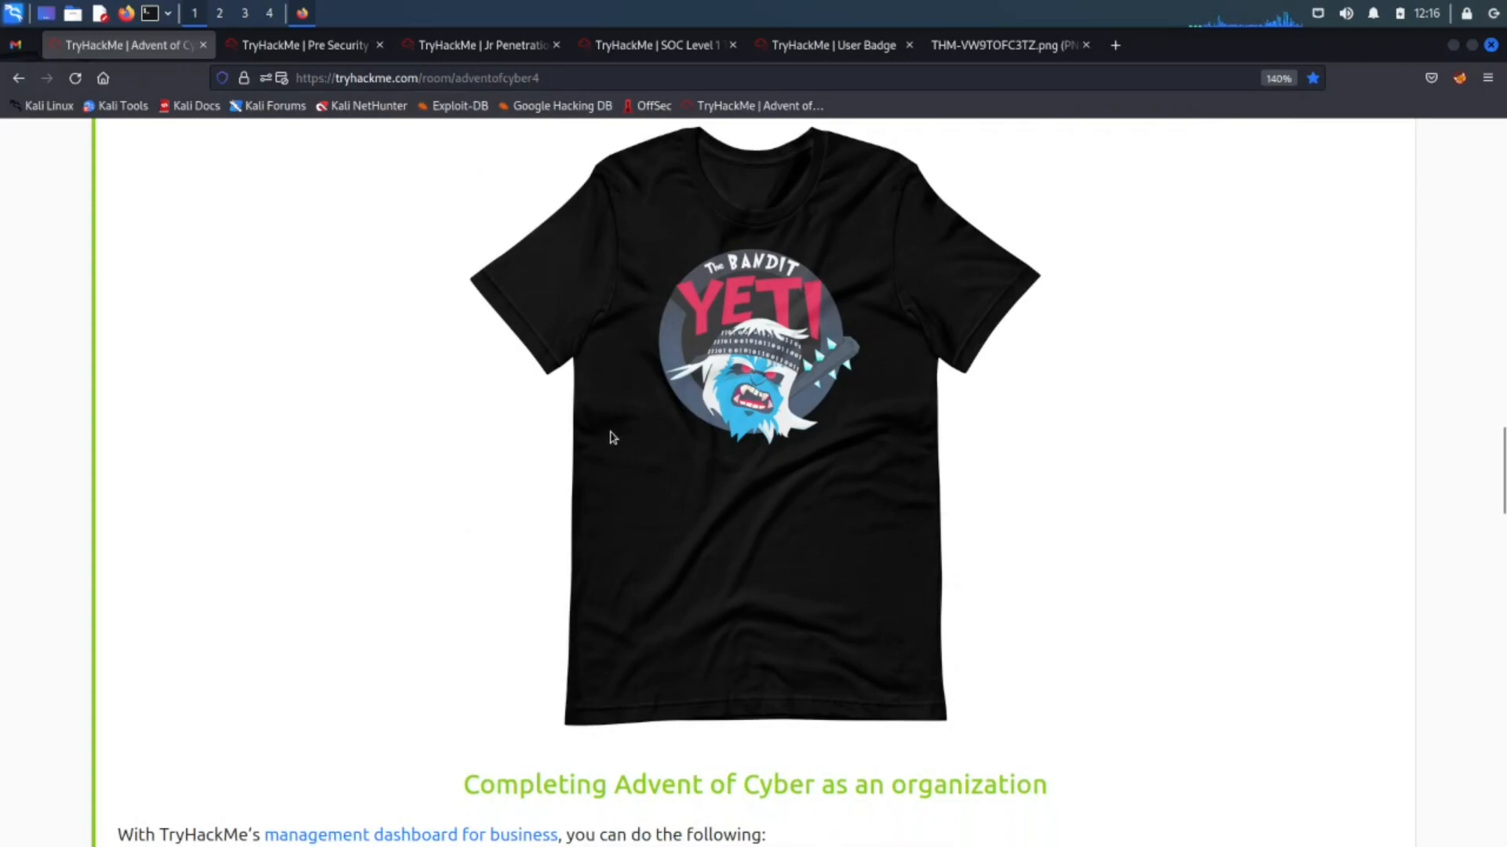
scroll("down", 3)
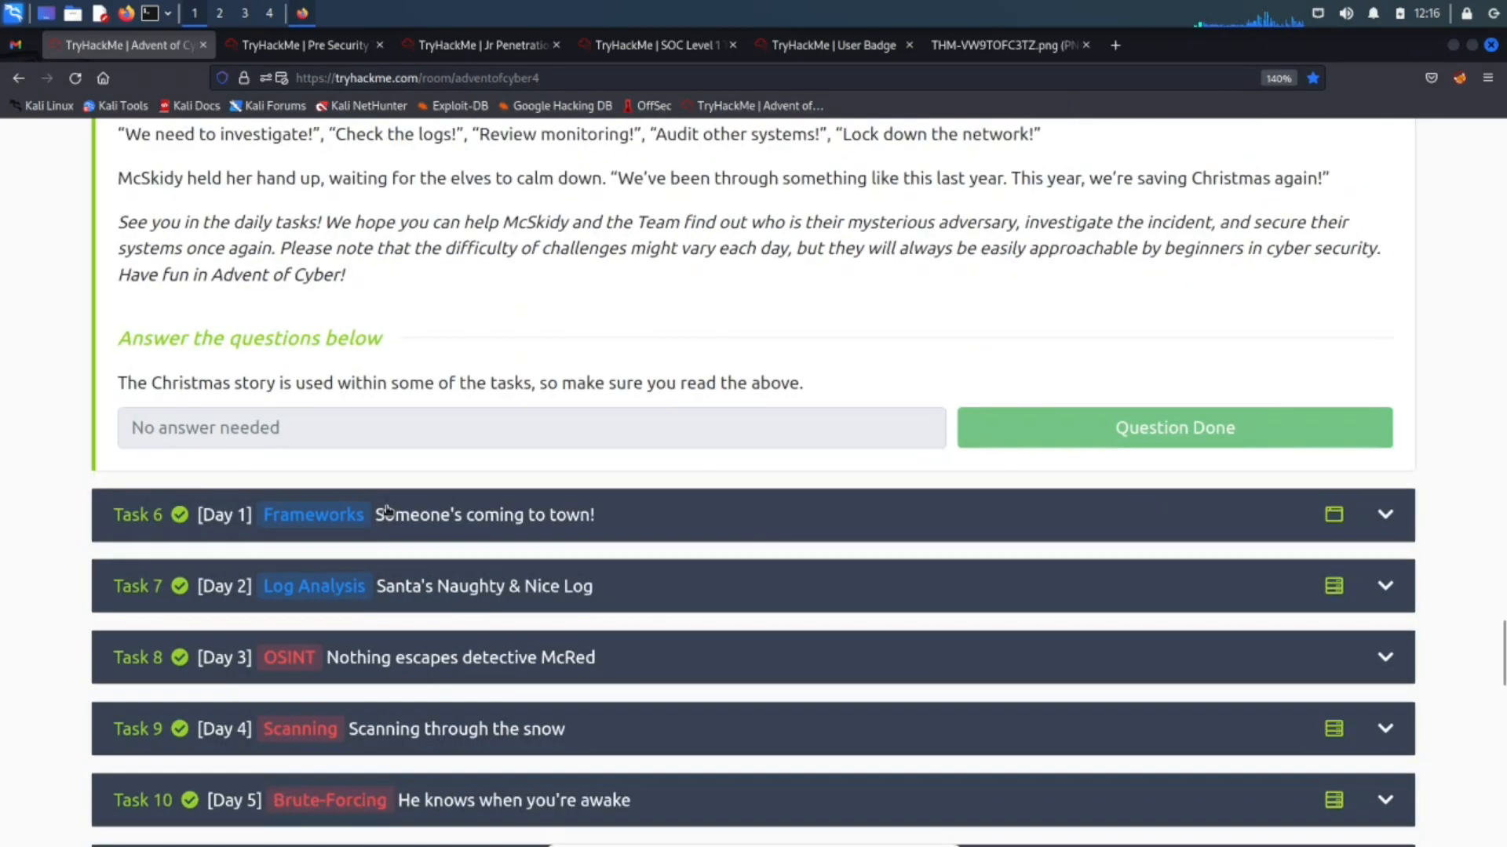
Step: Clear the selection over Main Prizes and expand the Giveaway Terms & Conditions
scroll("up", 3)
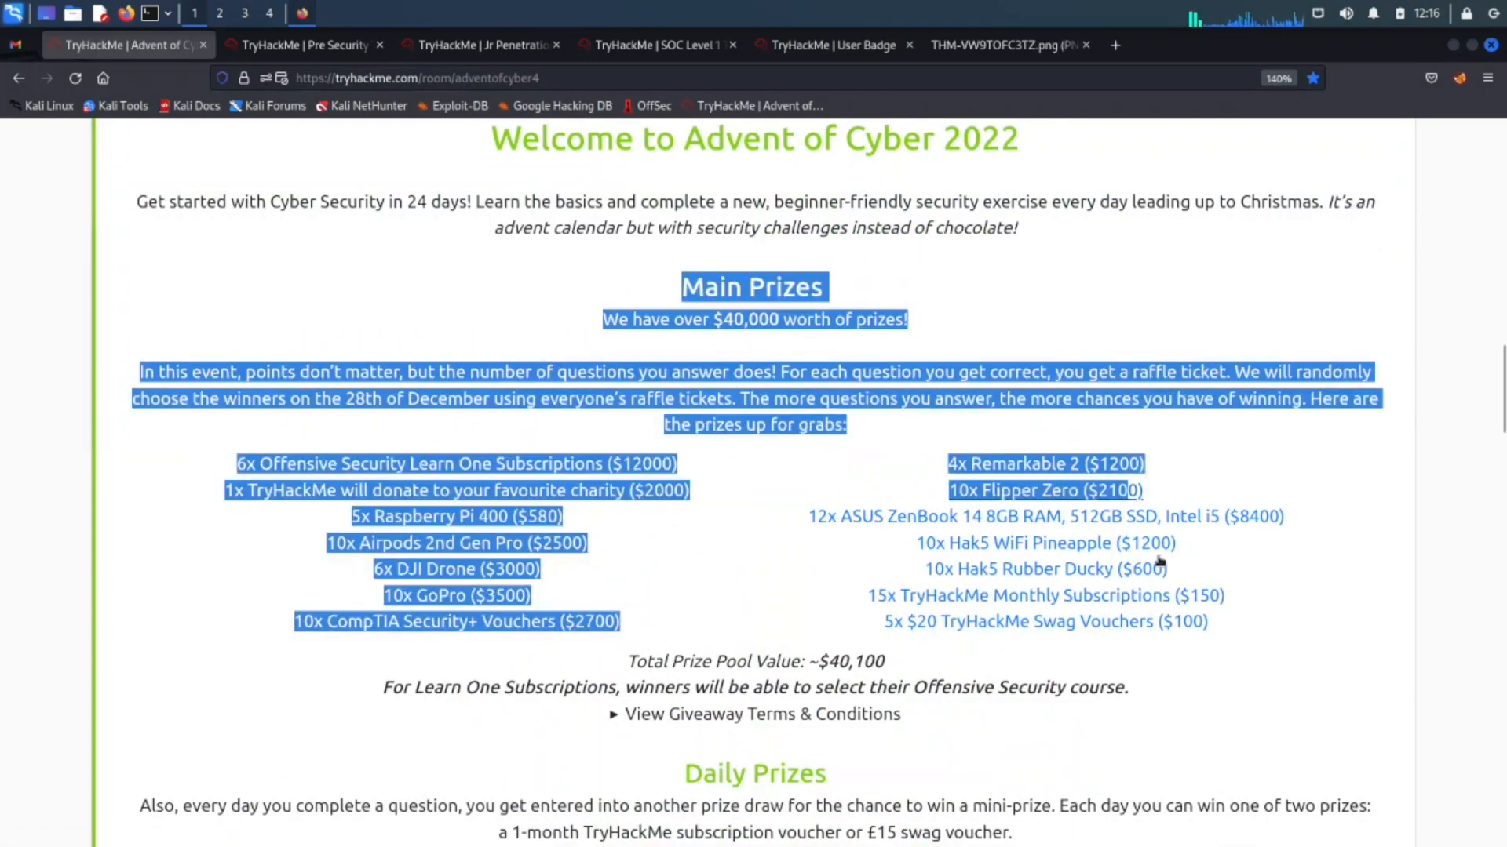
left_click(735, 714)
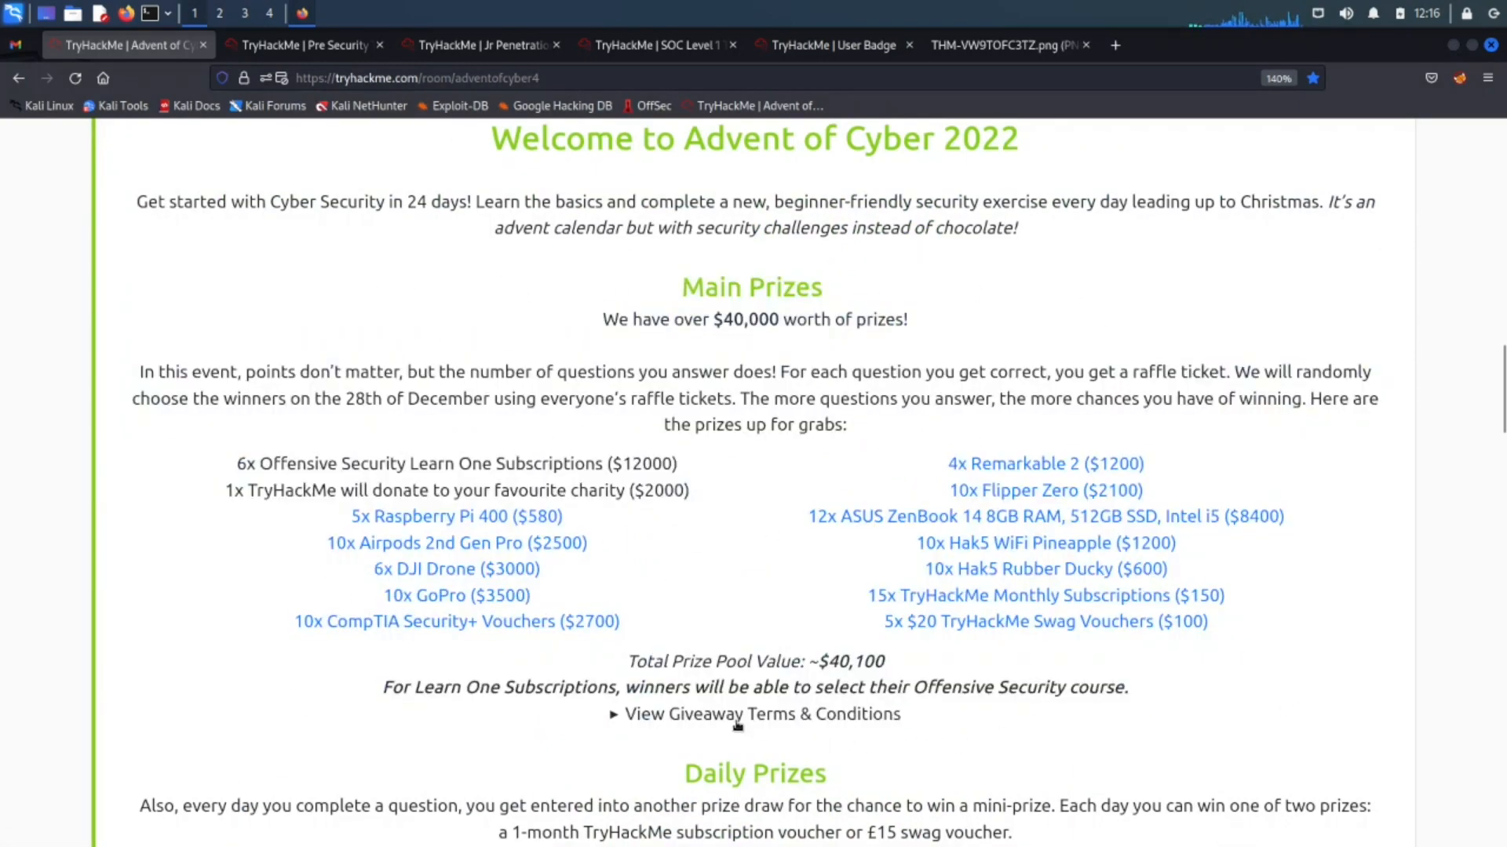
left_click(761, 714)
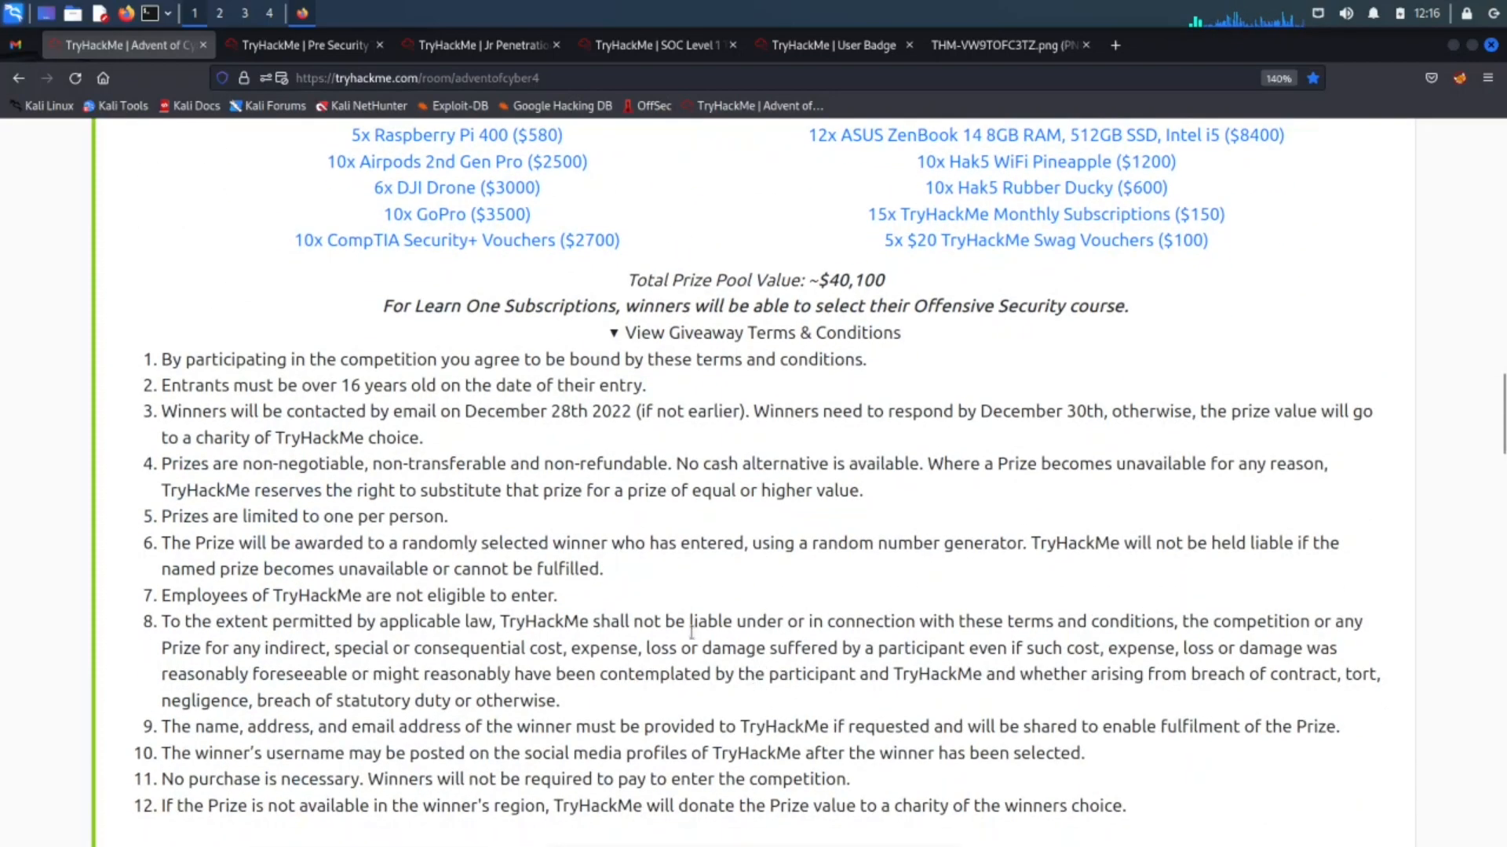
scroll("up", 3)
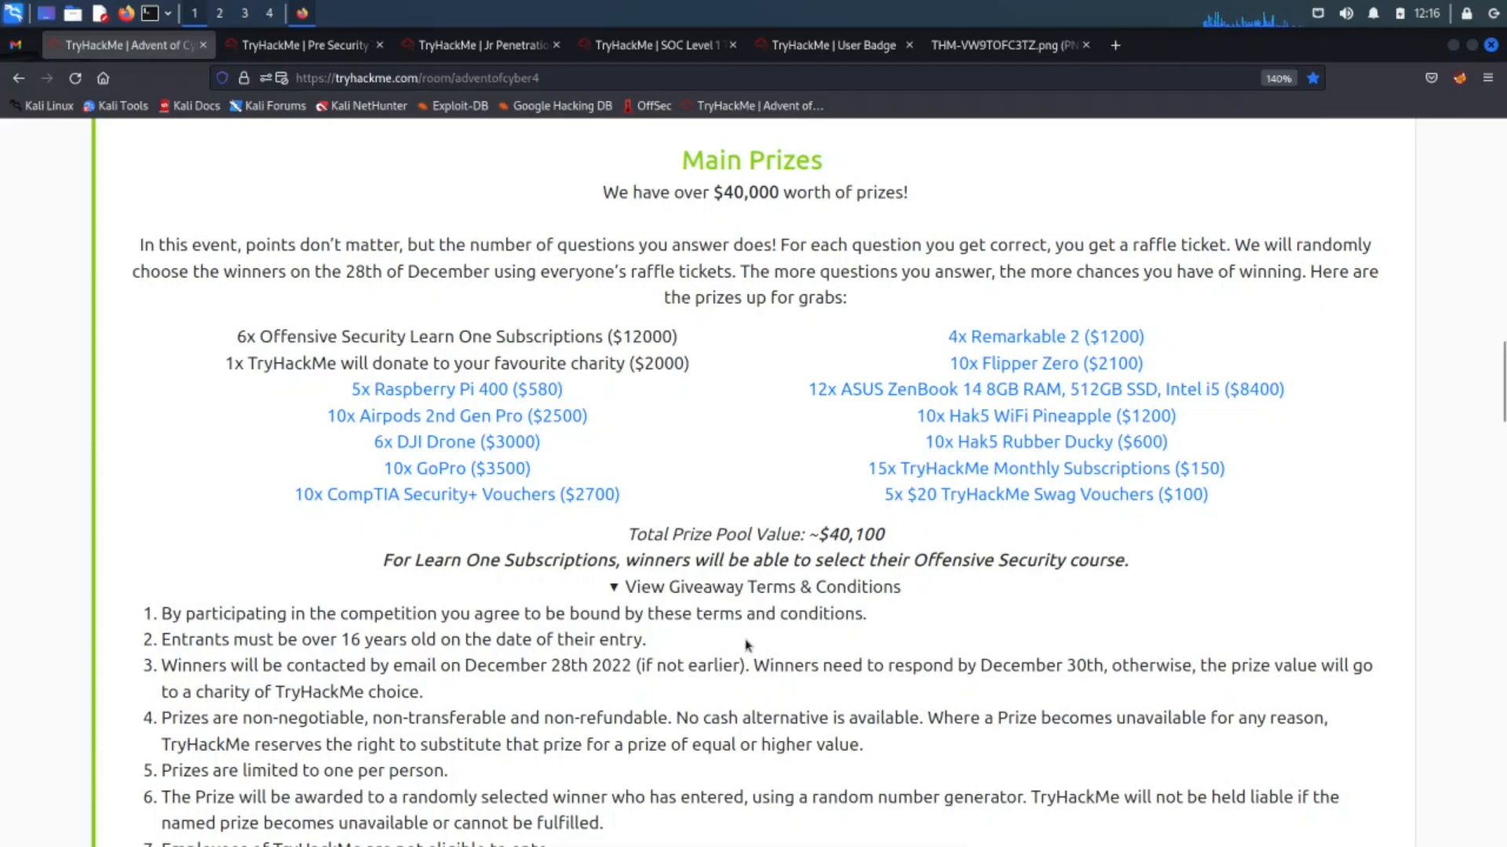
mouse_move(722, 701)
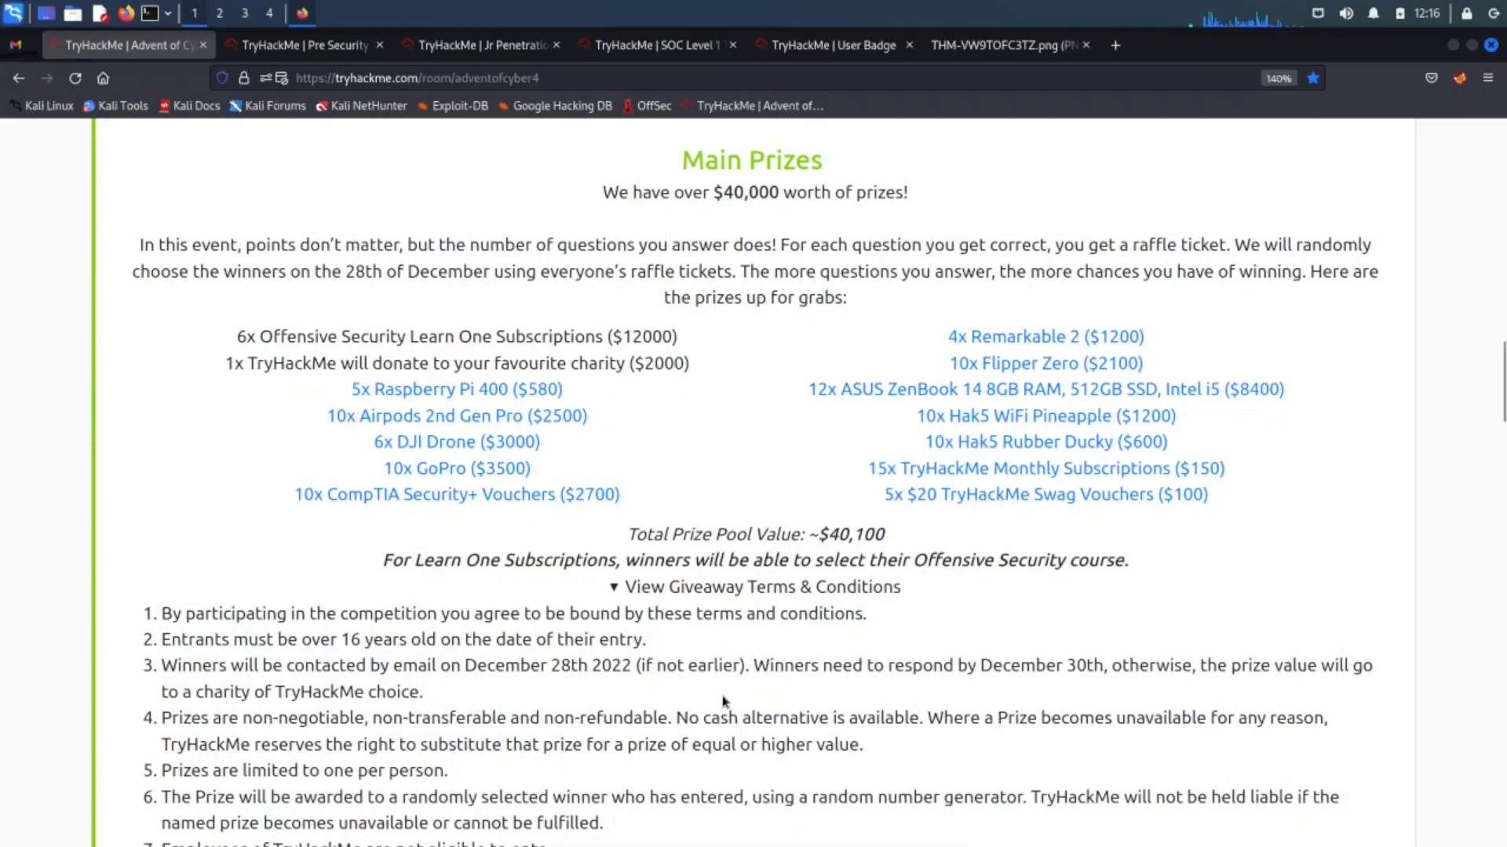
mouse_move(790, 159)
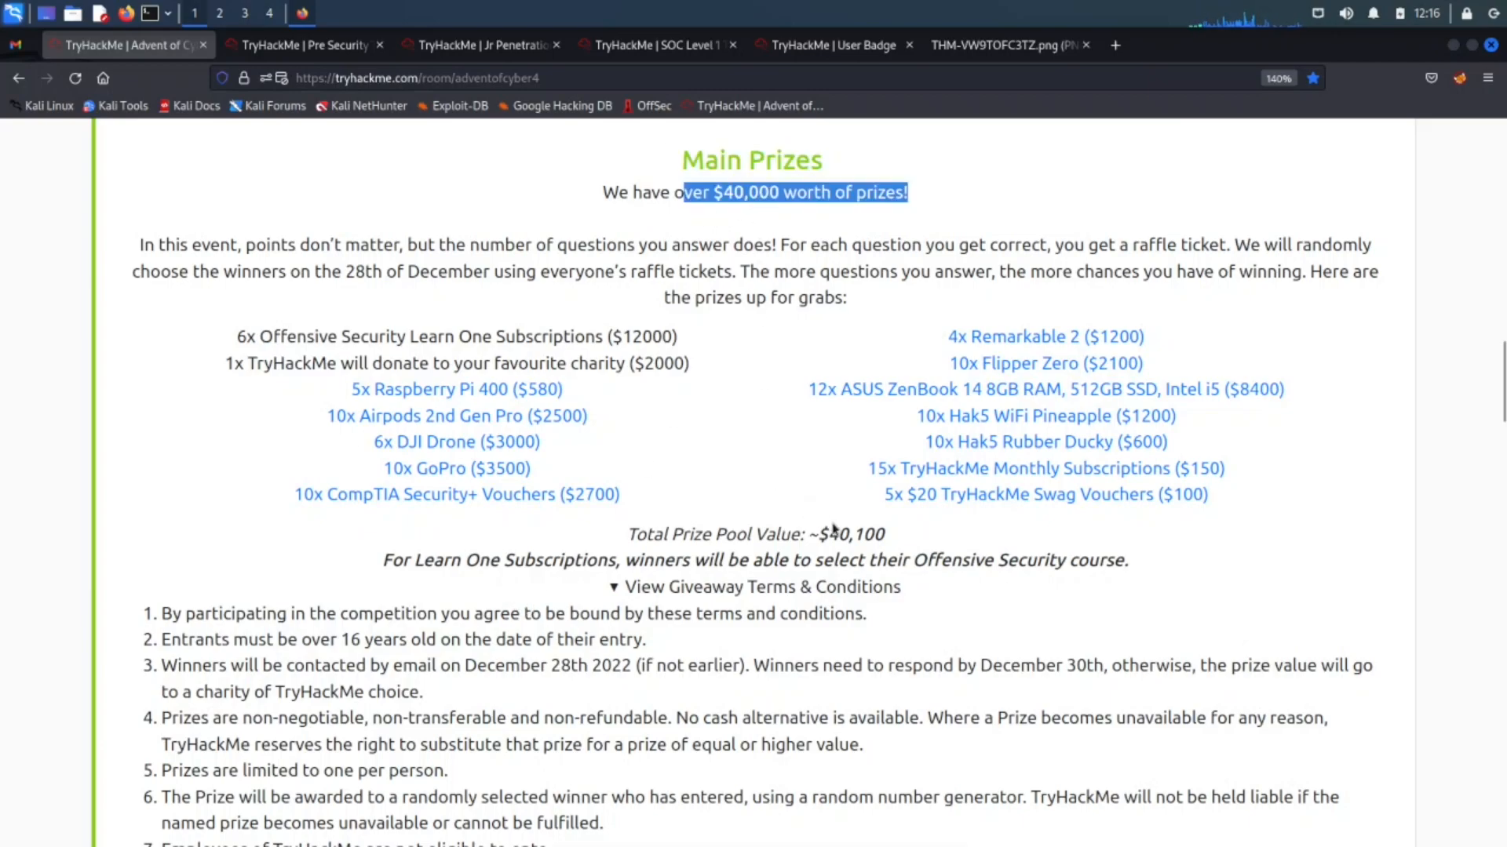
Step: Highlight the total prize pool value, then scroll through the daily prizes and certificate details
double_click(855, 534)
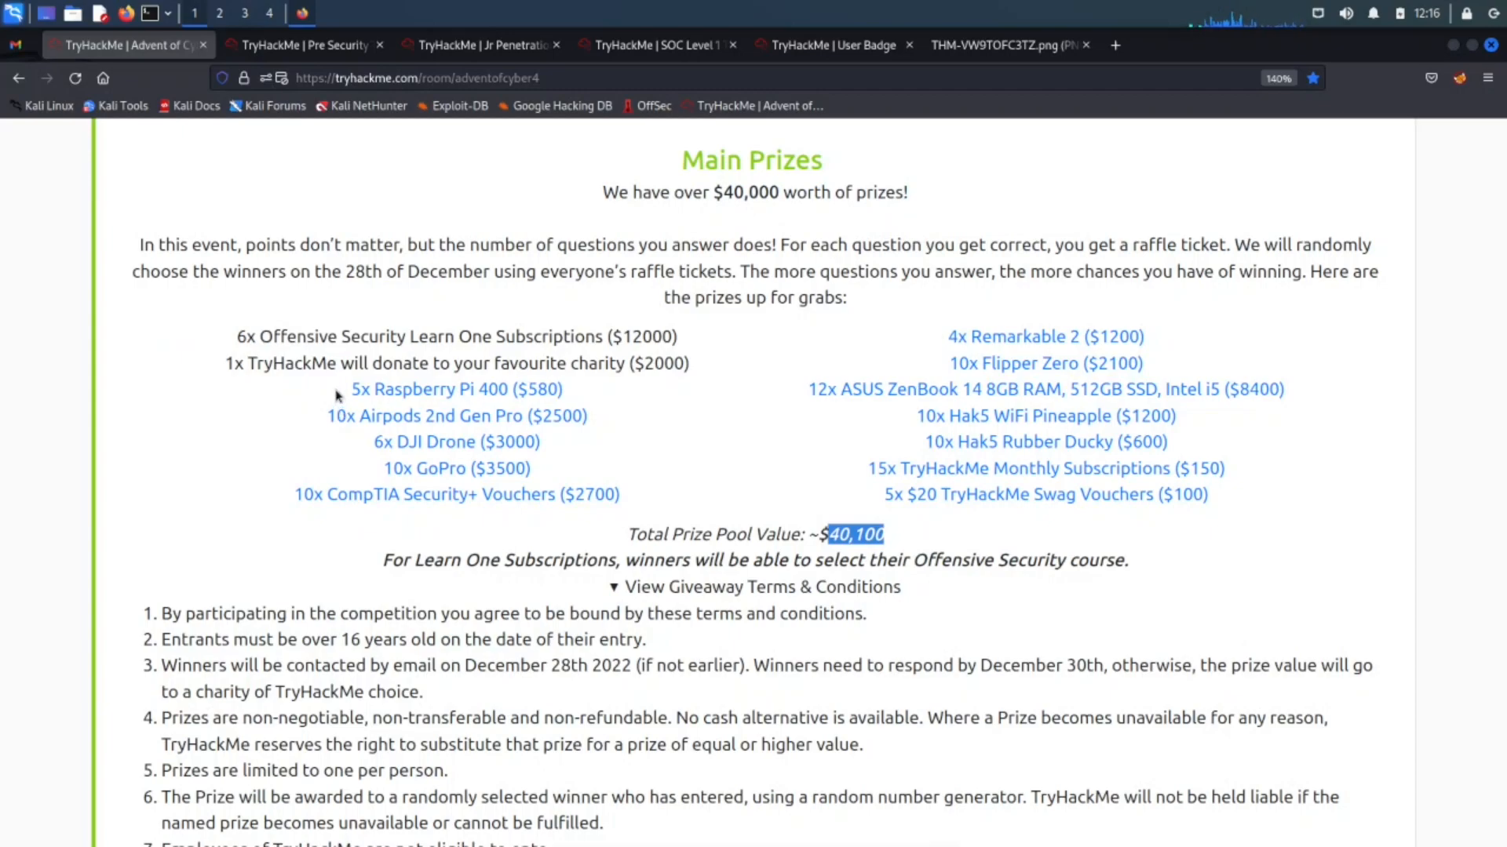
mouse_move(288, 279)
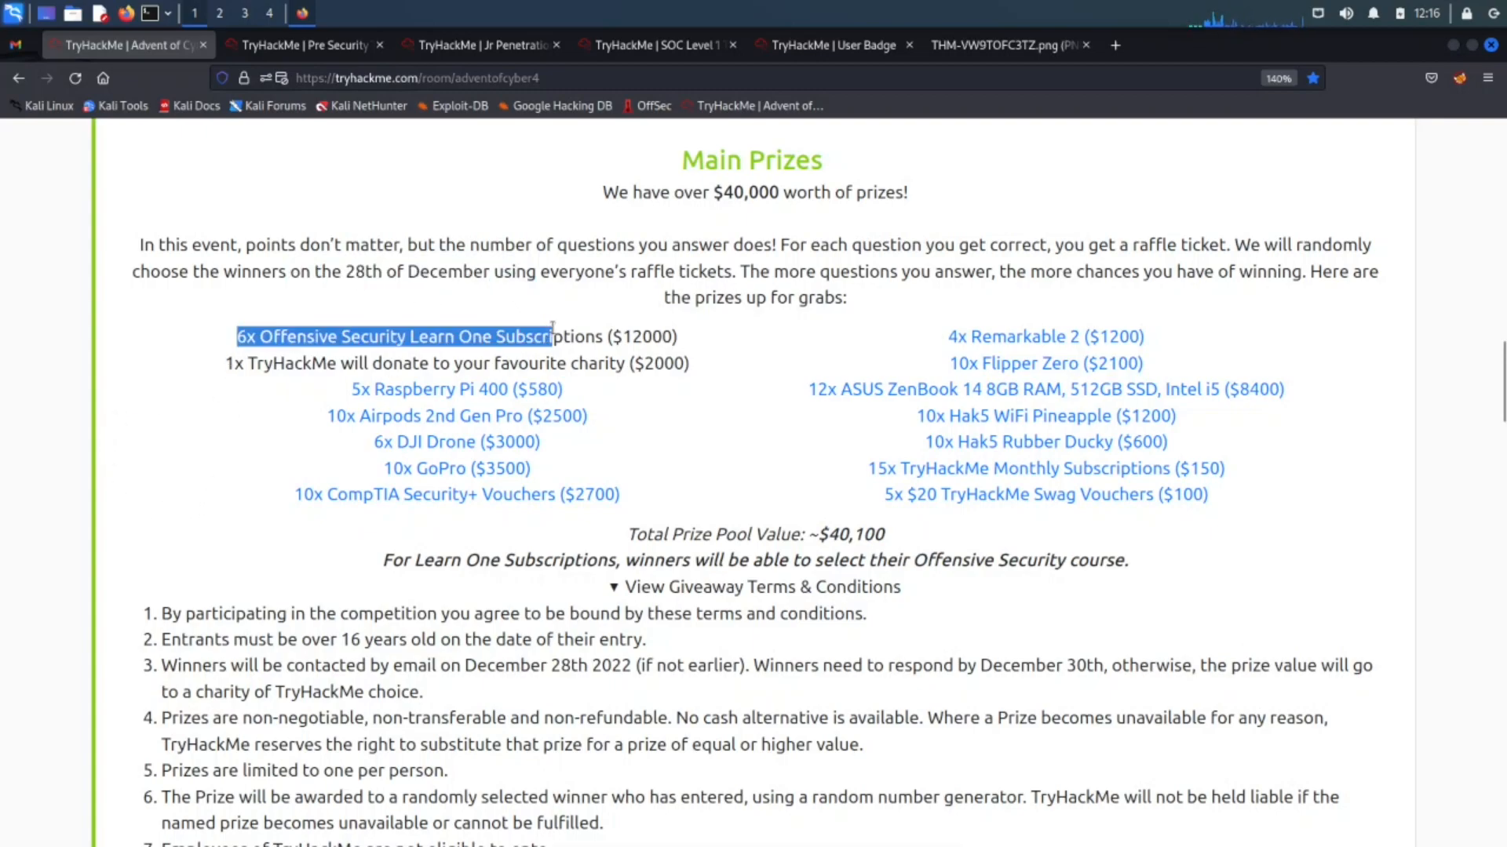
mouse_move(594, 352)
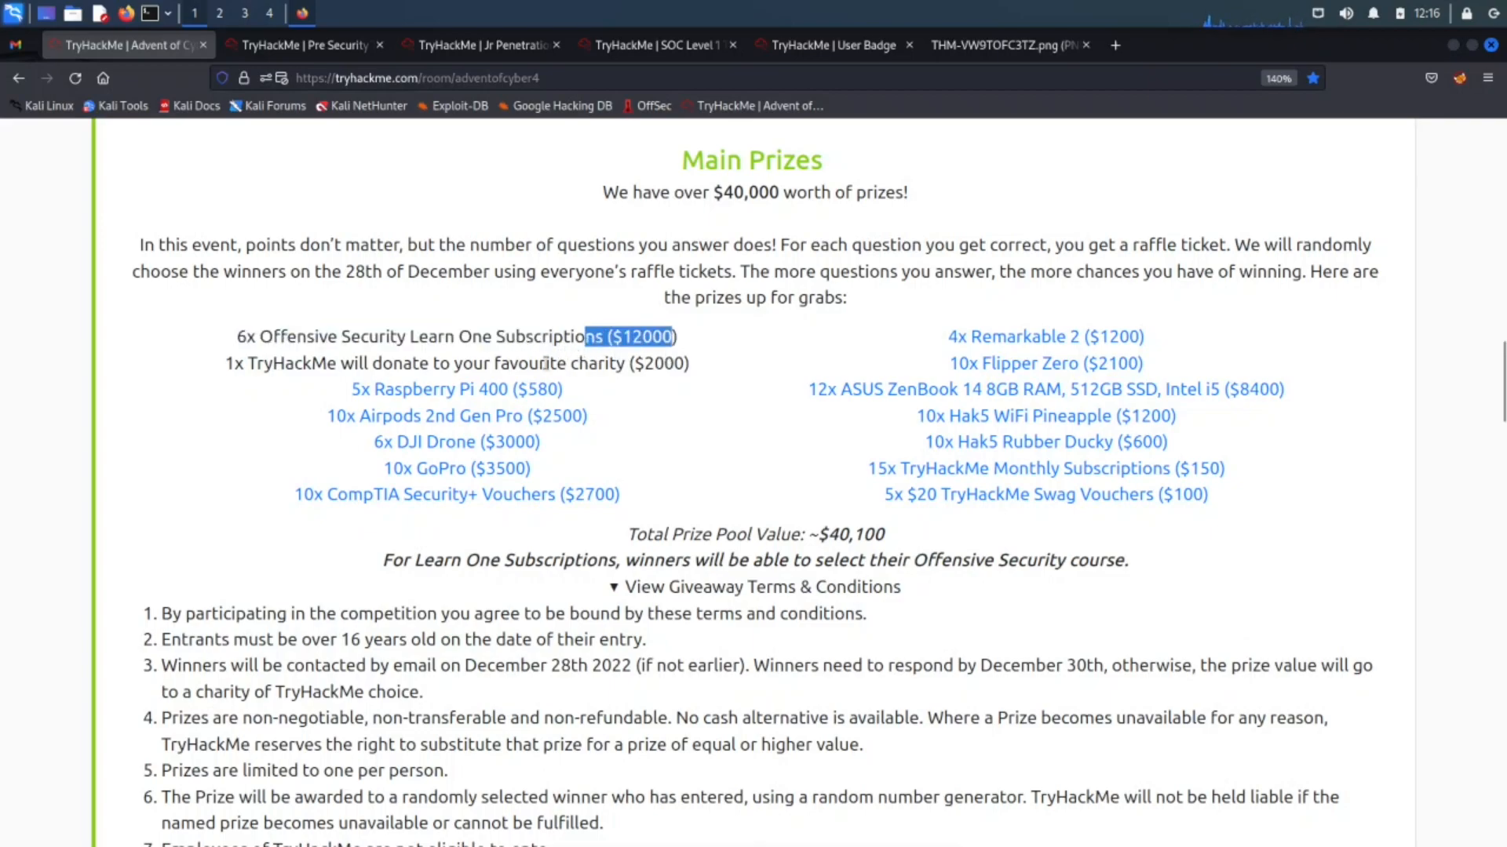
mouse_move(226, 389)
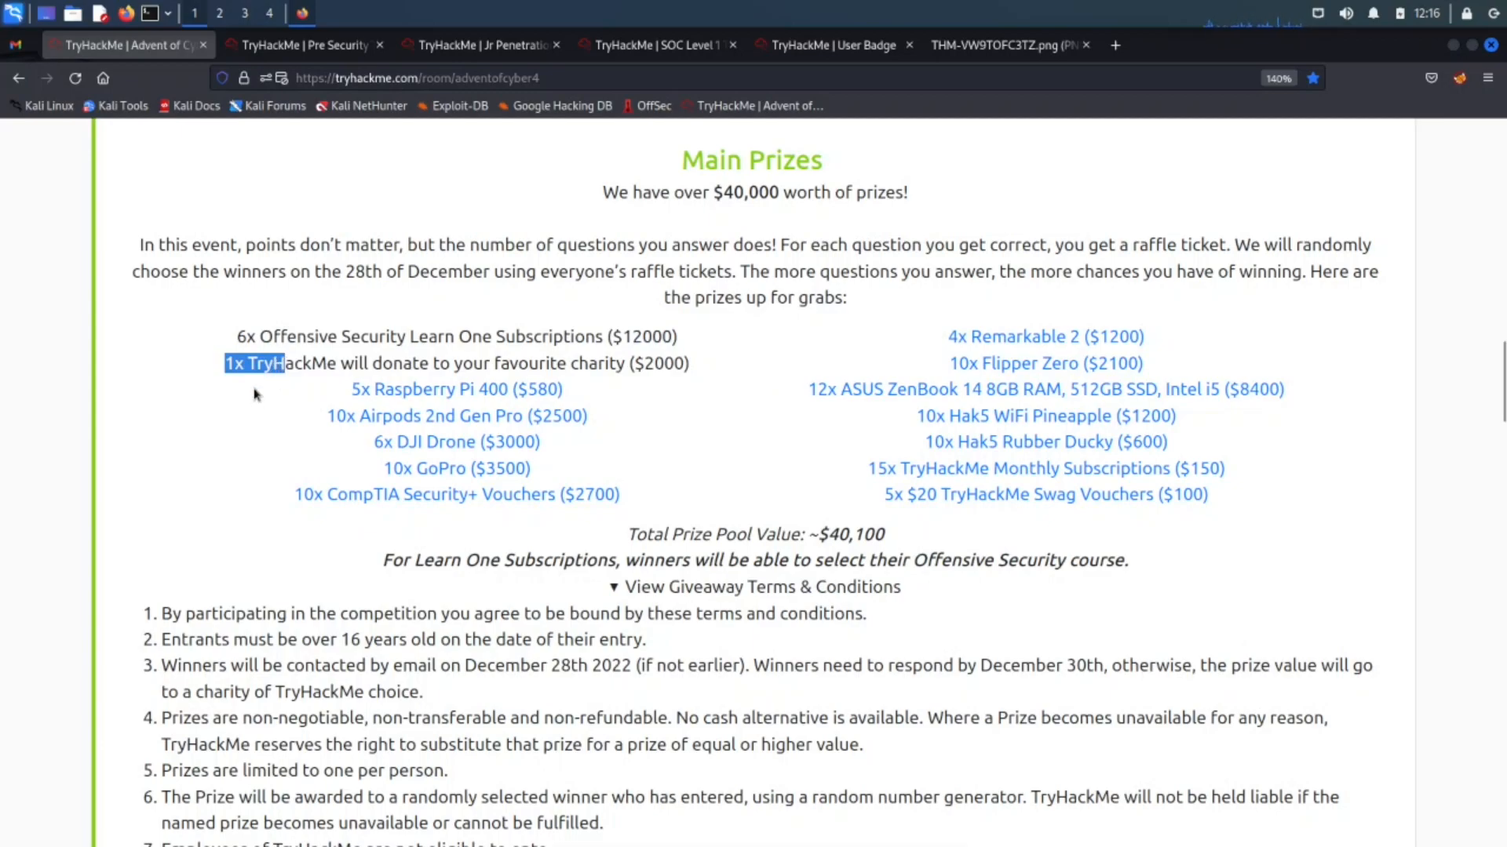
mouse_move(444, 363)
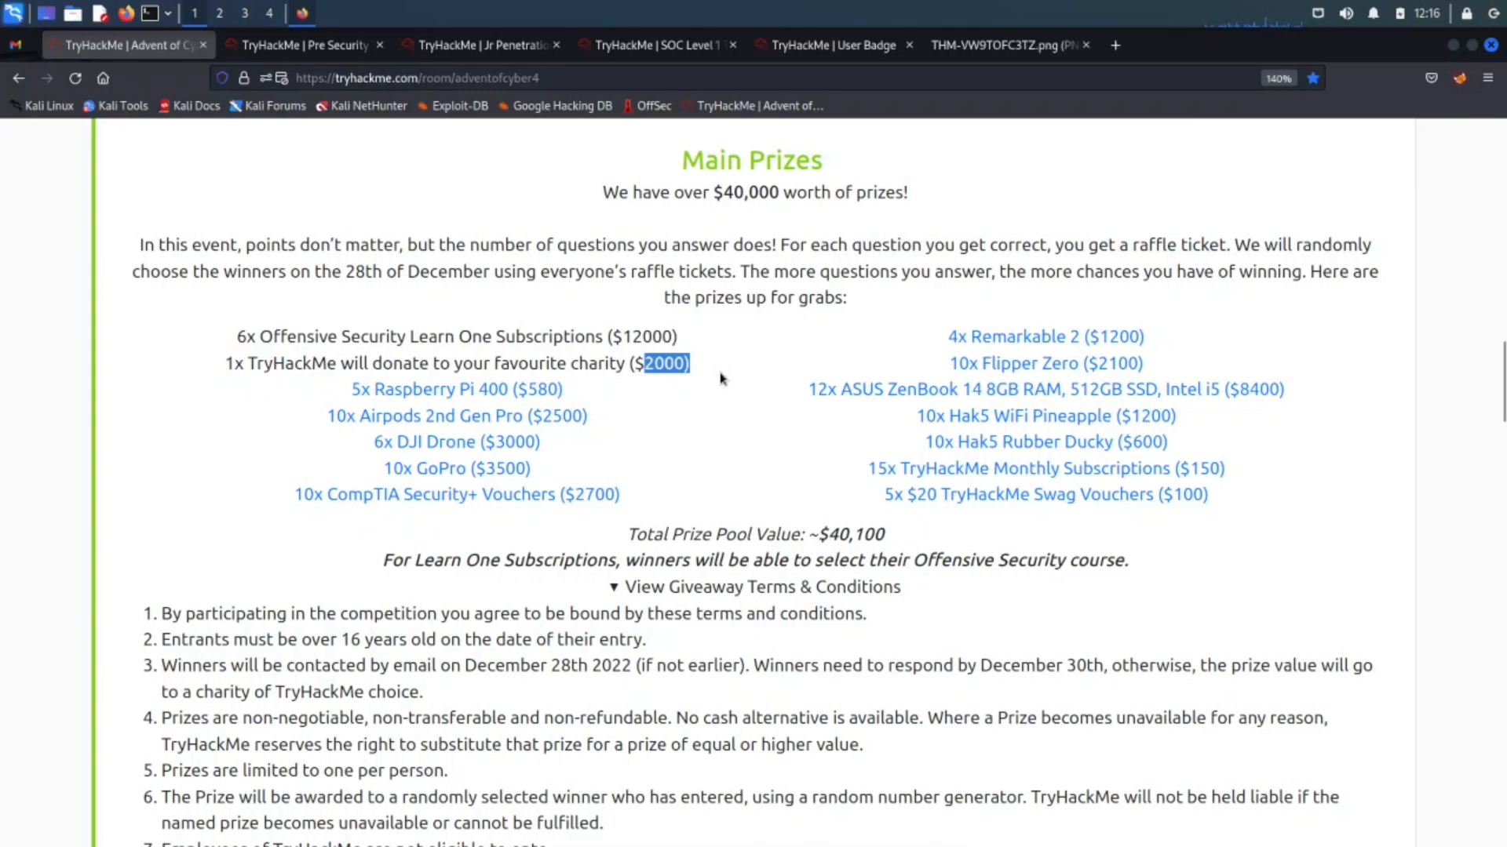
mouse_move(457, 441)
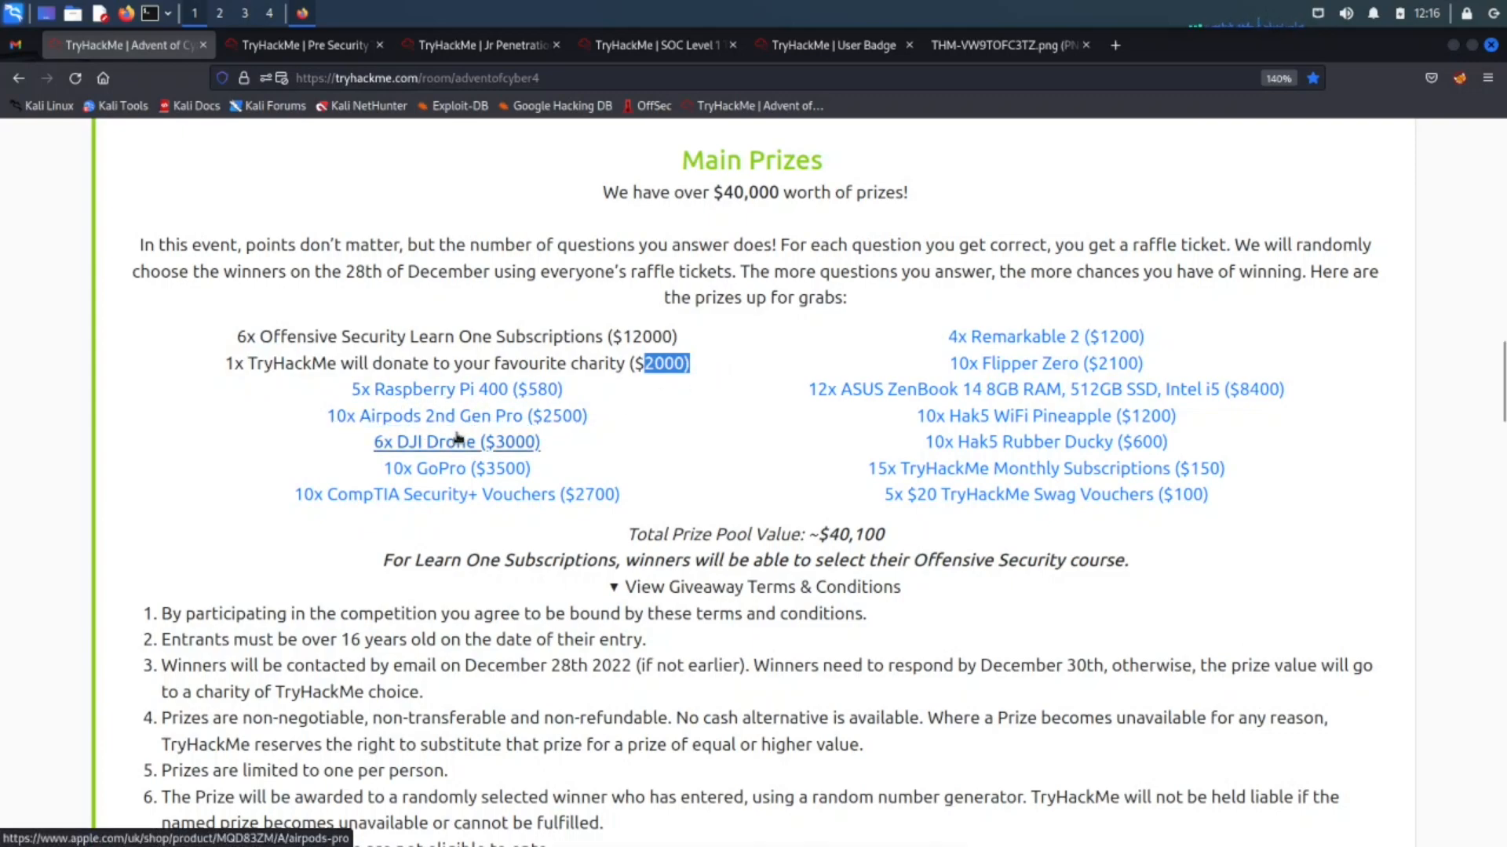
mouse_move(455, 468)
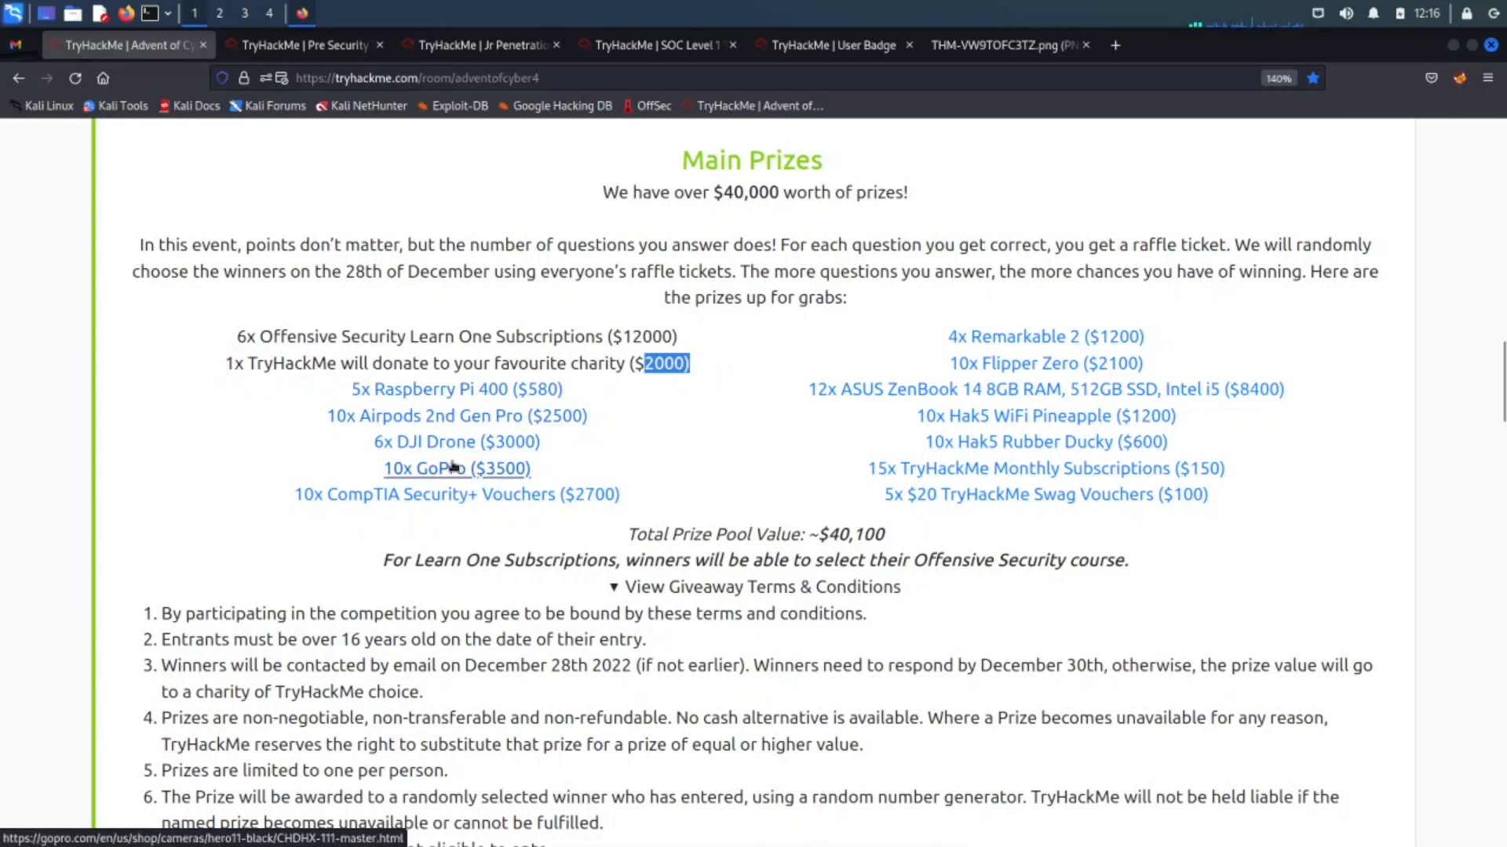
mouse_move(439, 522)
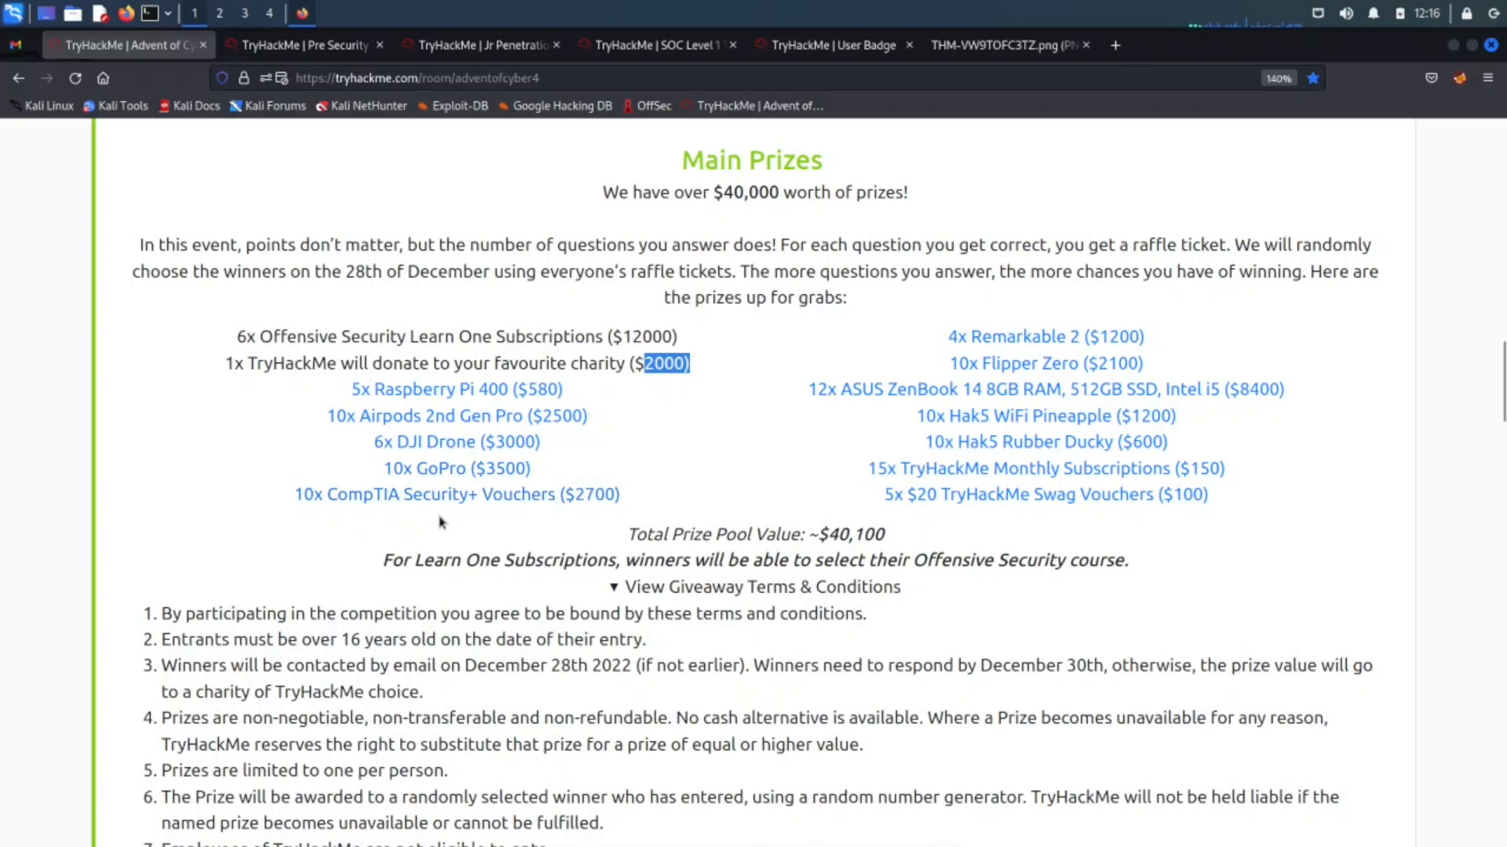
mouse_move(1045, 337)
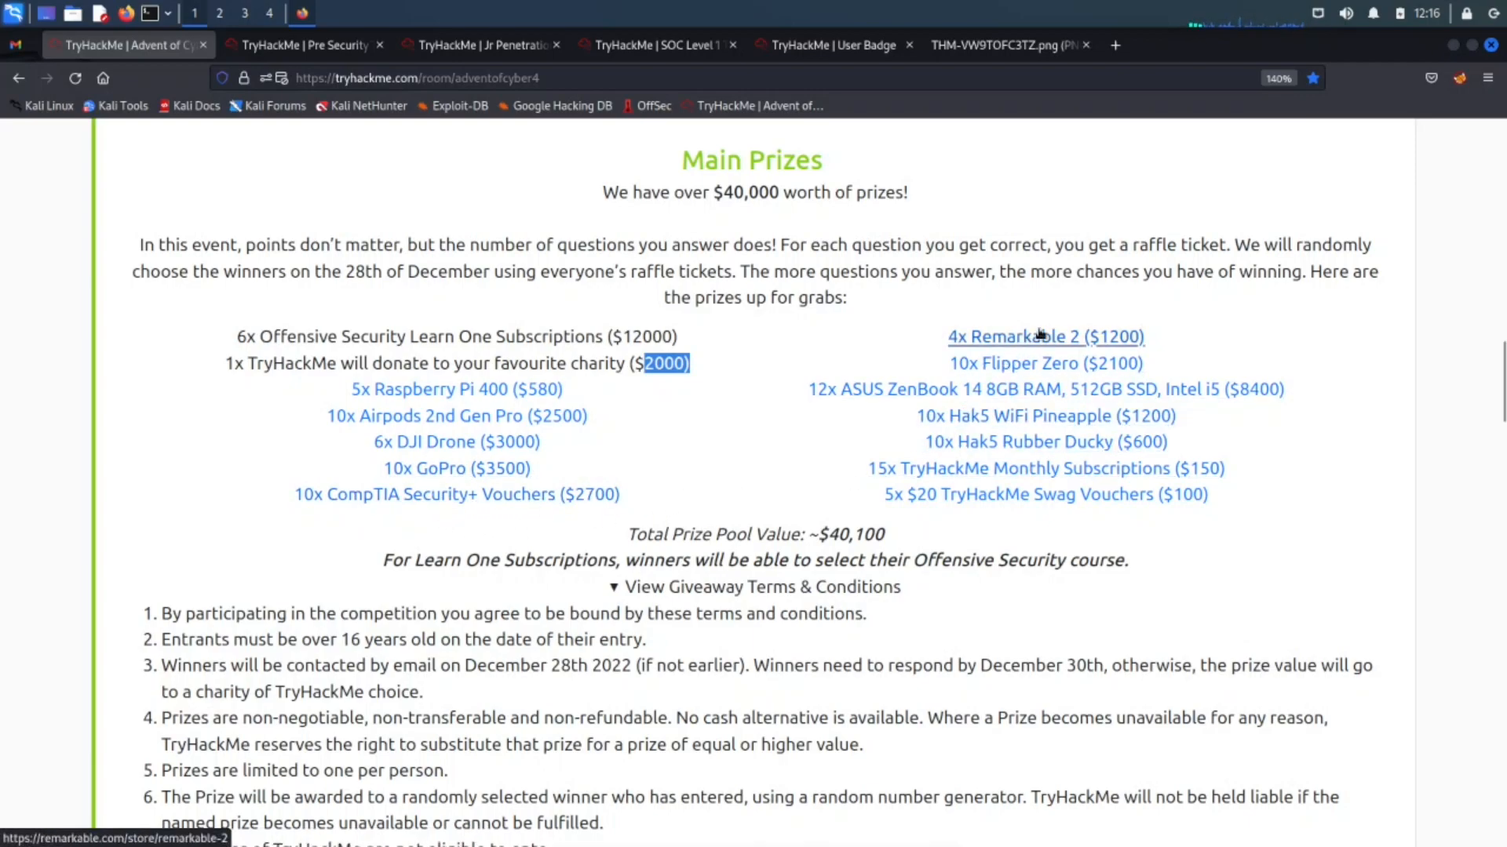
mouse_move(876, 438)
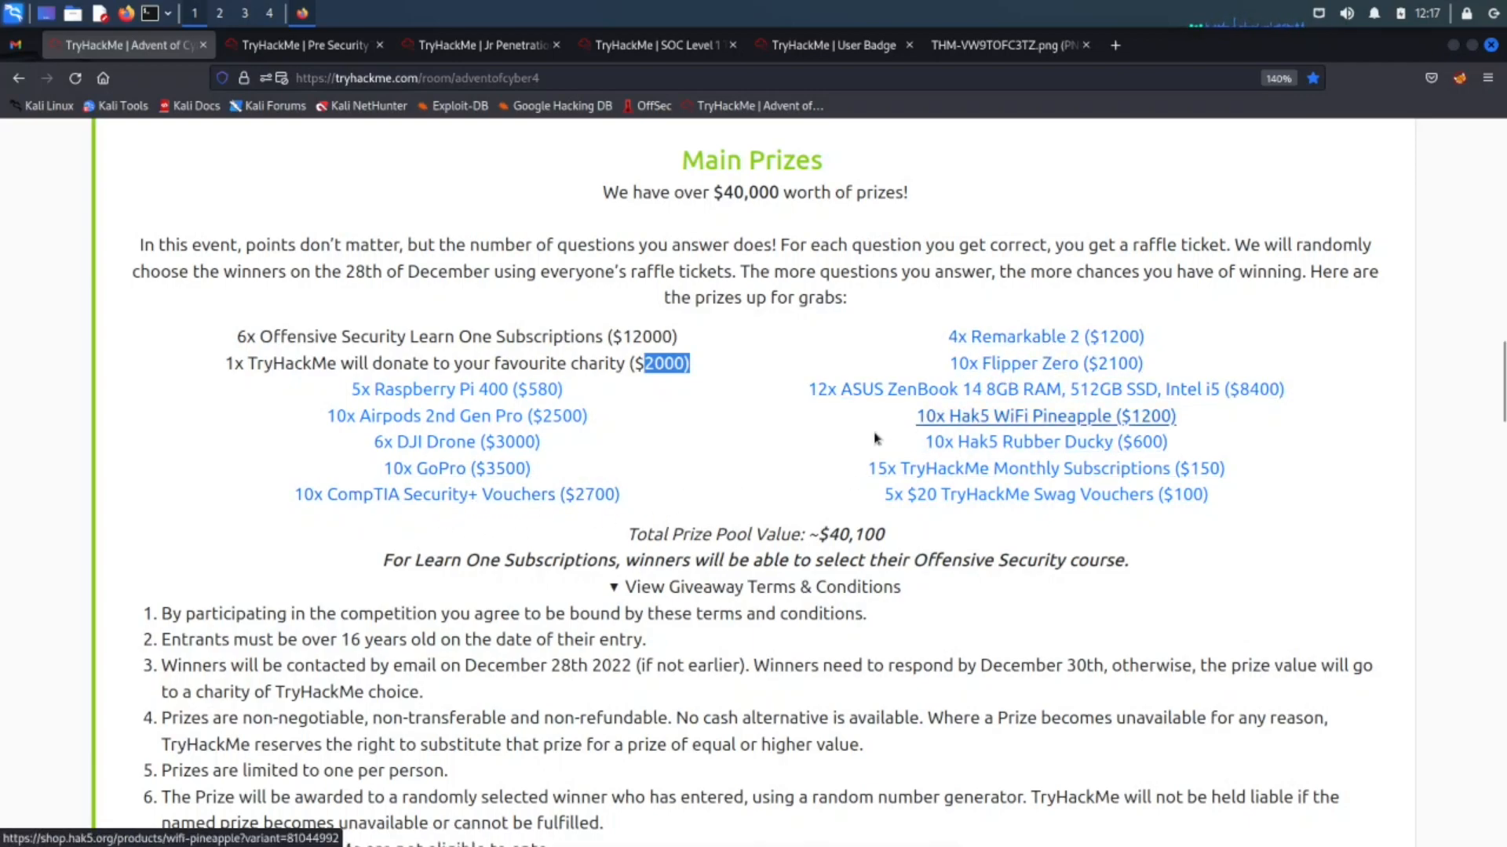
mouse_move(1035, 429)
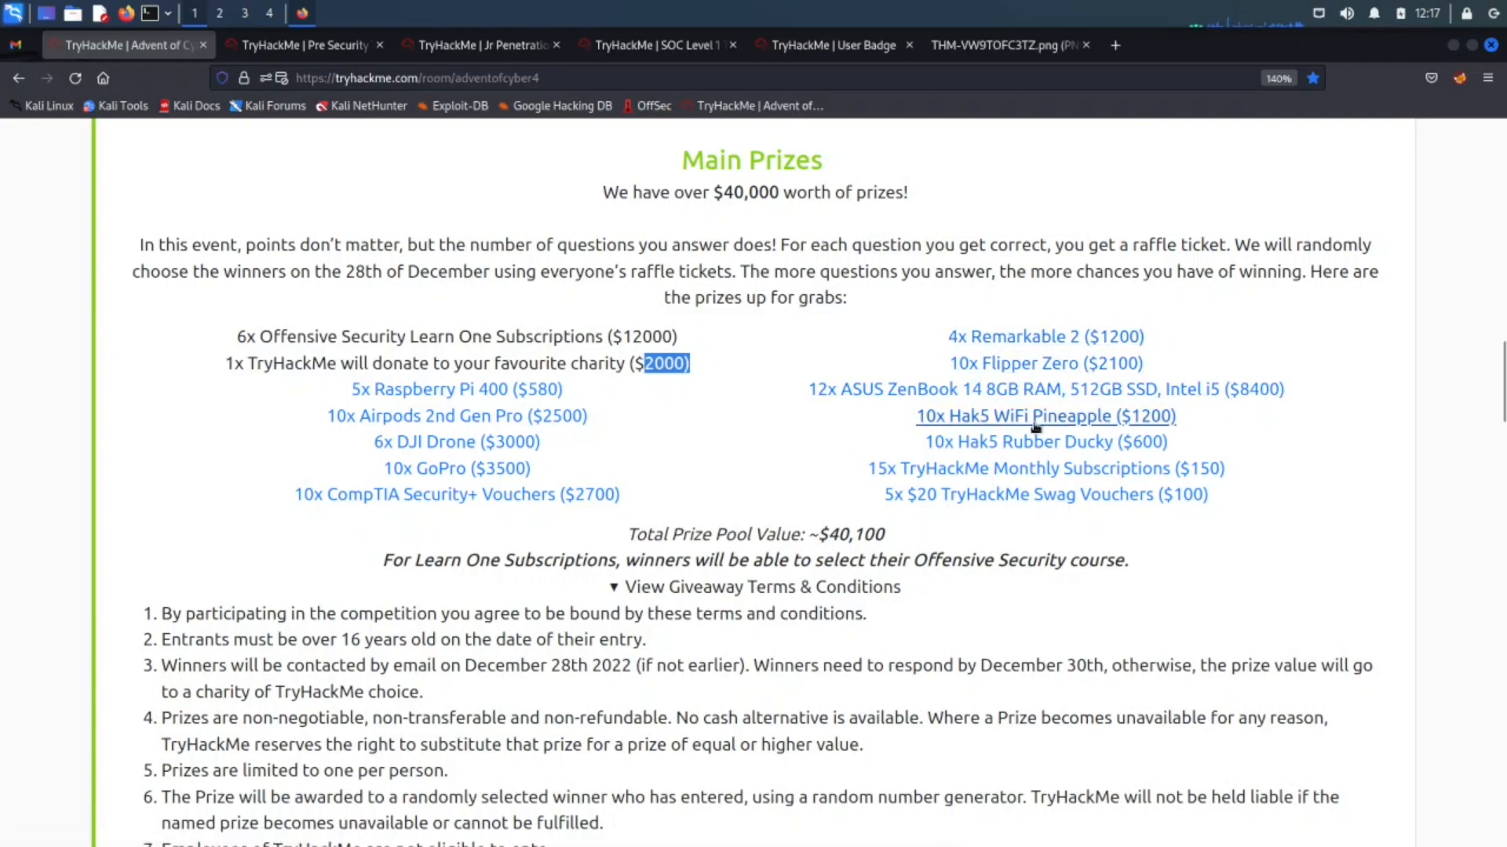
mouse_move(917, 409)
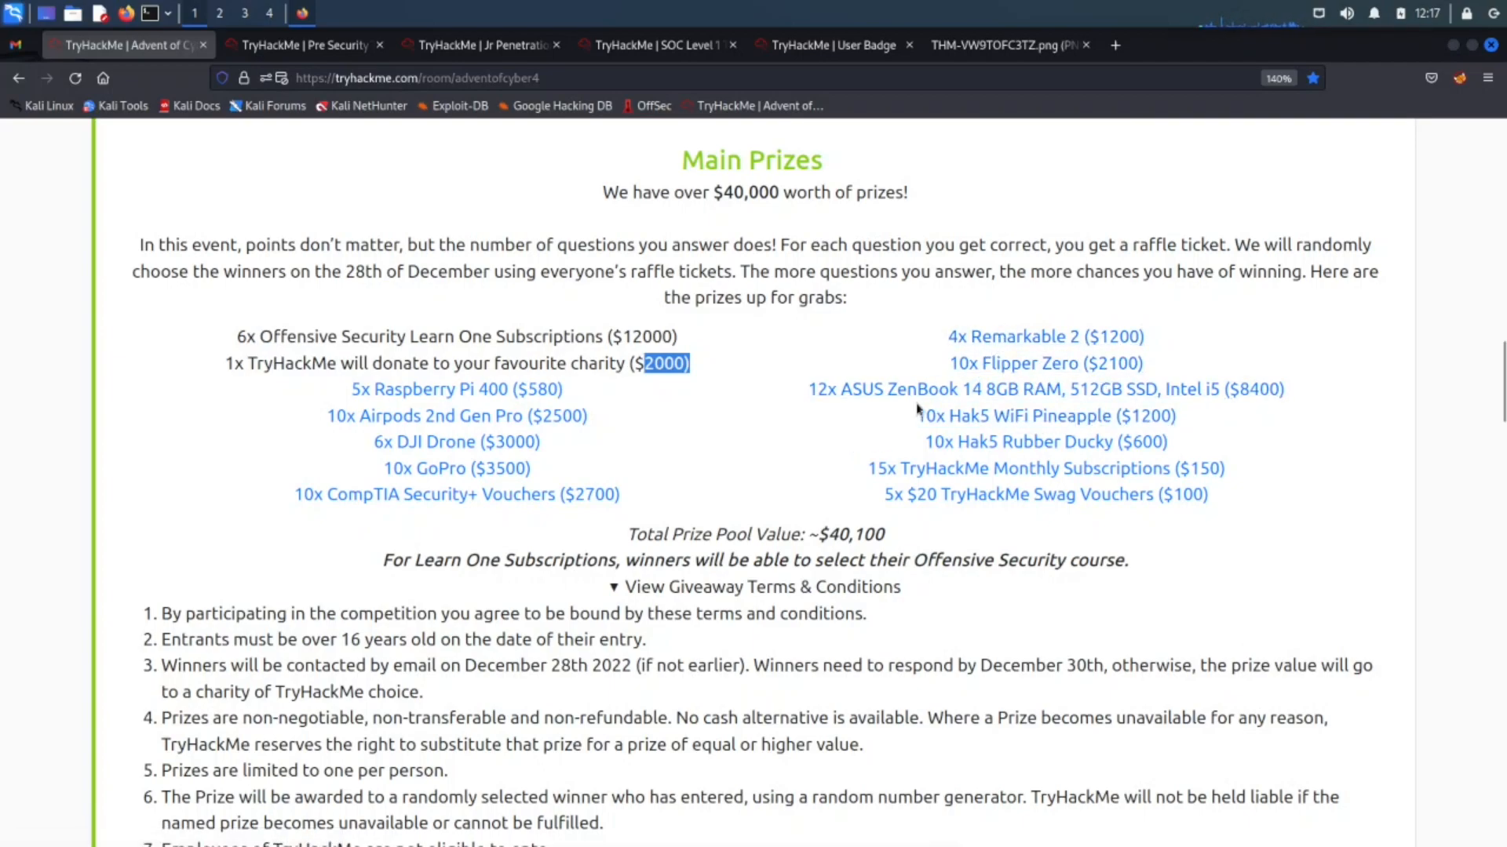
mouse_move(994, 412)
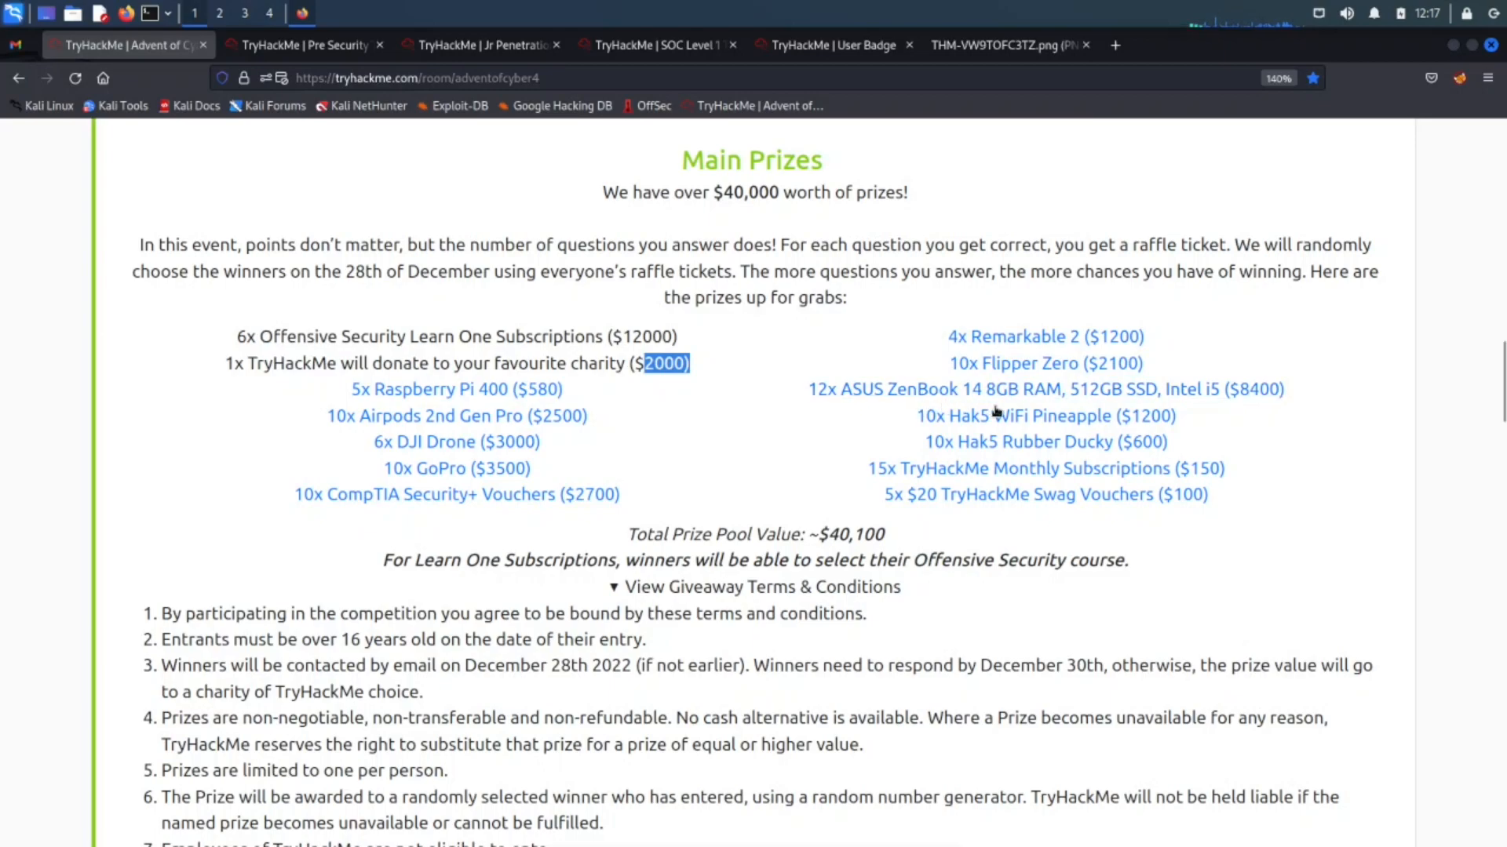
mouse_move(1044, 416)
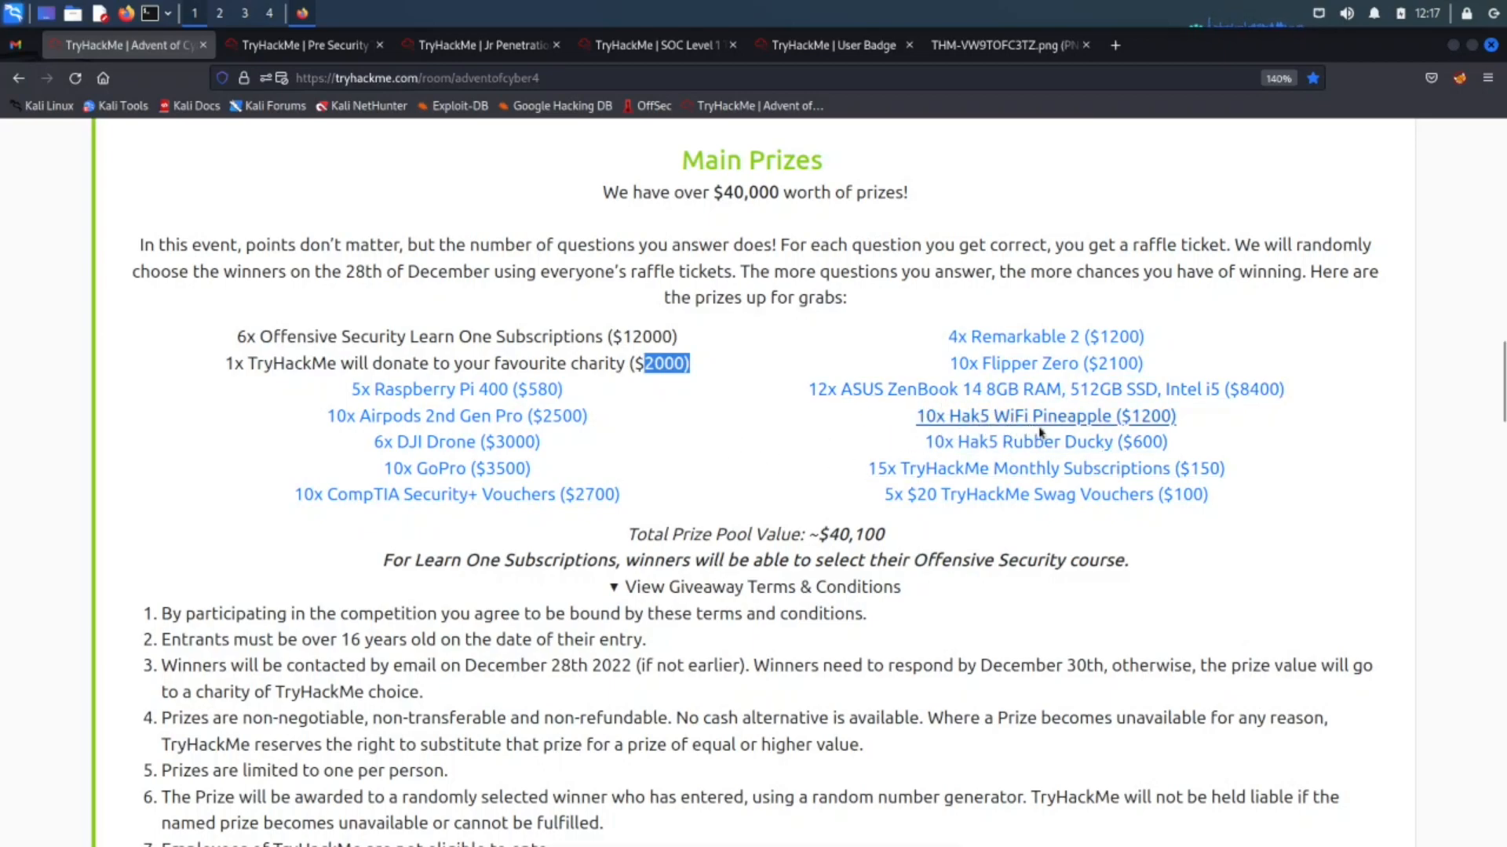
mouse_move(1023, 441)
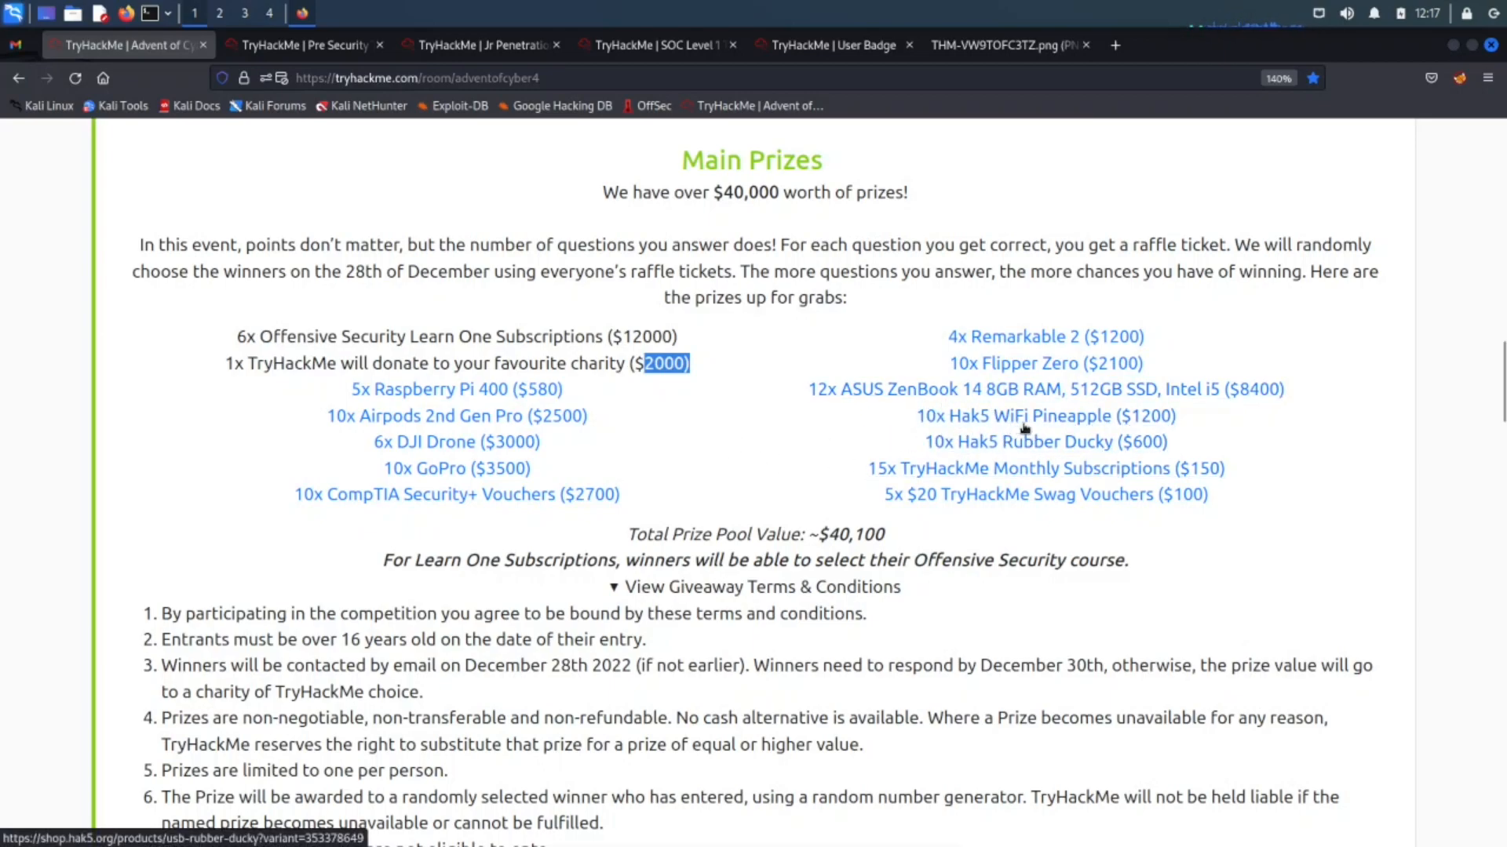
mouse_move(985, 461)
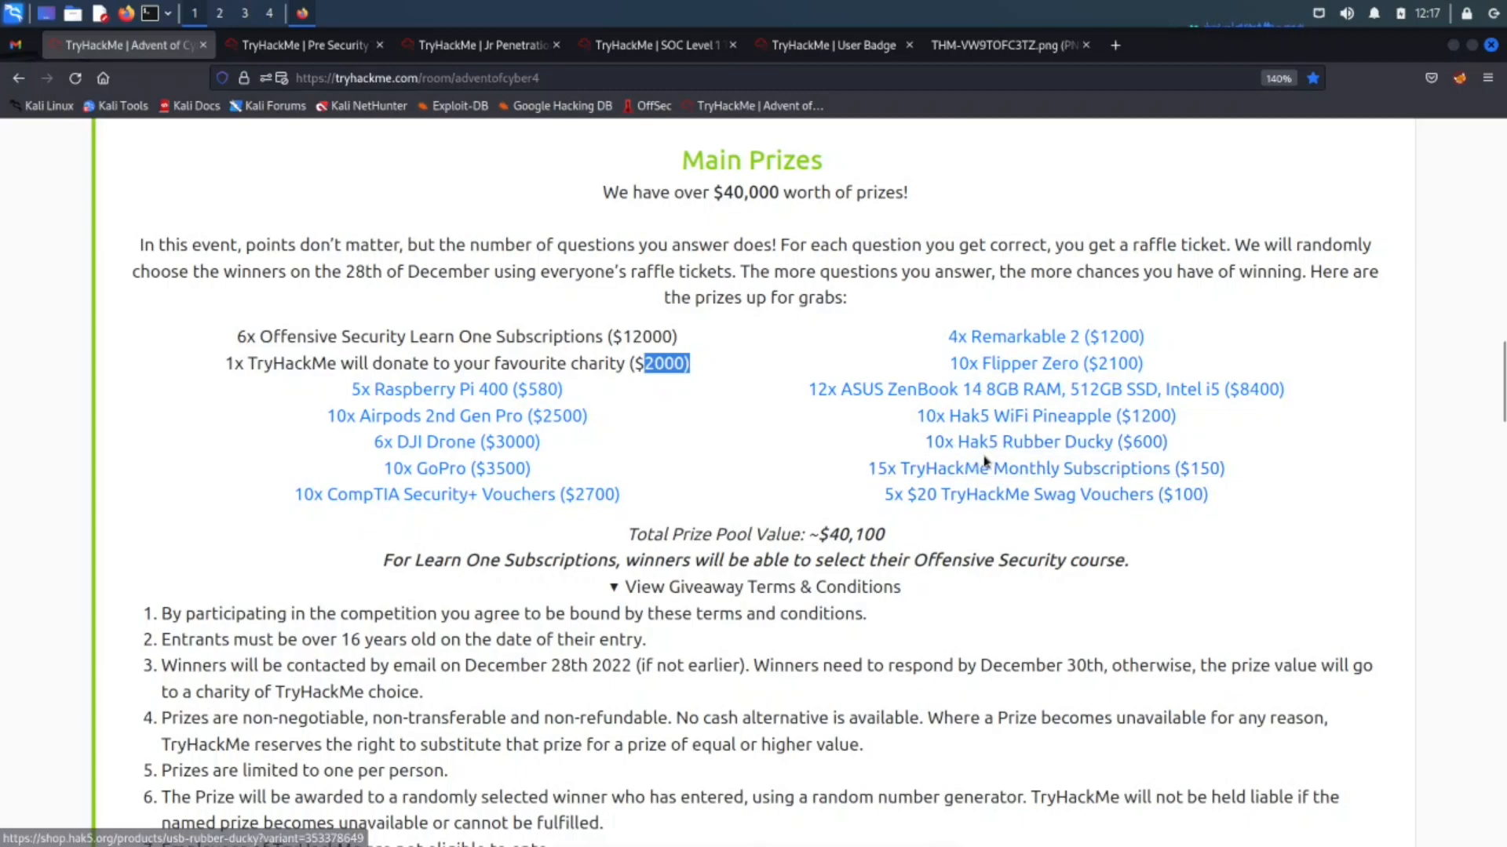
mouse_move(961, 494)
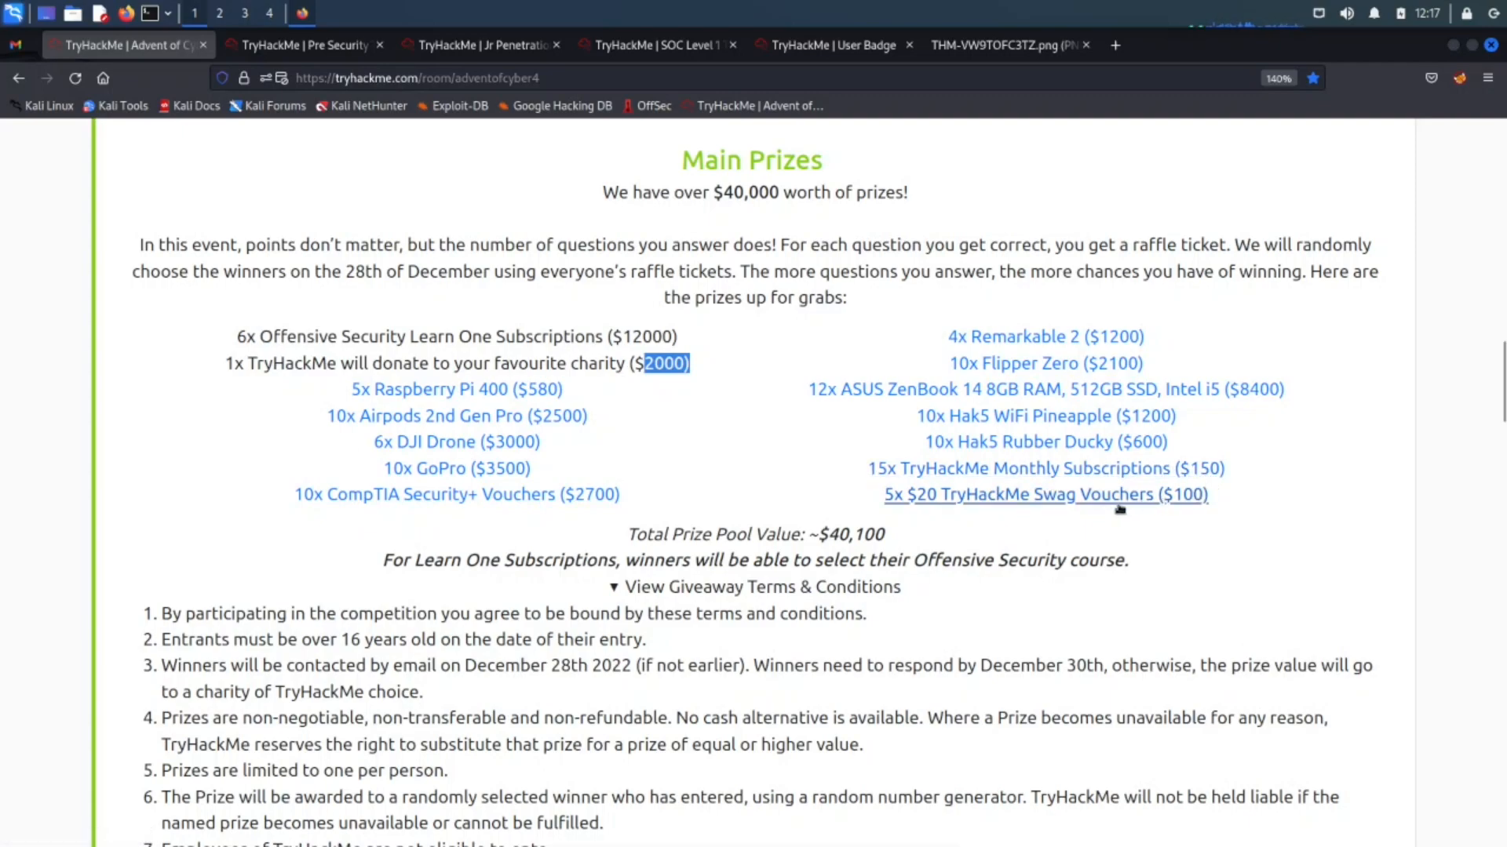
mouse_move(997, 539)
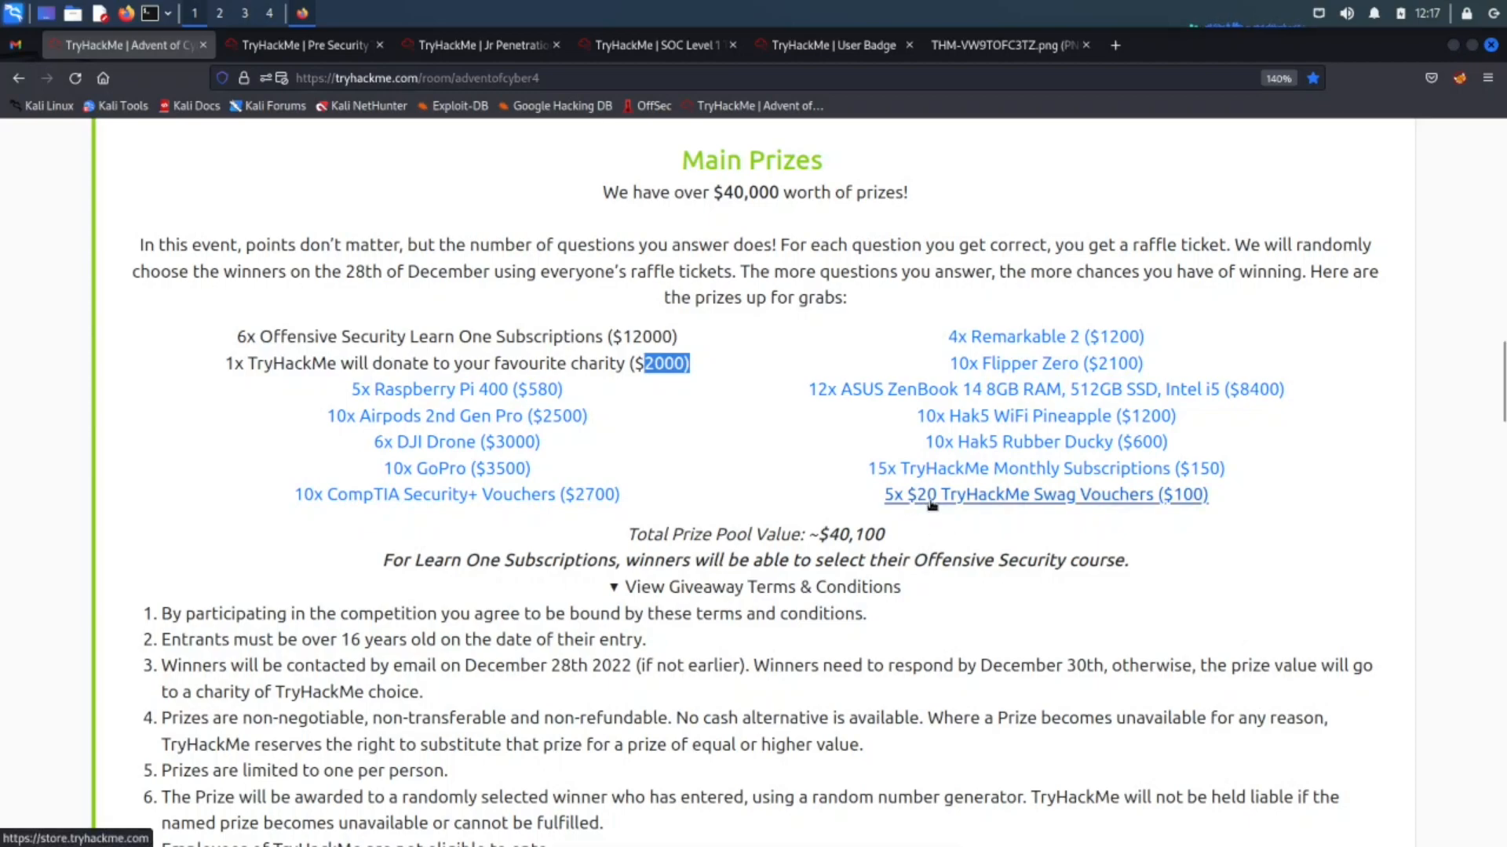
mouse_move(1071, 516)
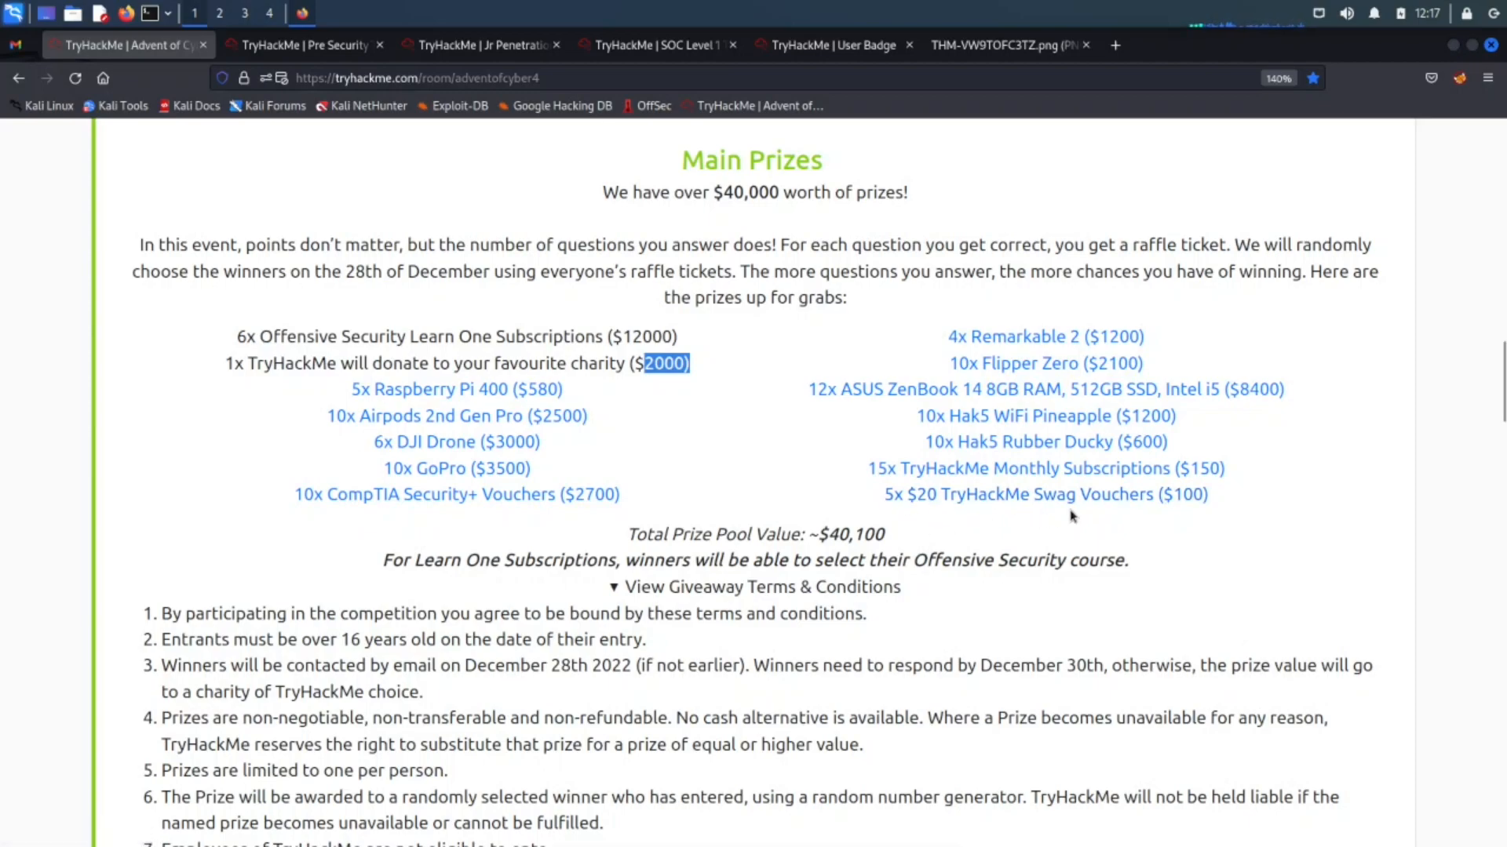
mouse_move(1142, 518)
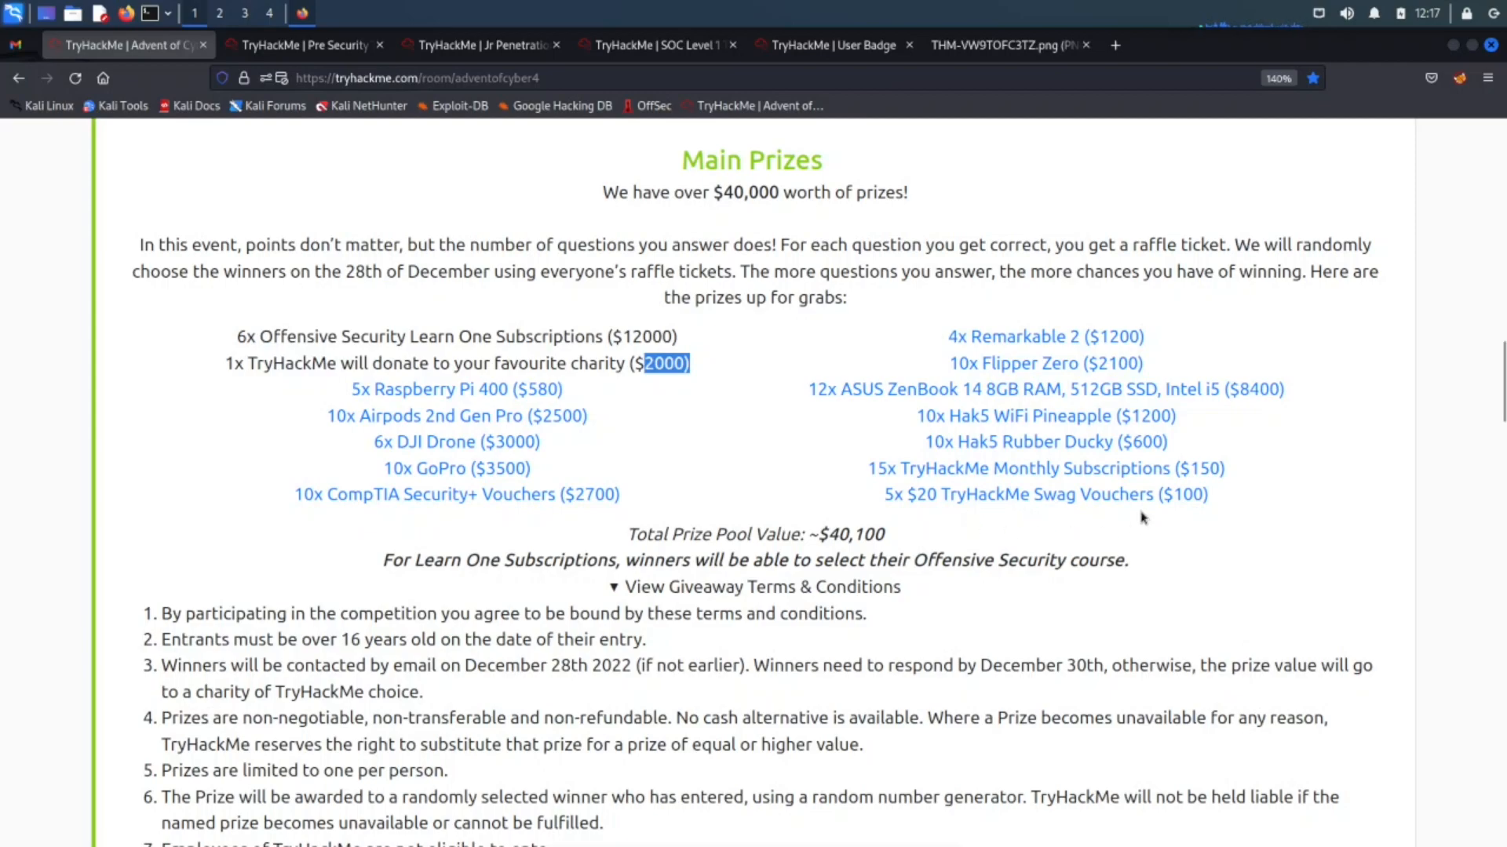
scroll("down", 3)
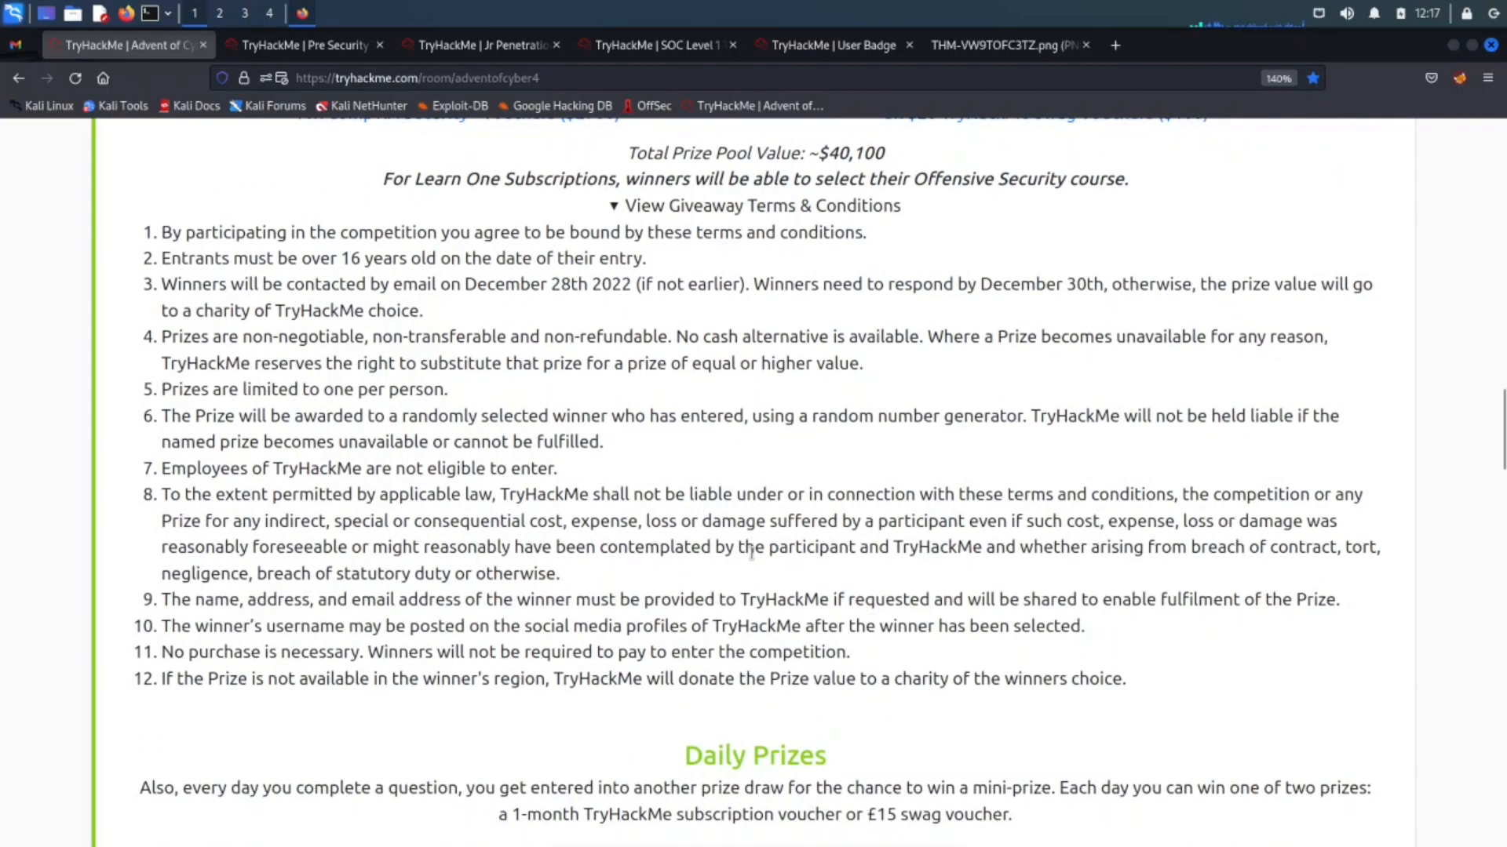
scroll("down", 3)
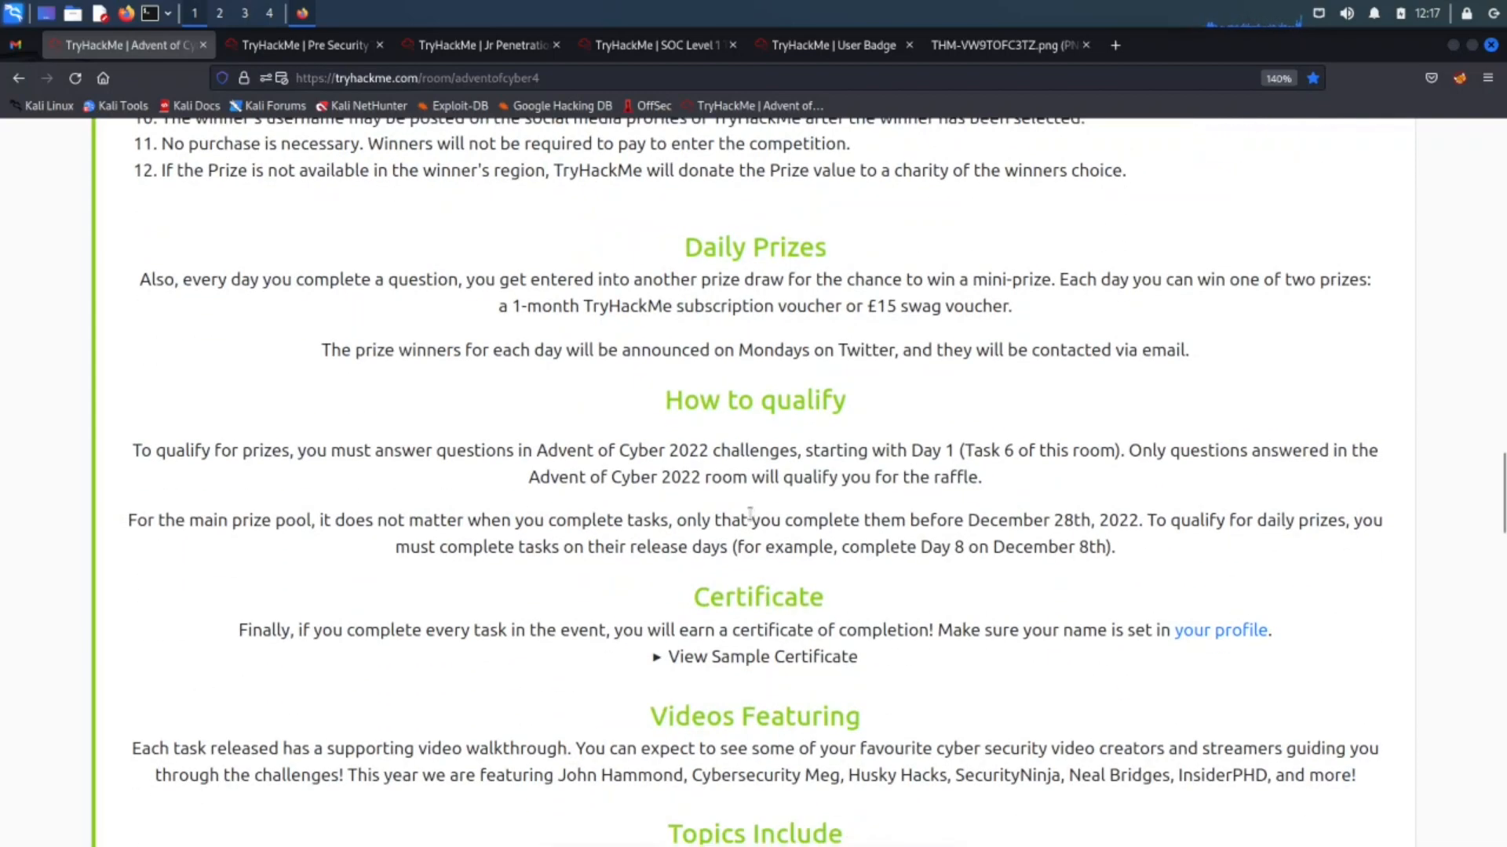
scroll("up", 3)
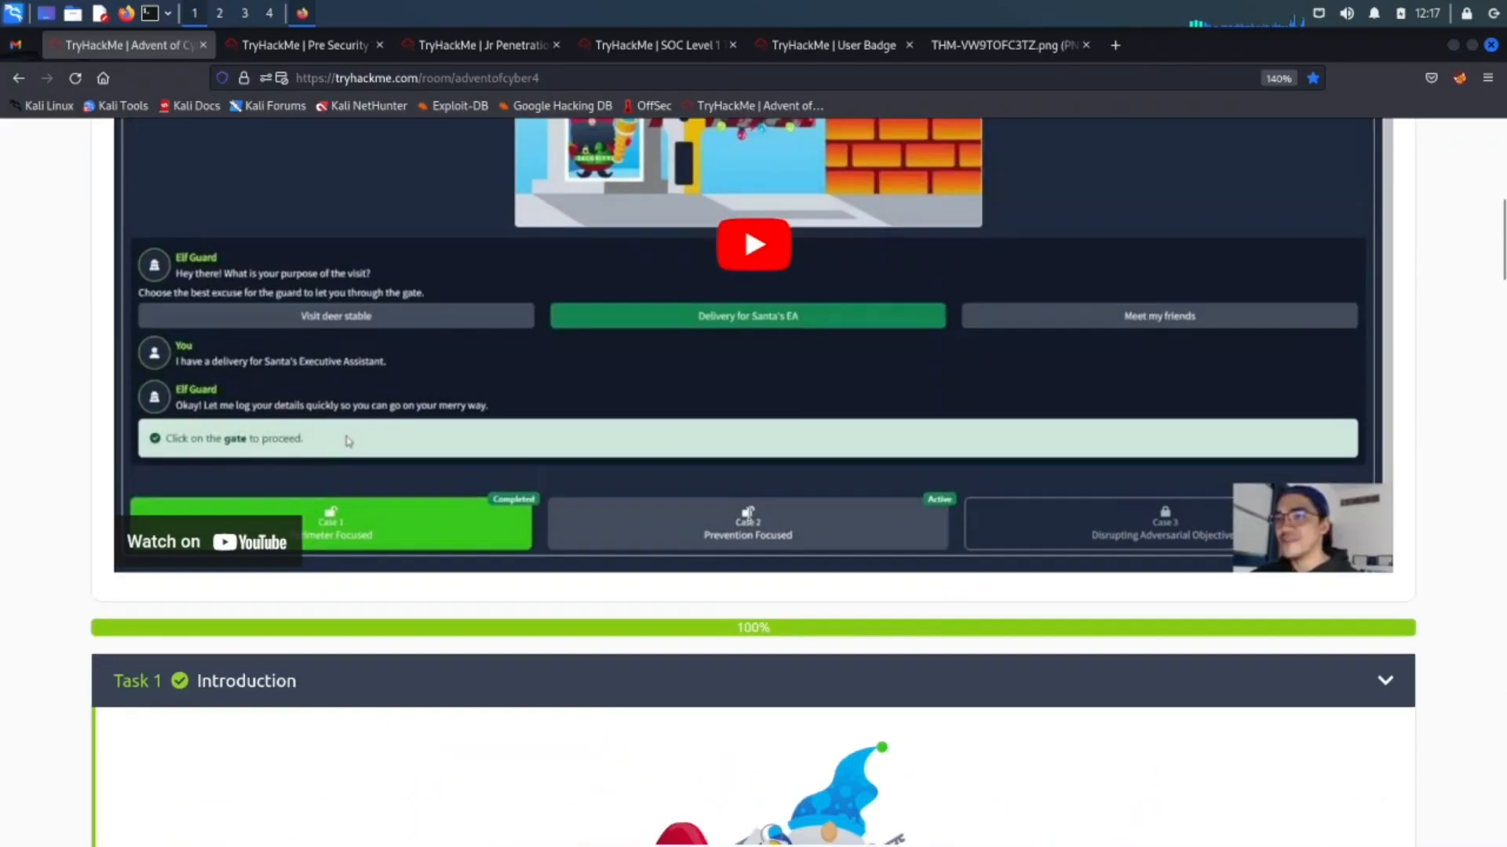
Step: Scroll up to the Advent of Cyber 2022 header banner with Certificate and Awards buttons
scroll("up", 3)
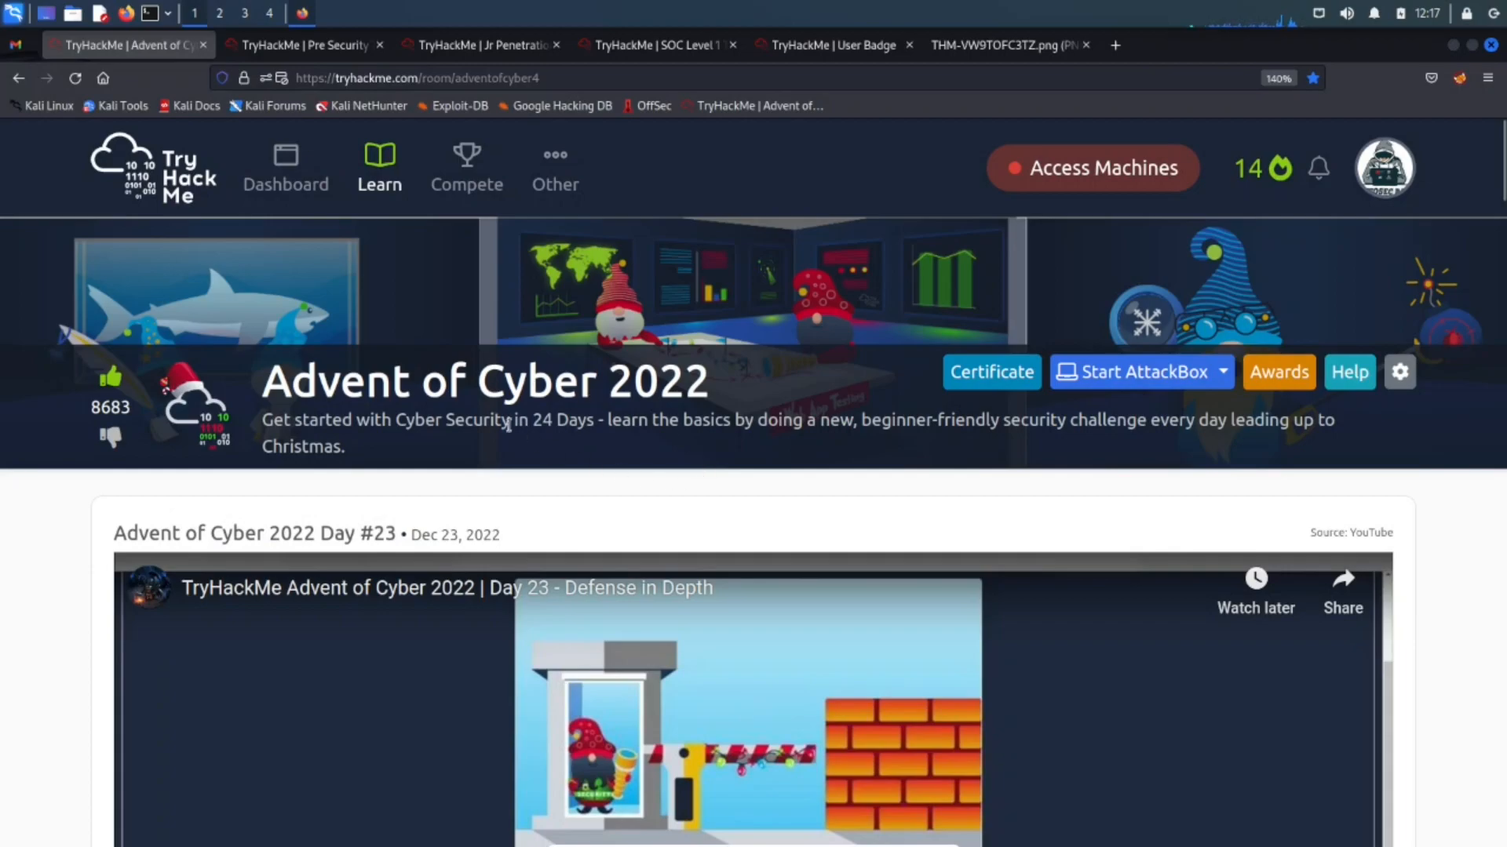
mouse_move(753, 573)
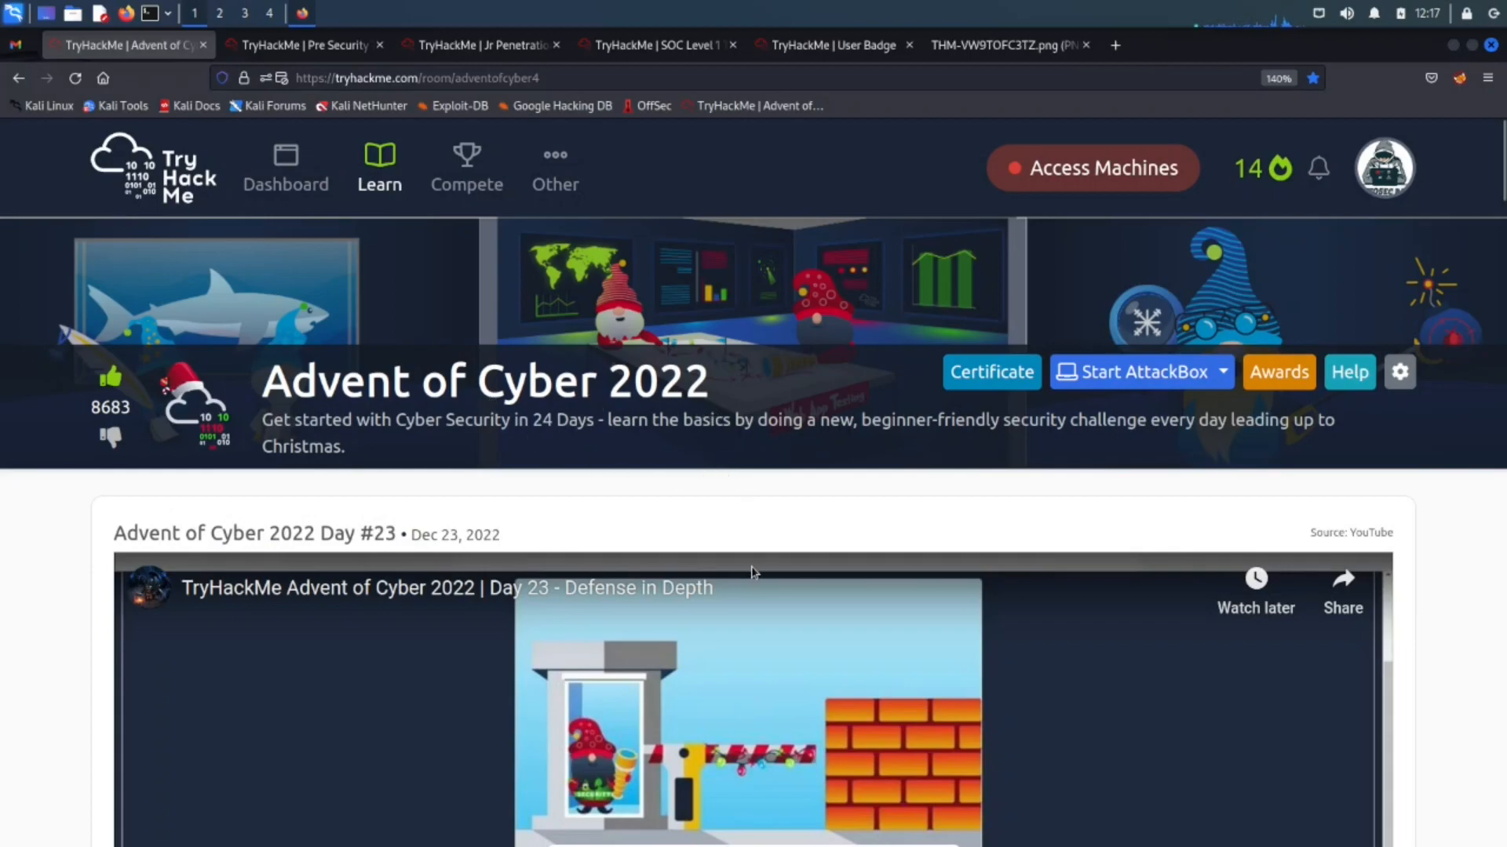
mouse_move(848, 473)
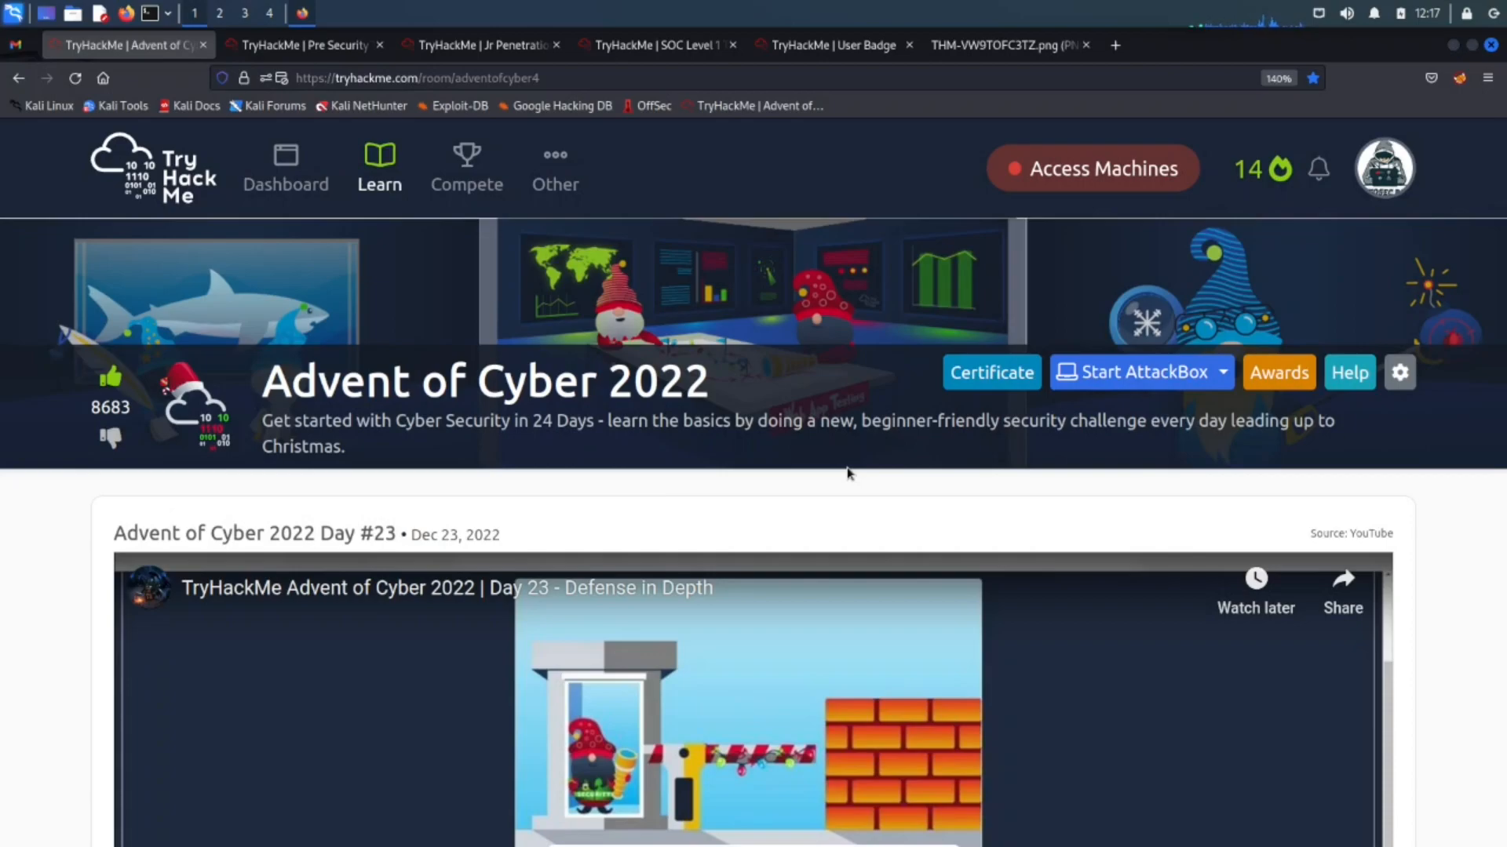
mouse_move(1467, 795)
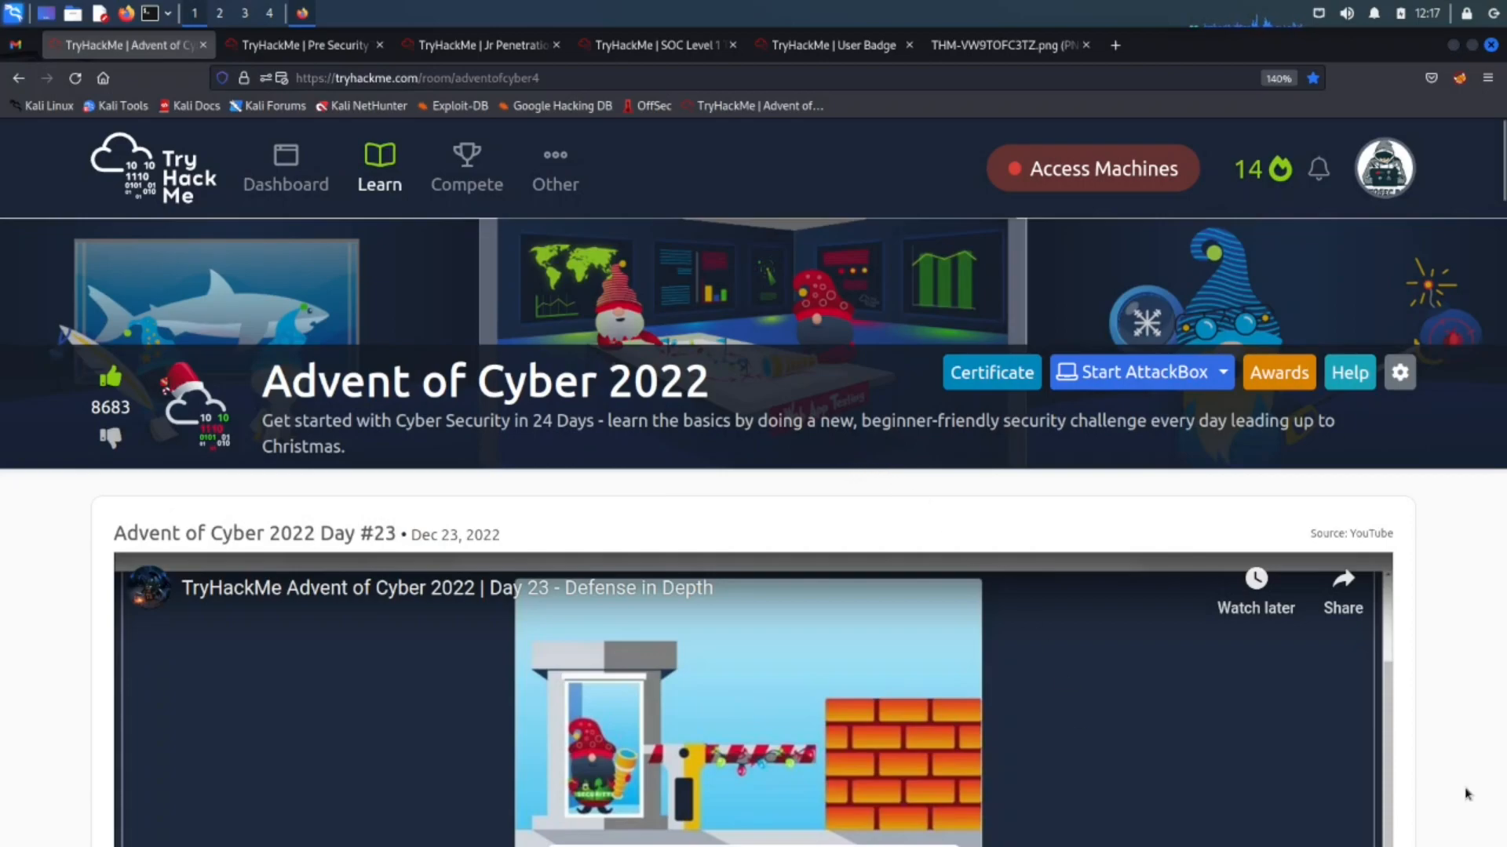
mouse_move(1470, 748)
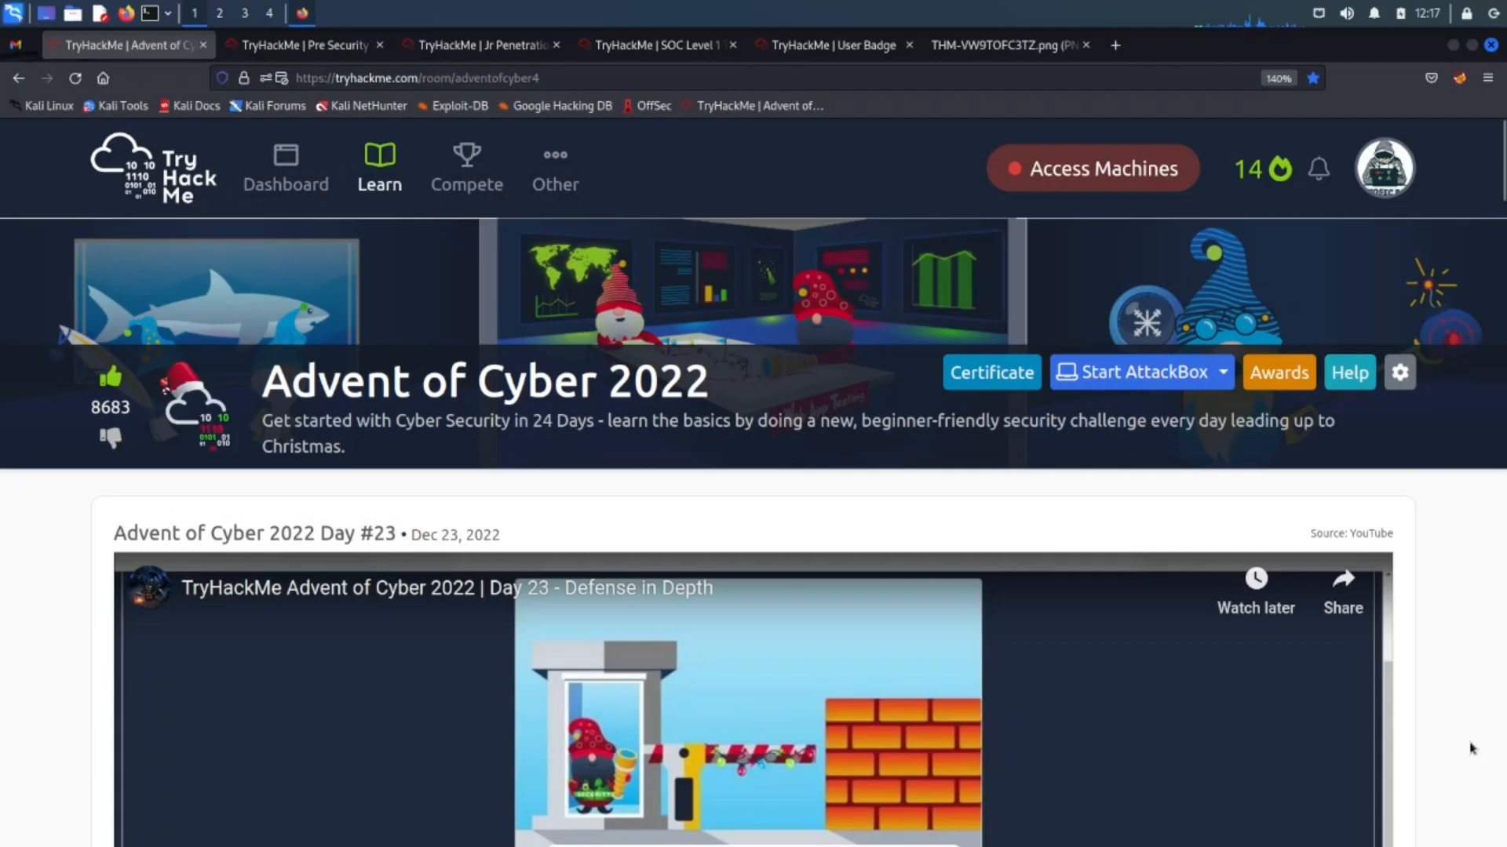